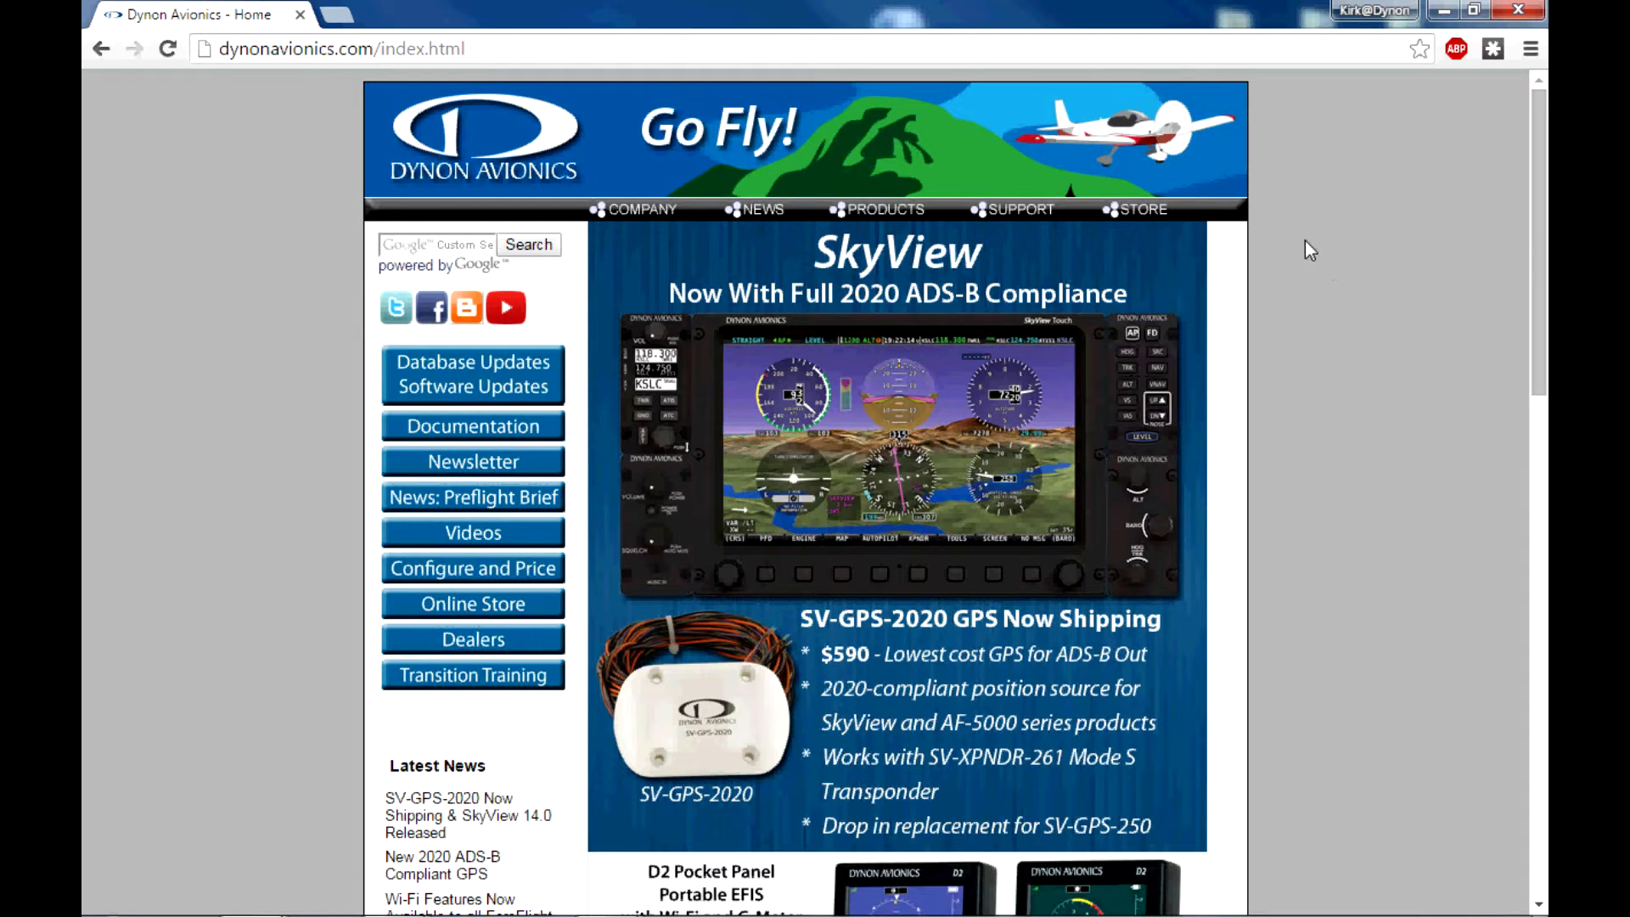
{"action": "mouse_move", "coordinate": [1293, 302]}
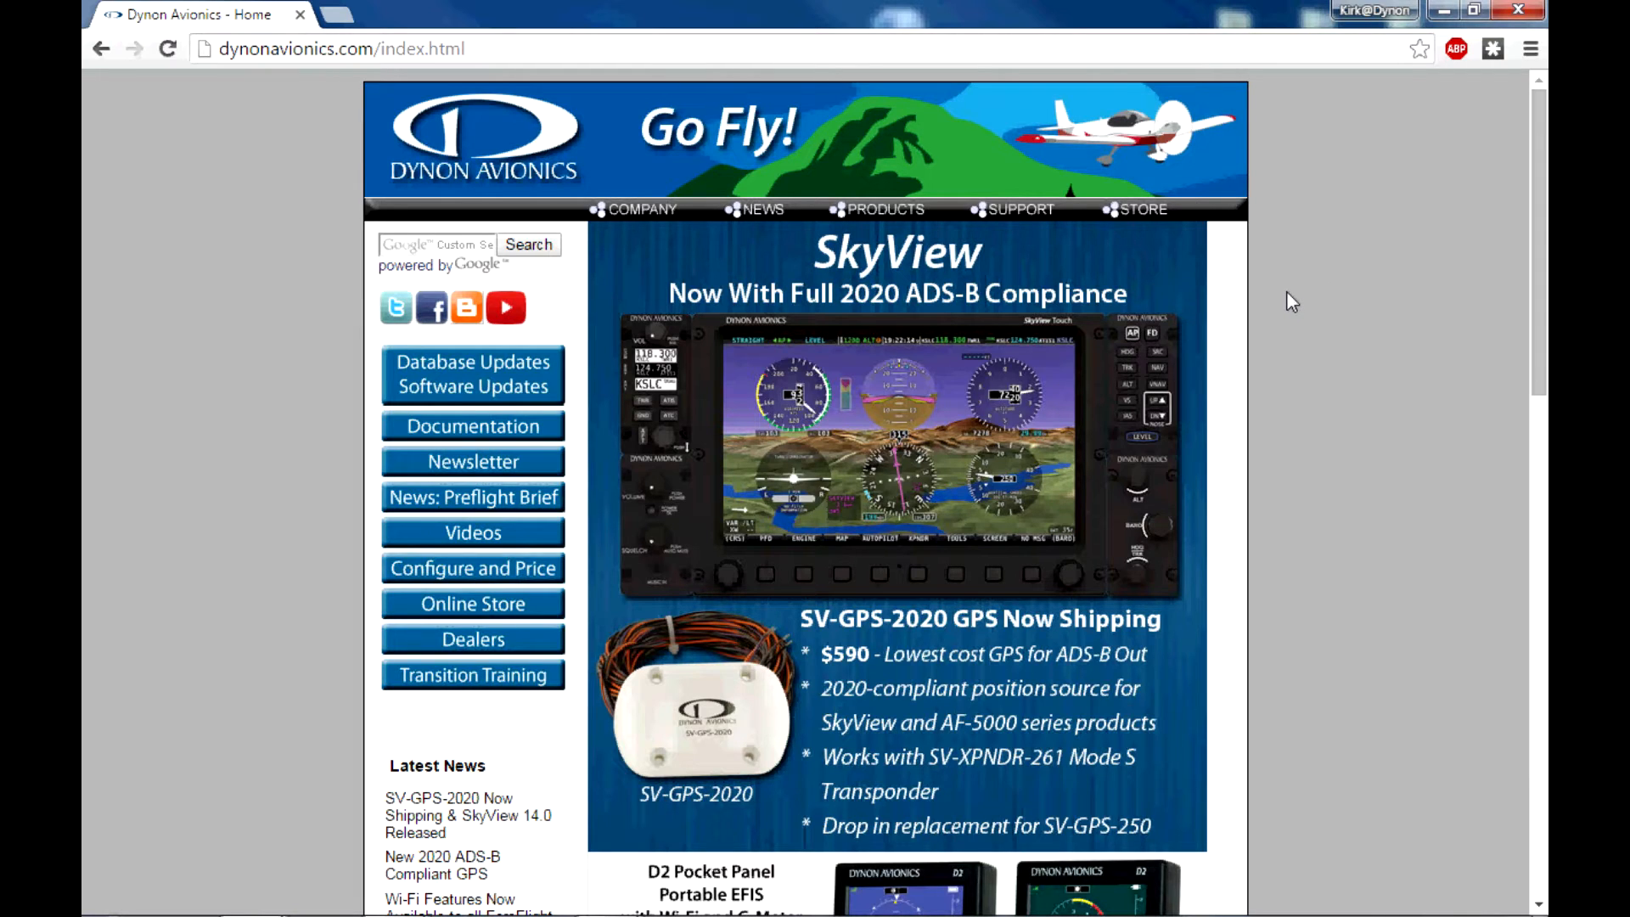
{"action": "mouse_move", "coordinate": [1034, 276]}
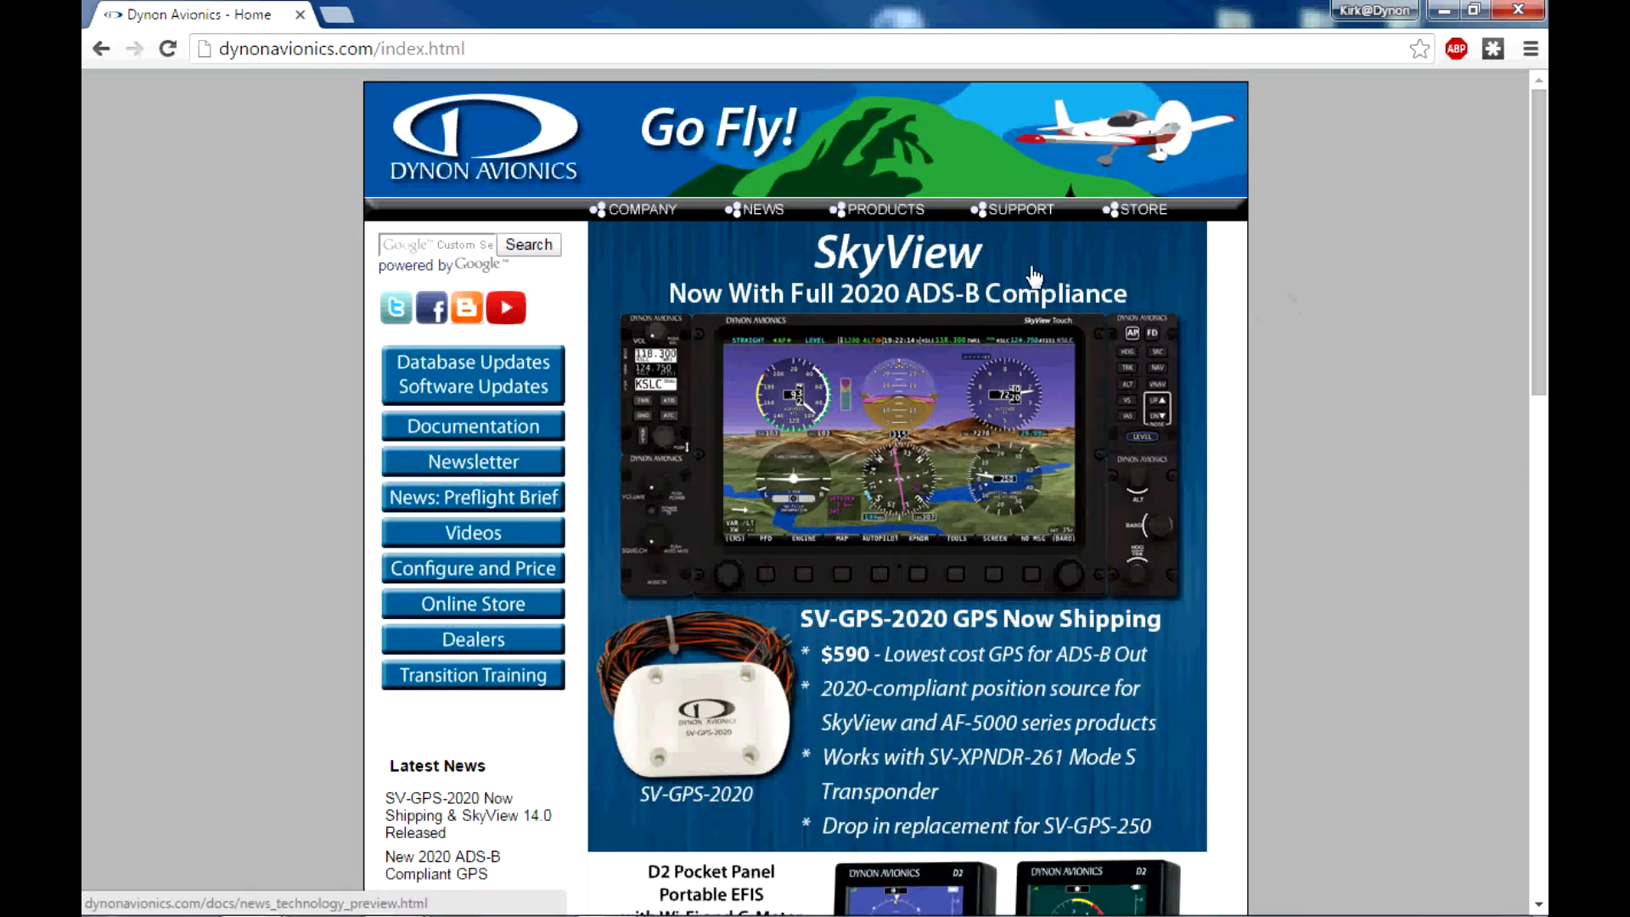
{"action": "mouse_move", "coordinate": [618, 285]}
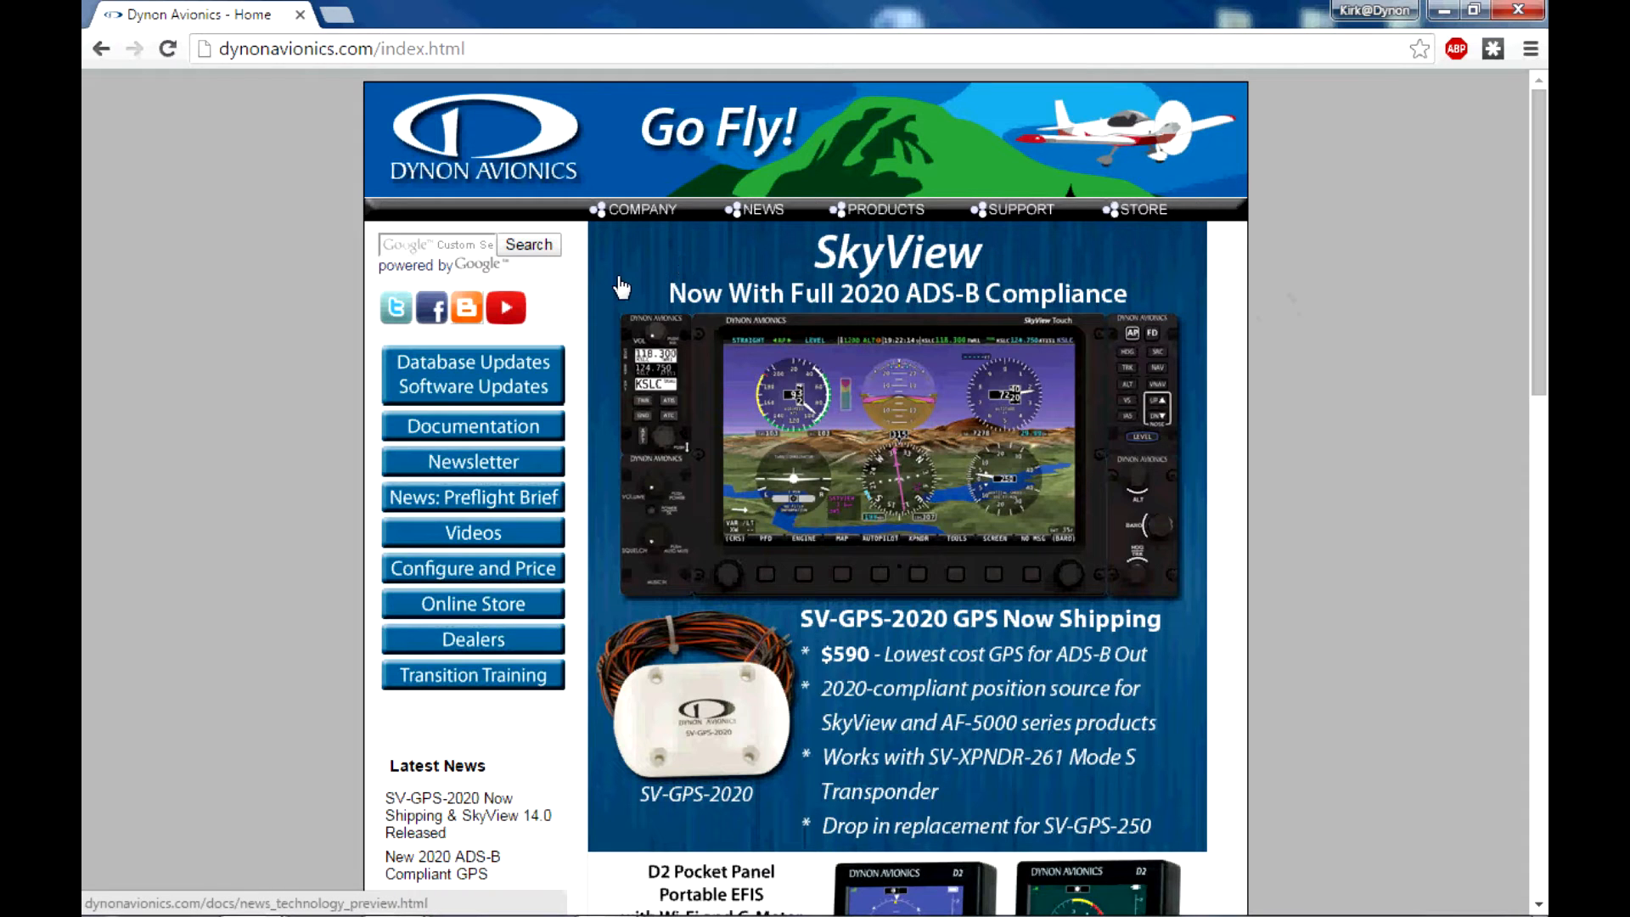
{"action": "mouse_move", "coordinate": [607, 310]}
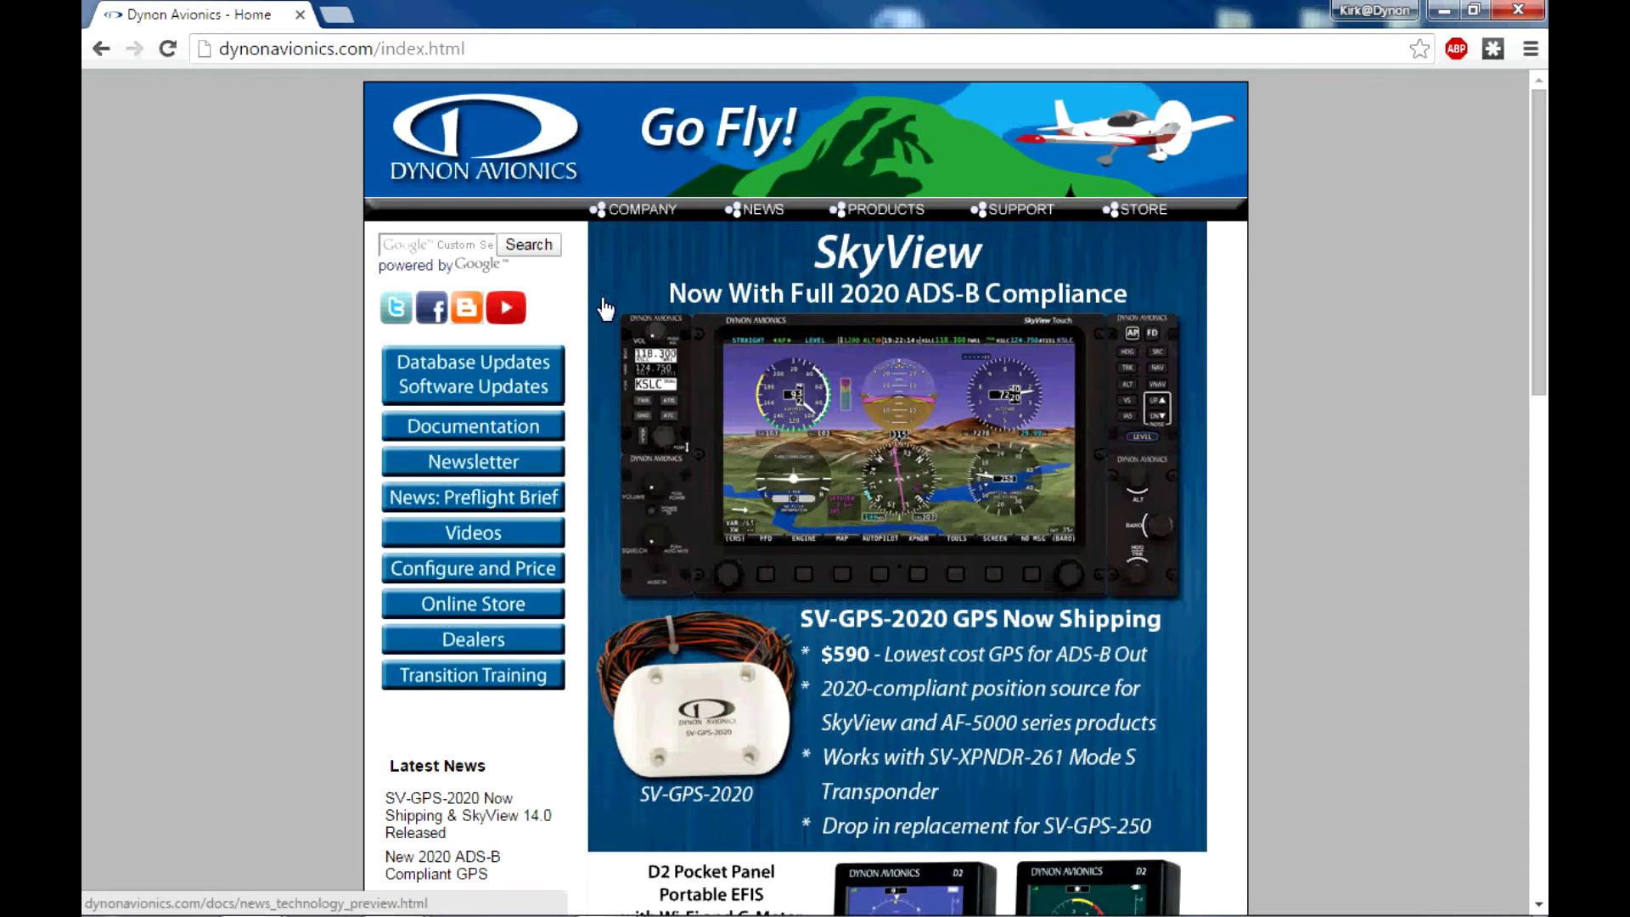
{"action": "mouse_move", "coordinate": [573, 387]}
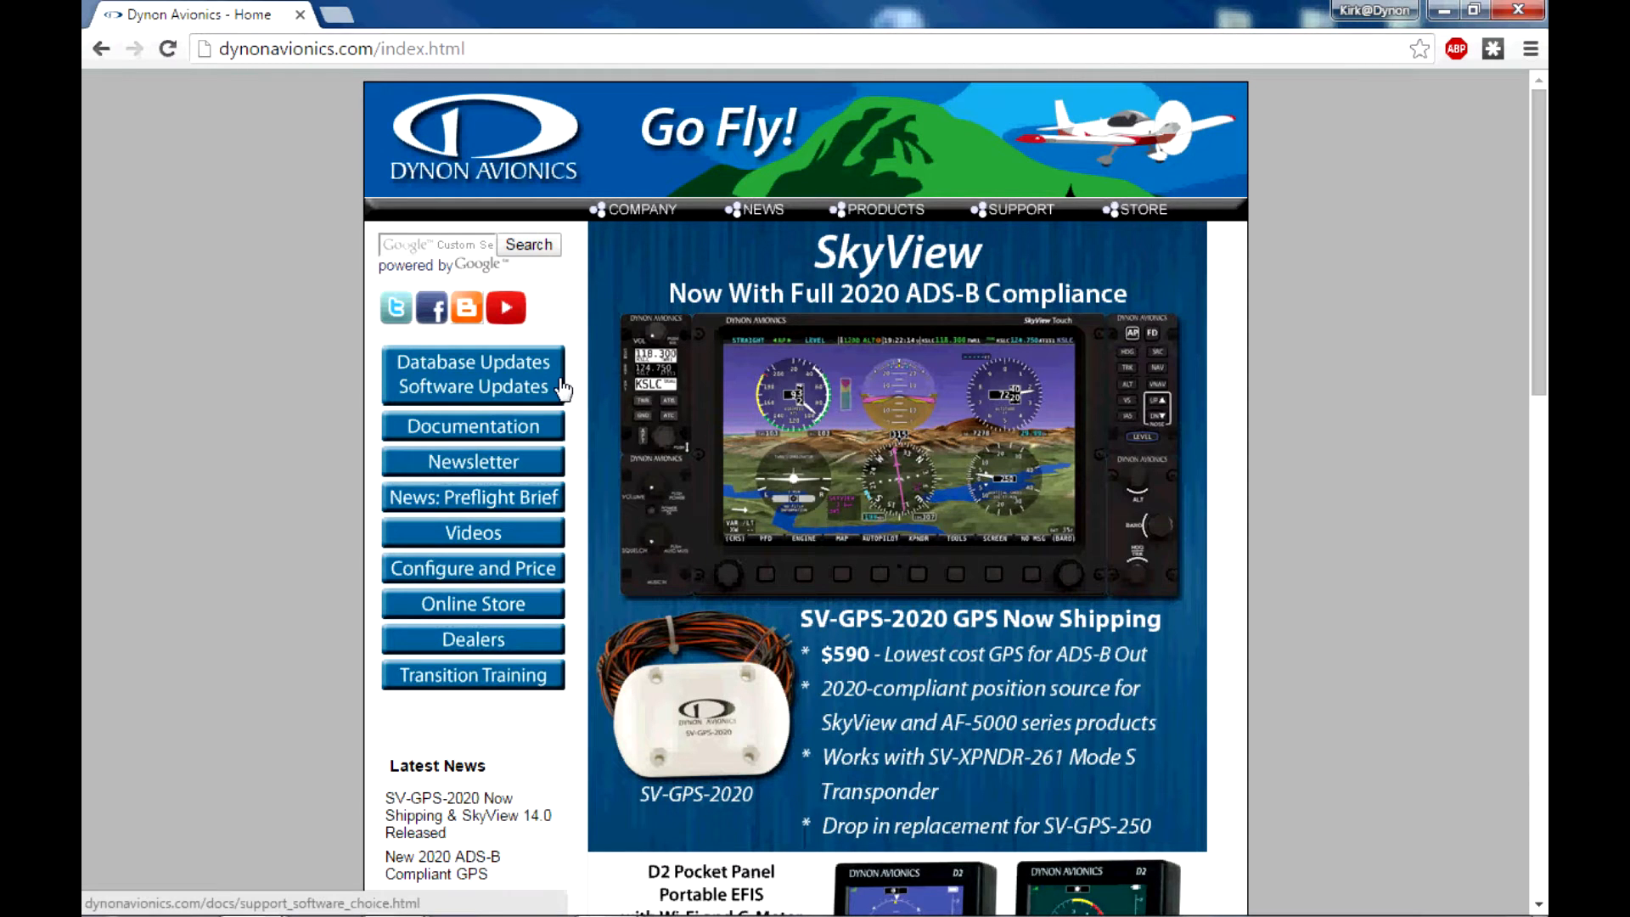
{"action": "mouse_move", "coordinate": [509, 396]}
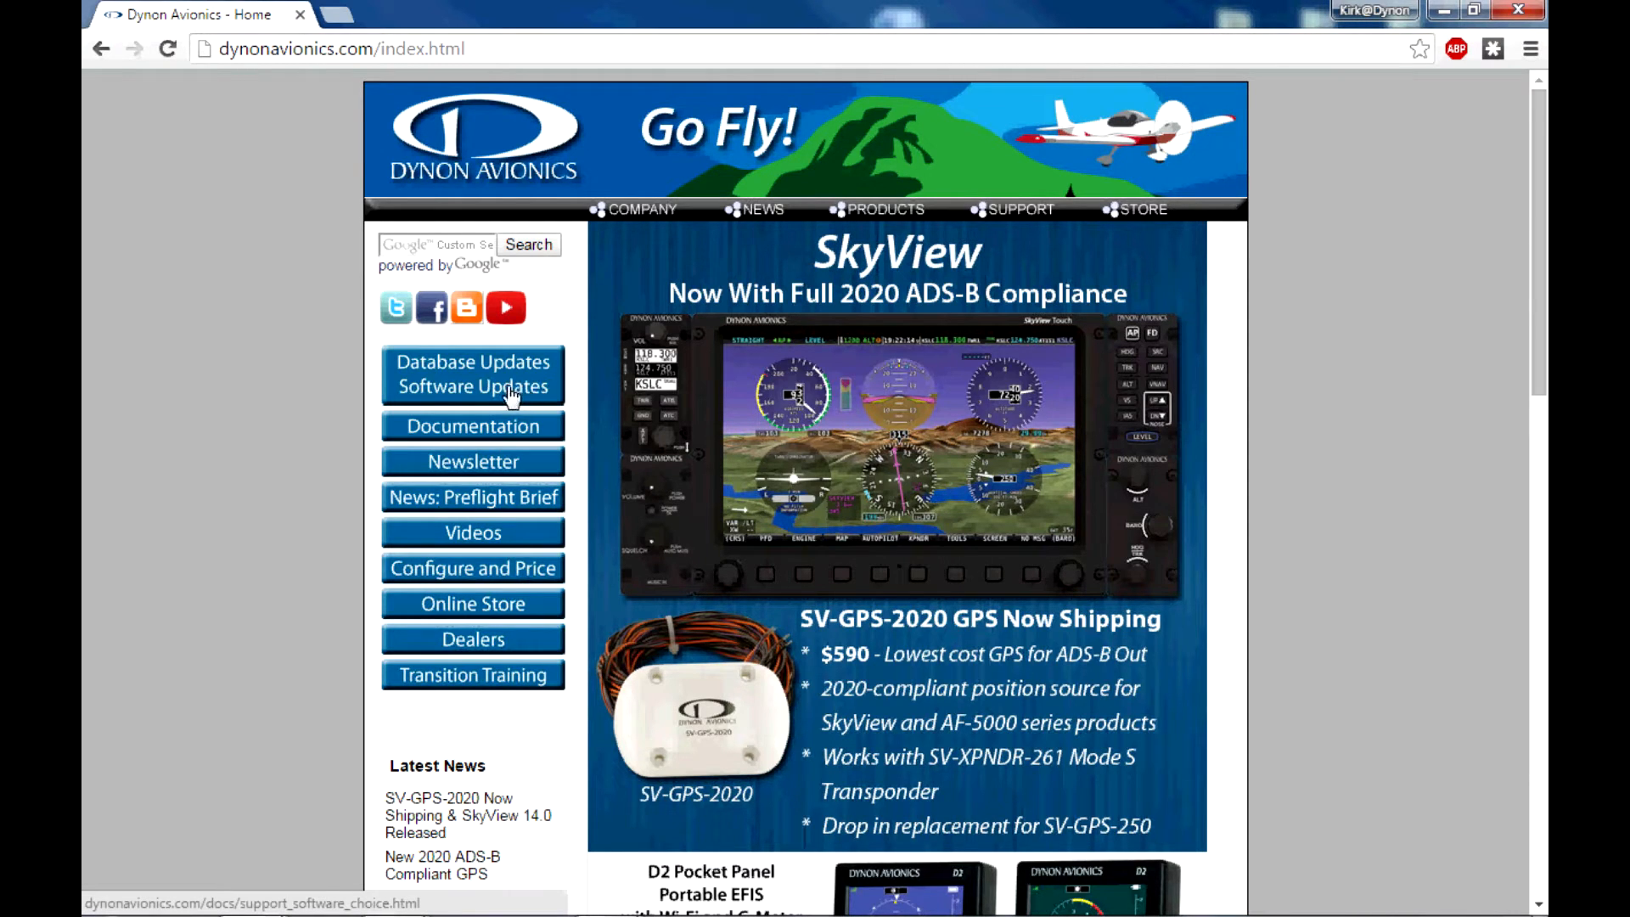
Go to Dynon's Software Downloads page listing the SkyView checklist resources.
{"action": "left_click", "coordinate": [472, 374]}
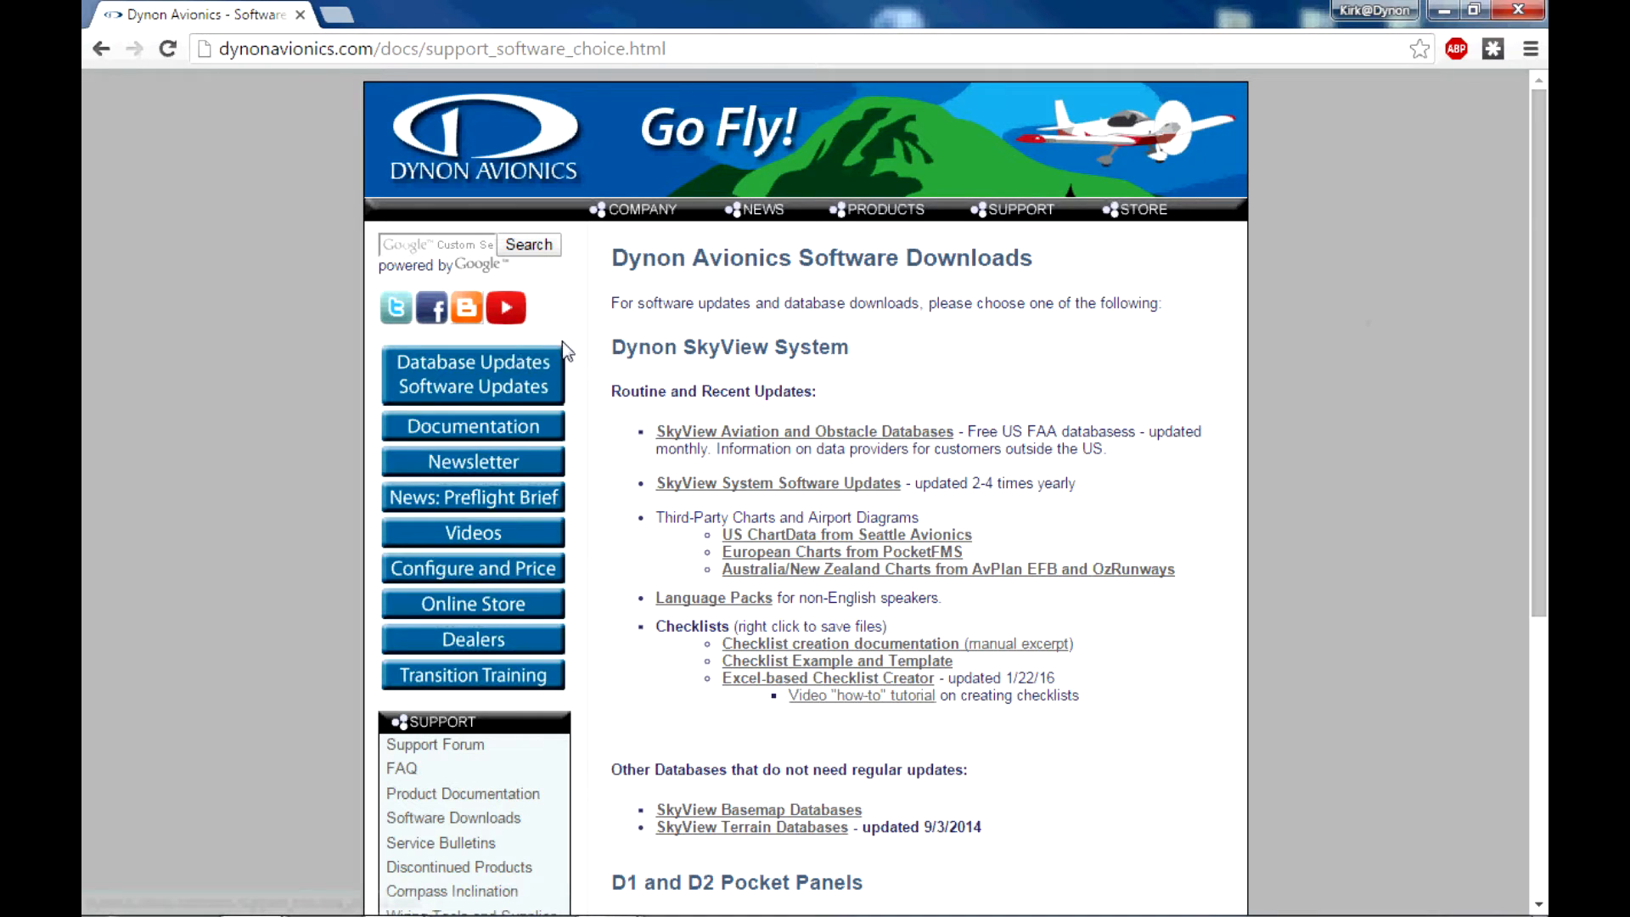
{"action": "mouse_move", "coordinate": [588, 348]}
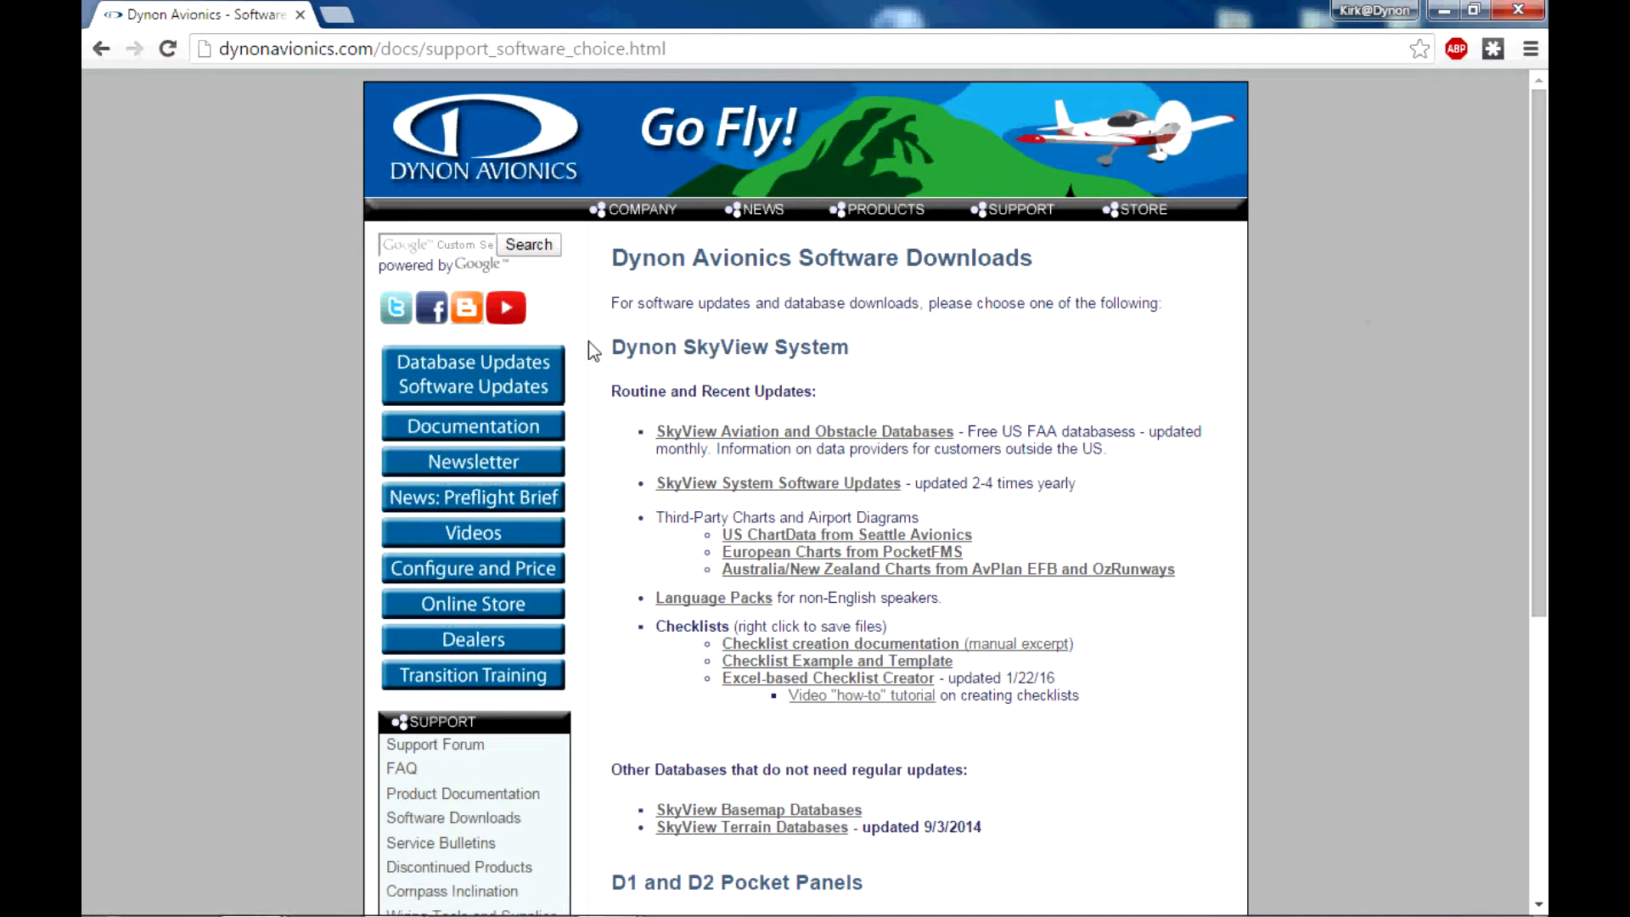
{"action": "mouse_move", "coordinate": [603, 416]}
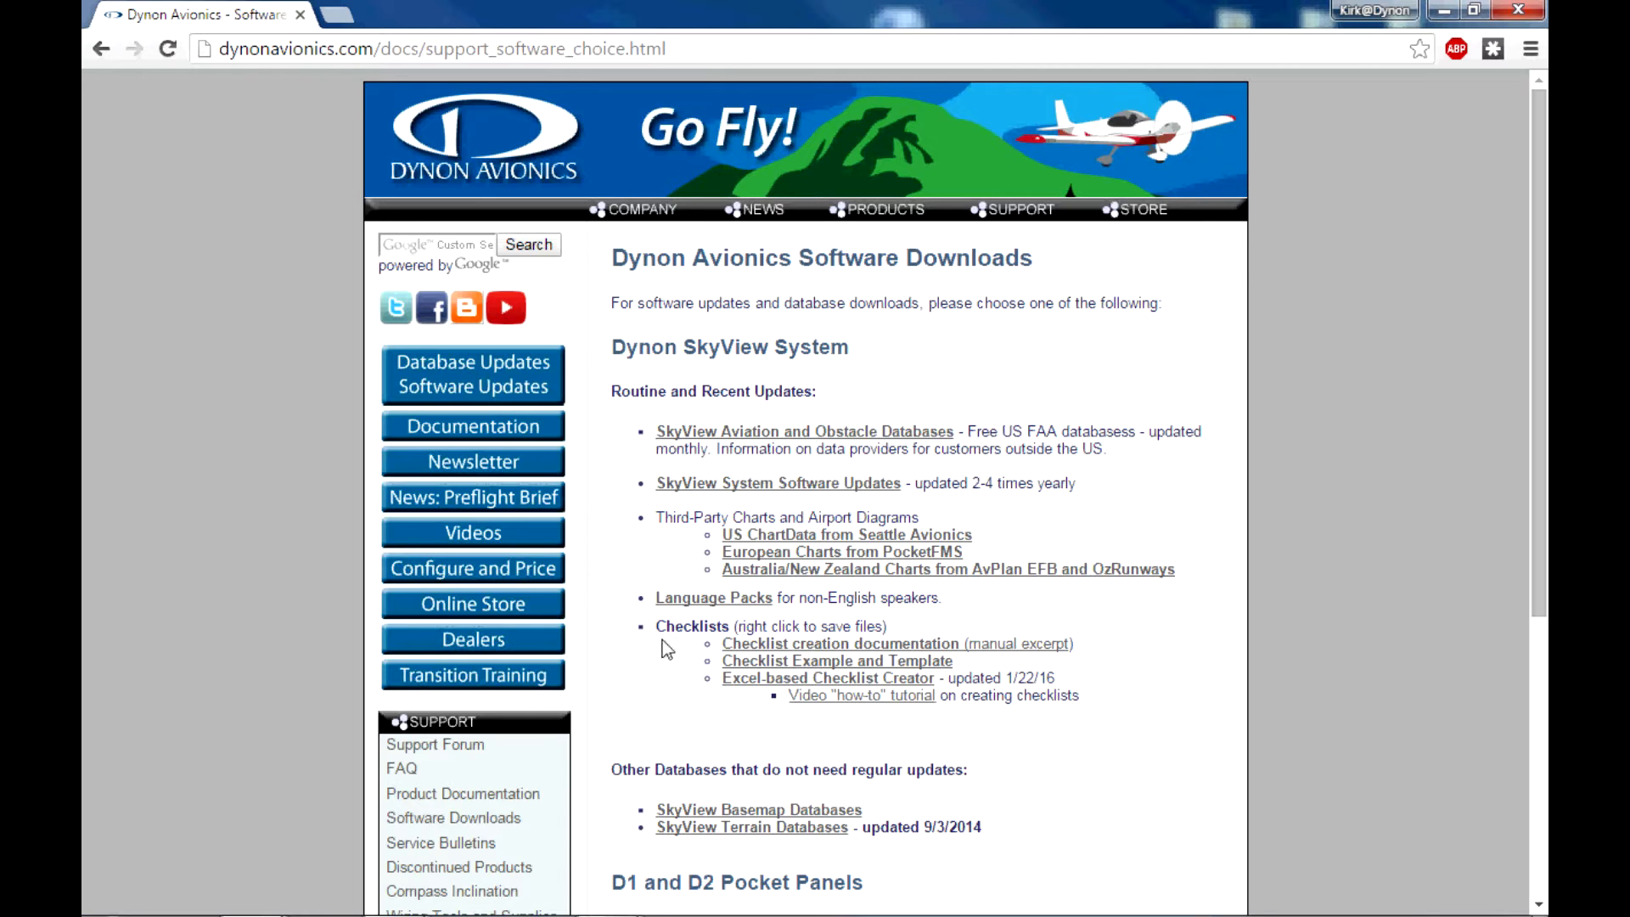
{"action": "mouse_move", "coordinate": [655, 646]}
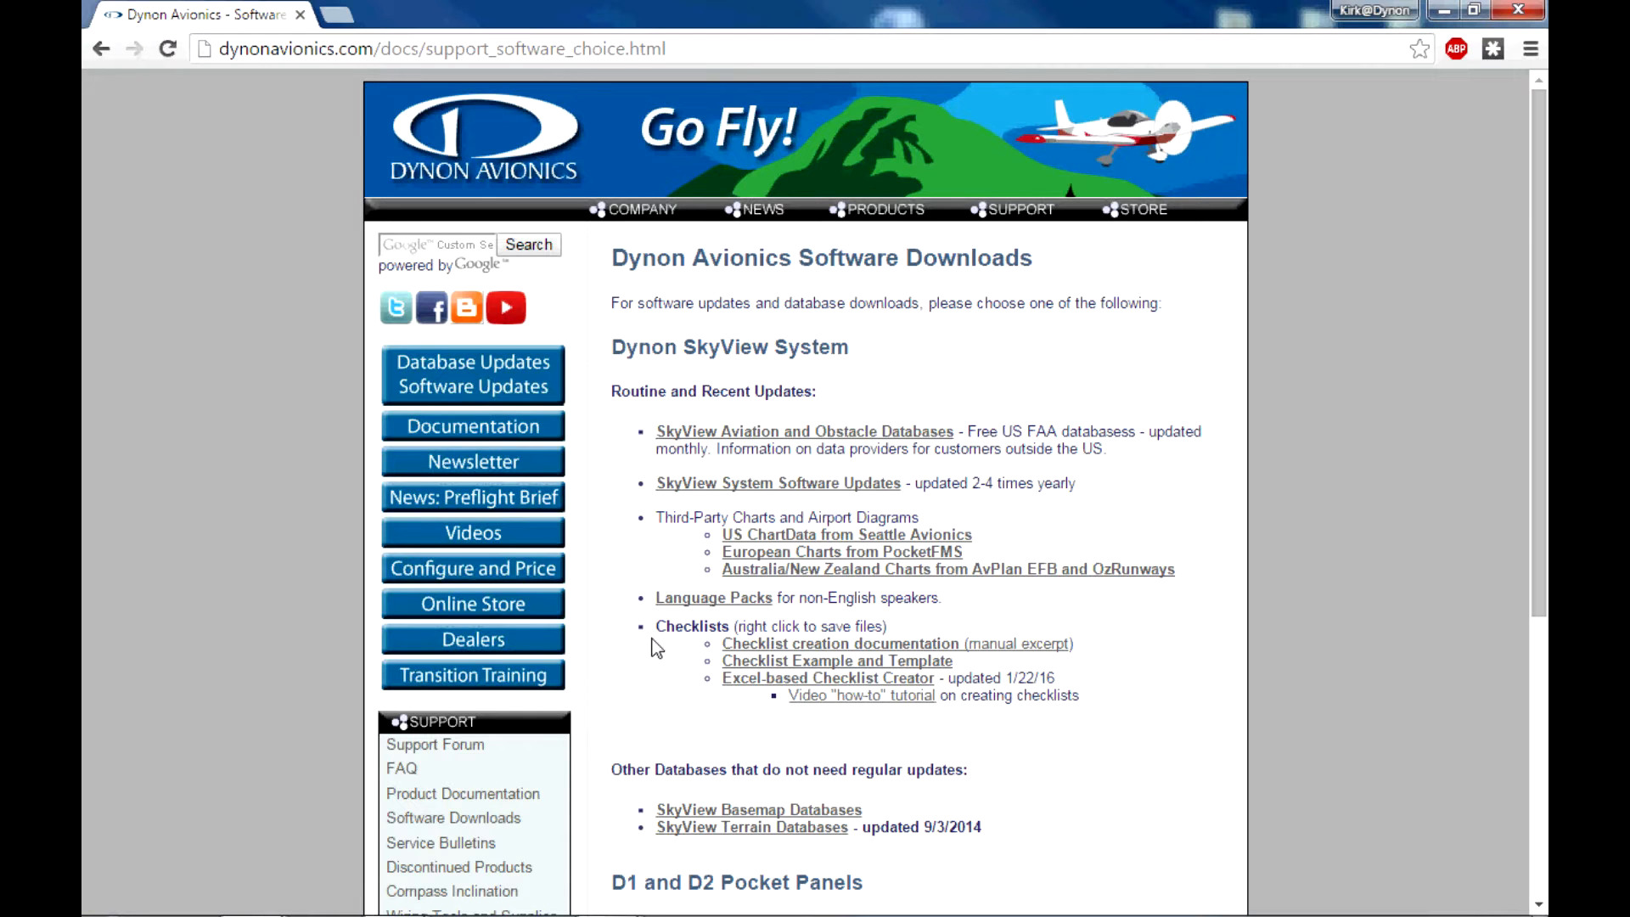
{"action": "mouse_move", "coordinate": [1071, 696]}
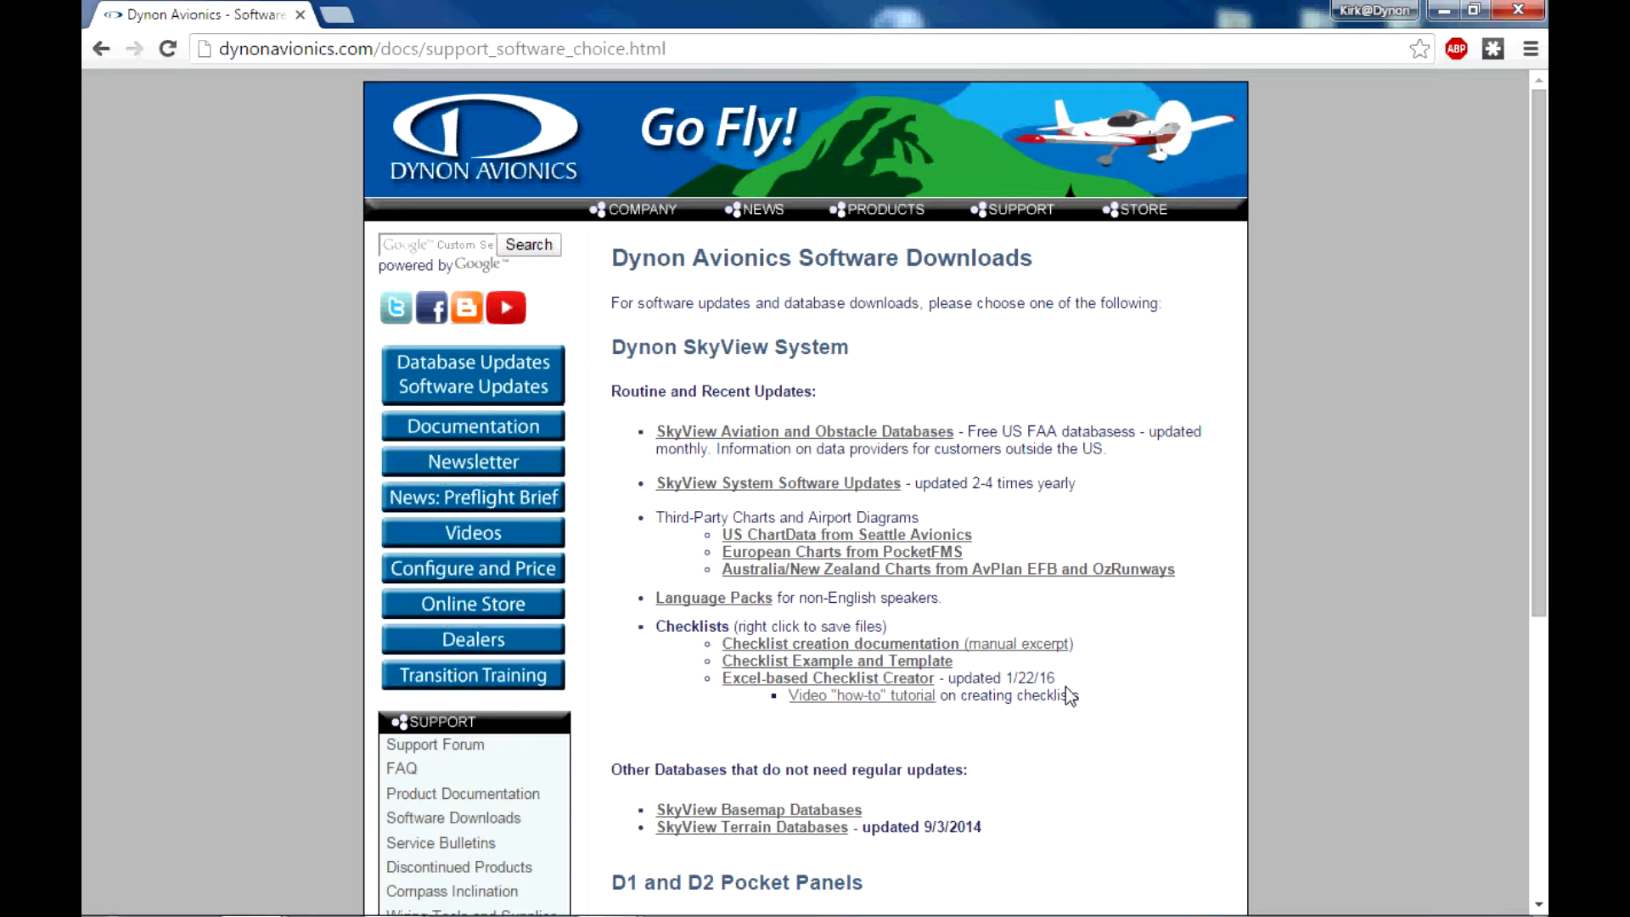
{"action": "mouse_move", "coordinate": [1090, 656]}
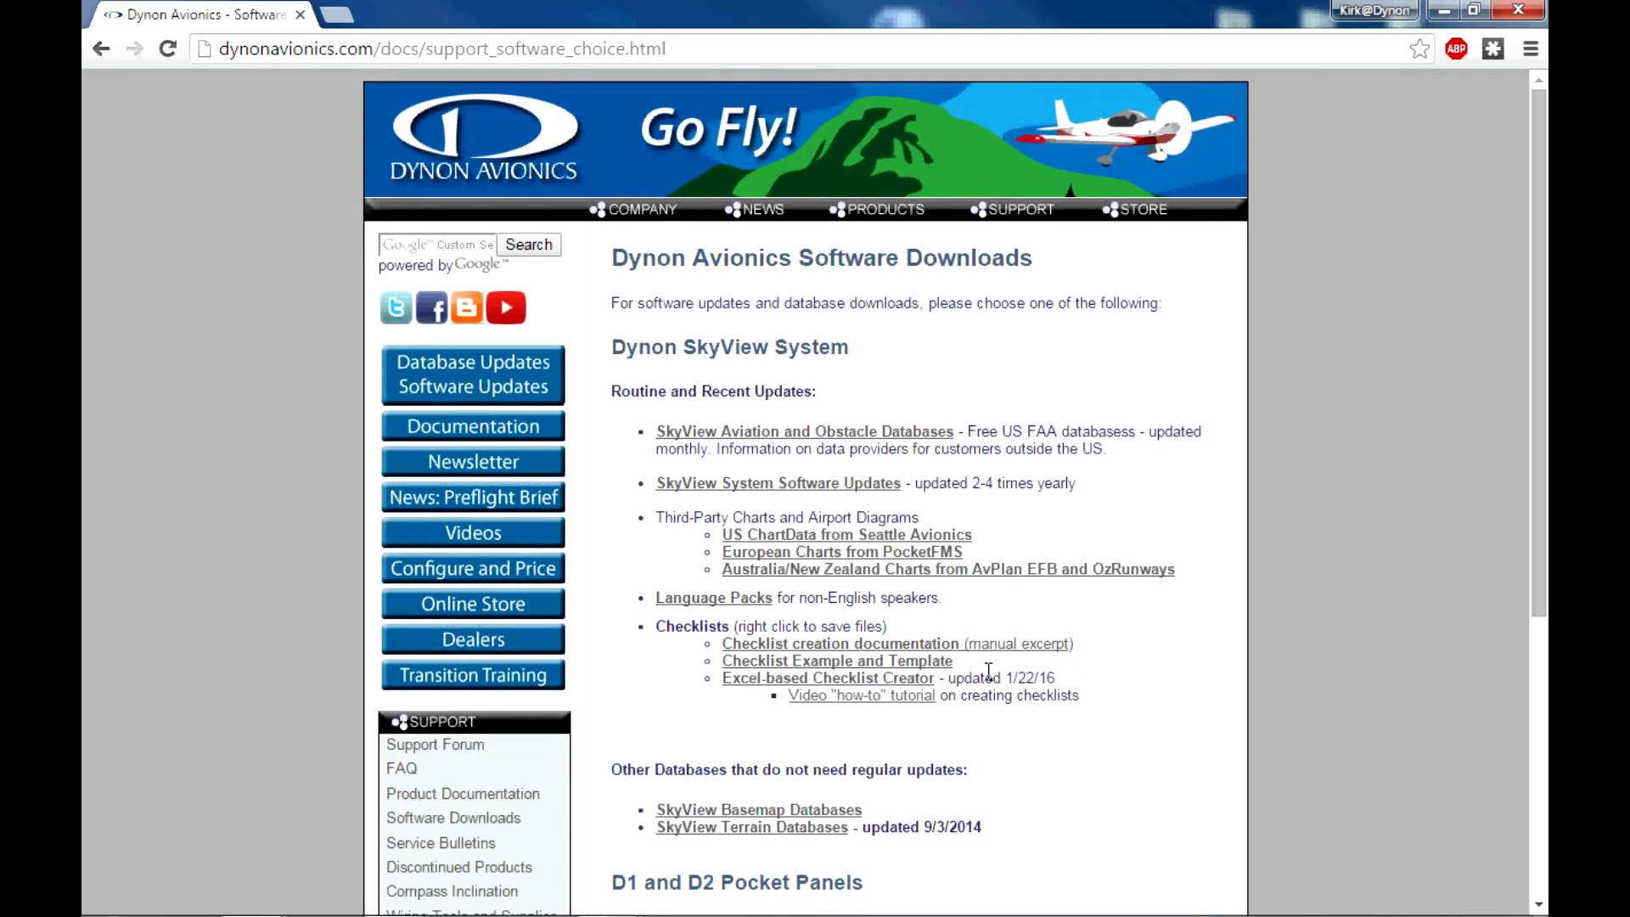
{"action": "mouse_move", "coordinate": [983, 677]}
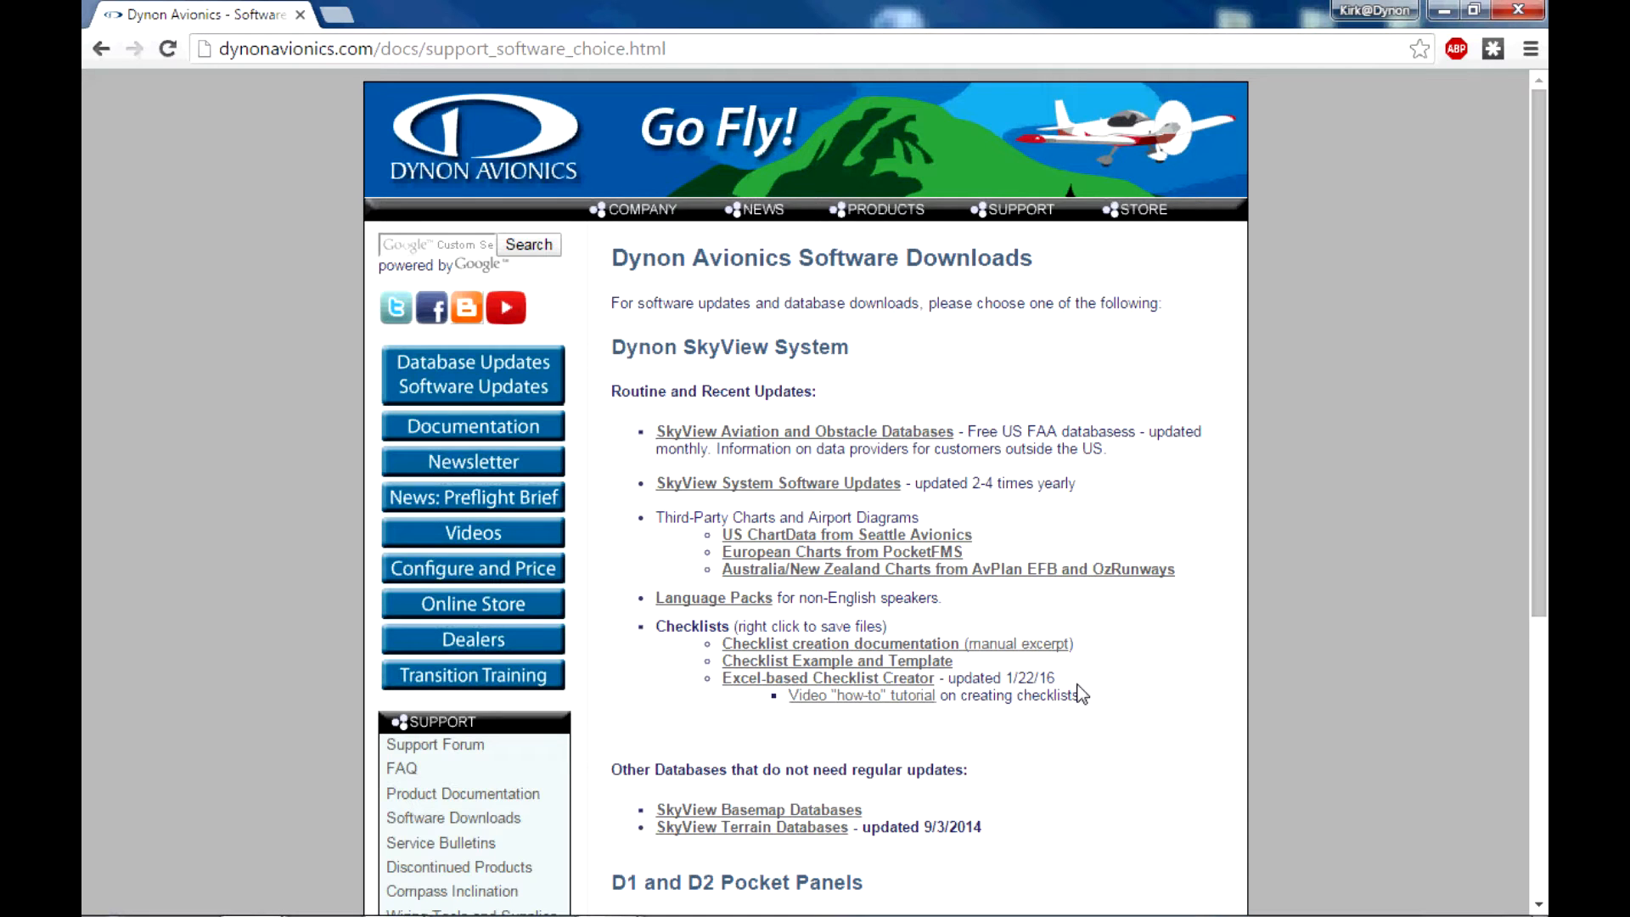
{"action": "mouse_move", "coordinate": [751, 685]}
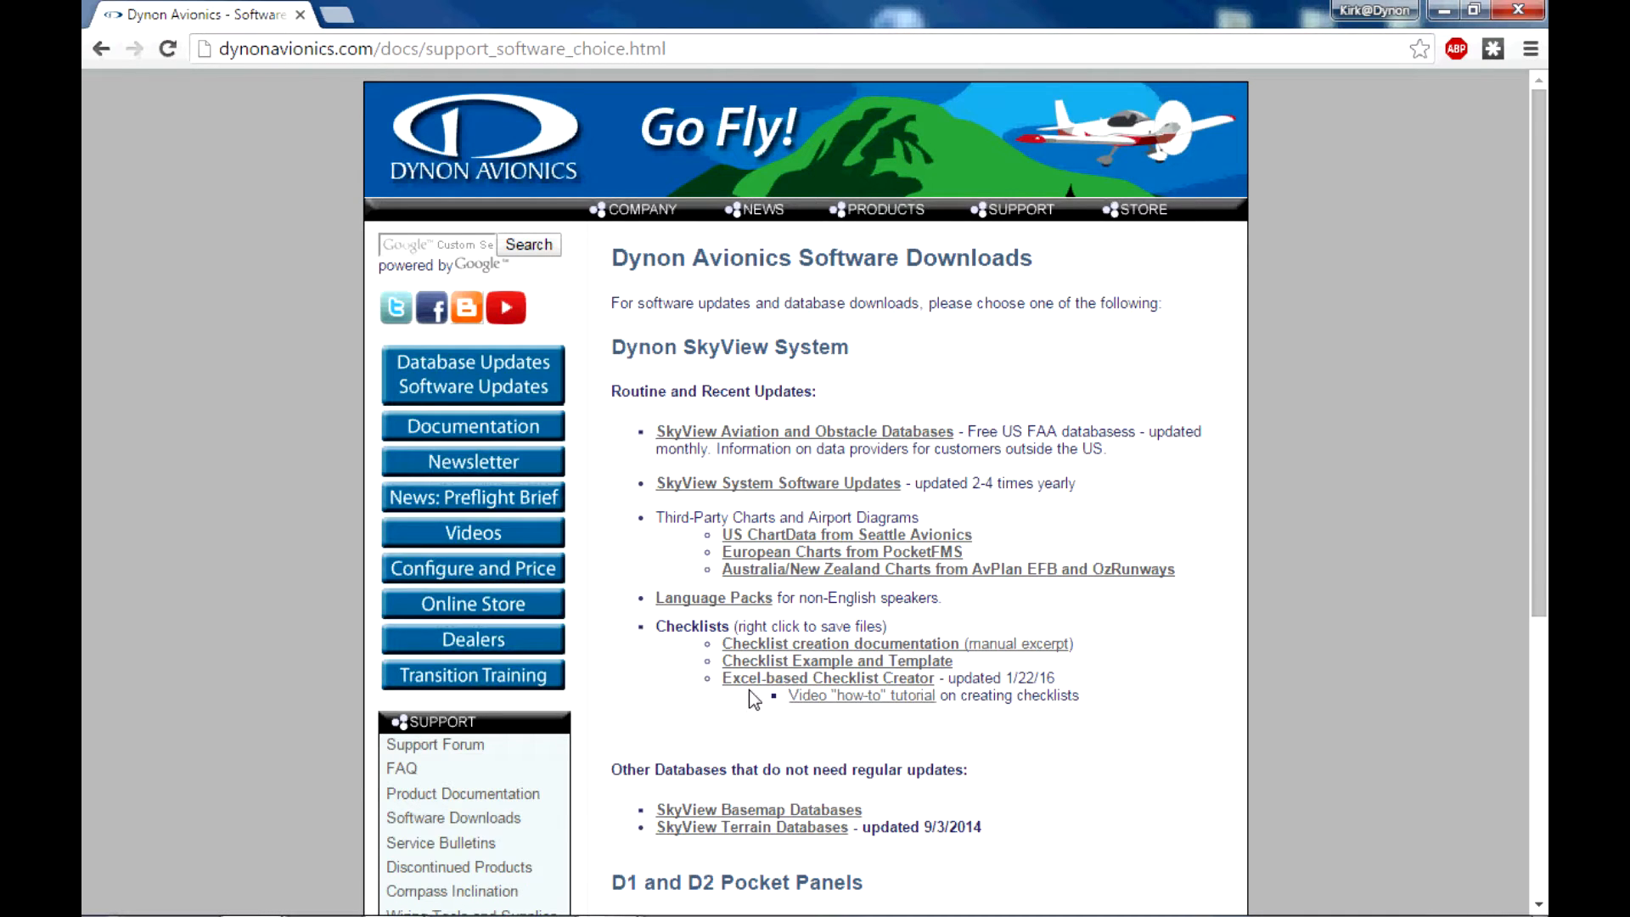
{"action": "mouse_move", "coordinate": [749, 695]}
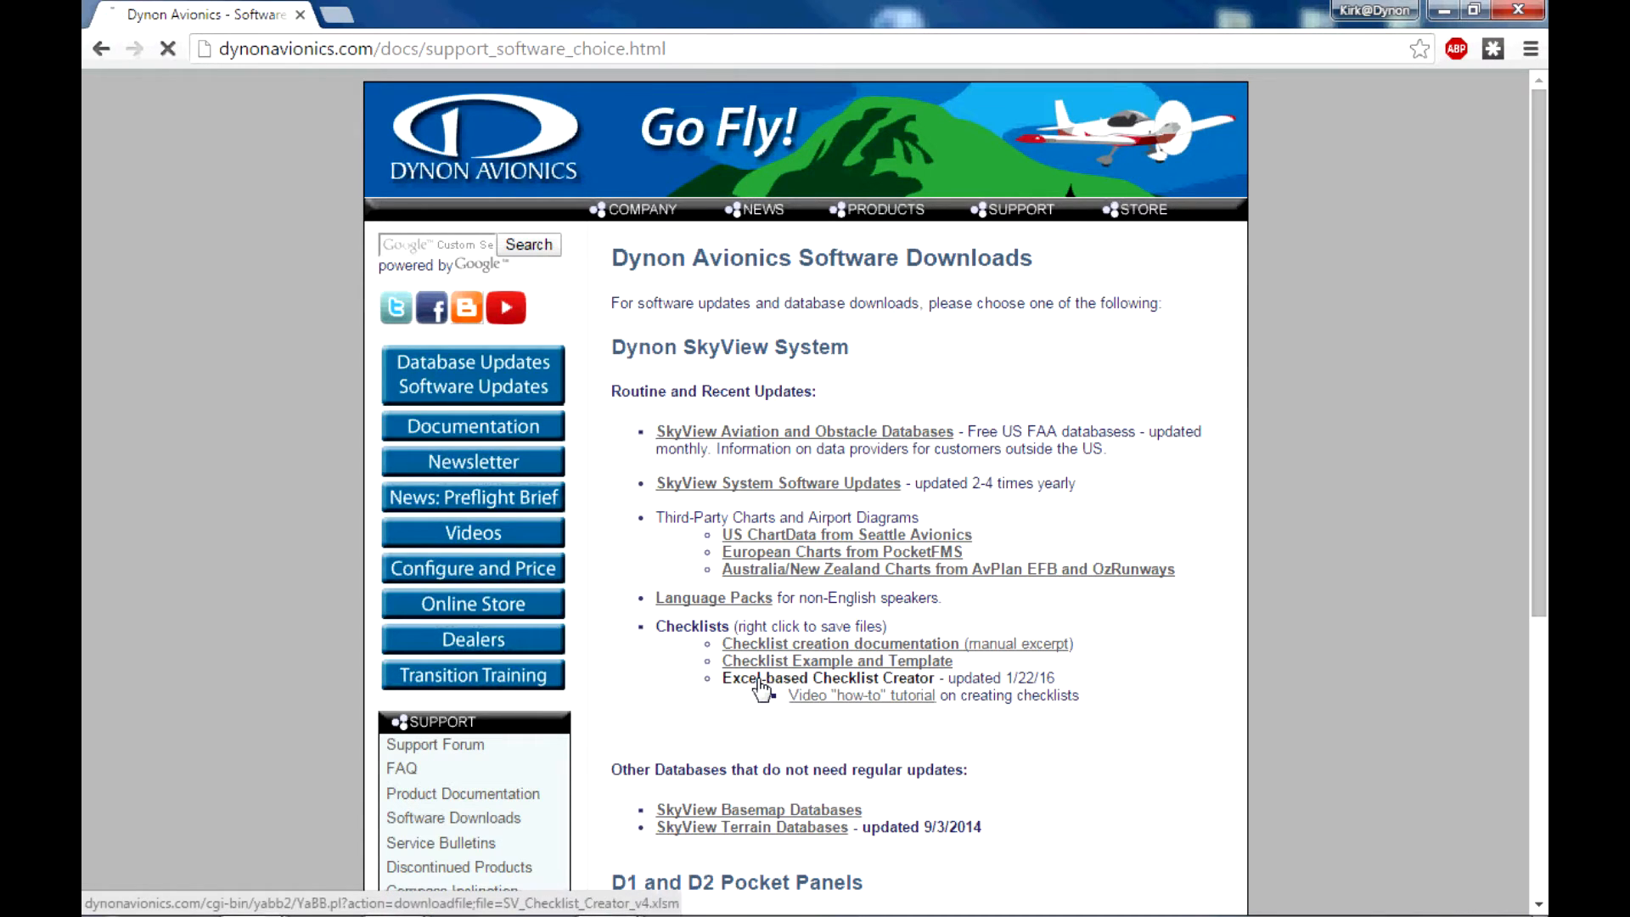
Download SV_Checklist_Creator_v4.xlsm and start opening it from Chrome's download bar.
{"action": "left_click", "coordinate": [829, 677]}
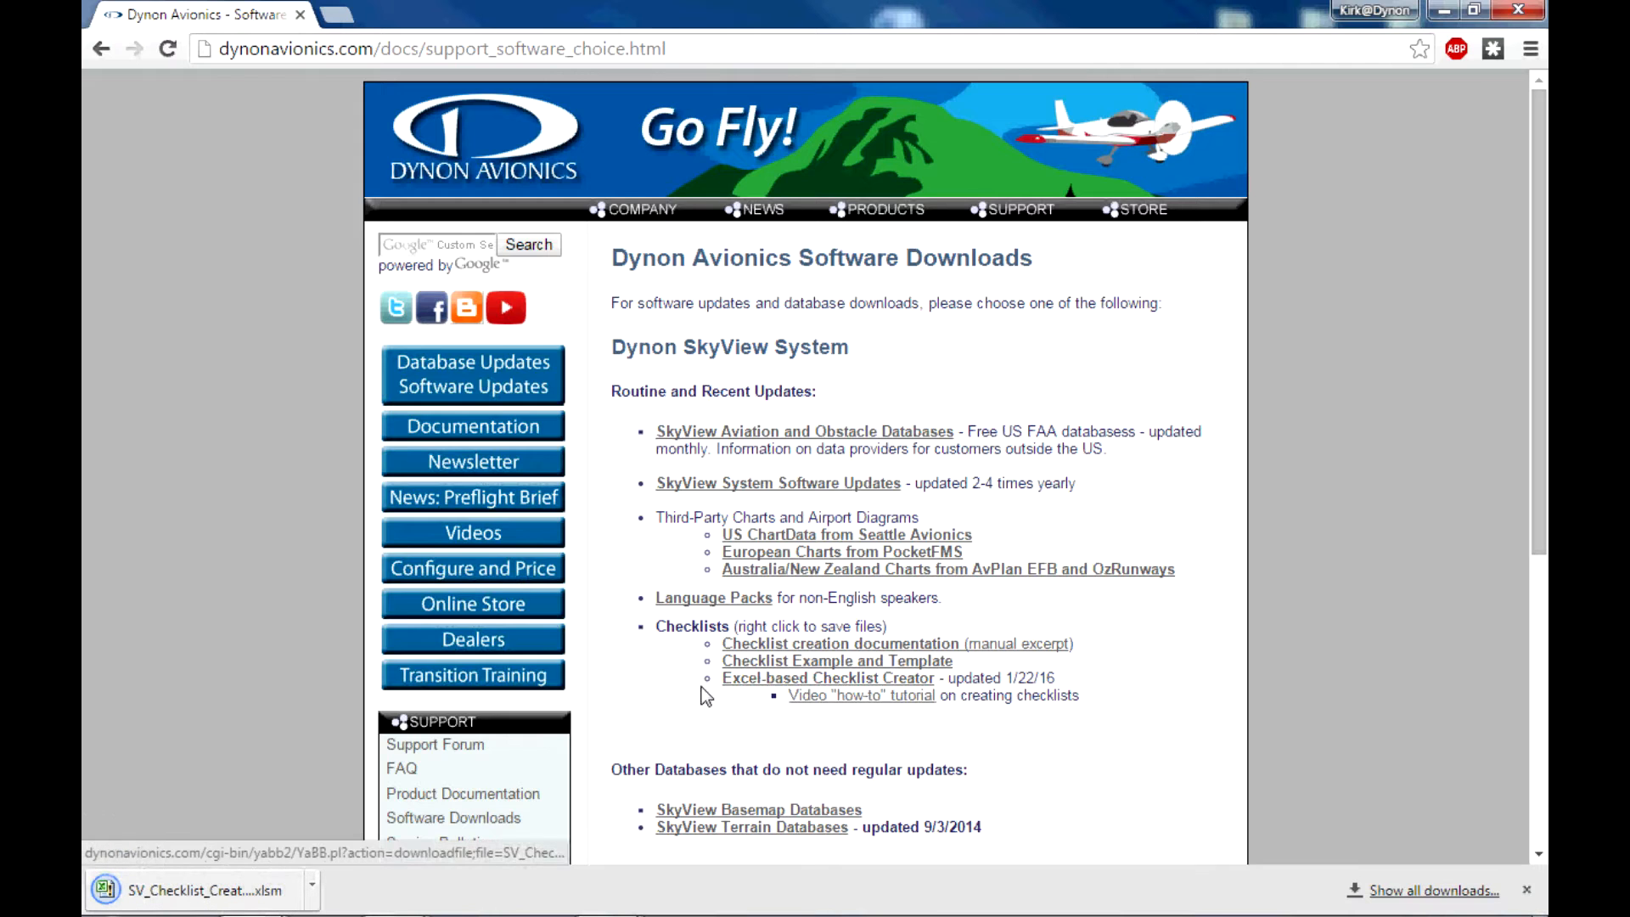
{"action": "mouse_move", "coordinate": [669, 703]}
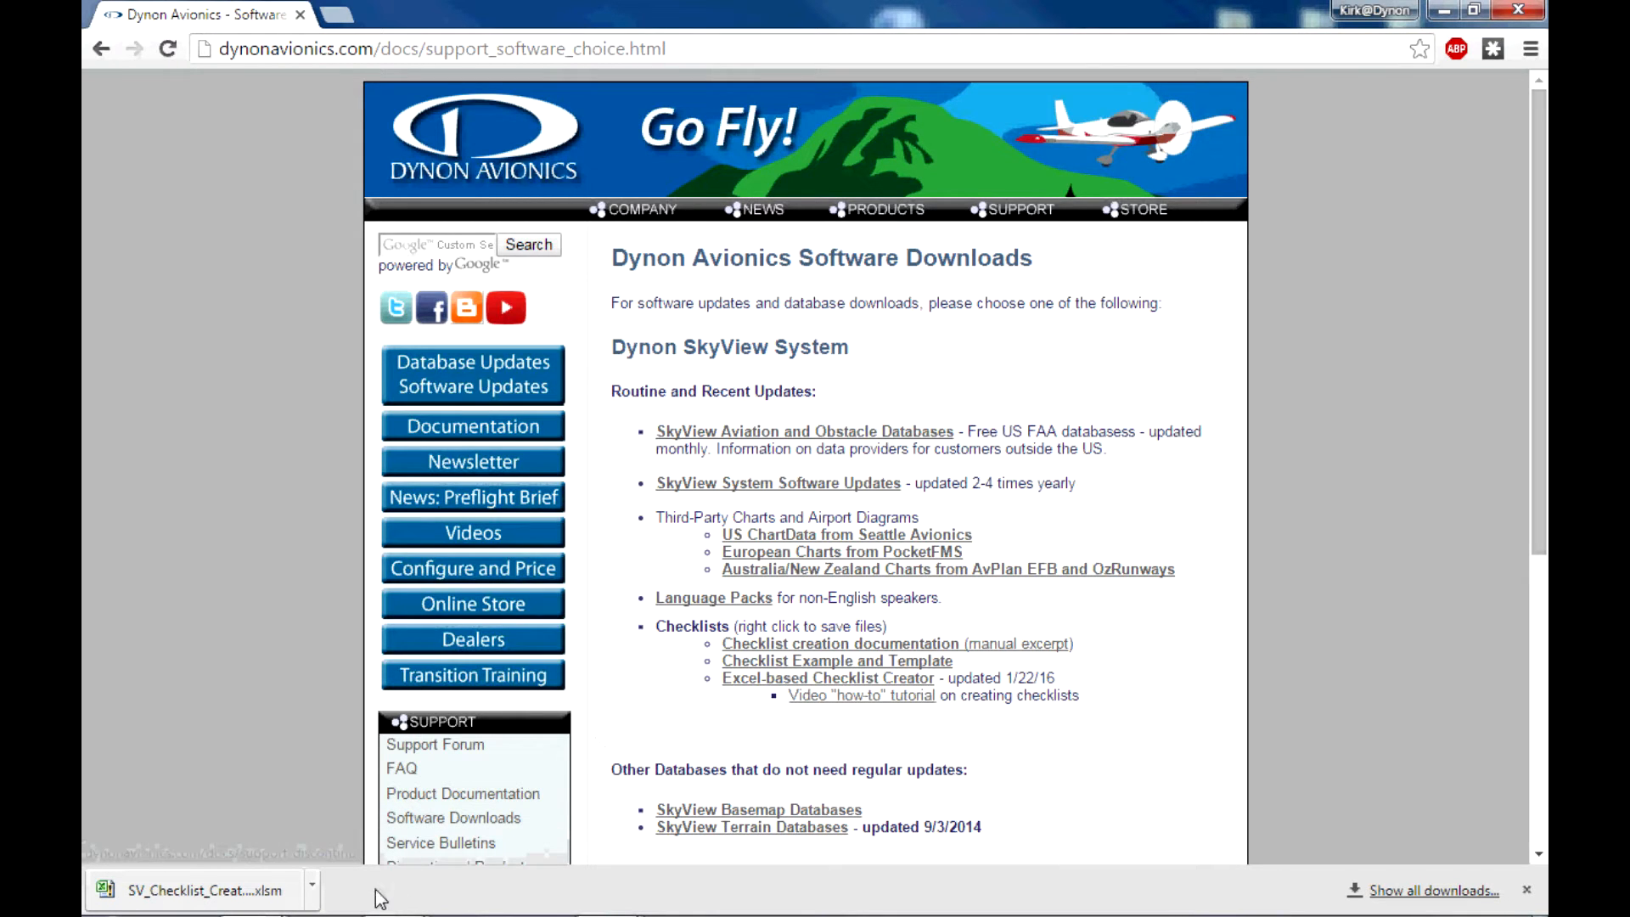
{"action": "mouse_move", "coordinate": [354, 891]}
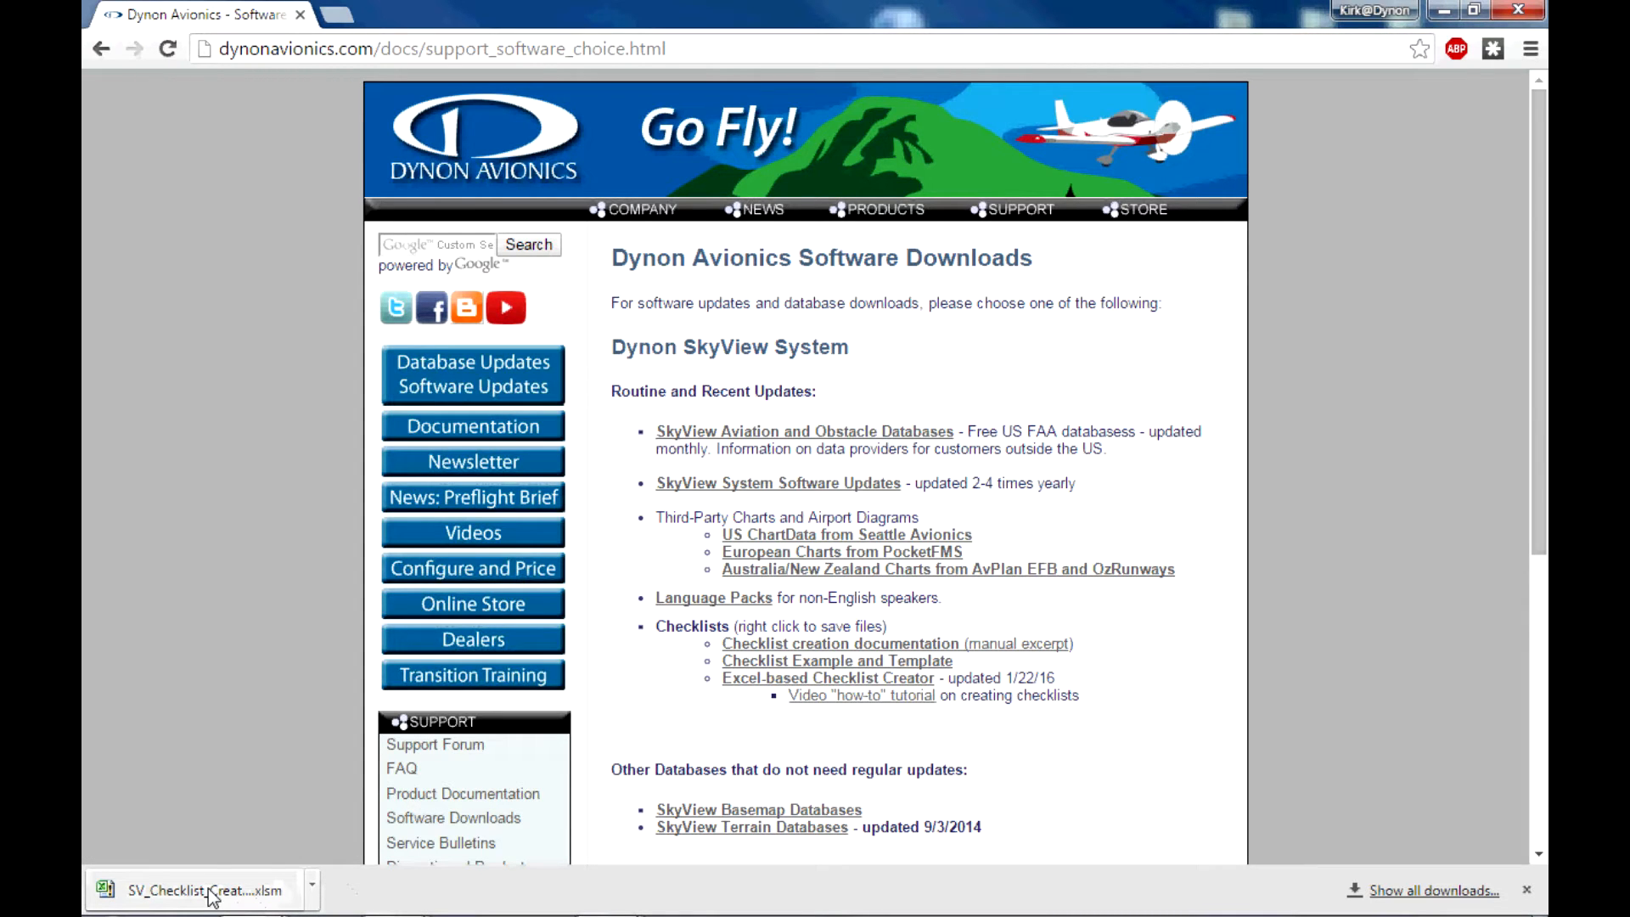
{"action": "left_click", "coordinate": [202, 890]}
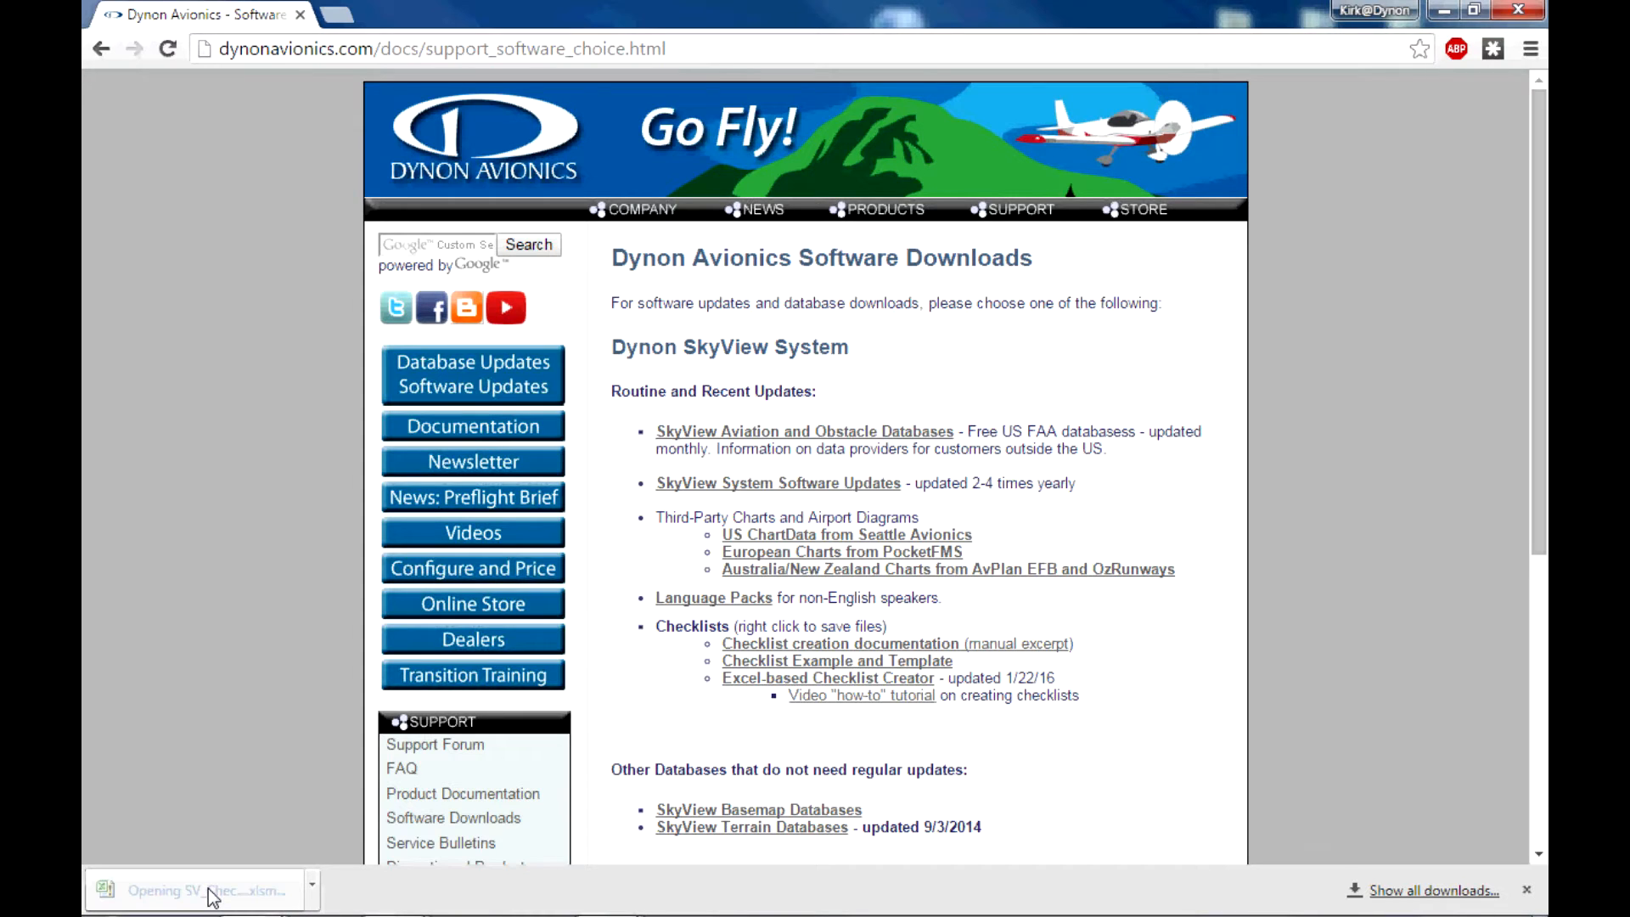
Open SV_Checklist_Creator_v4.xlsm in Excel, showing the List Titles sheet in Protected View.
{"action": "left_click", "coordinate": [197, 890]}
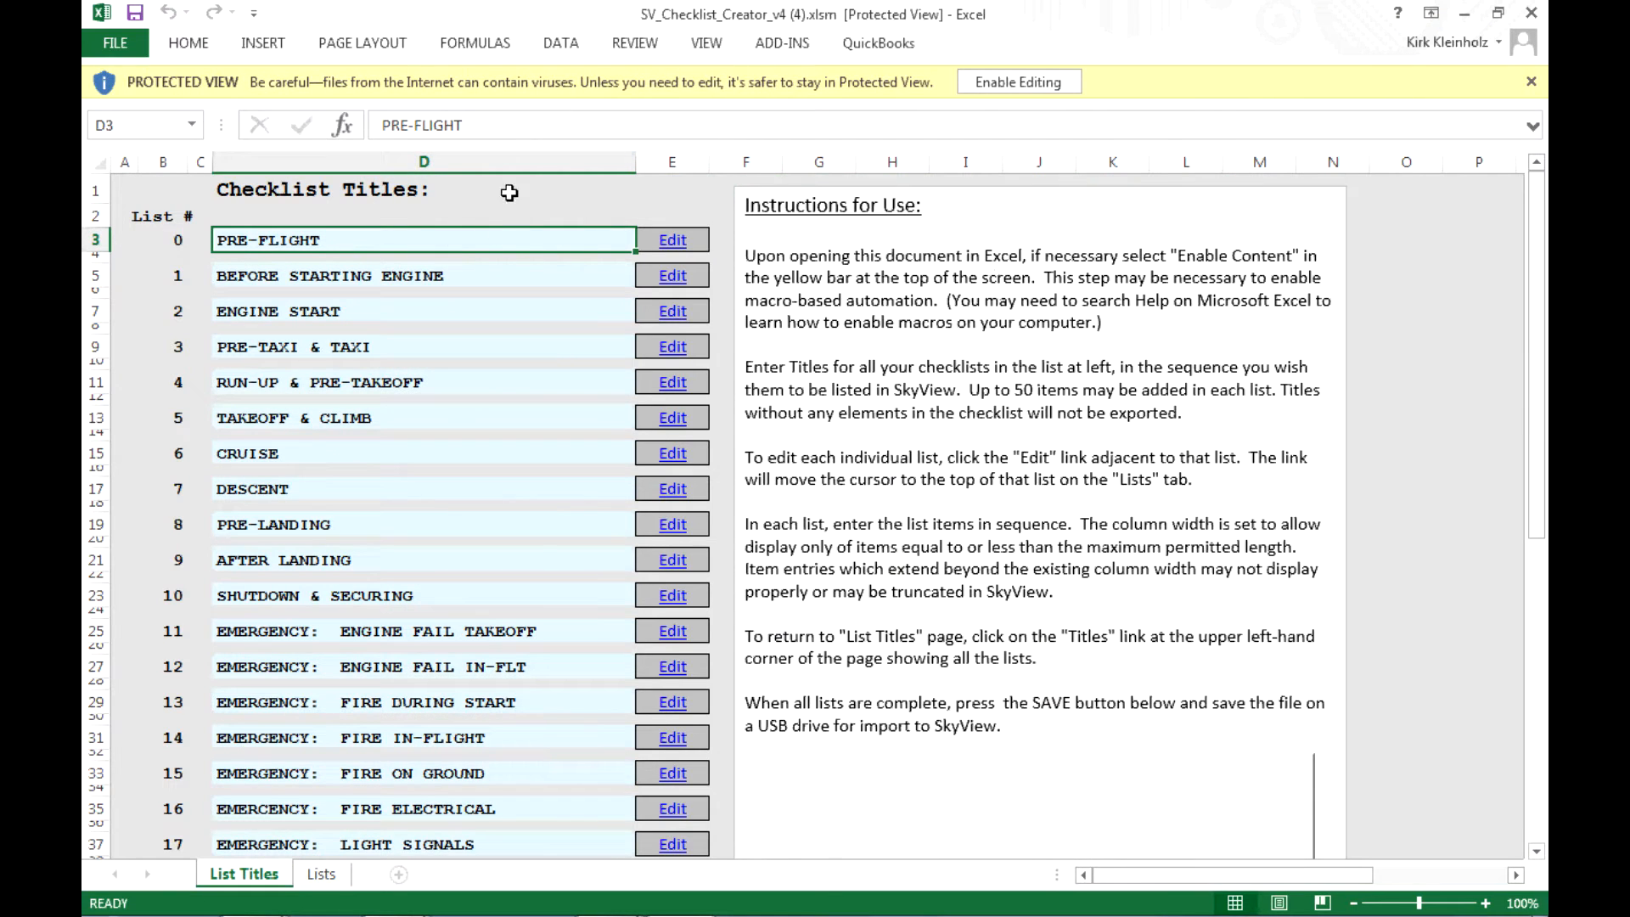
{"action": "mouse_move", "coordinate": [401, 808]}
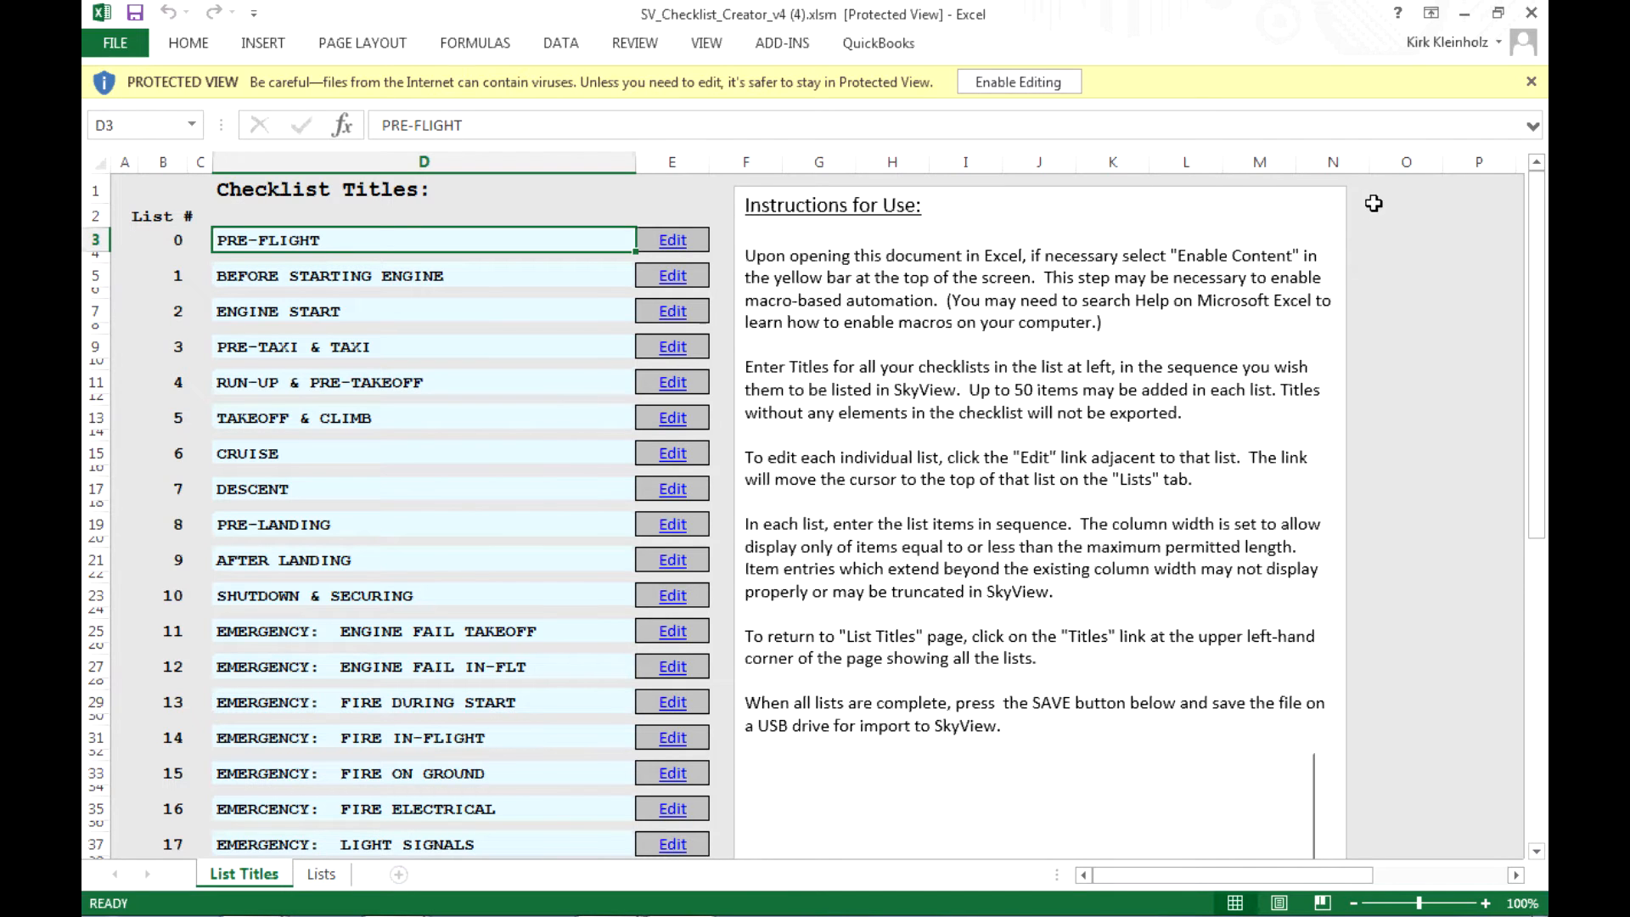
{"action": "mouse_move", "coordinate": [1351, 396]}
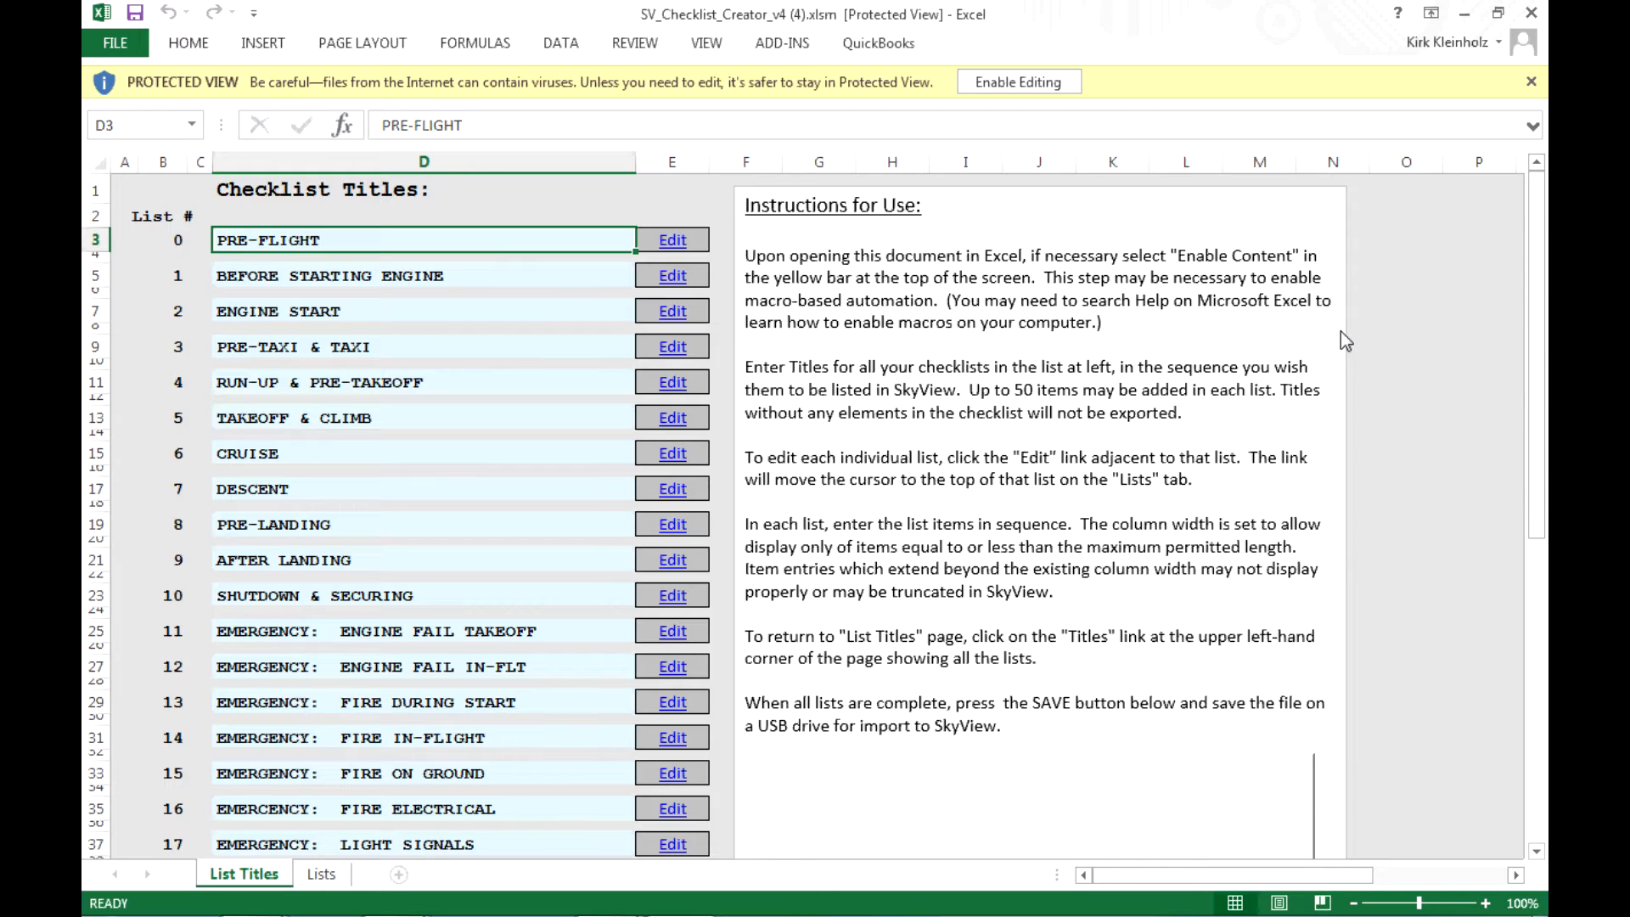
{"action": "mouse_move", "coordinate": [1107, 328]}
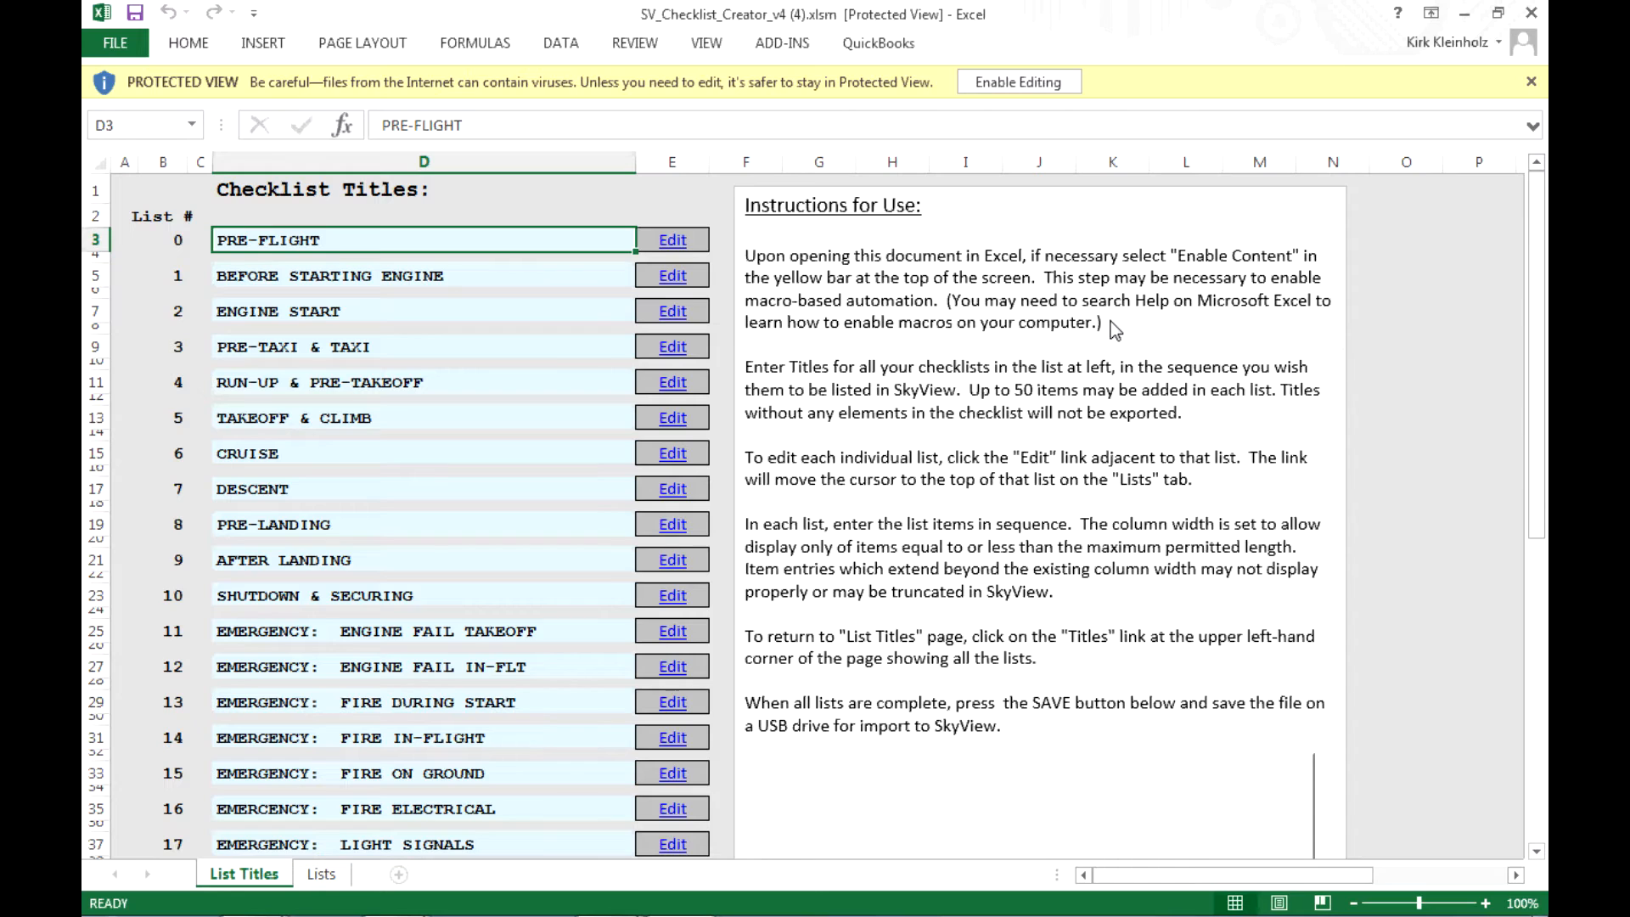
{"action": "mouse_move", "coordinate": [1384, 100]}
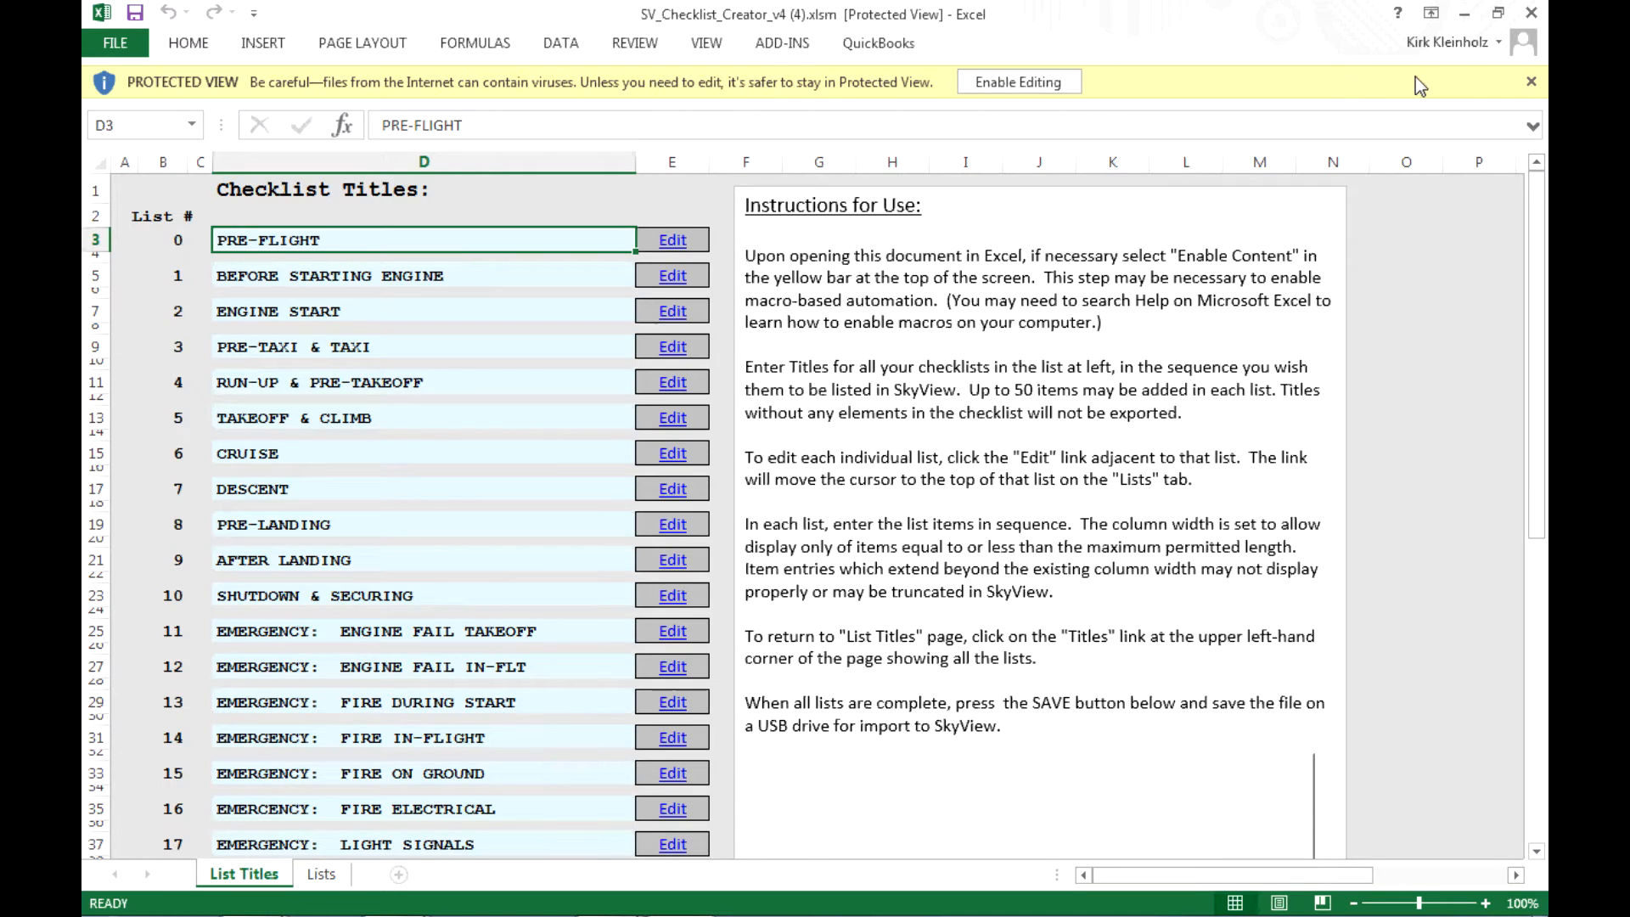
{"action": "mouse_move", "coordinate": [1229, 98]}
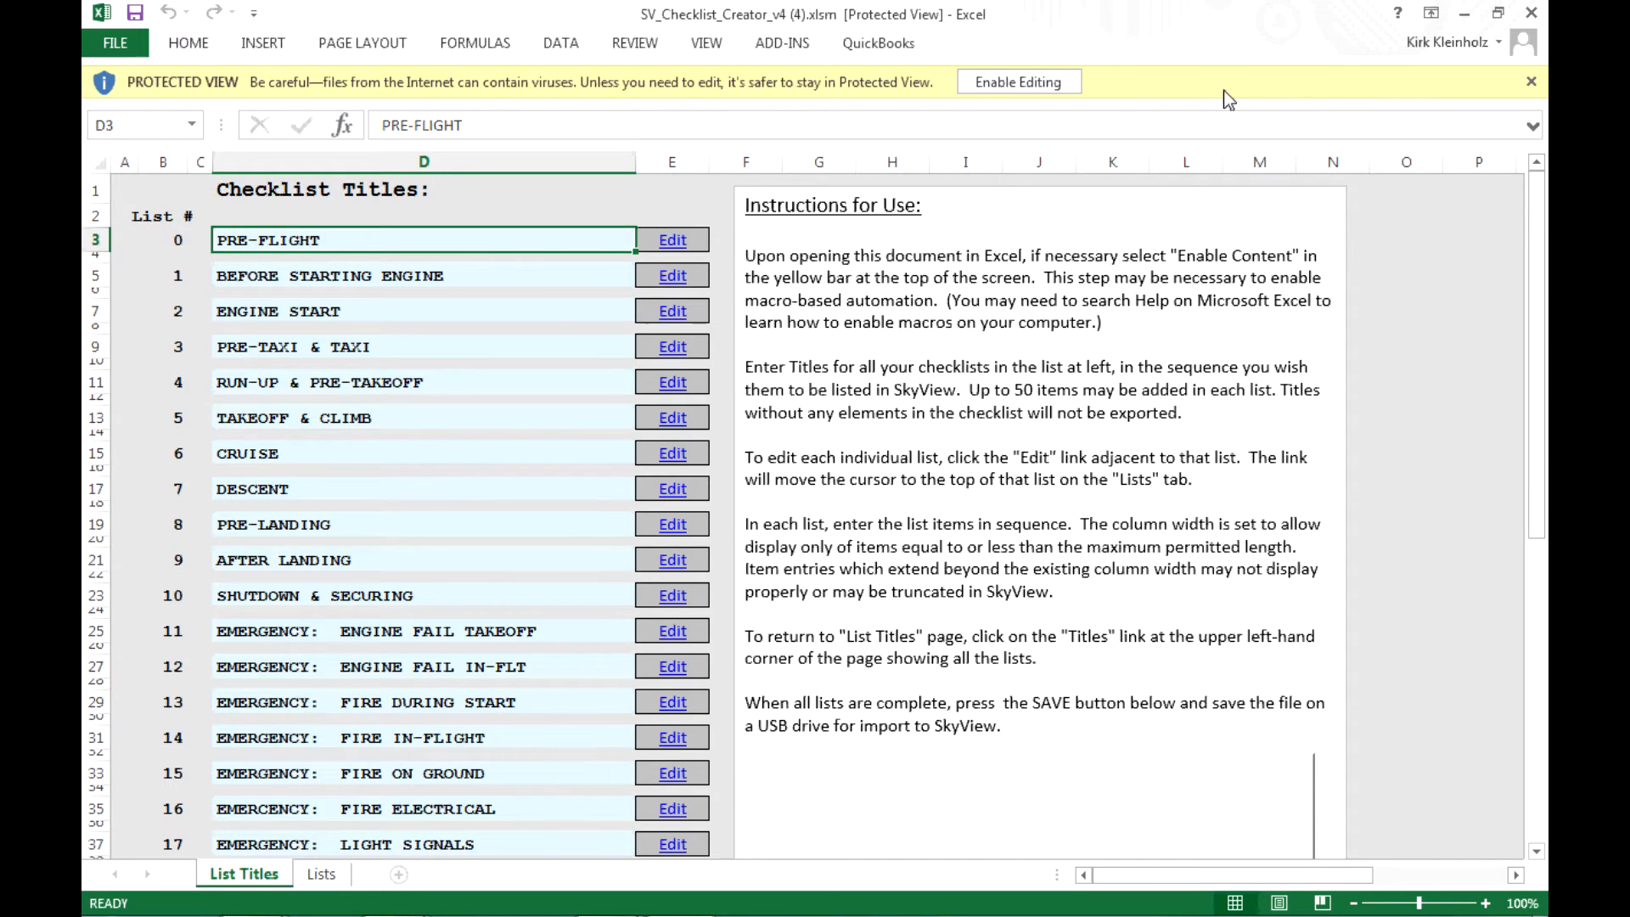
{"action": "mouse_move", "coordinate": [1153, 93]}
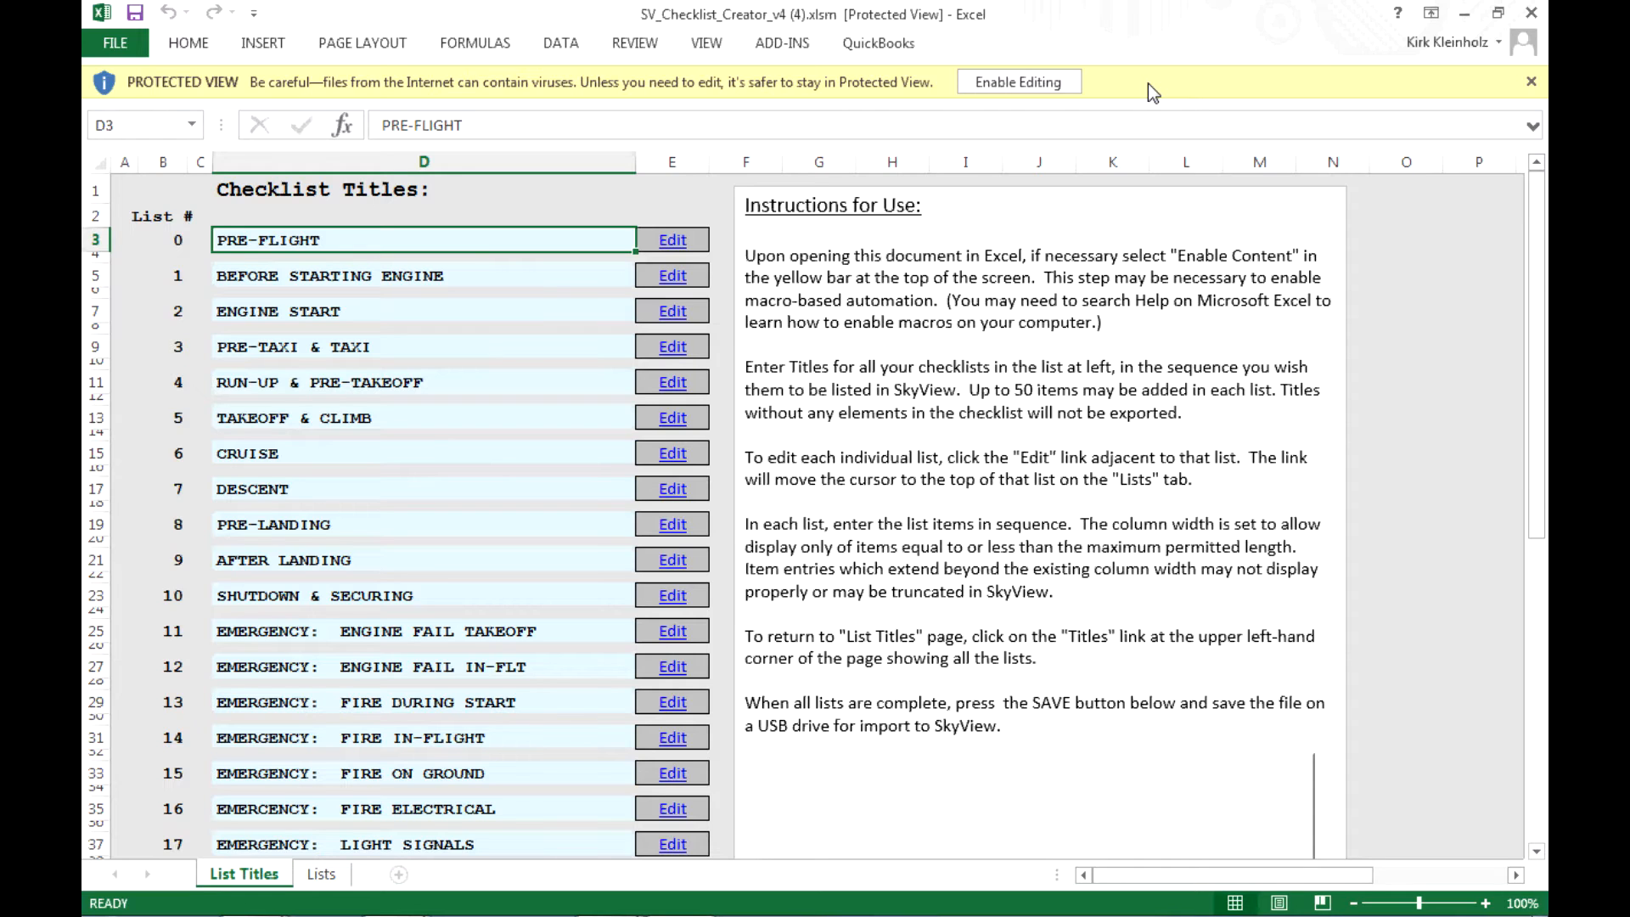
{"action": "mouse_move", "coordinate": [396, 98]}
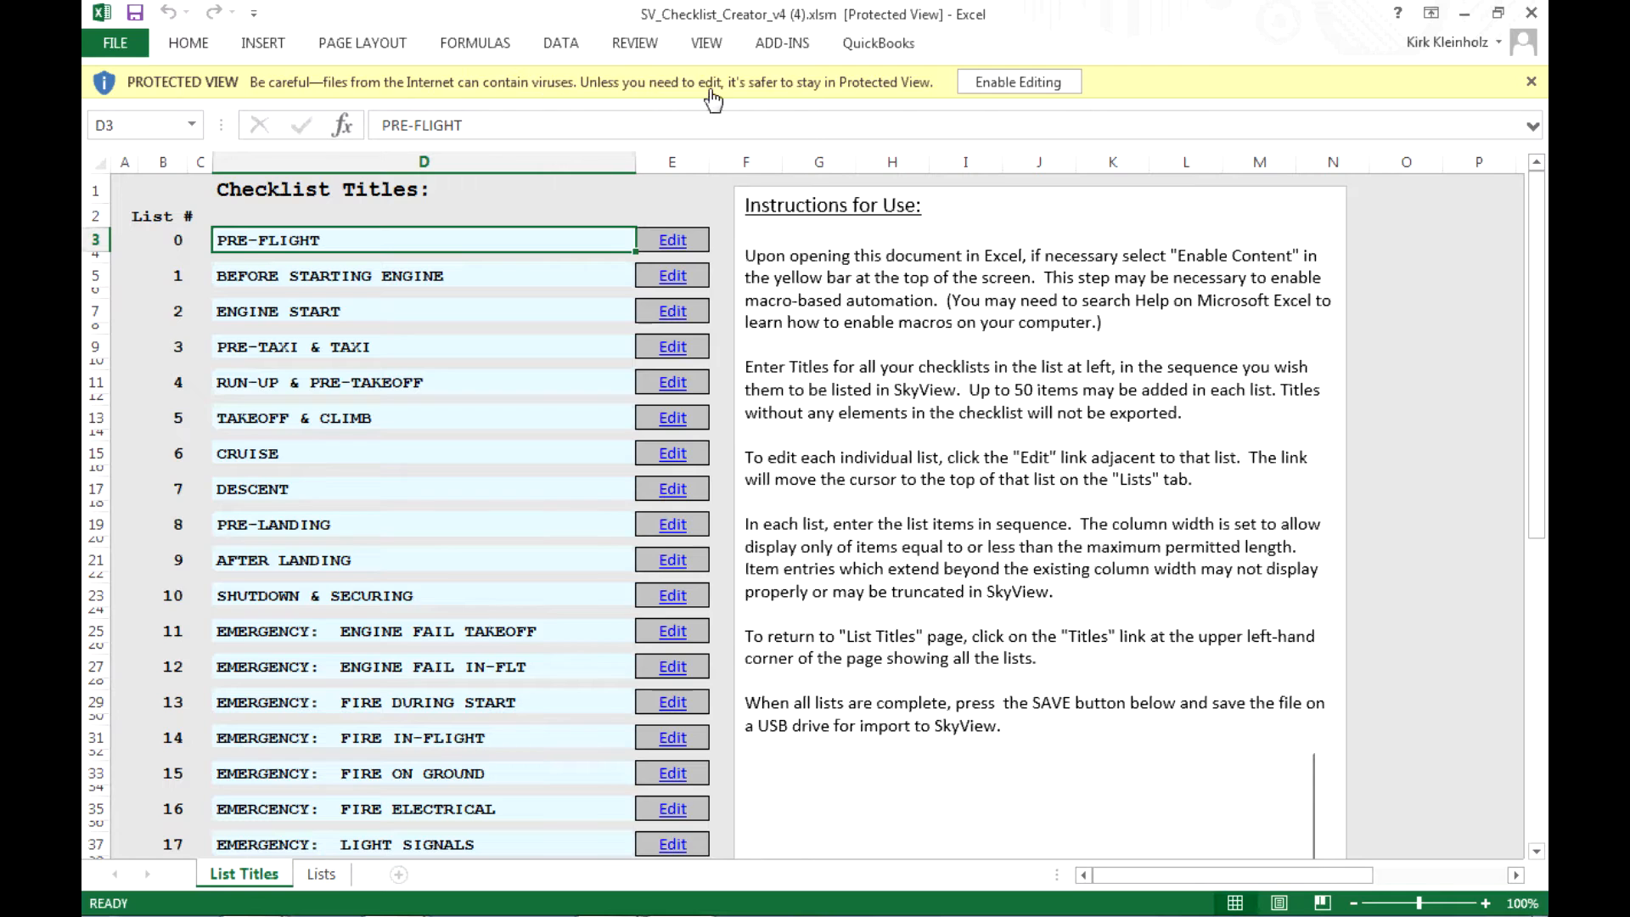
{"action": "mouse_move", "coordinate": [1194, 93]}
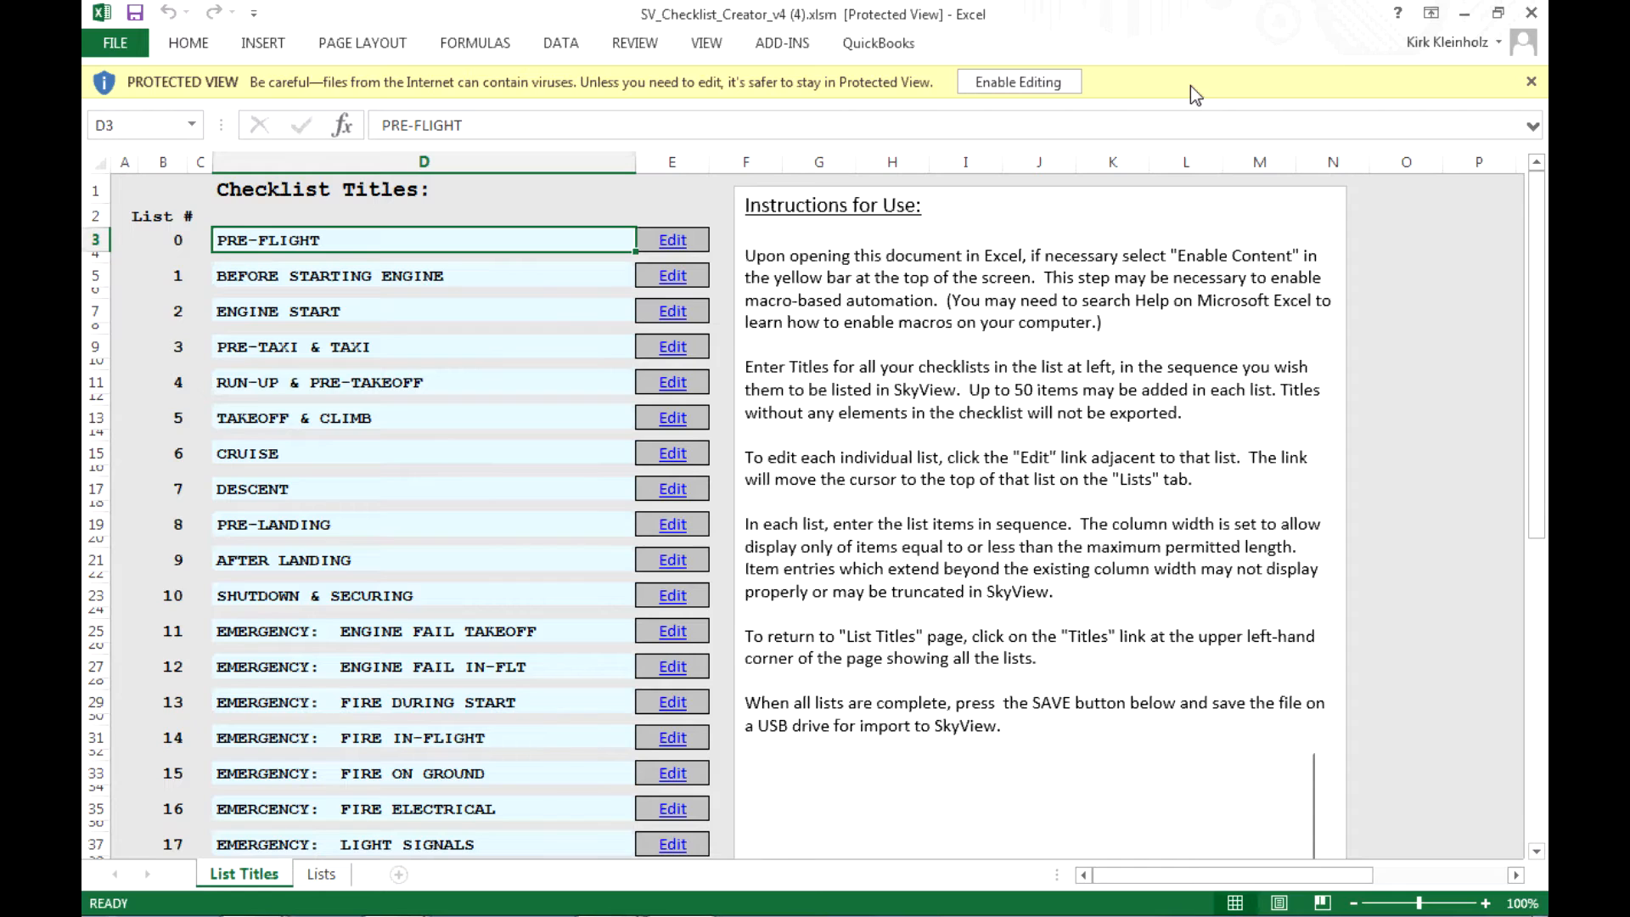
{"action": "mouse_move", "coordinate": [1160, 49]}
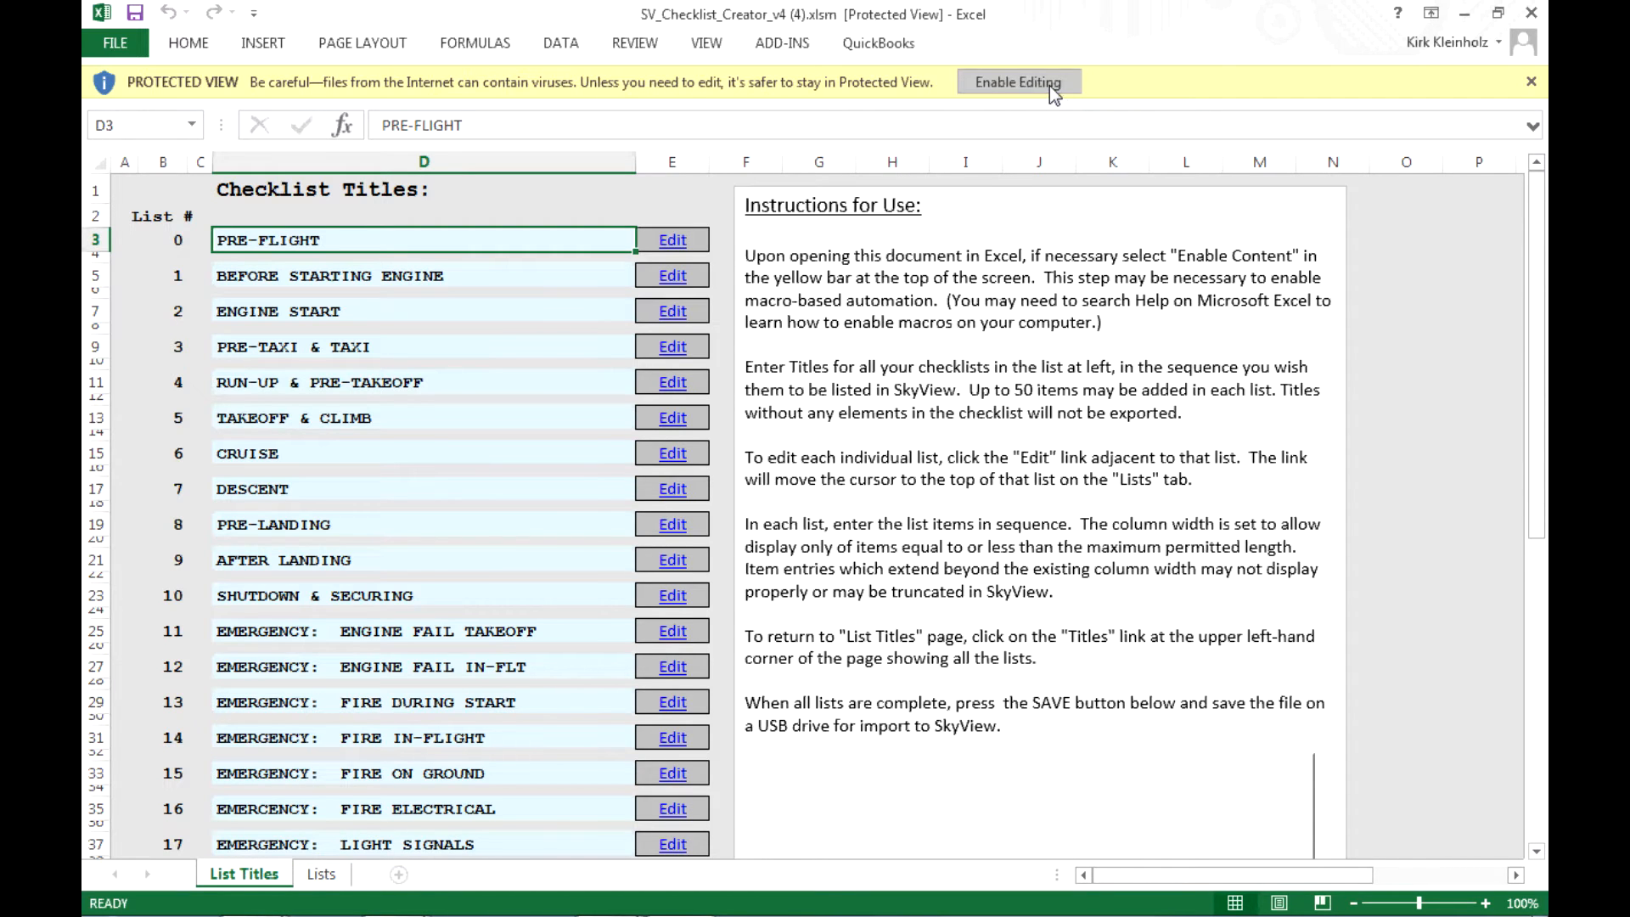
Enable editing on the downloaded checklist creator workbook.
{"action": "left_click", "coordinate": [1017, 82]}
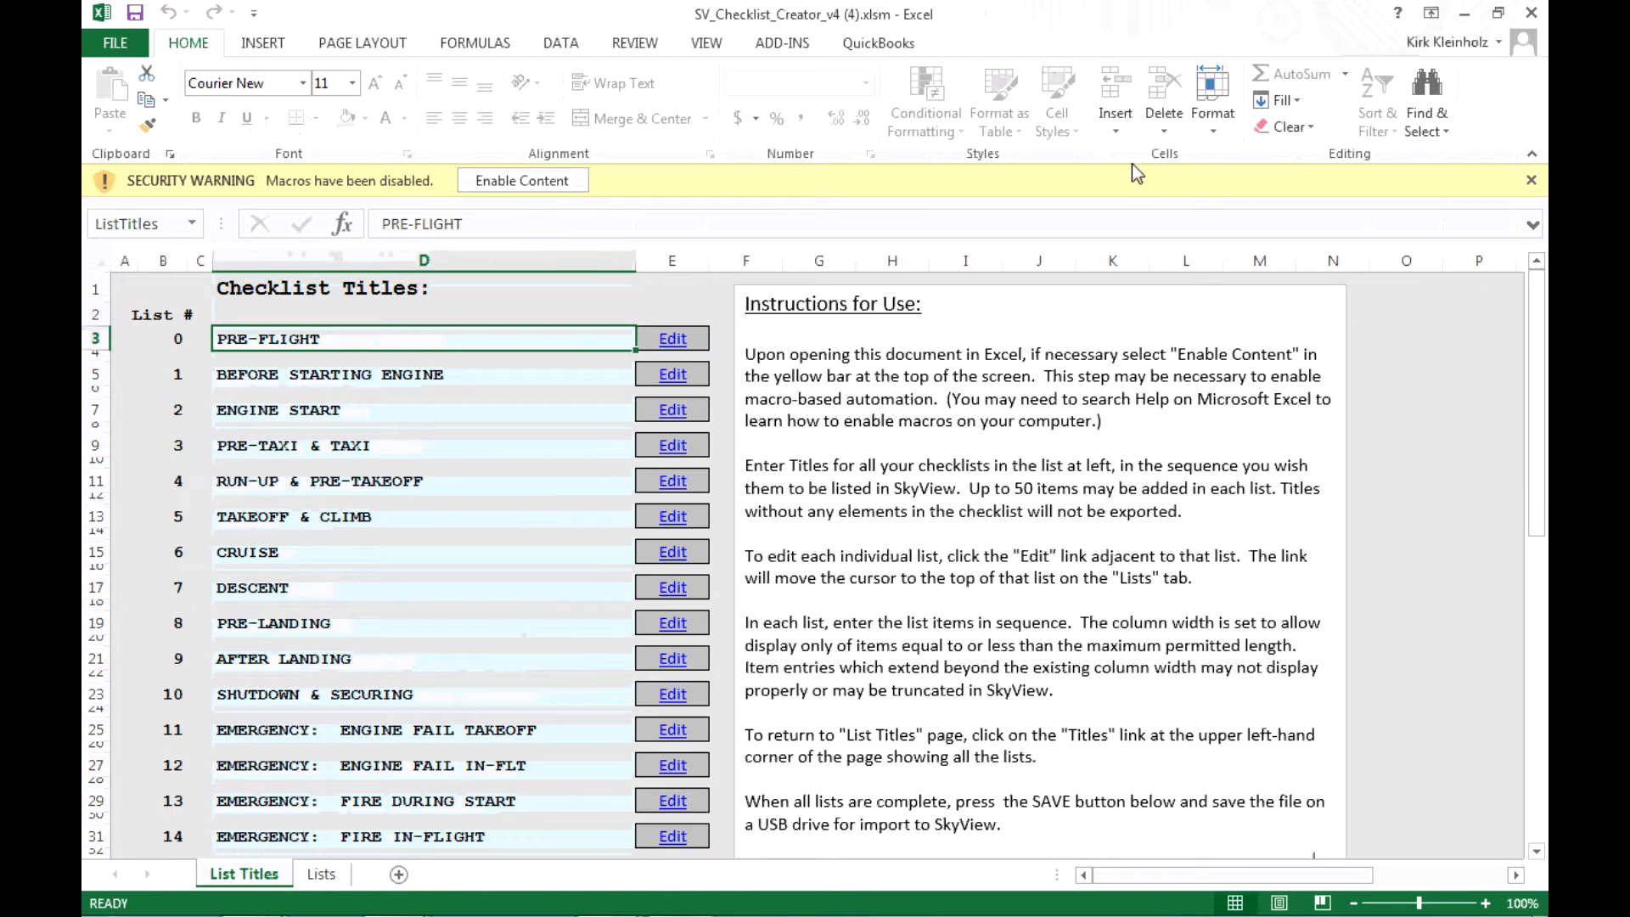
{"action": "mouse_move", "coordinate": [948, 214]}
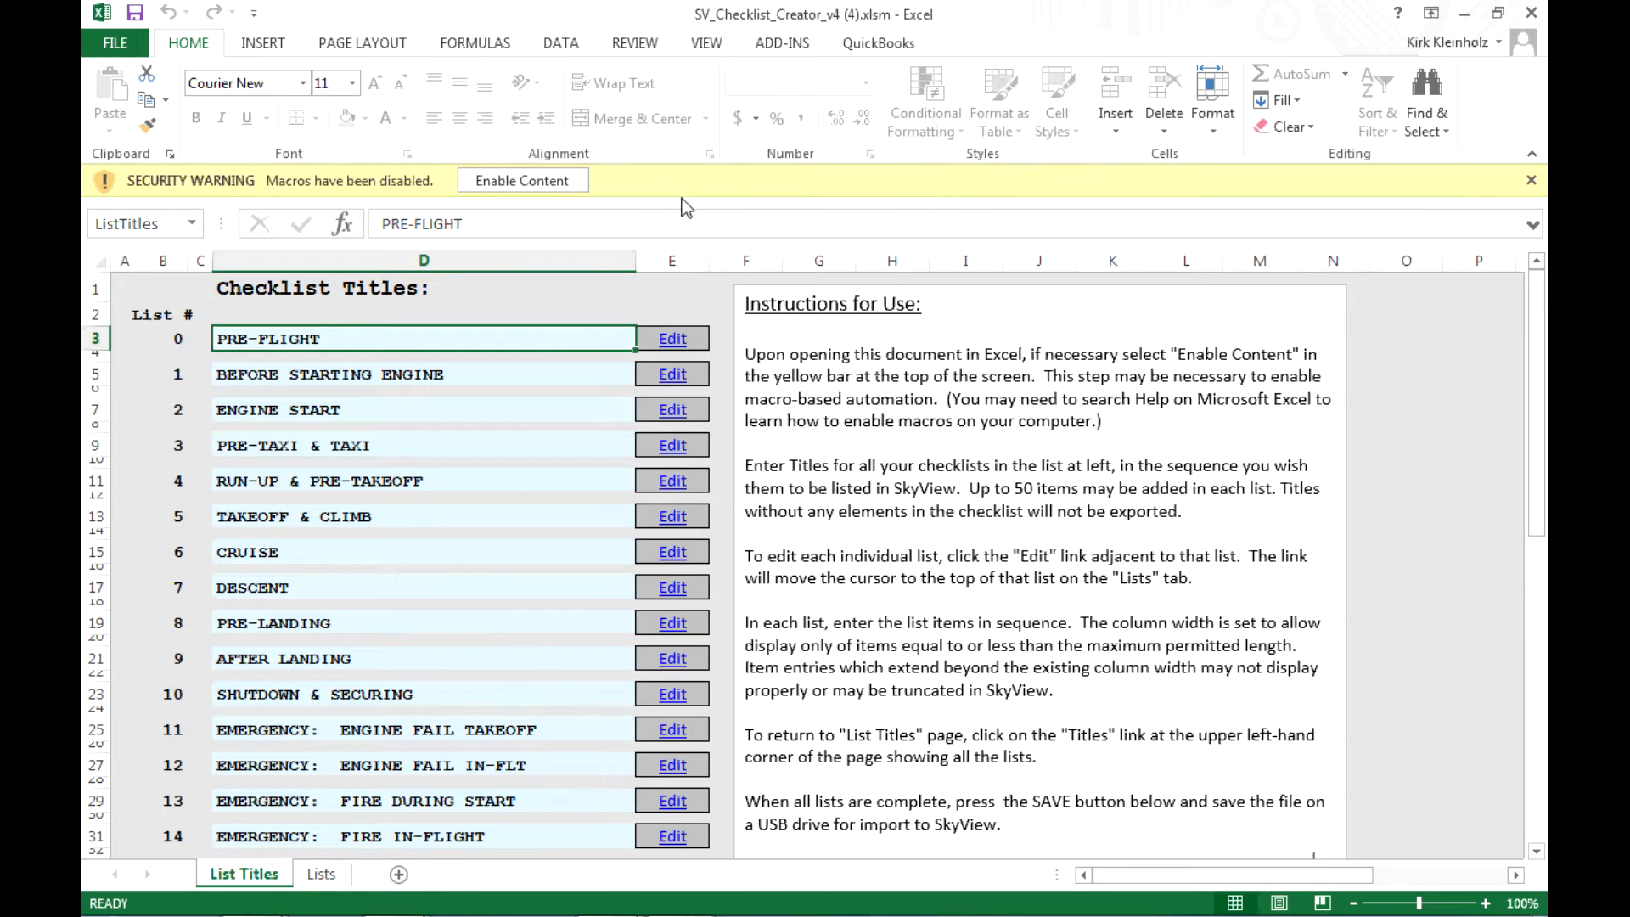
{"action": "mouse_move", "coordinate": [266, 201]}
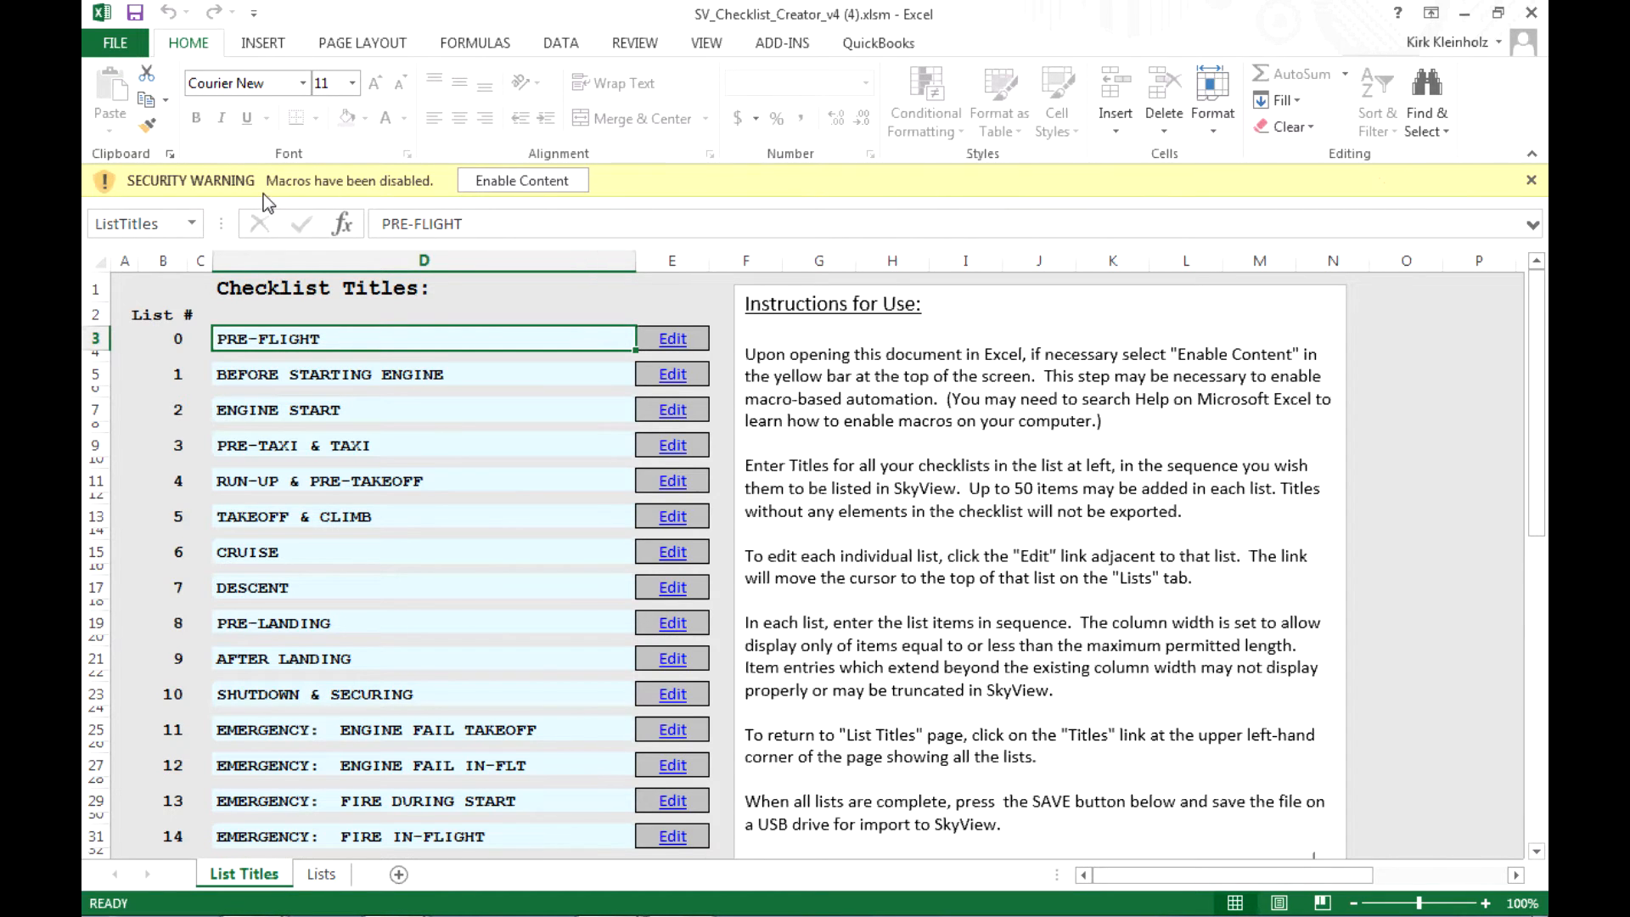
{"action": "mouse_move", "coordinate": [304, 197]}
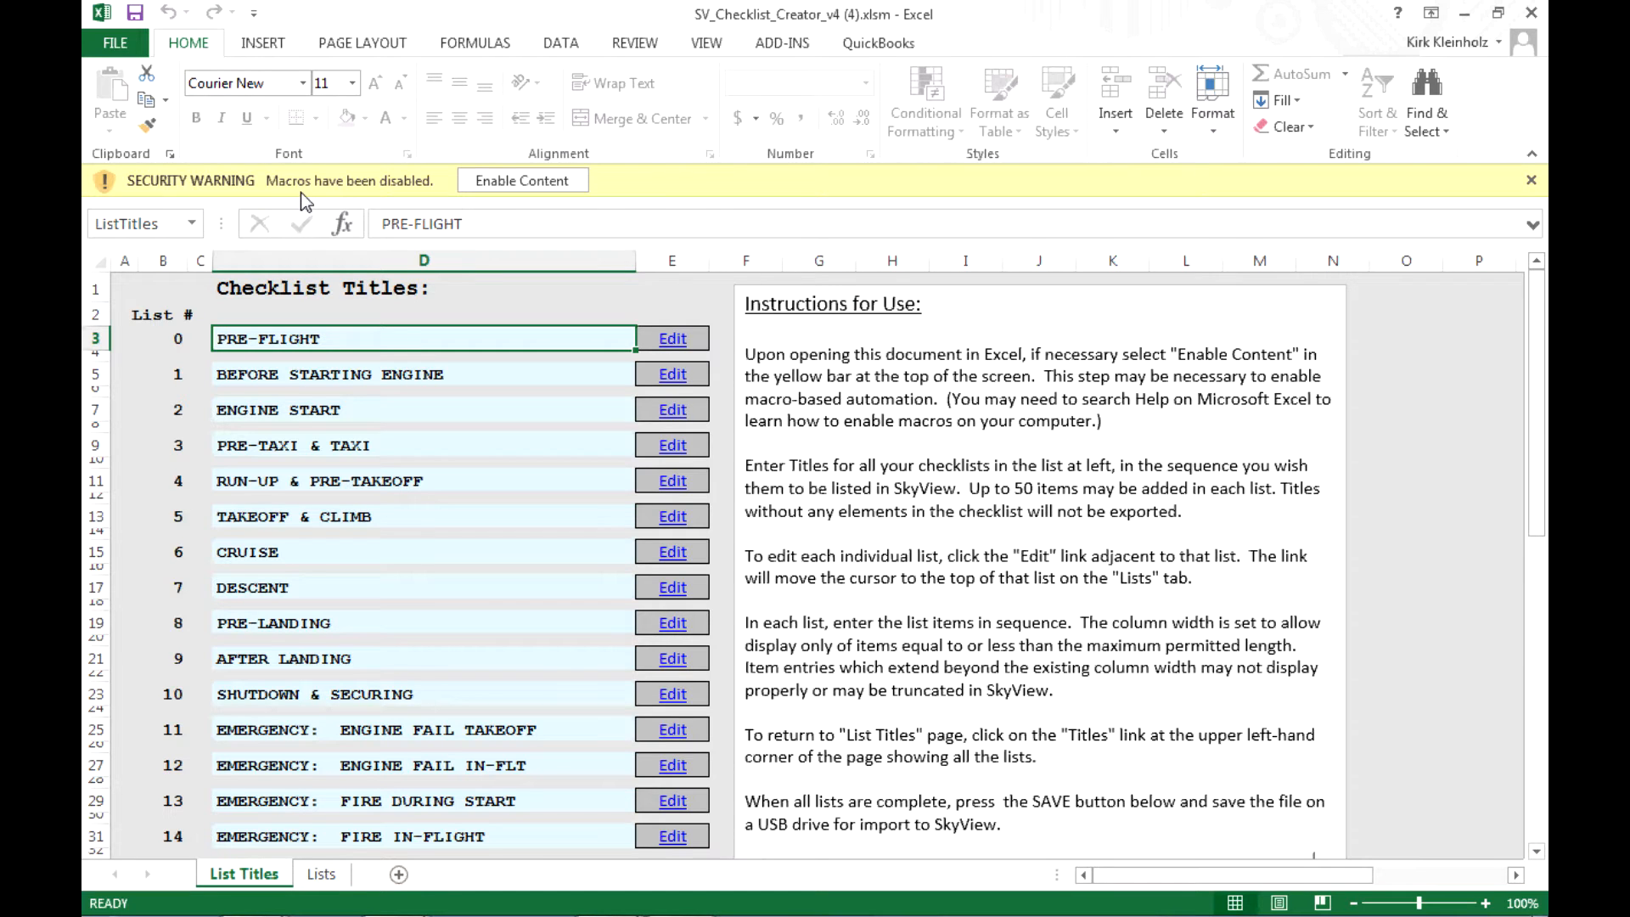
{"action": "mouse_move", "coordinate": [399, 197]}
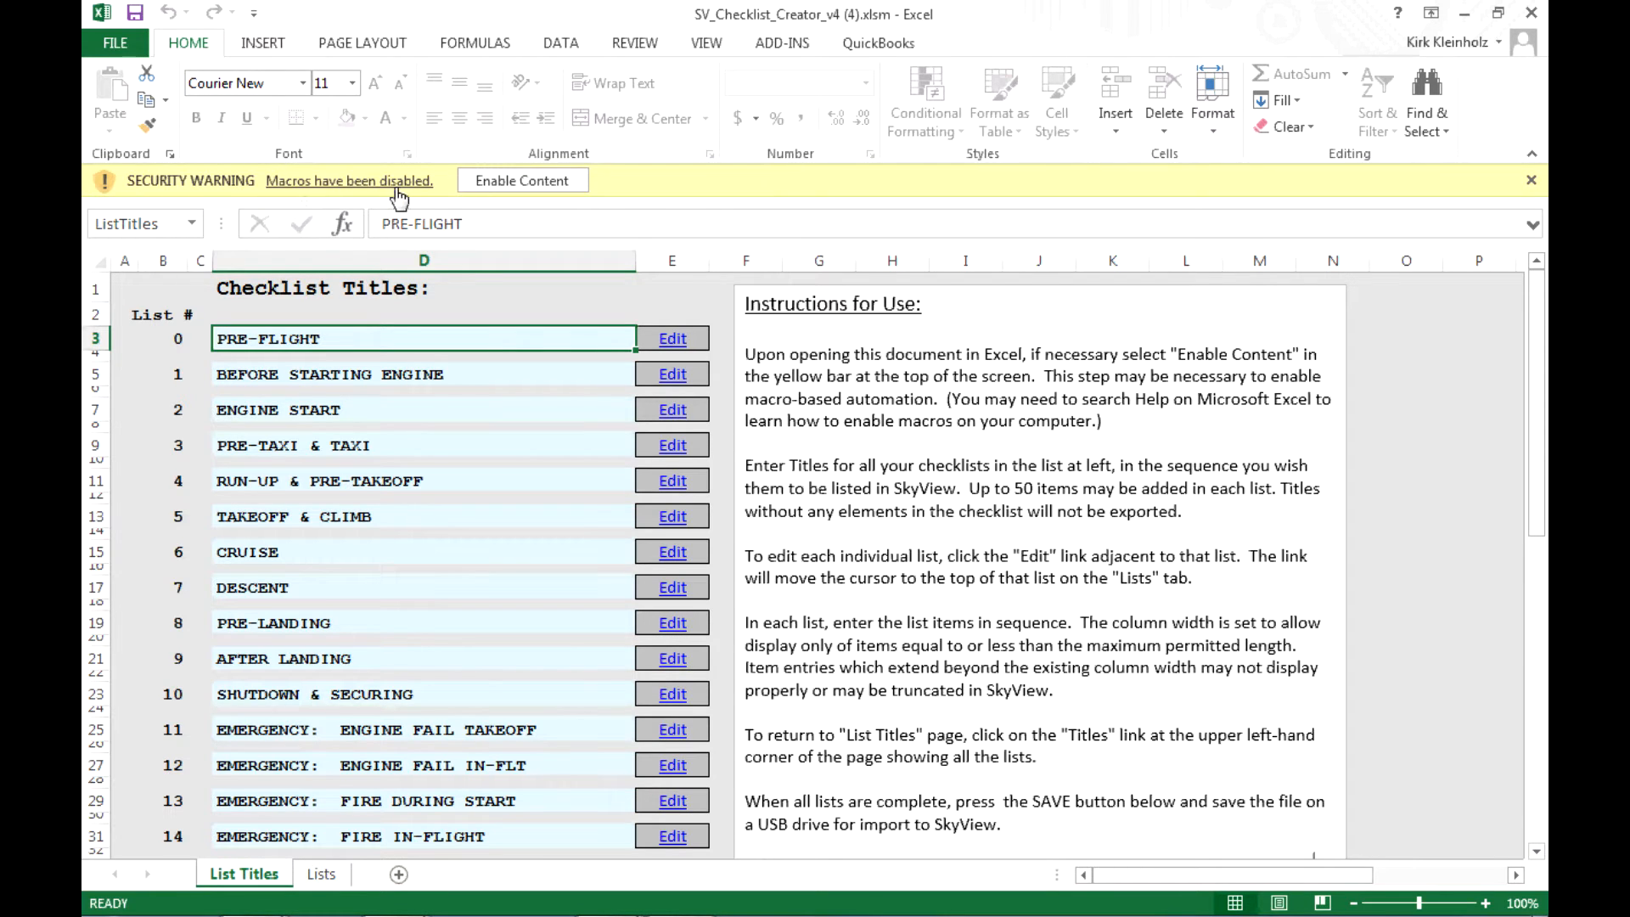
{"action": "mouse_move", "coordinate": [1087, 213]}
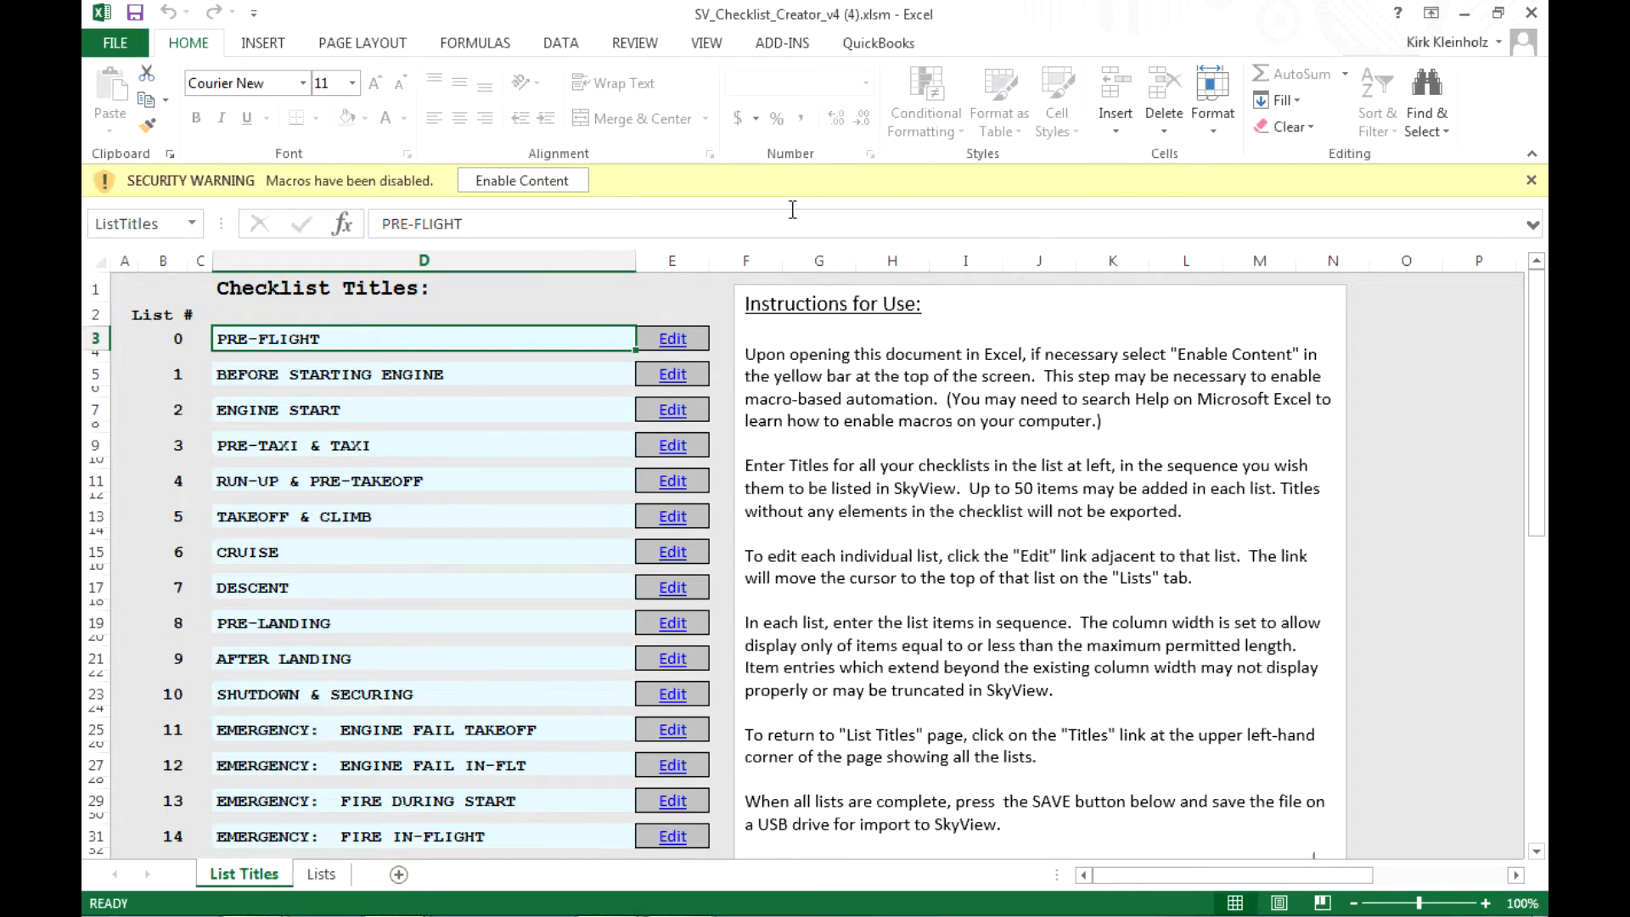
{"action": "mouse_move", "coordinate": [601, 197]}
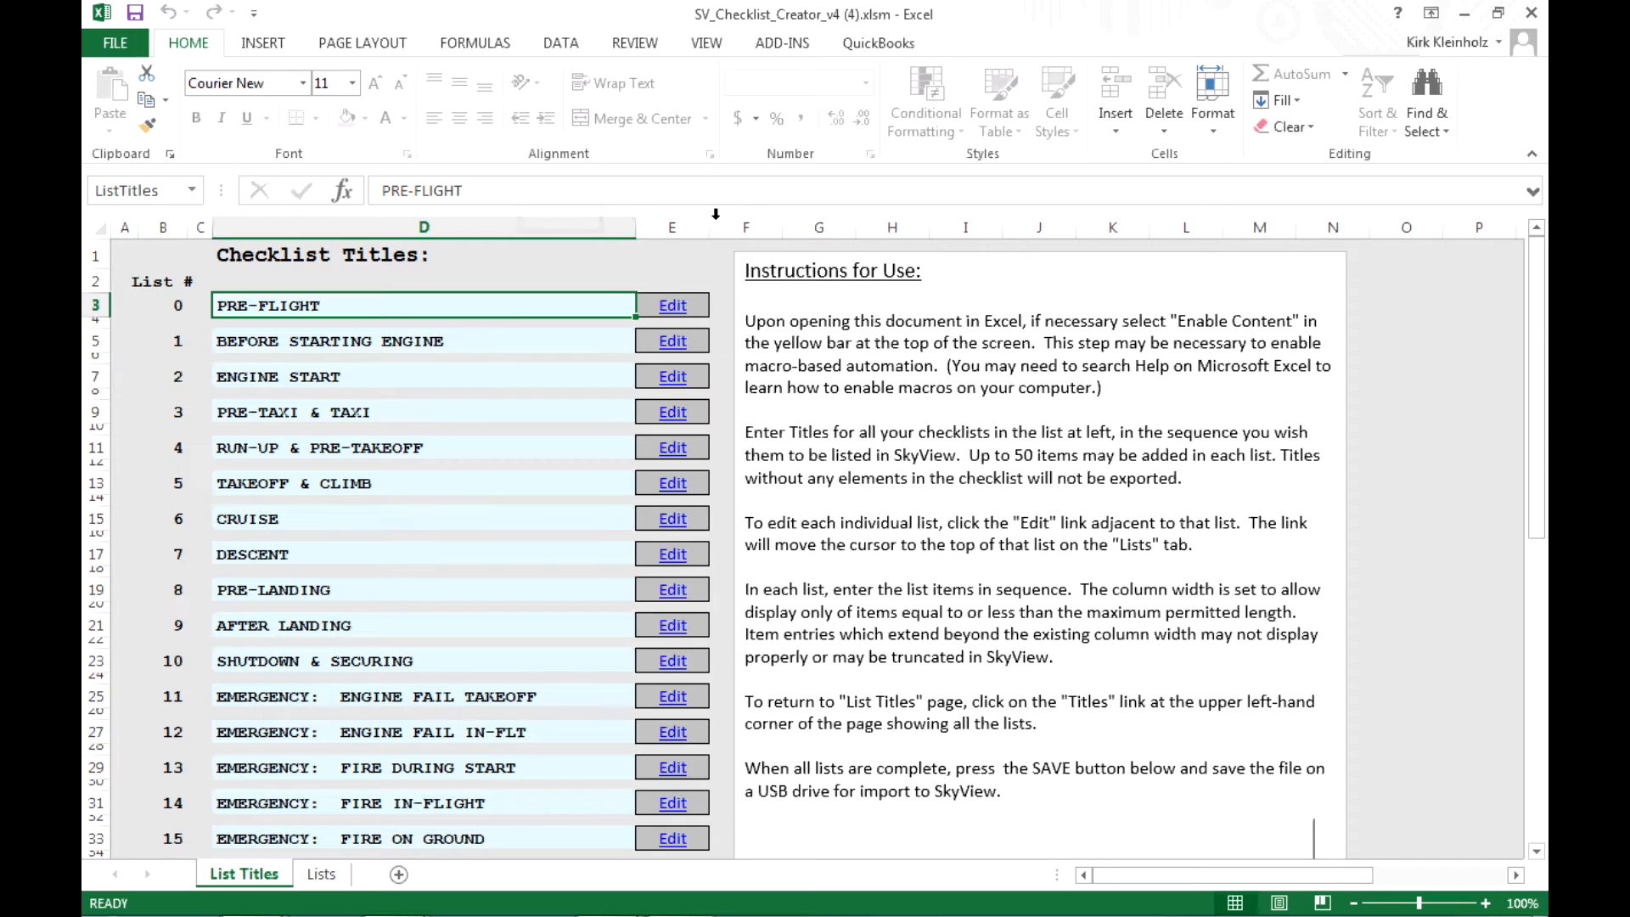
{"action": "mouse_move", "coordinate": [549, 258]}
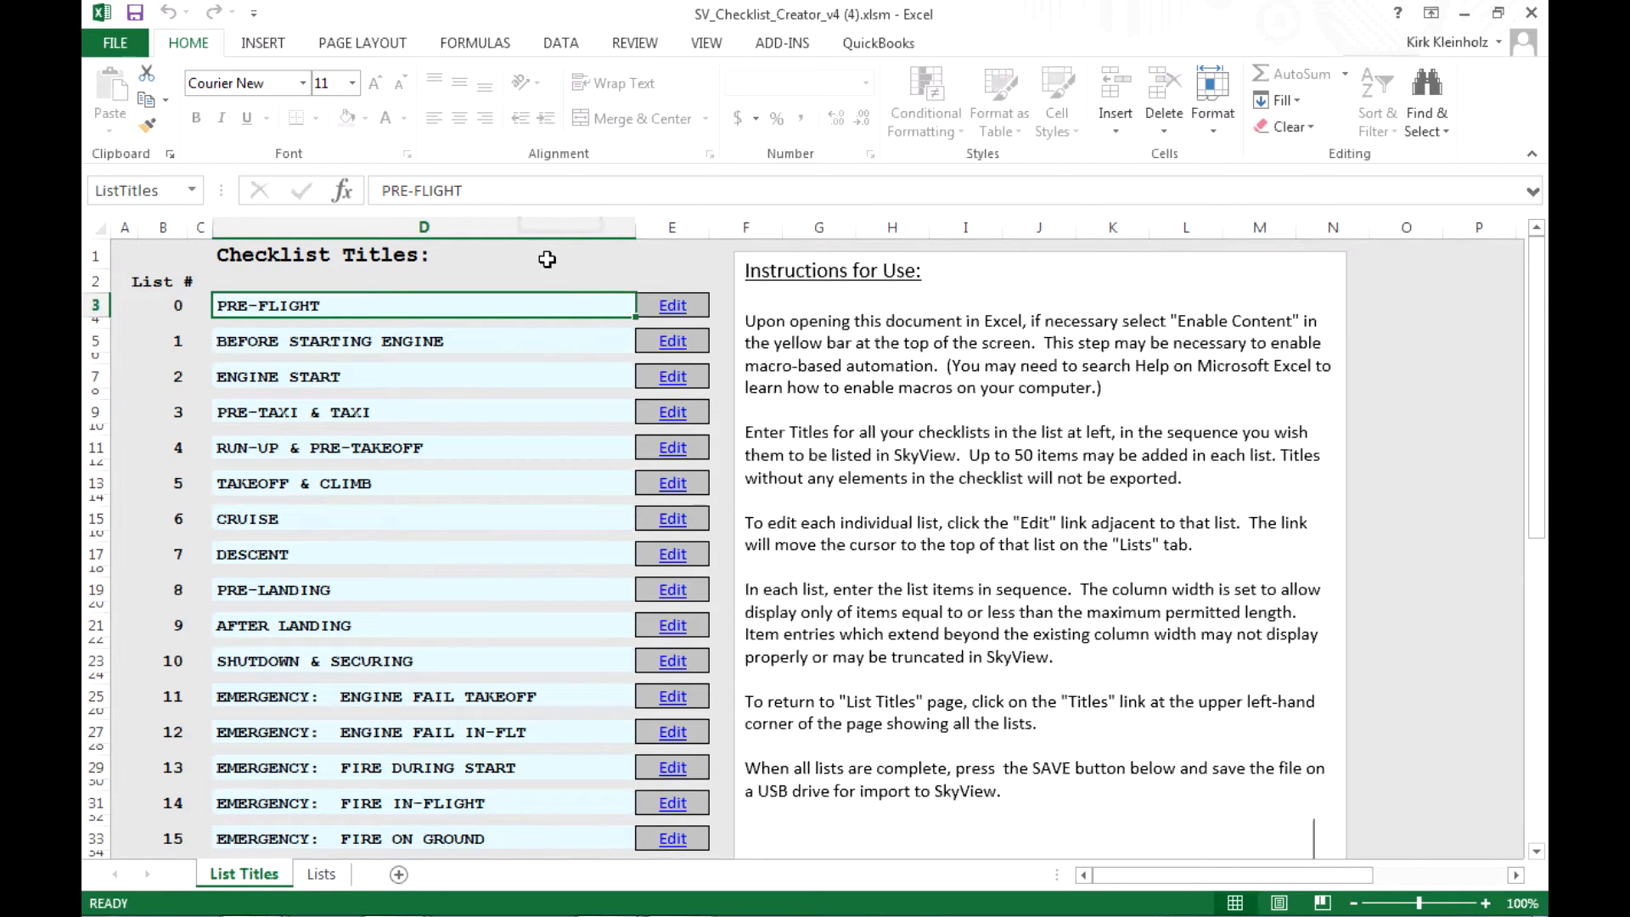
{"action": "mouse_move", "coordinate": [440, 265]}
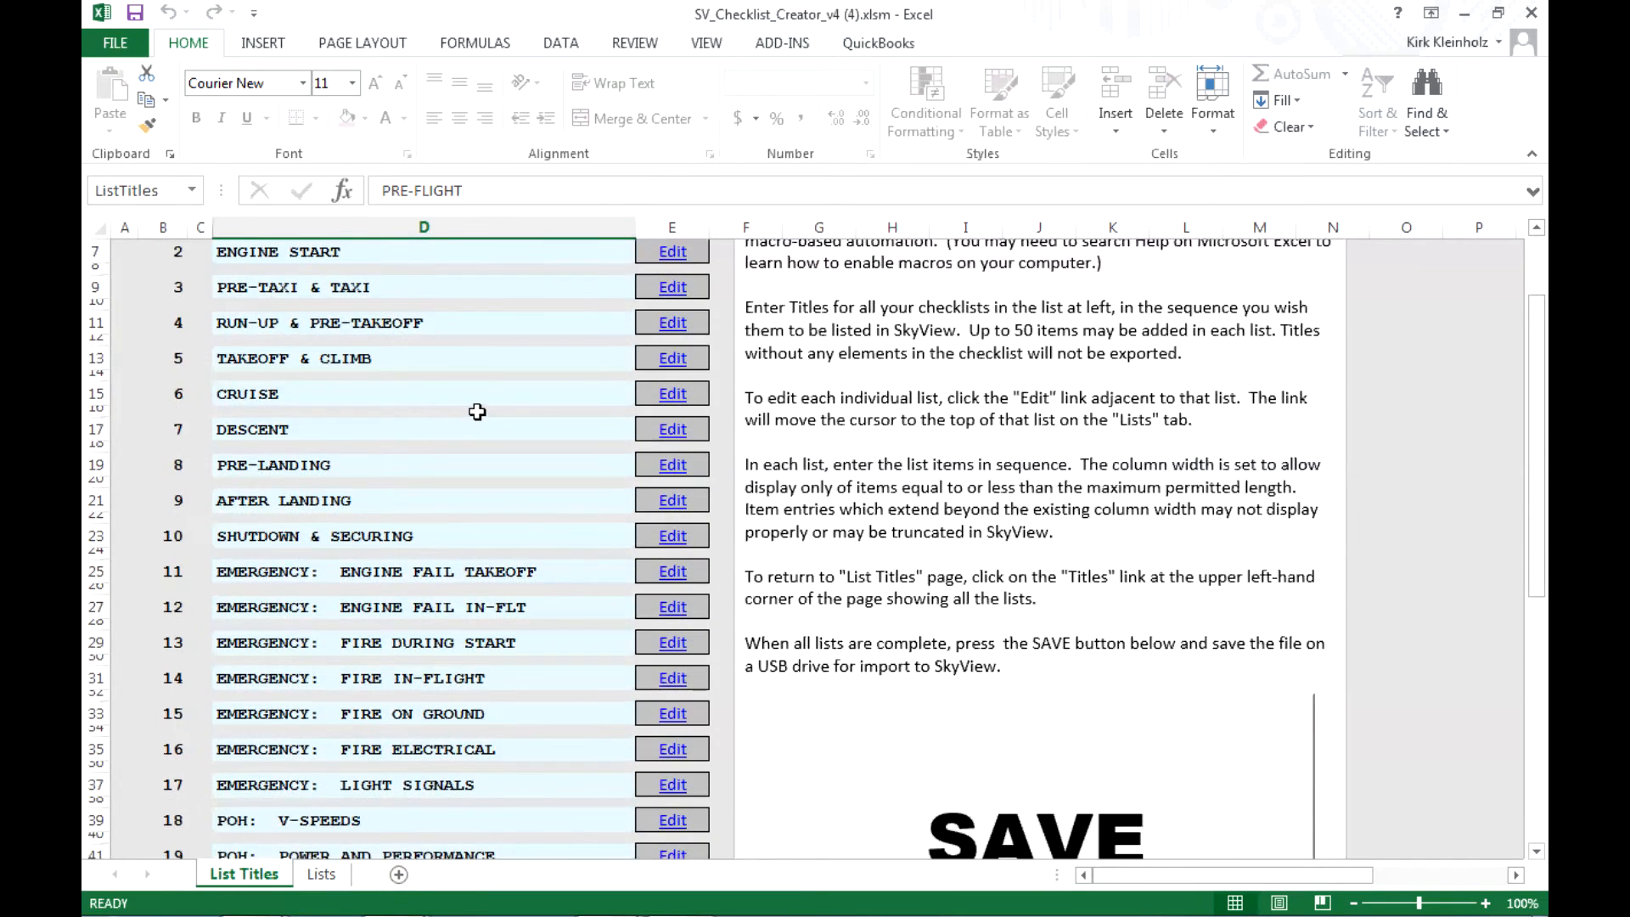
{"action": "scroll", "scroll_direction": "down", "scroll_amount": 3}
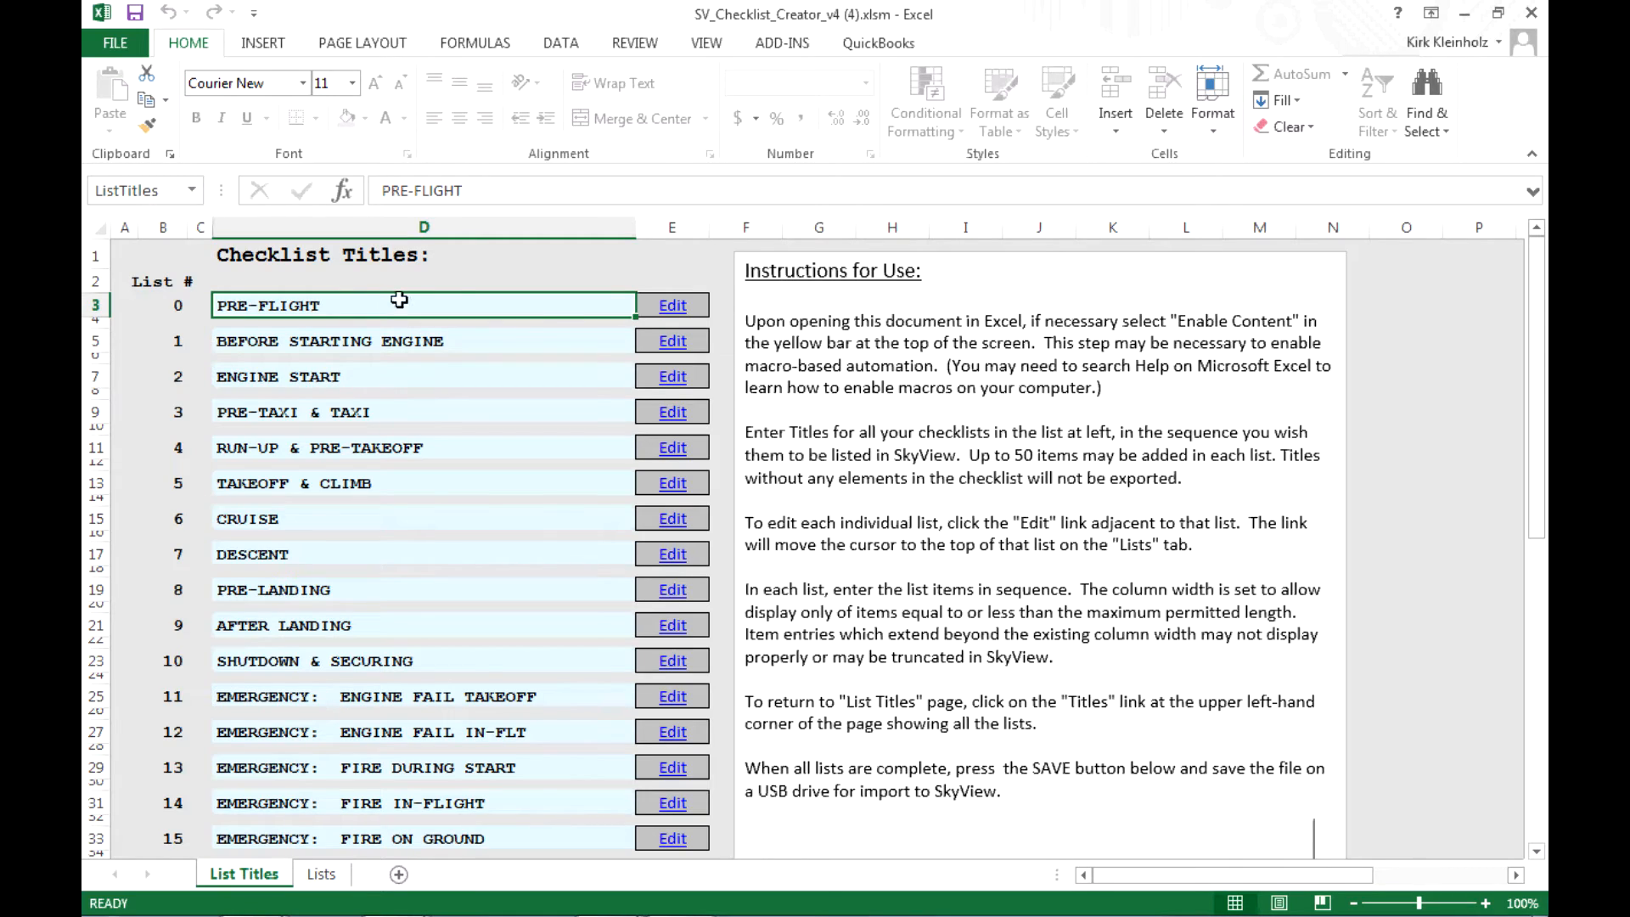
{"action": "mouse_move", "coordinate": [387, 317]}
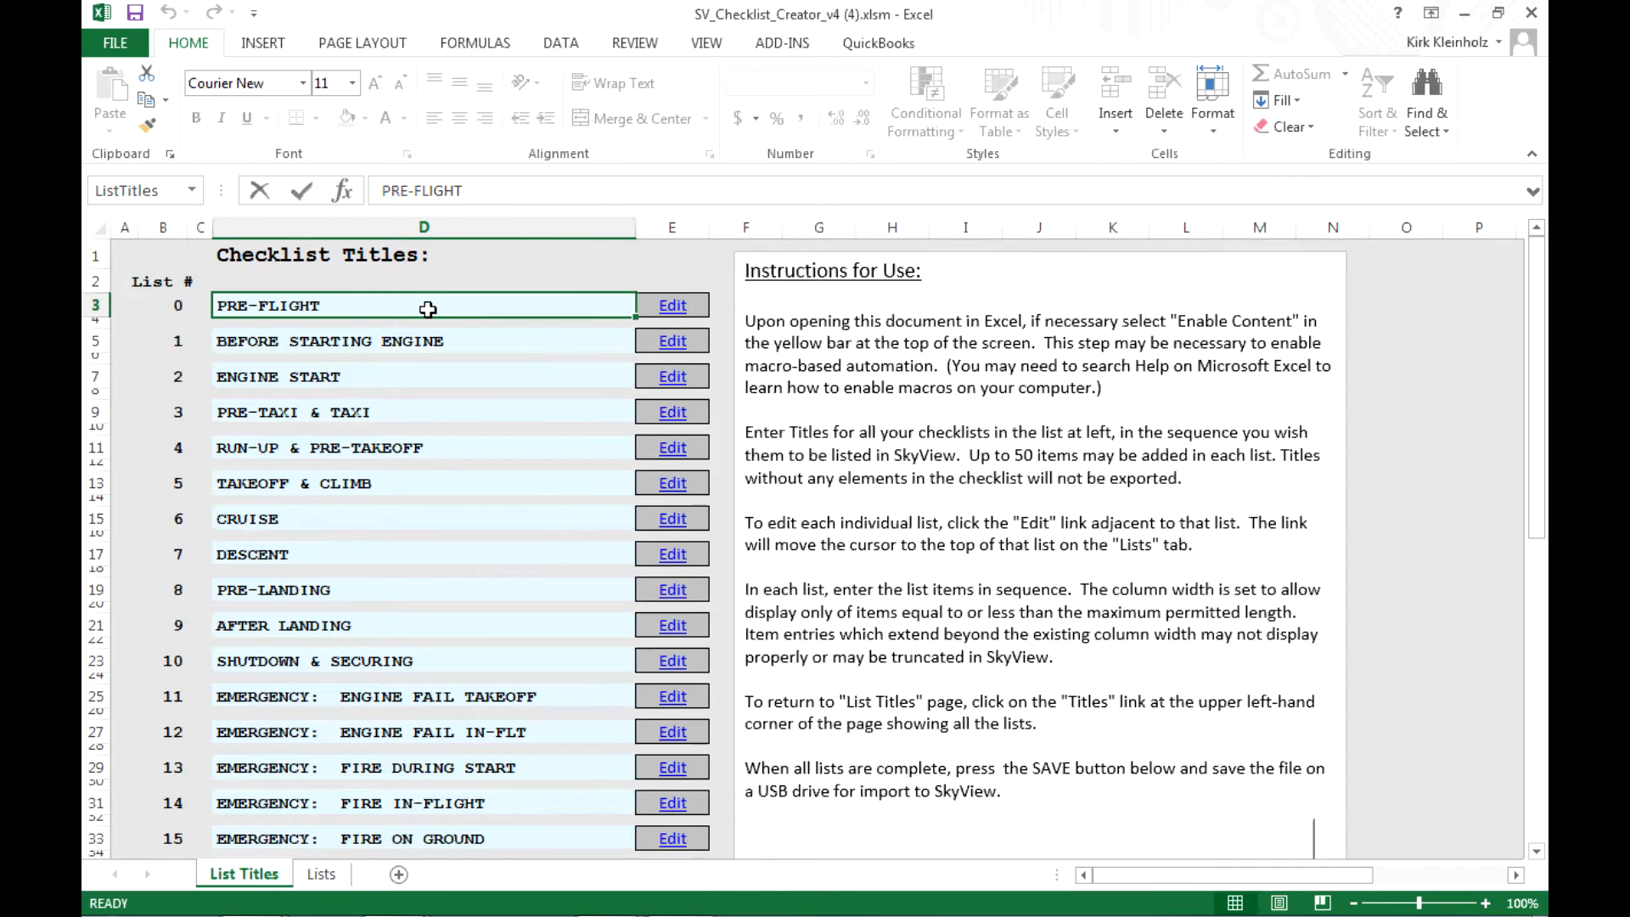
Overwrite the PRE-FLIGHT title in D3 with AIRCRAFT WALK-AROUND.
{"action": "type", "text": "AIRCRAFT WALK"}
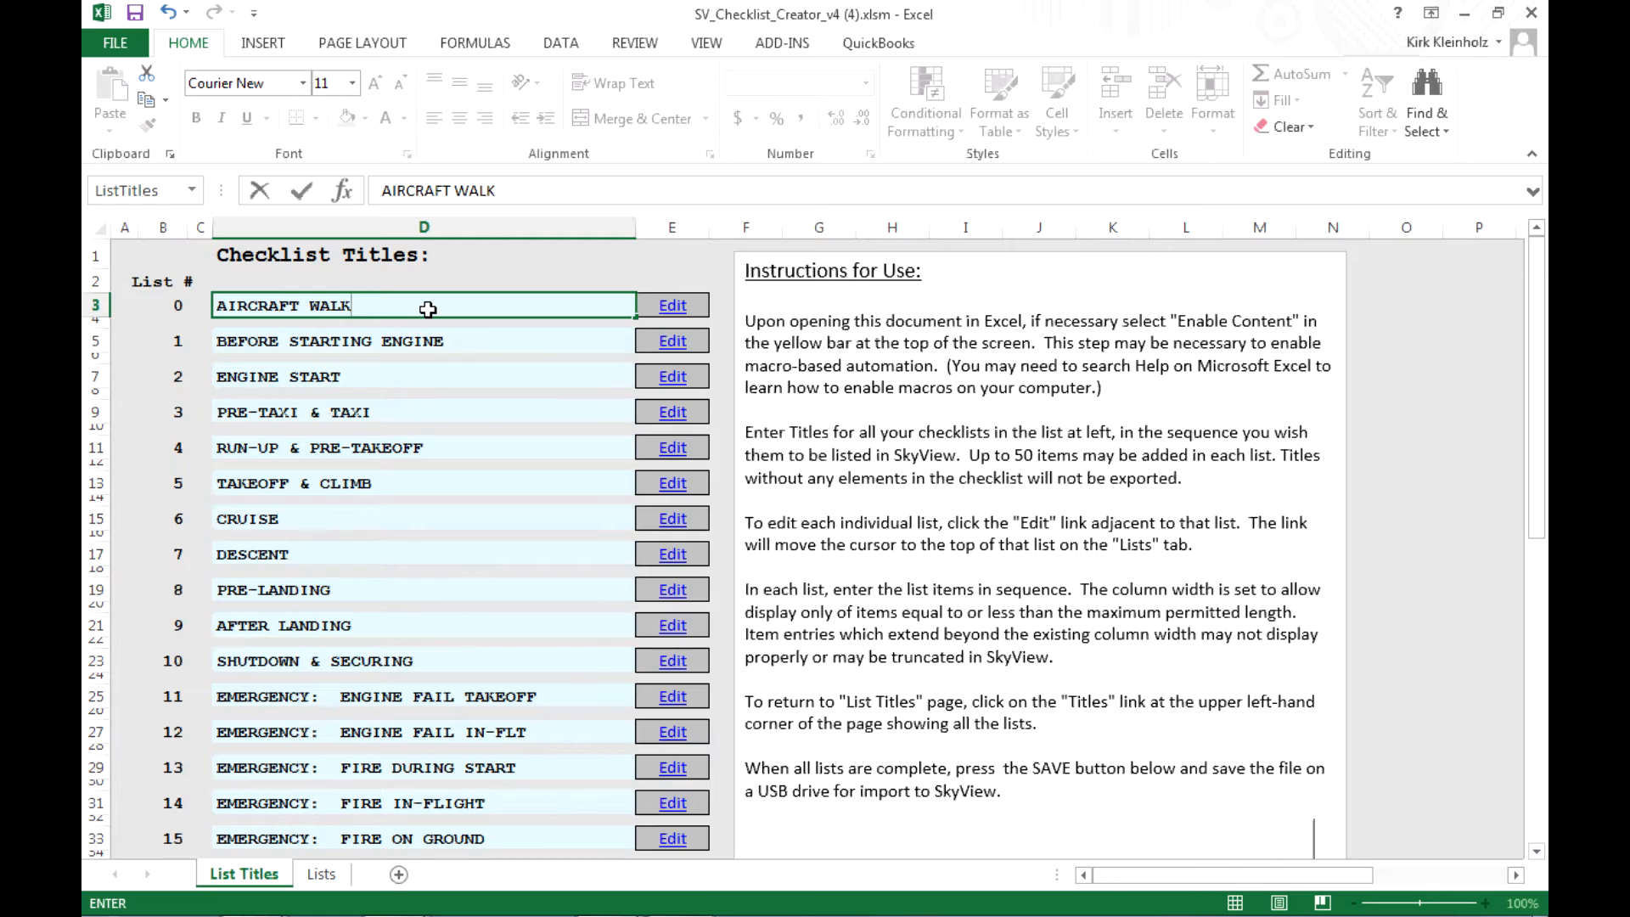
{"action": "type", "text": "-AROUN"}
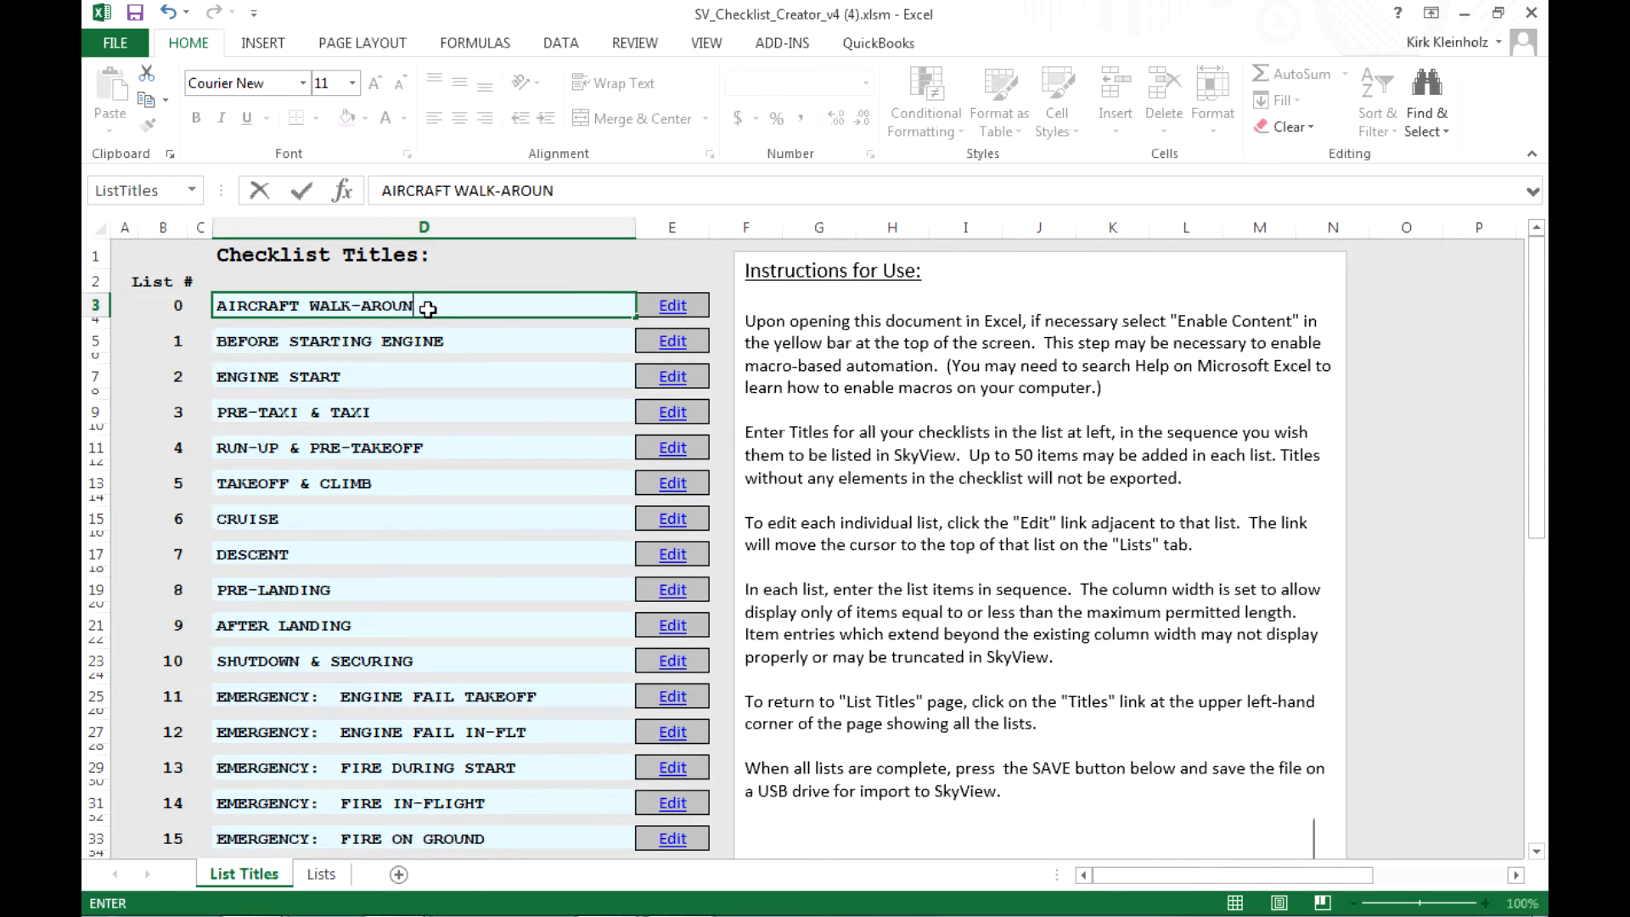
{"action": "type", "text": "D"}
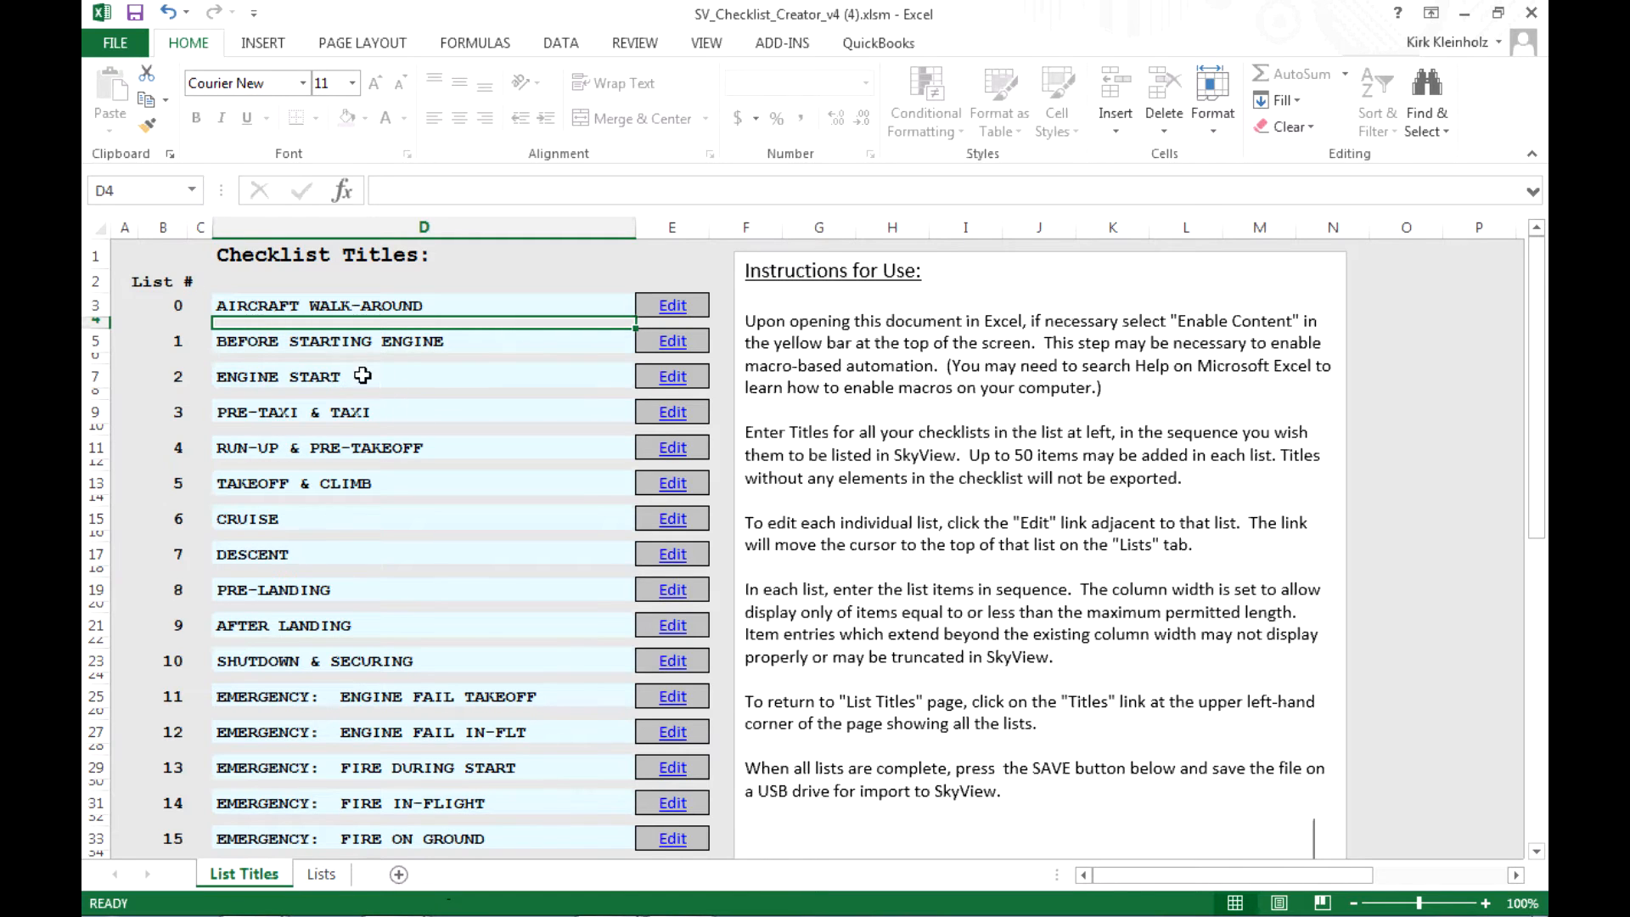
{"action": "mouse_move", "coordinate": [197, 309]}
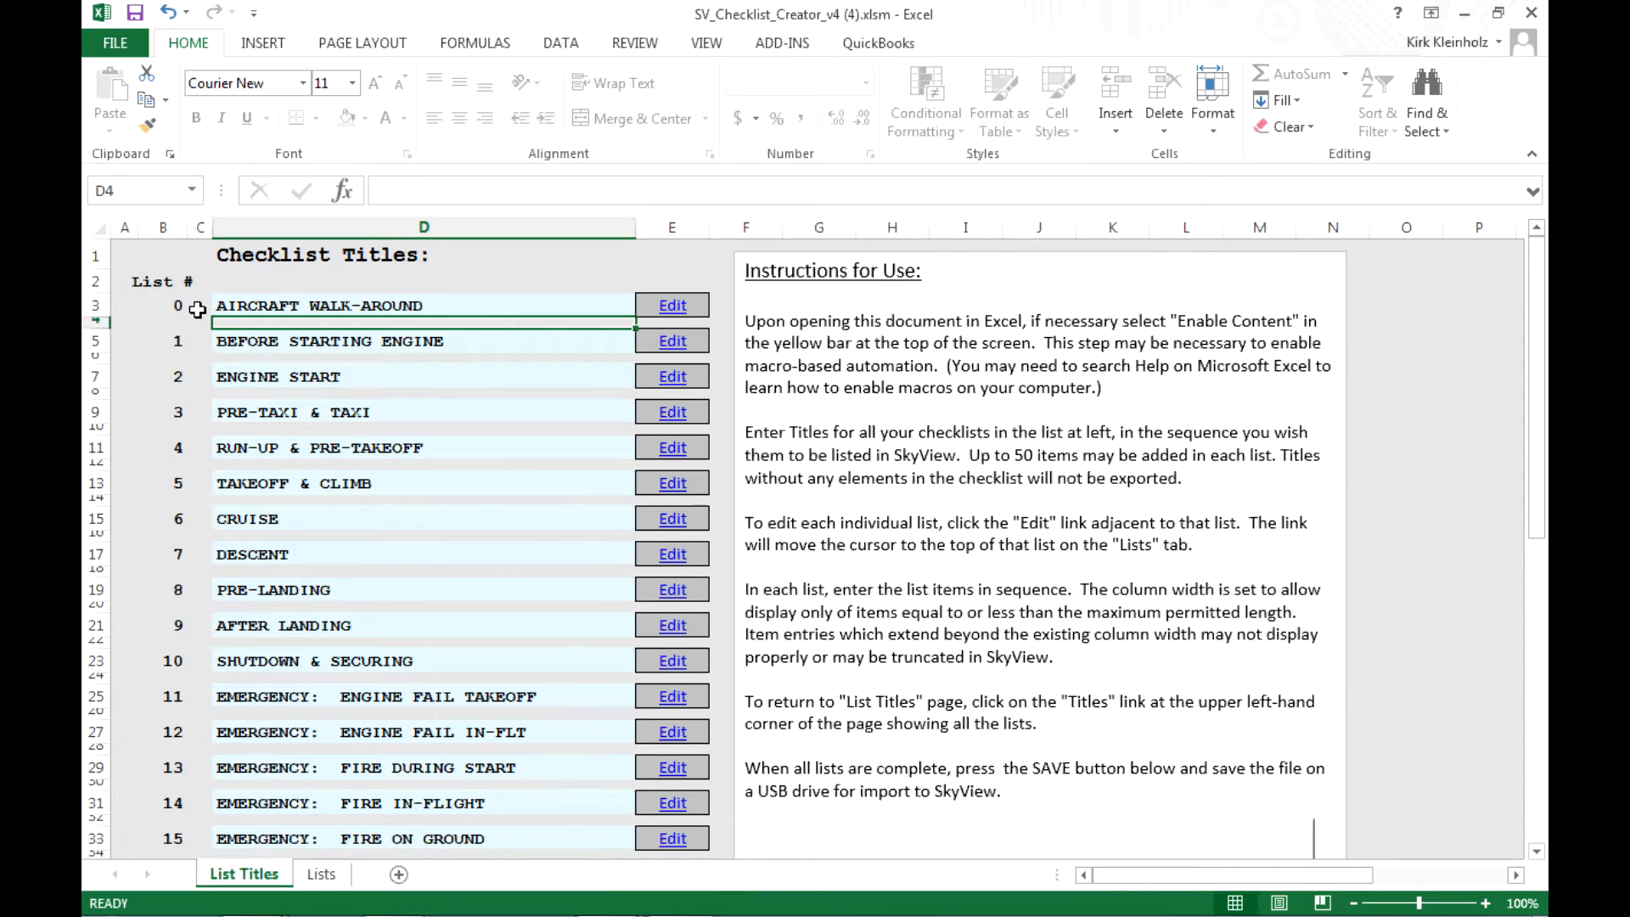
{"action": "mouse_move", "coordinate": [197, 820]}
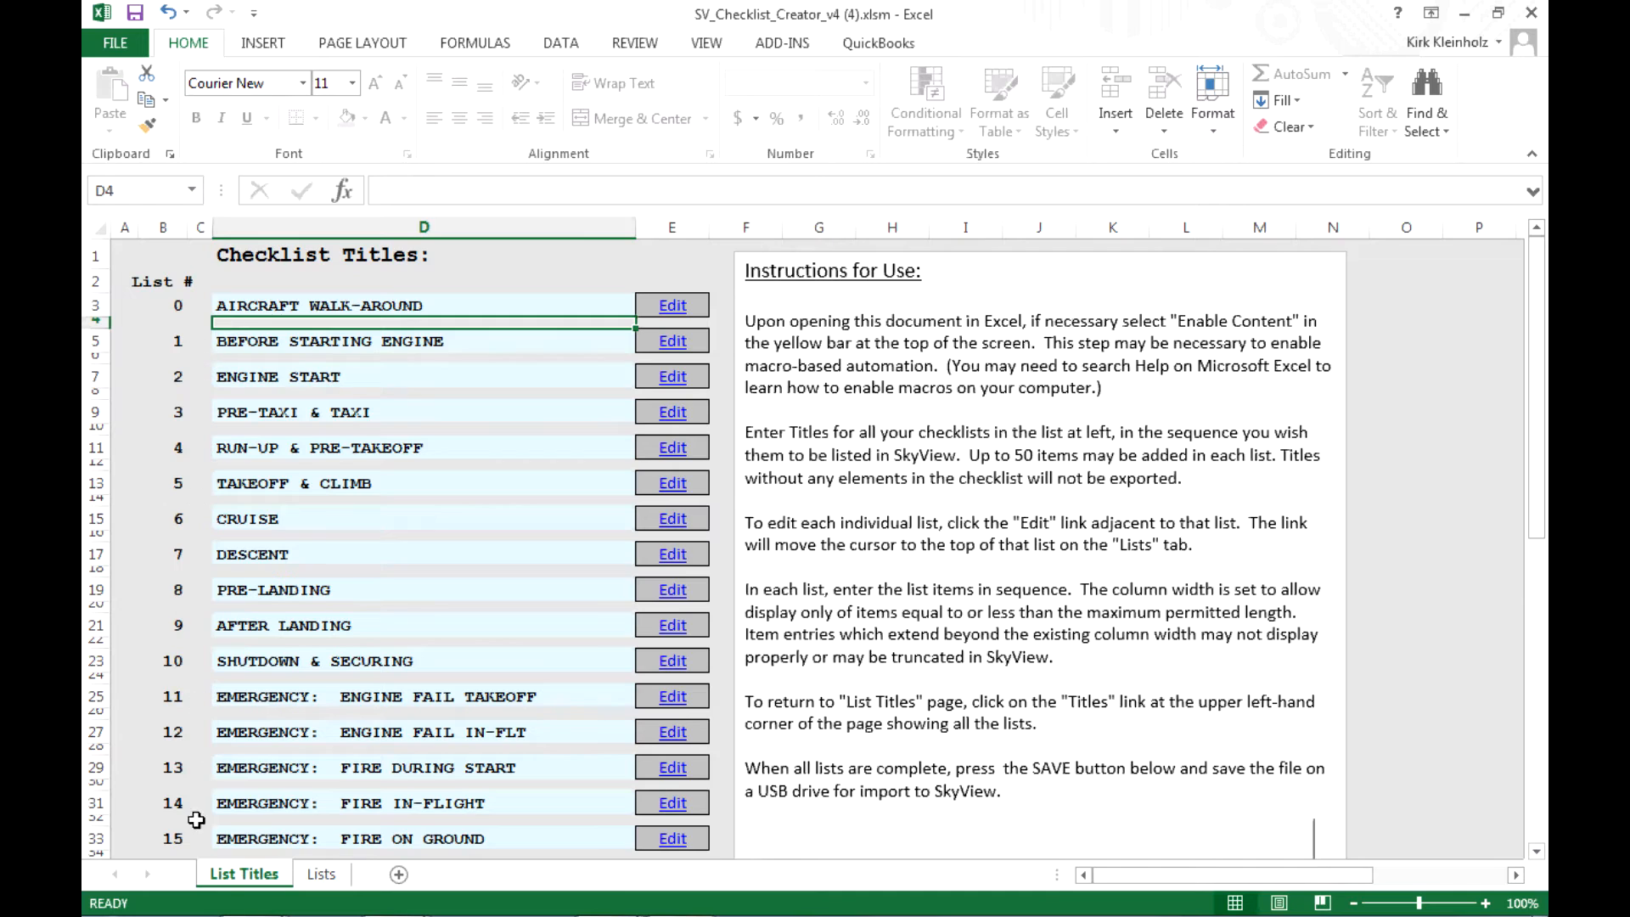
{"action": "mouse_move", "coordinate": [188, 331]}
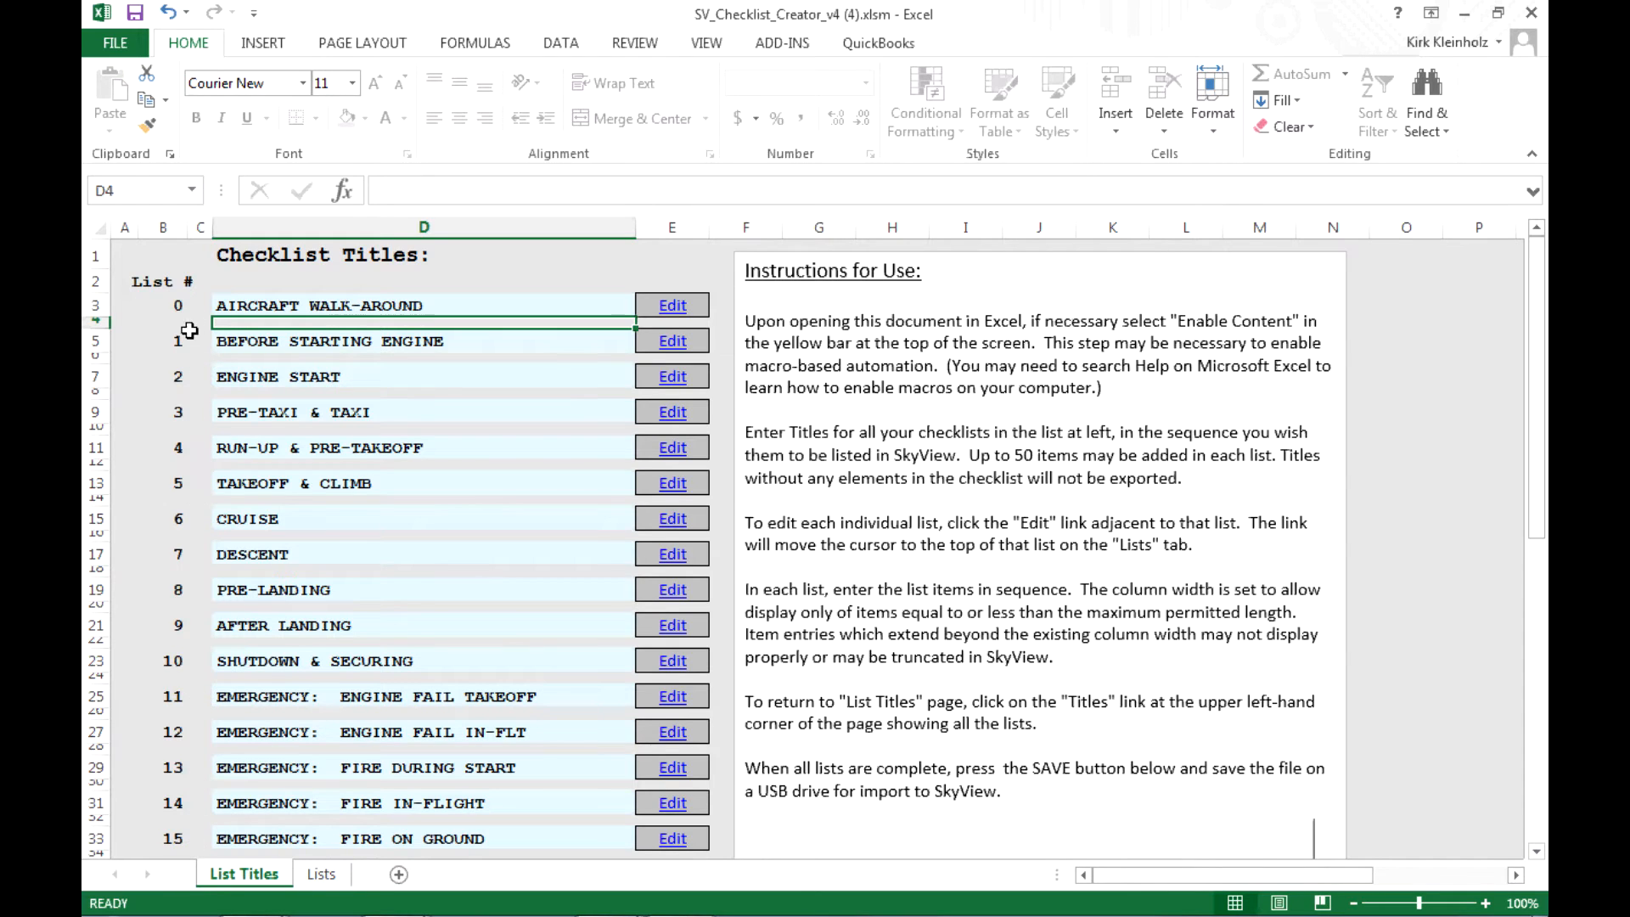
{"action": "mouse_move", "coordinate": [514, 342]}
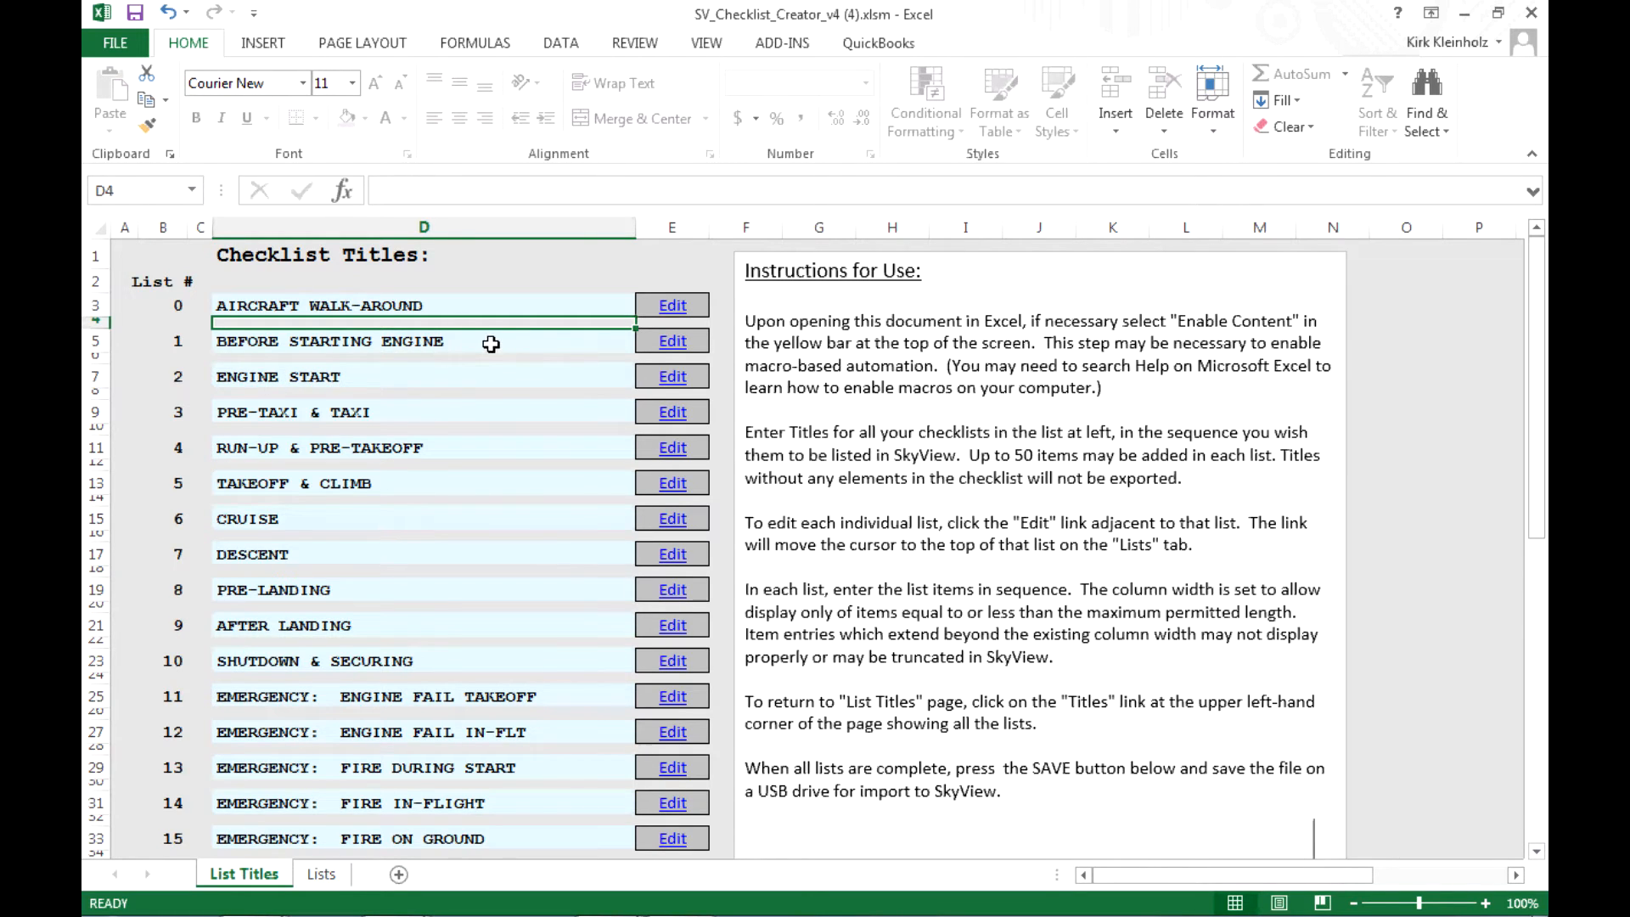
{"action": "mouse_move", "coordinate": [464, 350]}
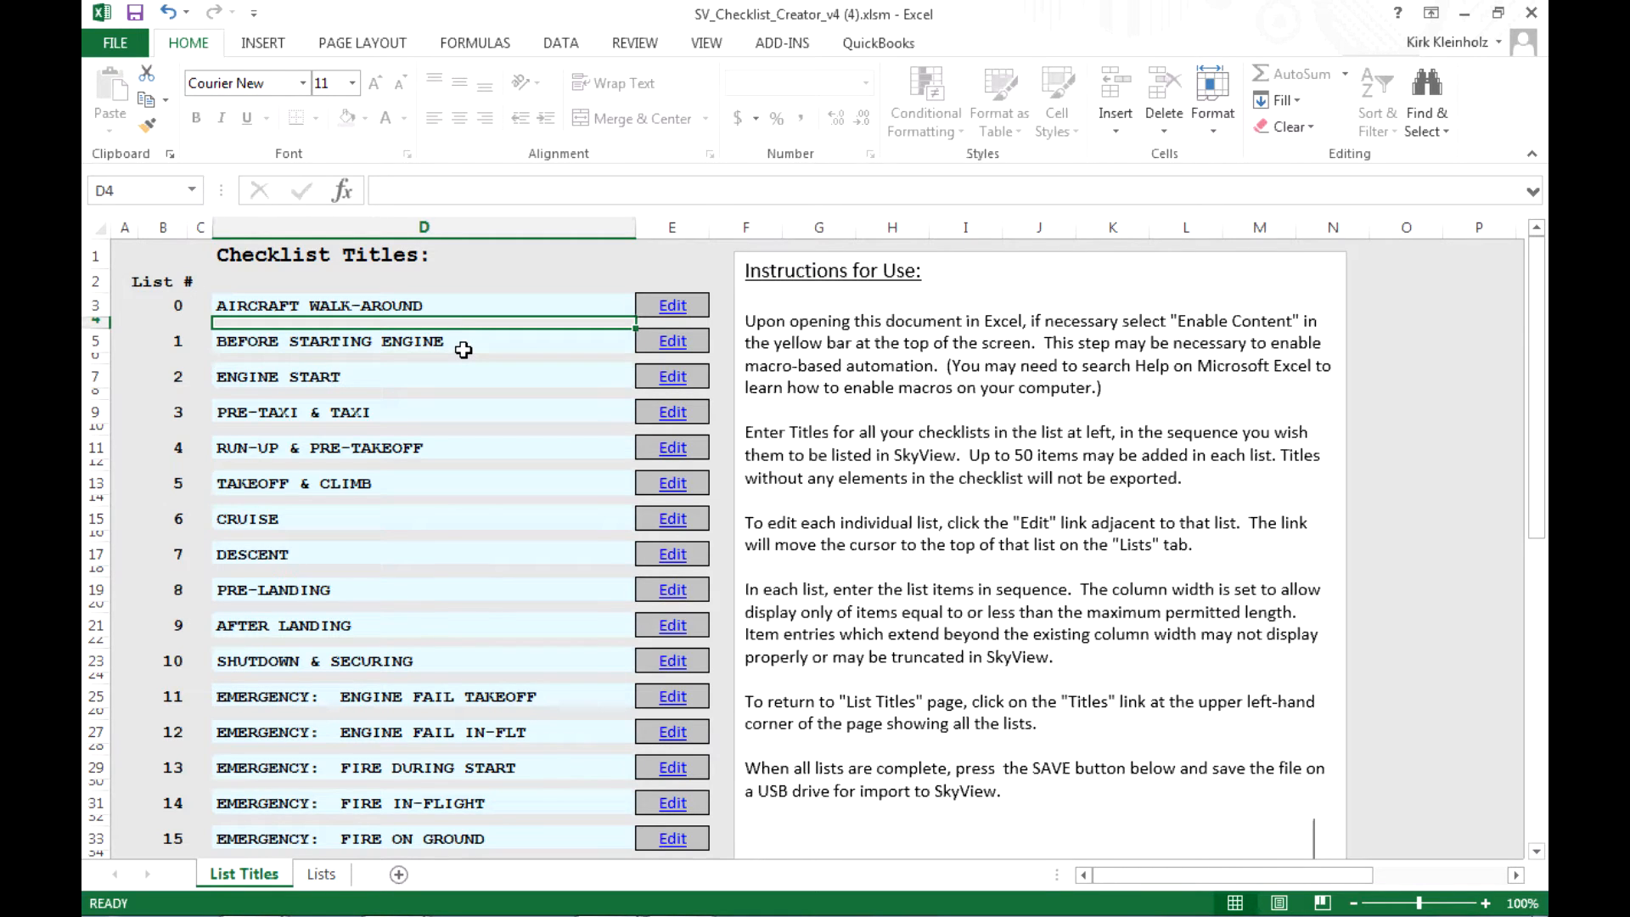
{"action": "mouse_move", "coordinate": [168, 344]}
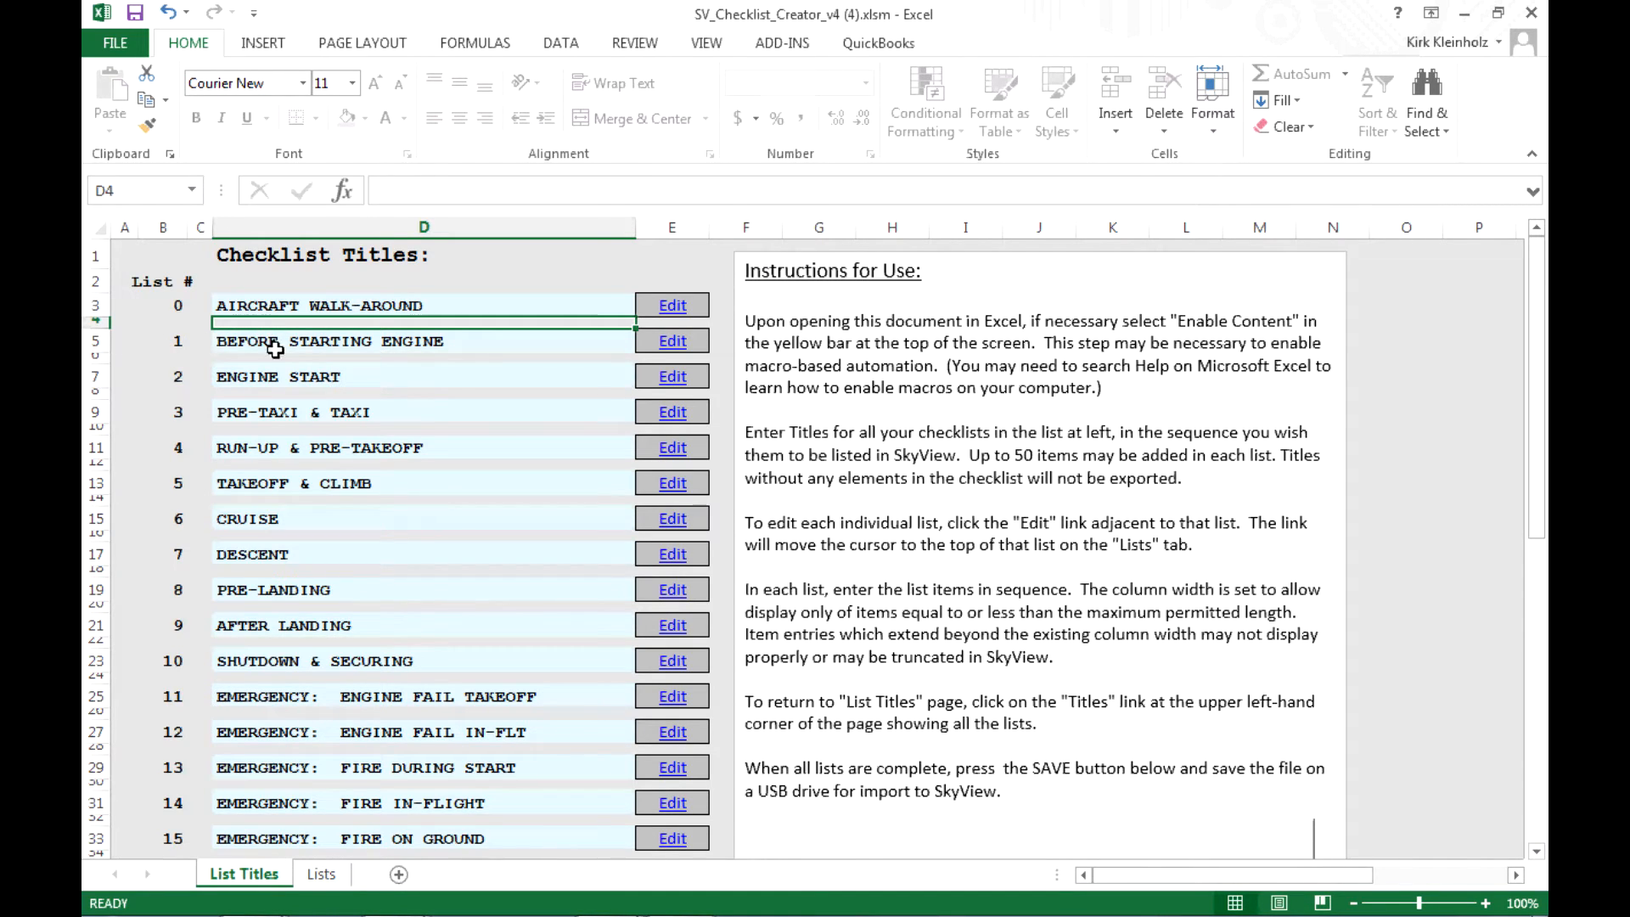
{"action": "mouse_move", "coordinate": [277, 749]}
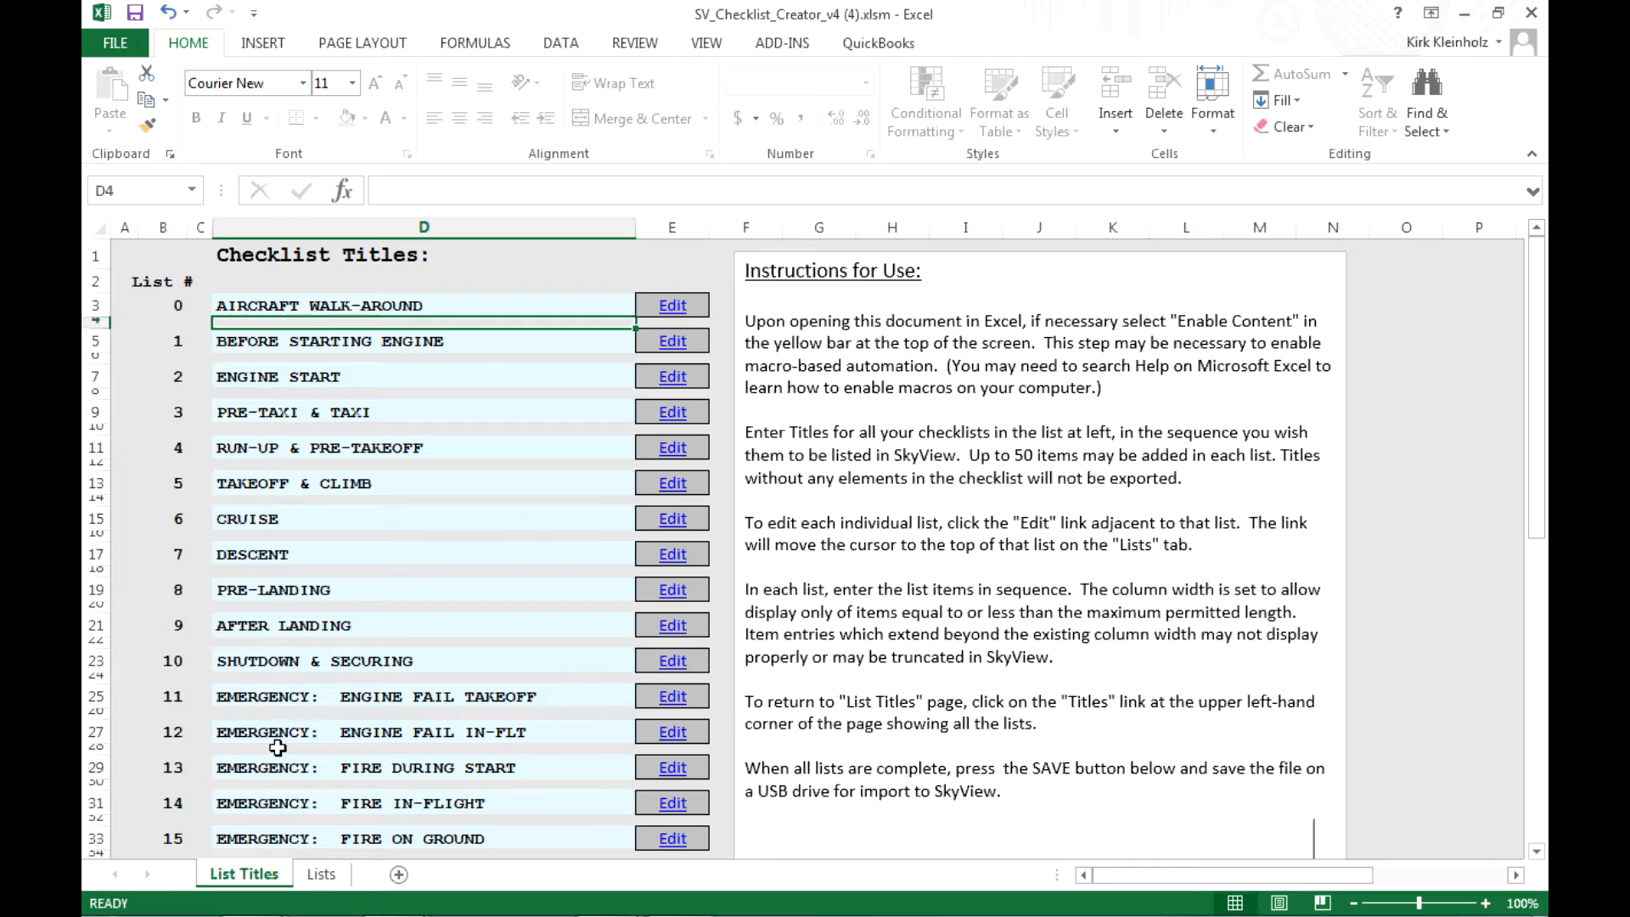
{"action": "mouse_move", "coordinate": [295, 830]}
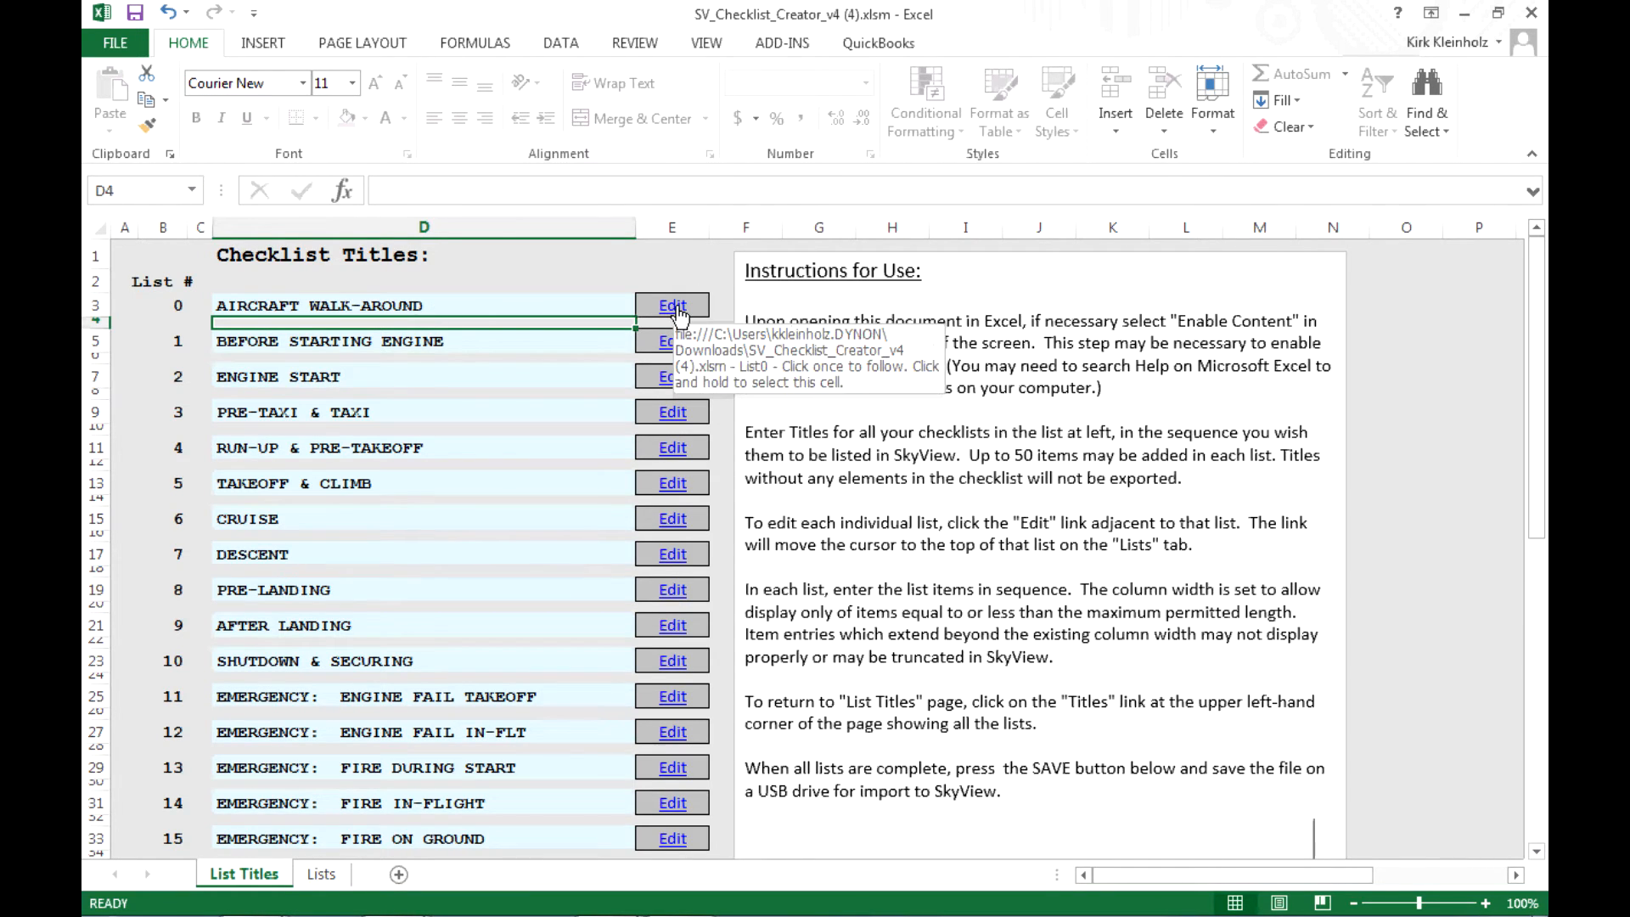
Jump via the Edit link to the empty AIRCRAFT WALK-AROUND list on the Lists sheet.
{"action": "left_click", "coordinate": [673, 304]}
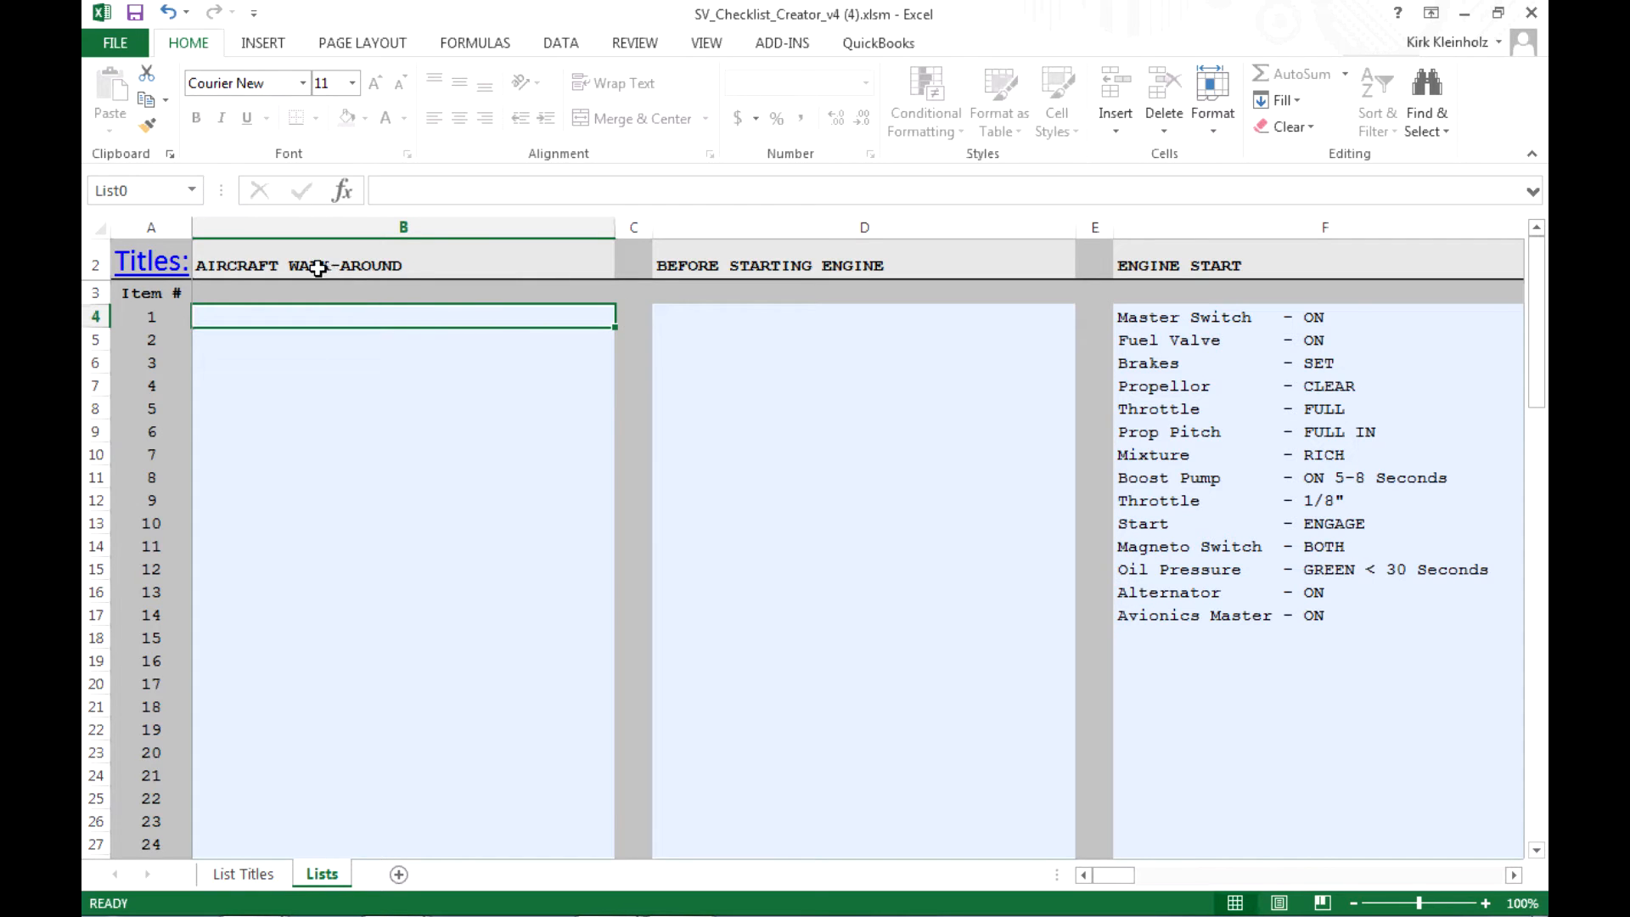
{"action": "mouse_move", "coordinate": [629, 319]}
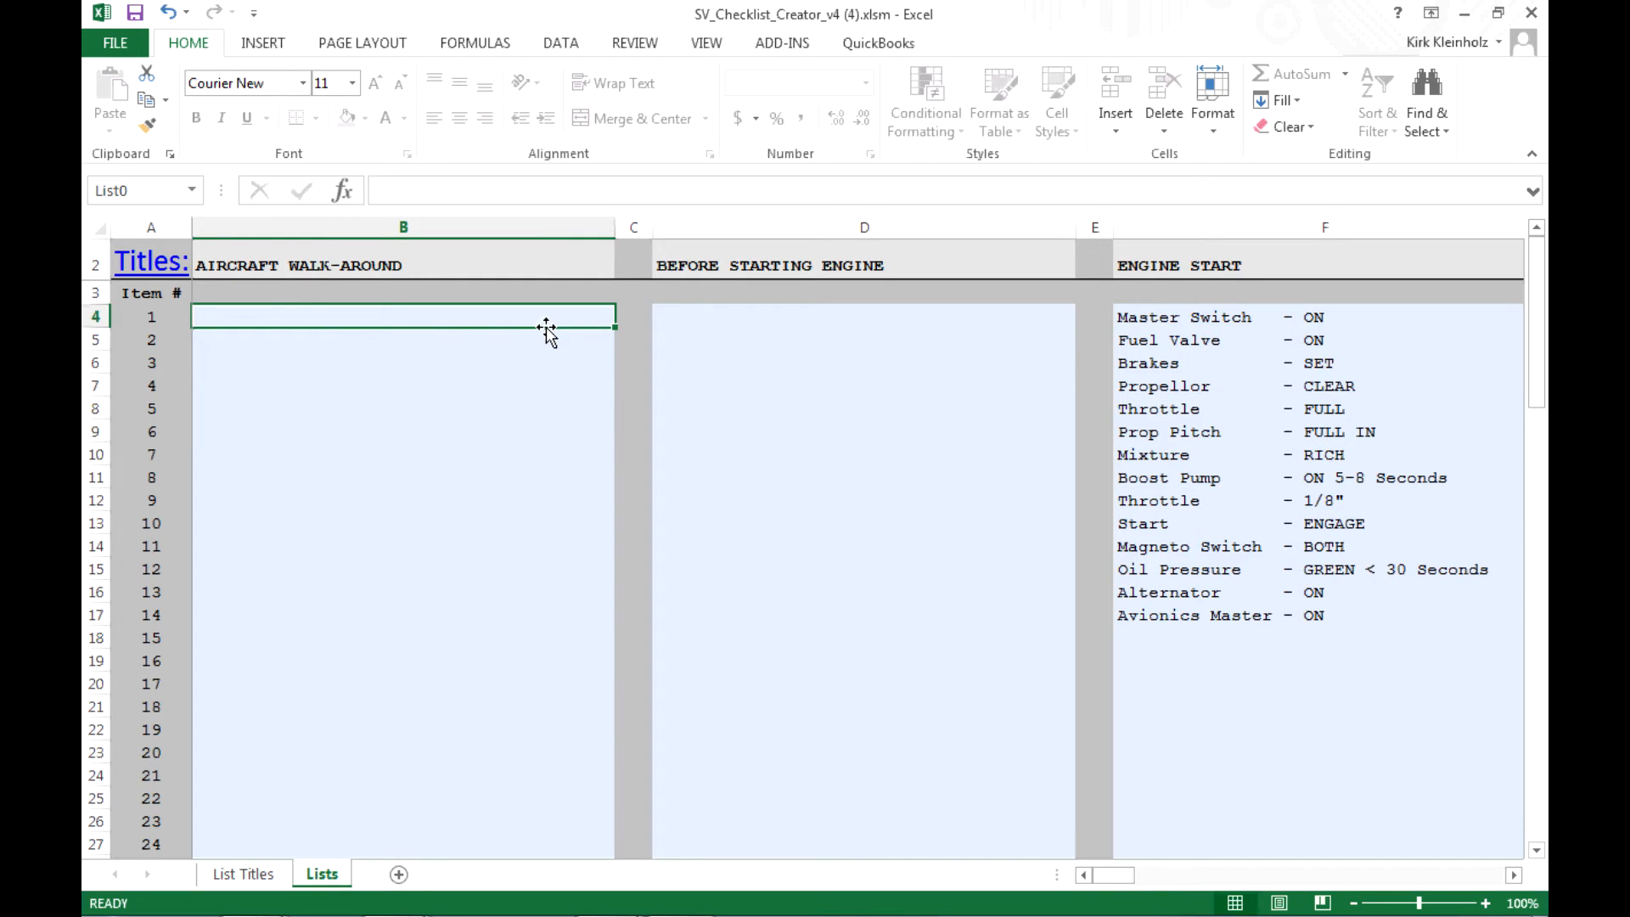
{"action": "mouse_move", "coordinate": [536, 367]}
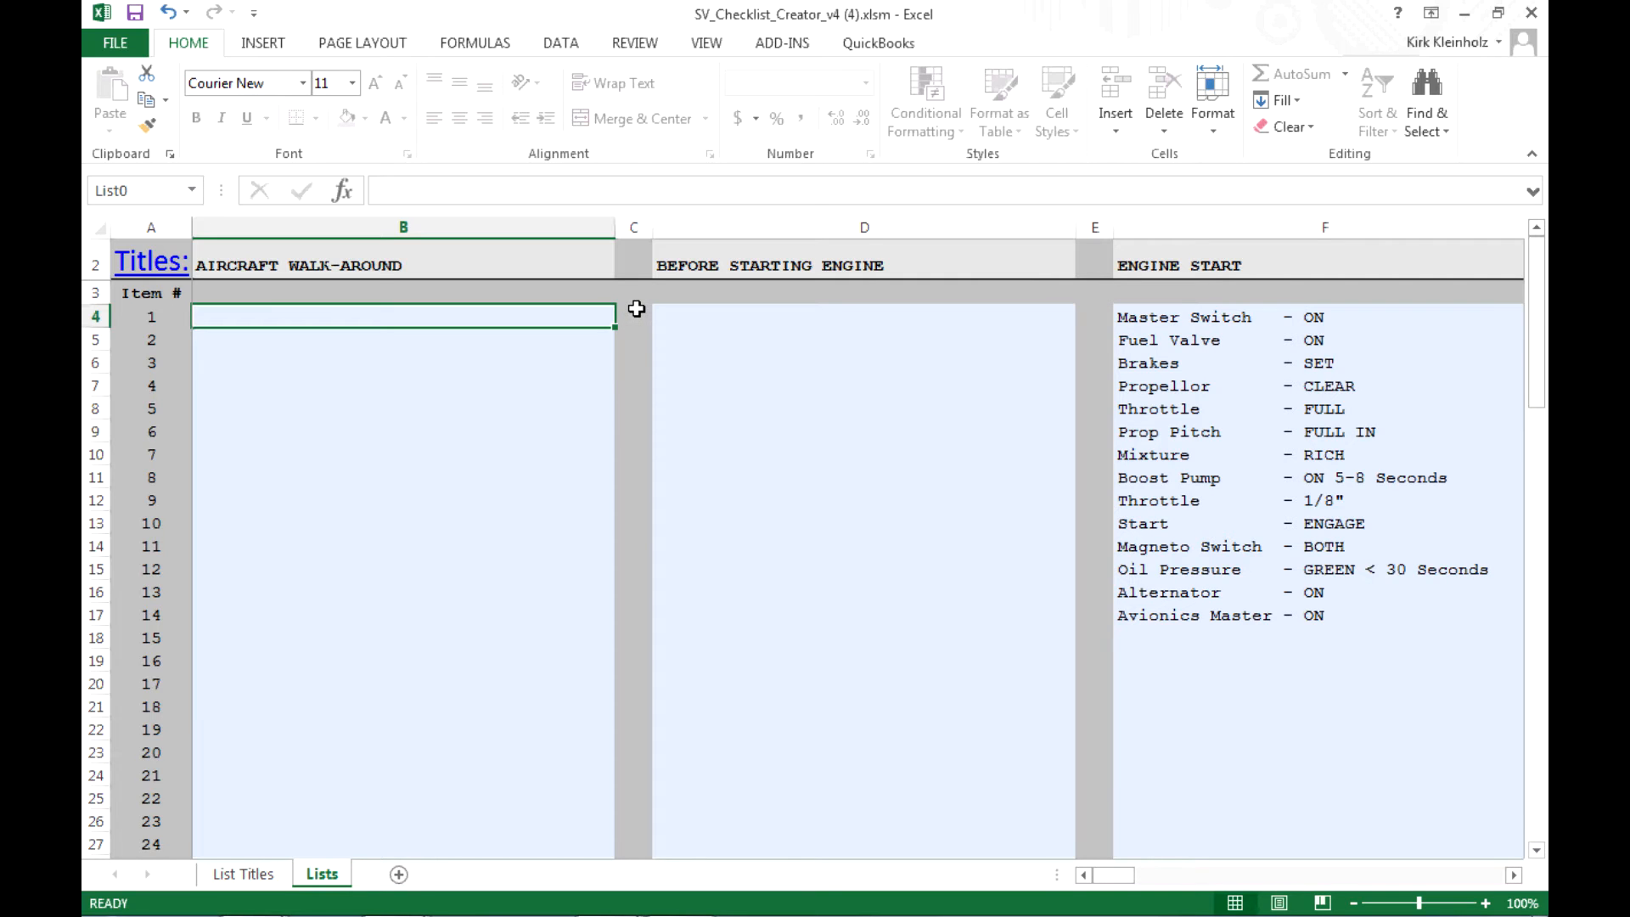
{"action": "mouse_move", "coordinate": [411, 404]}
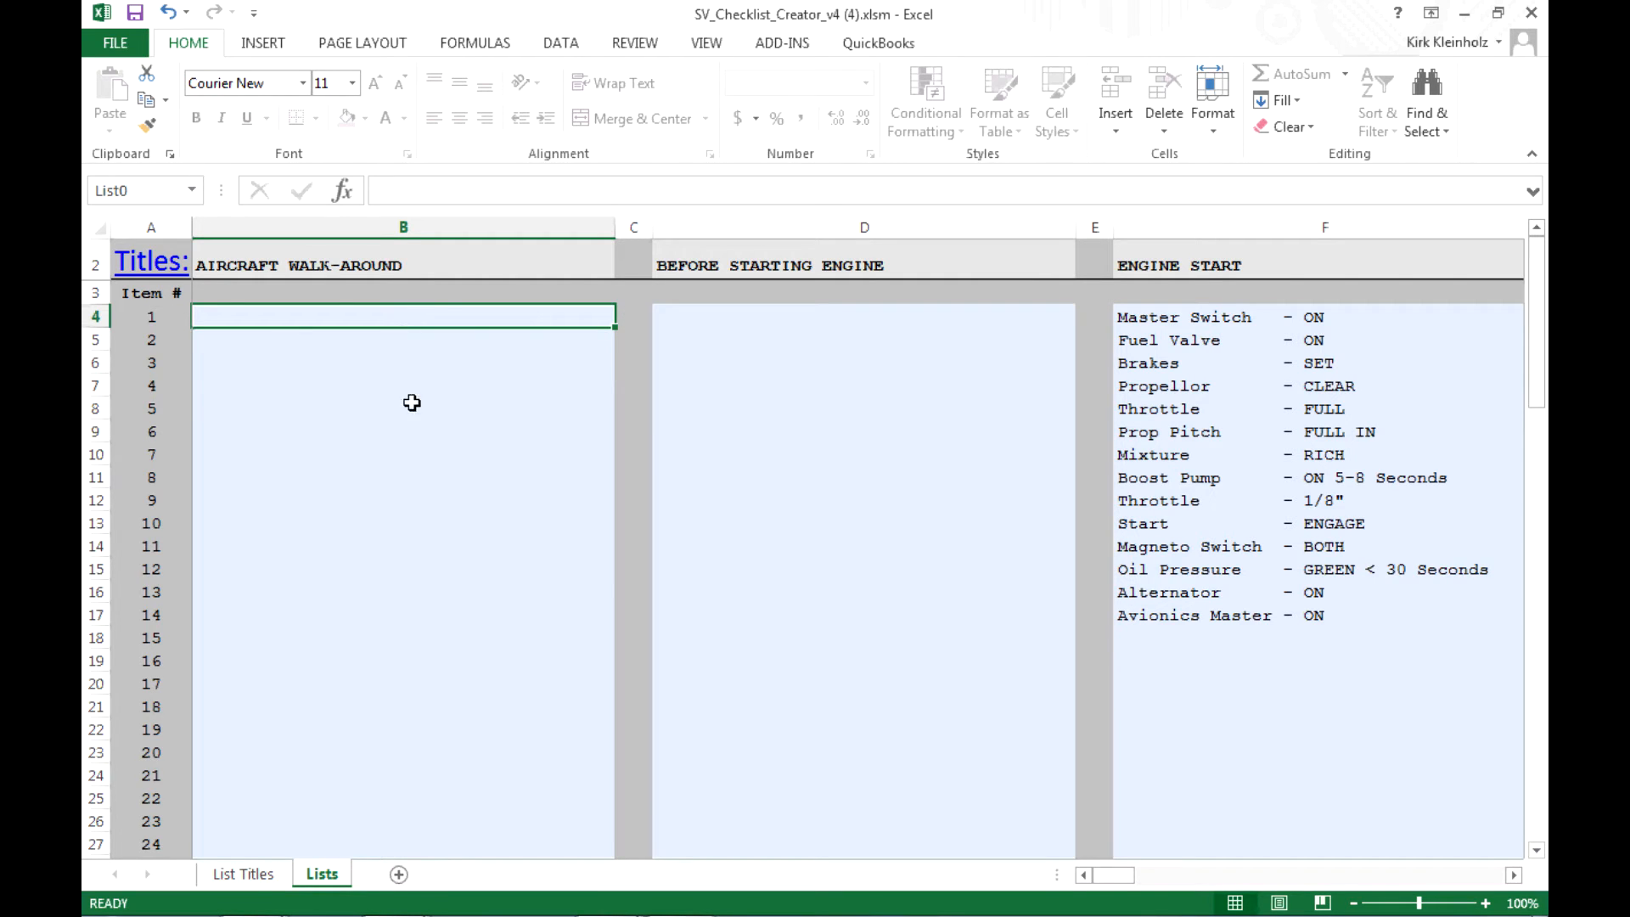
{"action": "mouse_move", "coordinate": [513, 379]}
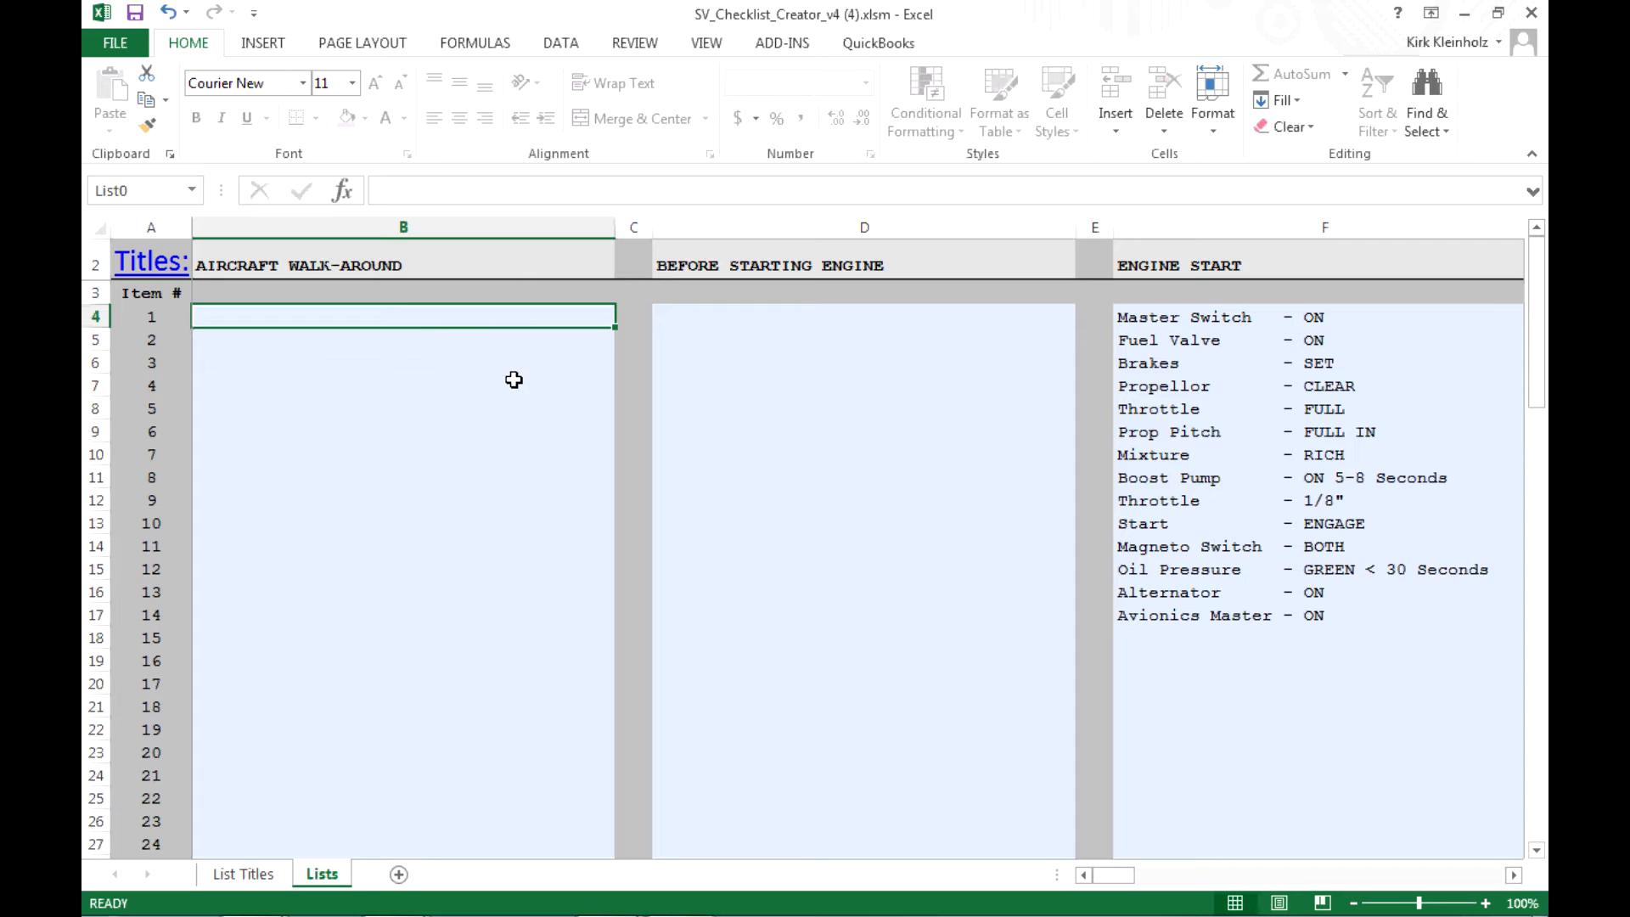
{"action": "mouse_move", "coordinate": [550, 386]}
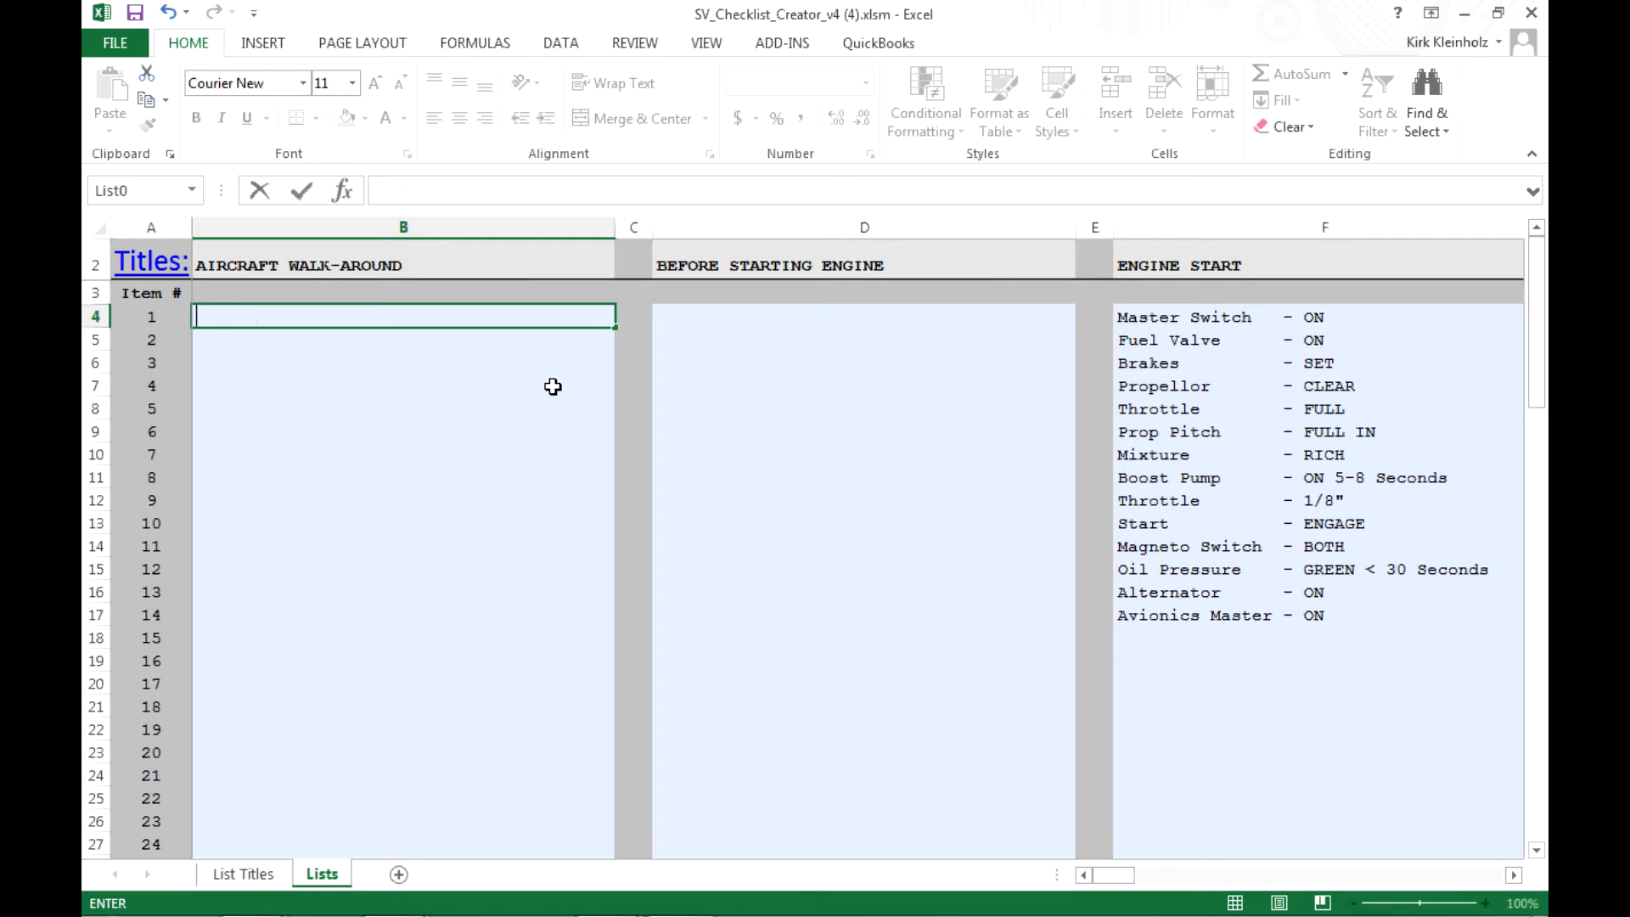
Enter 'Master Switch On' in B4 and 'Clean Windshield' in B5 as the walk-around items.
{"action": "type", "text": "Master S"}
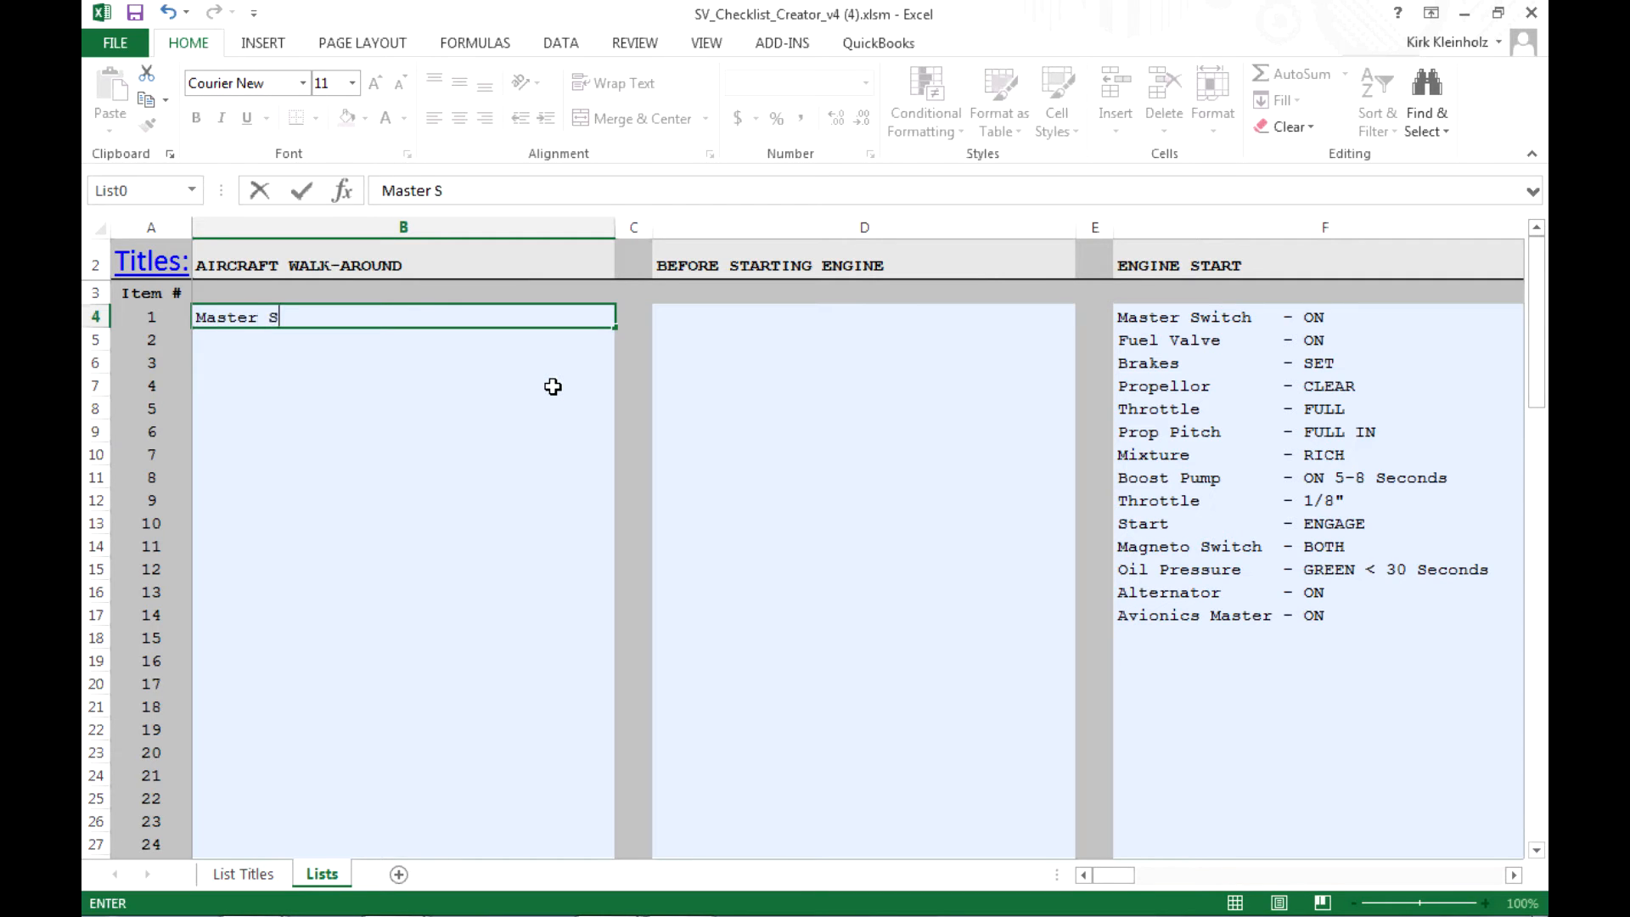
{"action": "type", "text": "witch On"}
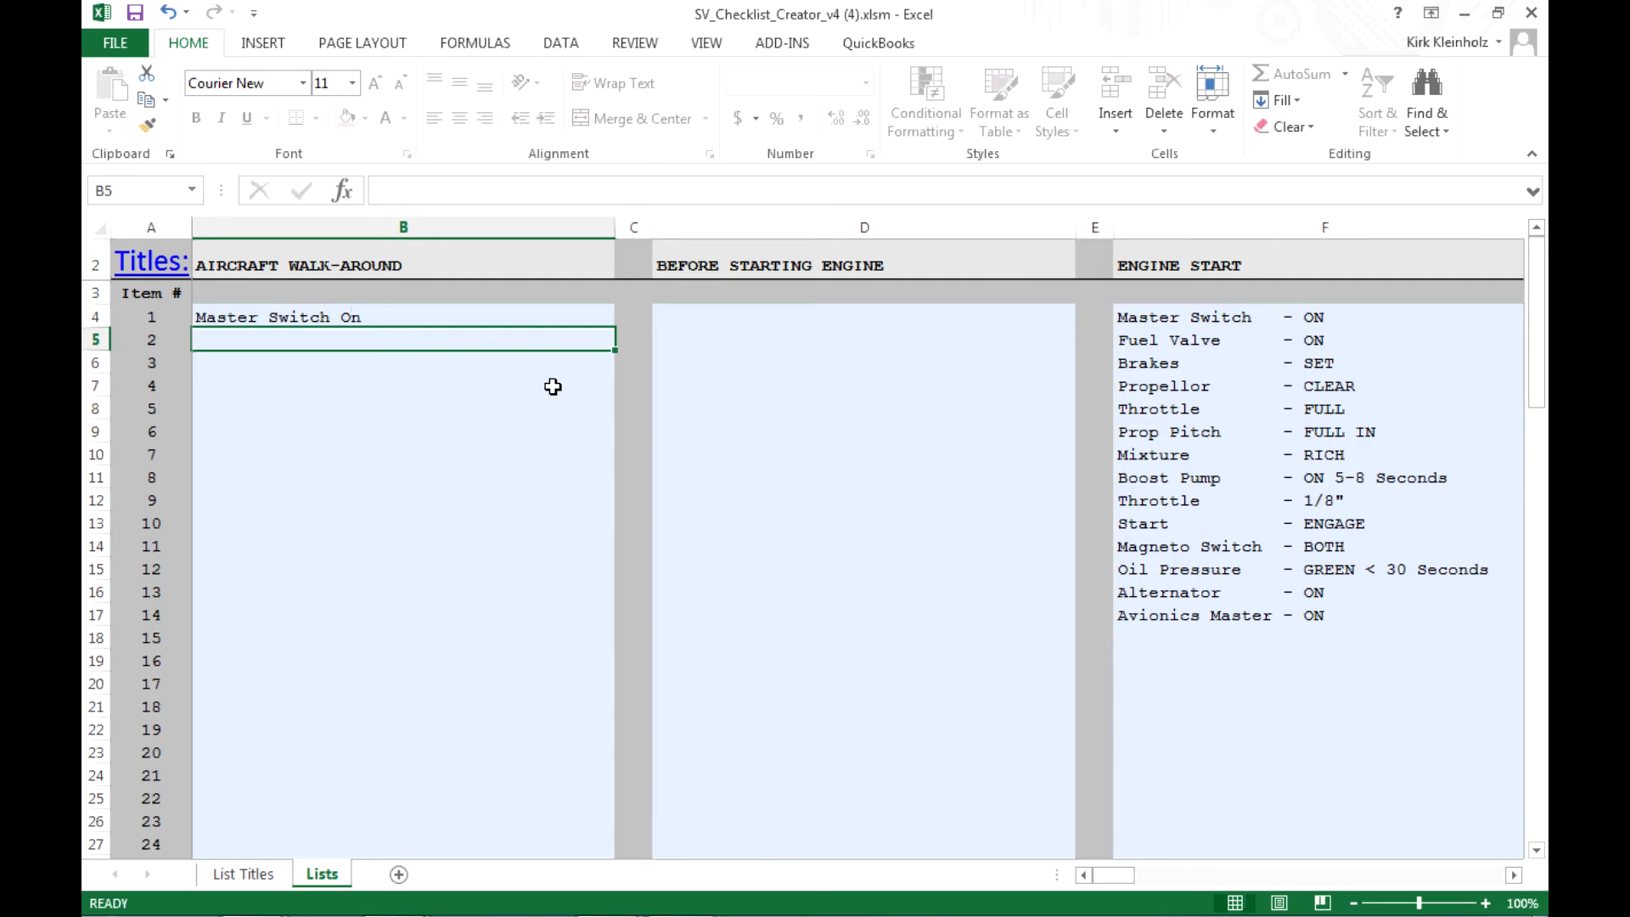
{"action": "mouse_move", "coordinate": [392, 357]}
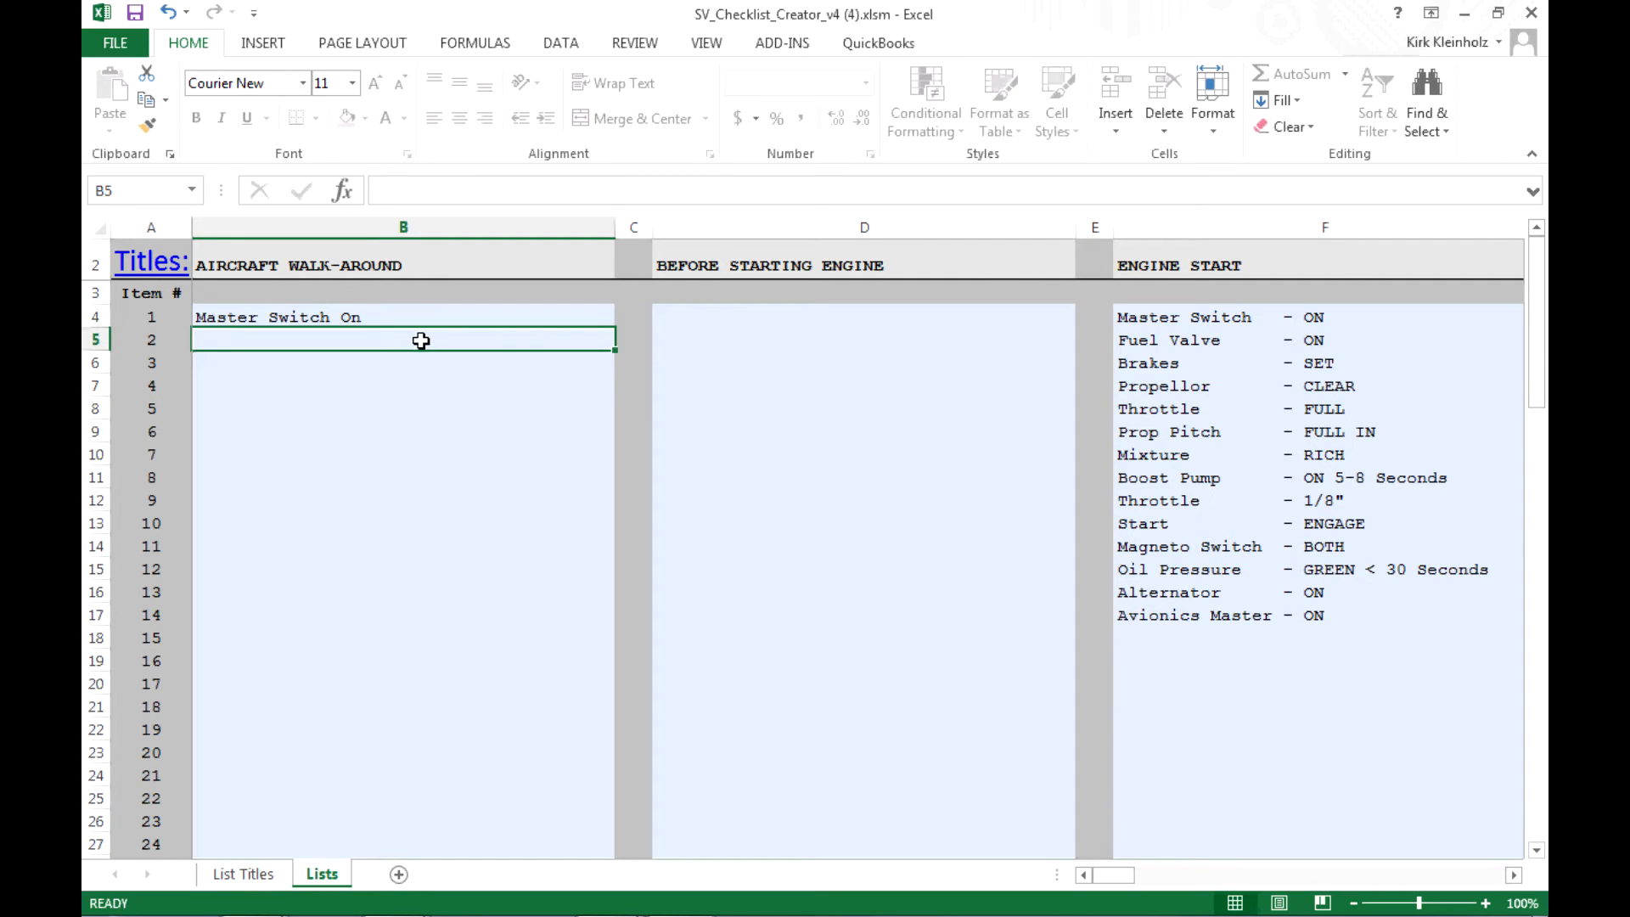
{"action": "type", "text": "Clean Widn"}
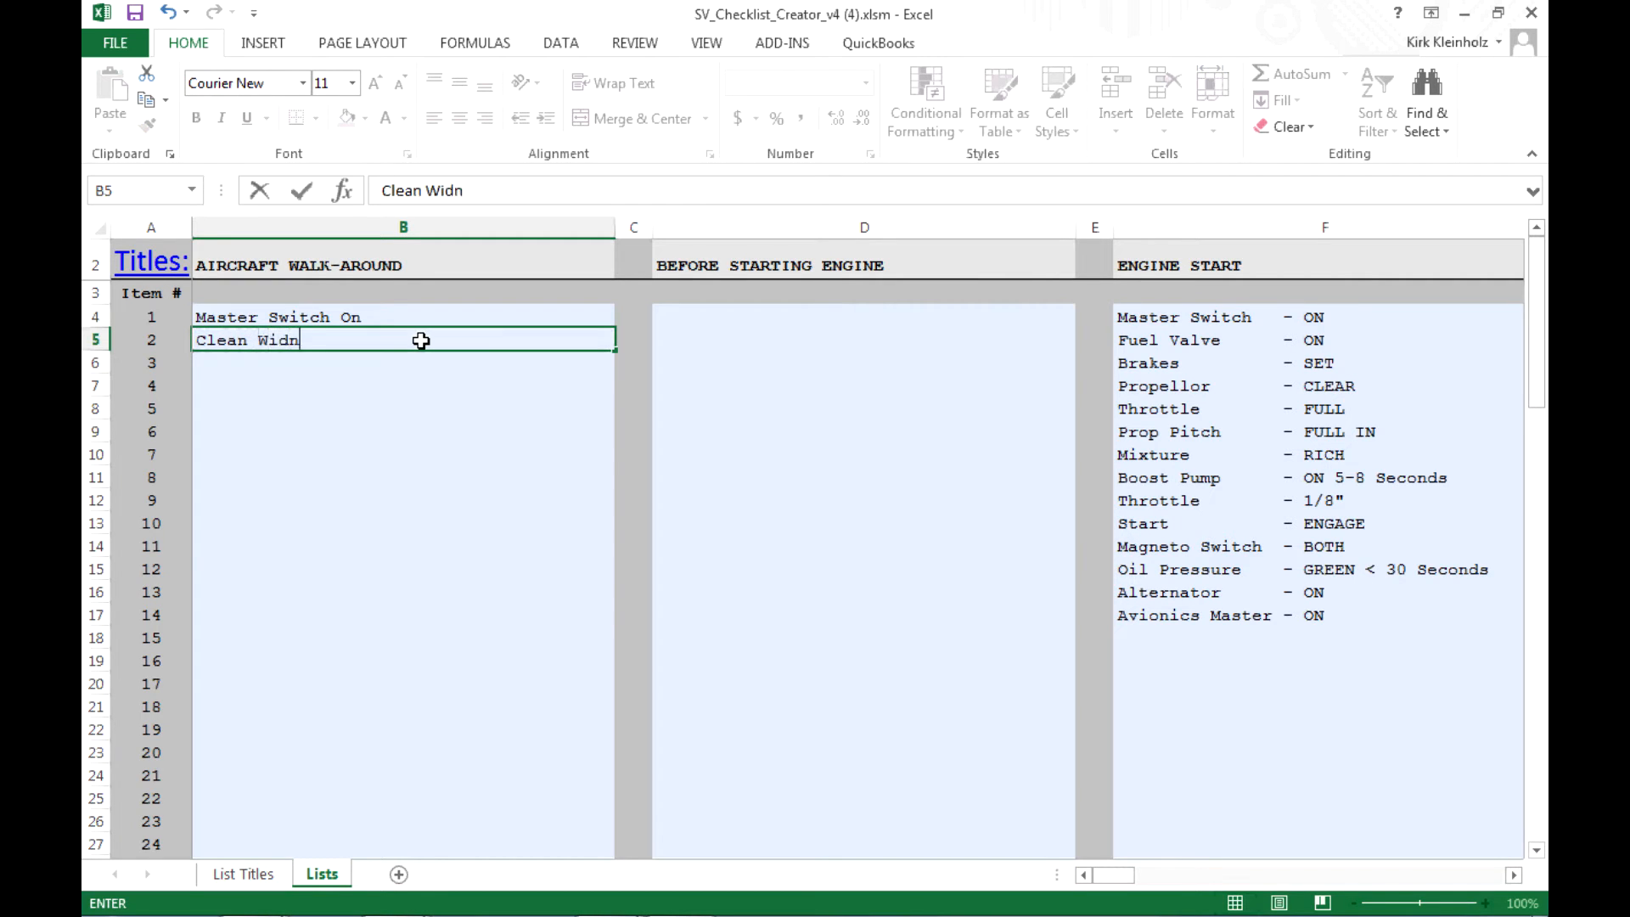
{"action": "type", "text": "shield"}
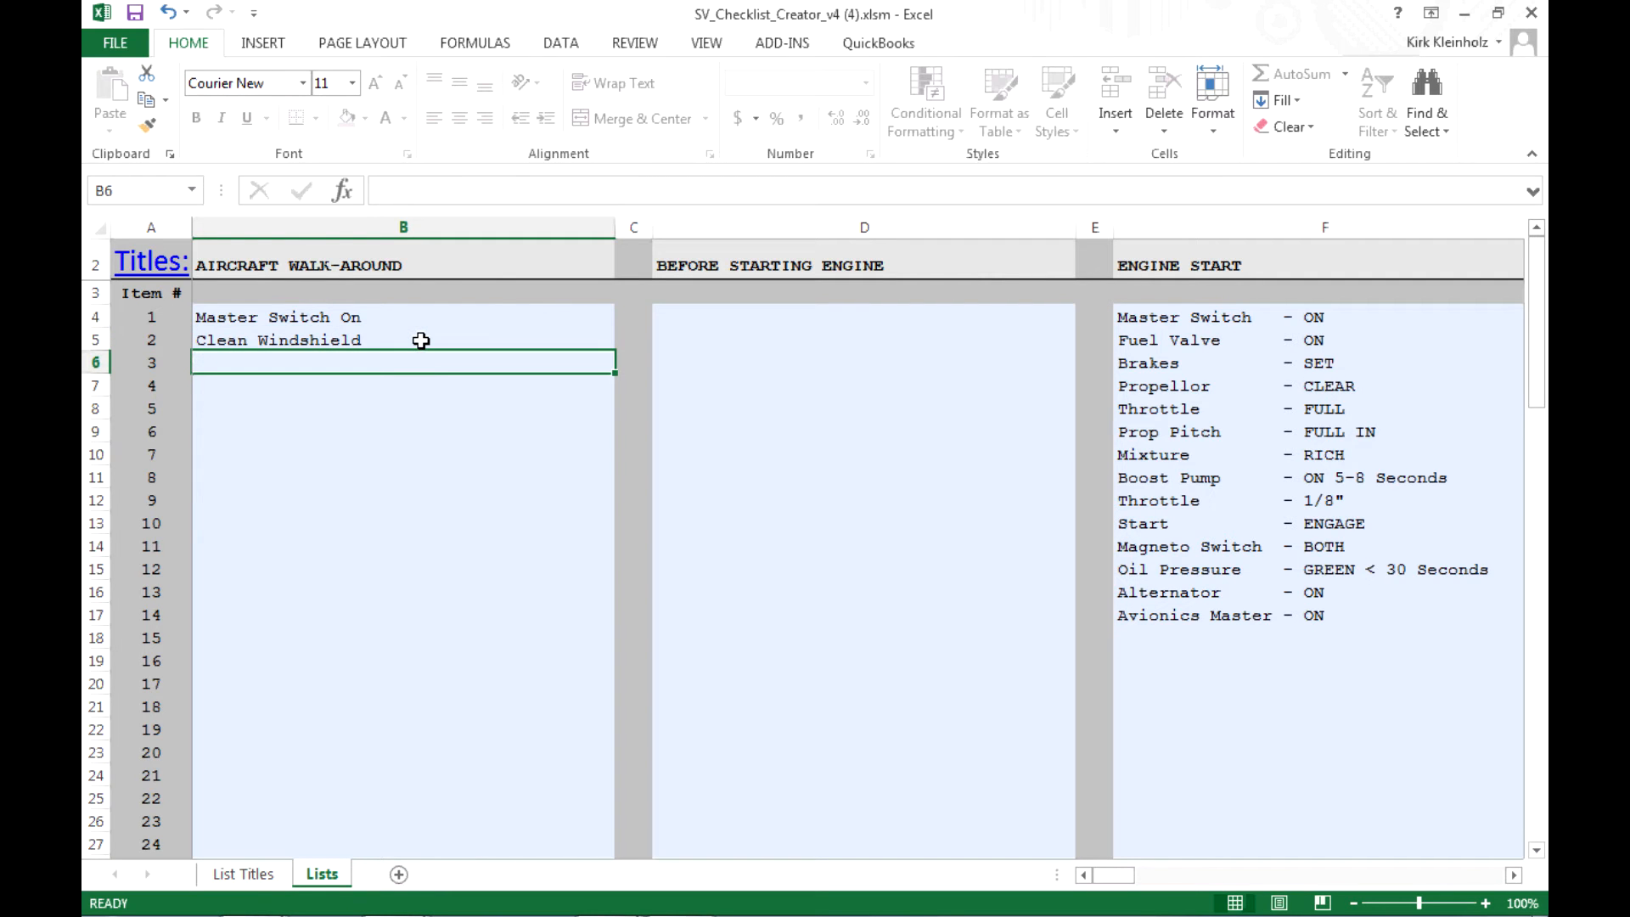
{"action": "scroll", "scroll_direction": "down", "scroll_amount": 3}
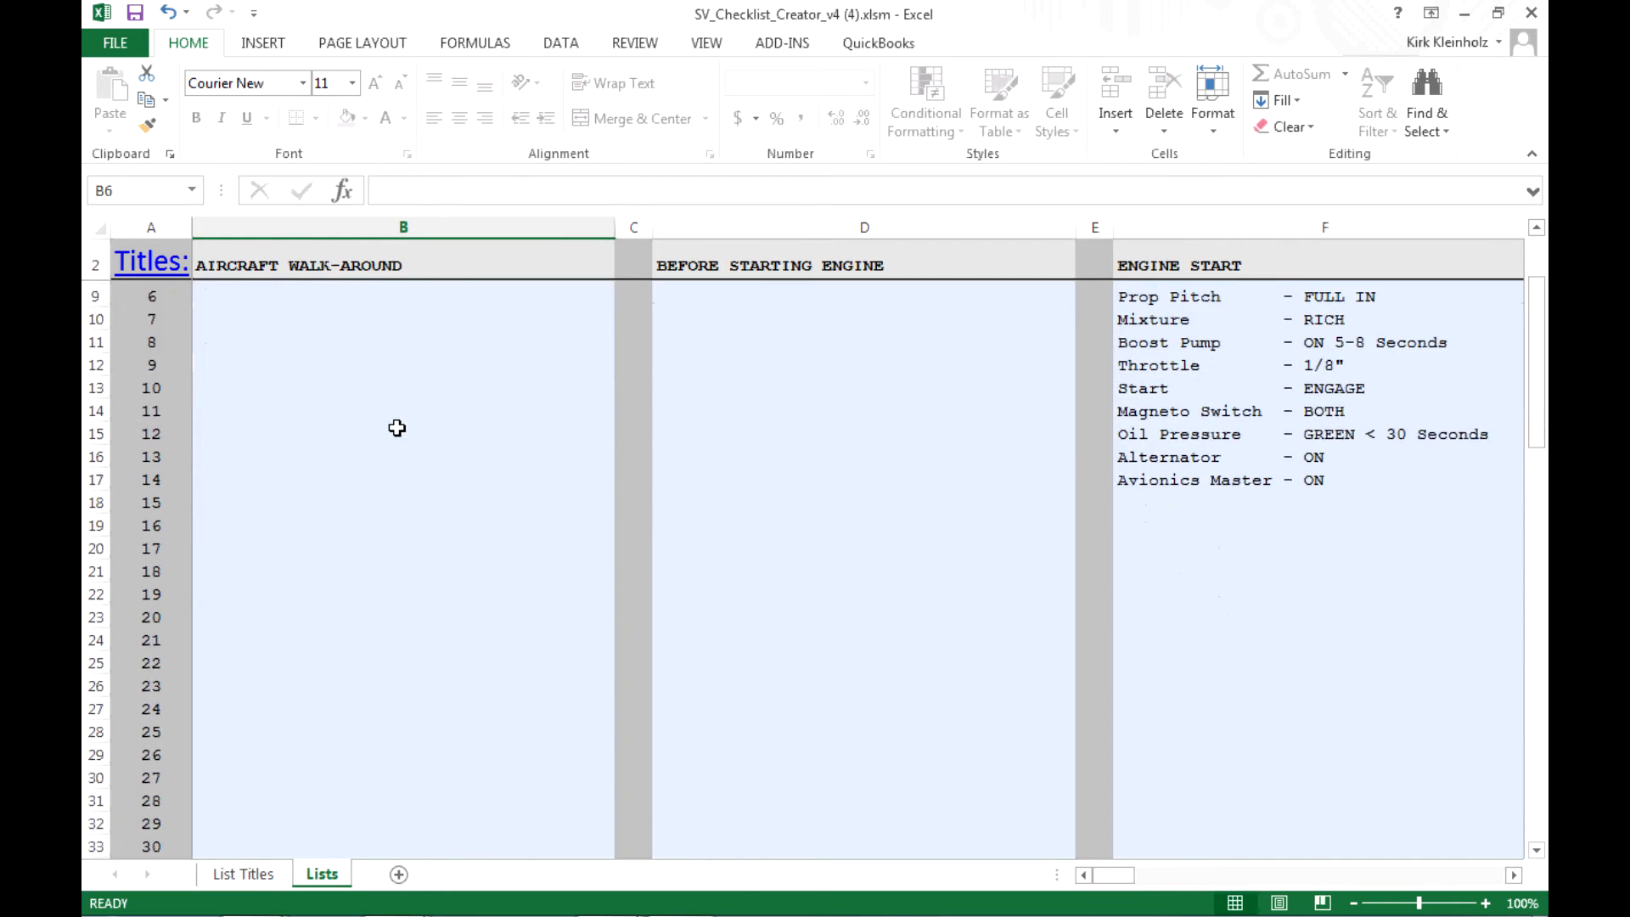
{"action": "scroll", "scroll_direction": "down", "scroll_amount": 3}
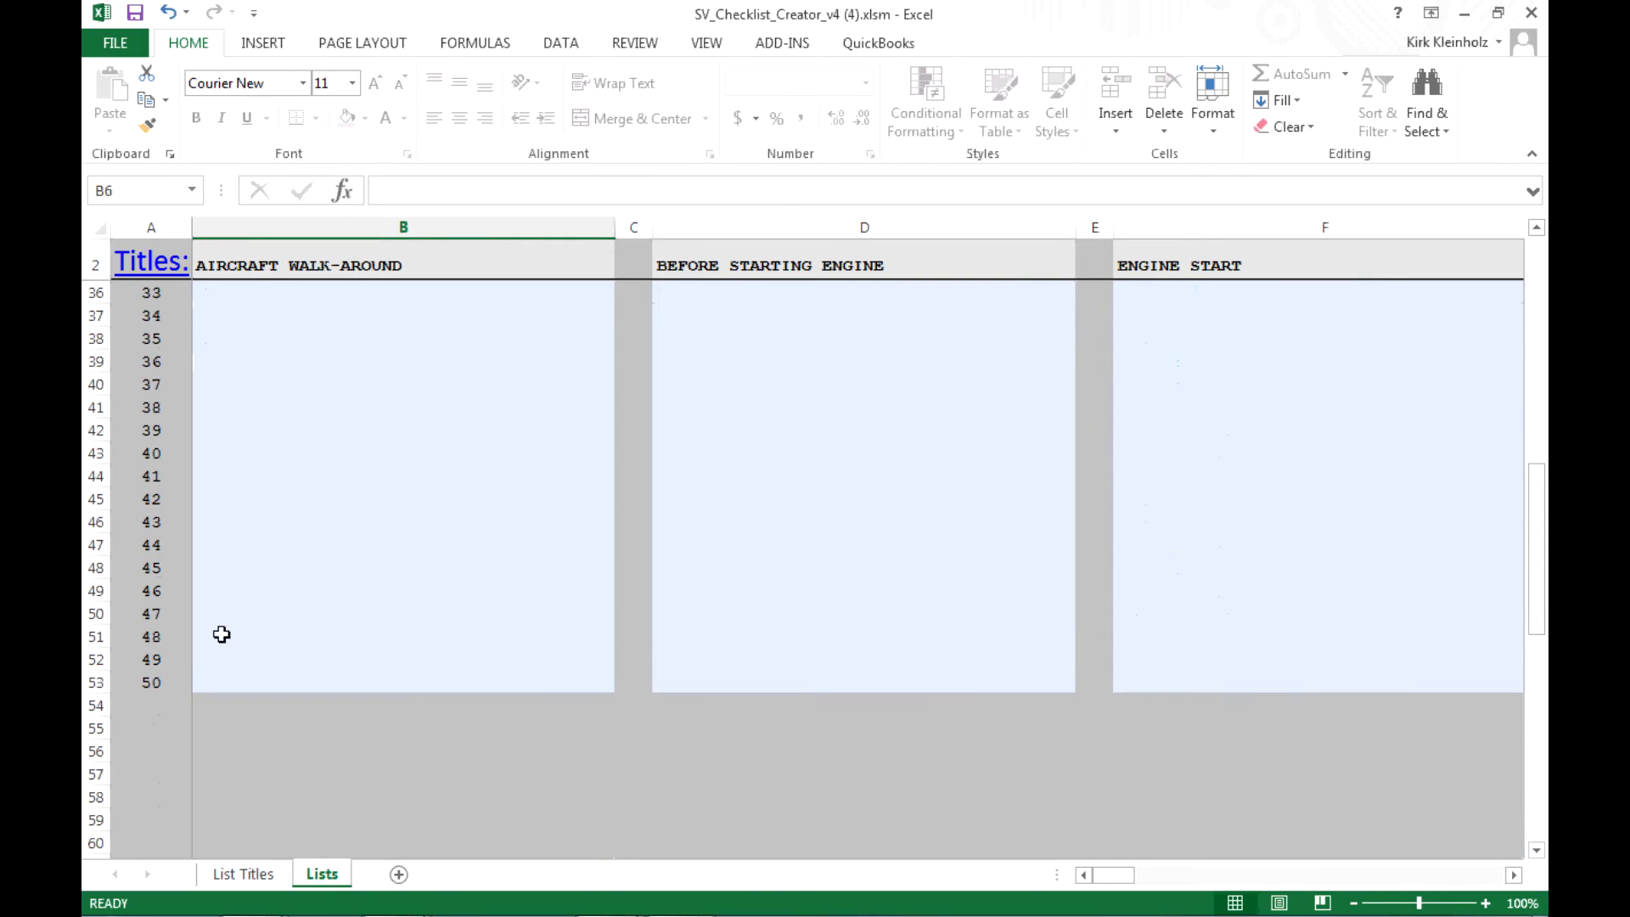
{"action": "mouse_move", "coordinate": [316, 681]}
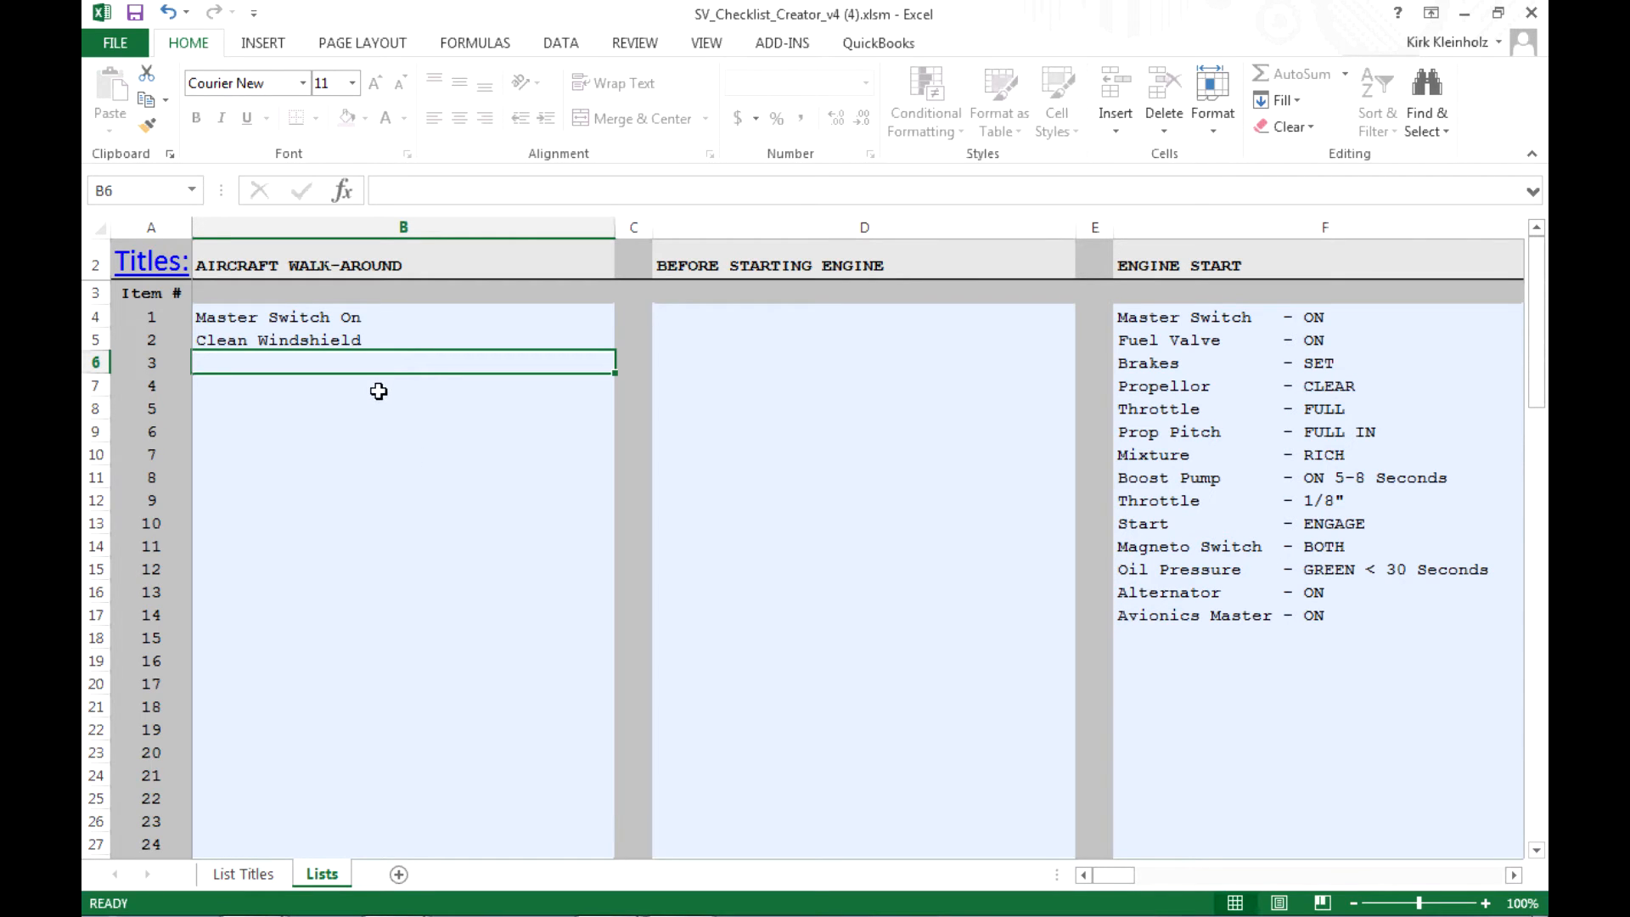
{"action": "mouse_move", "coordinate": [253, 341]}
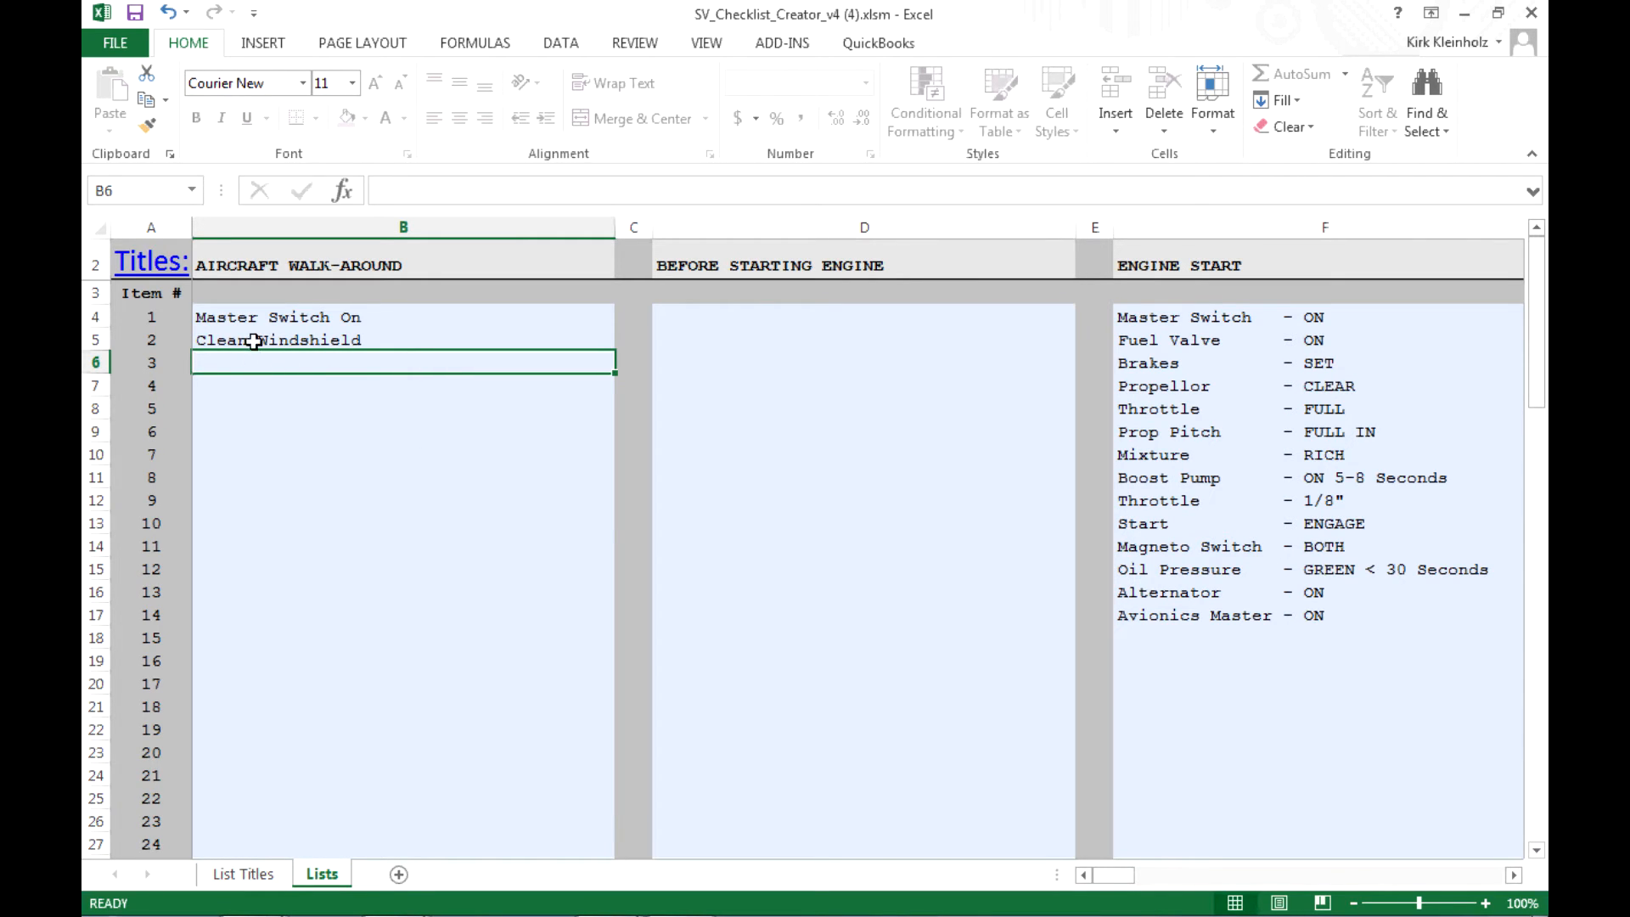
{"action": "mouse_move", "coordinate": [499, 368]}
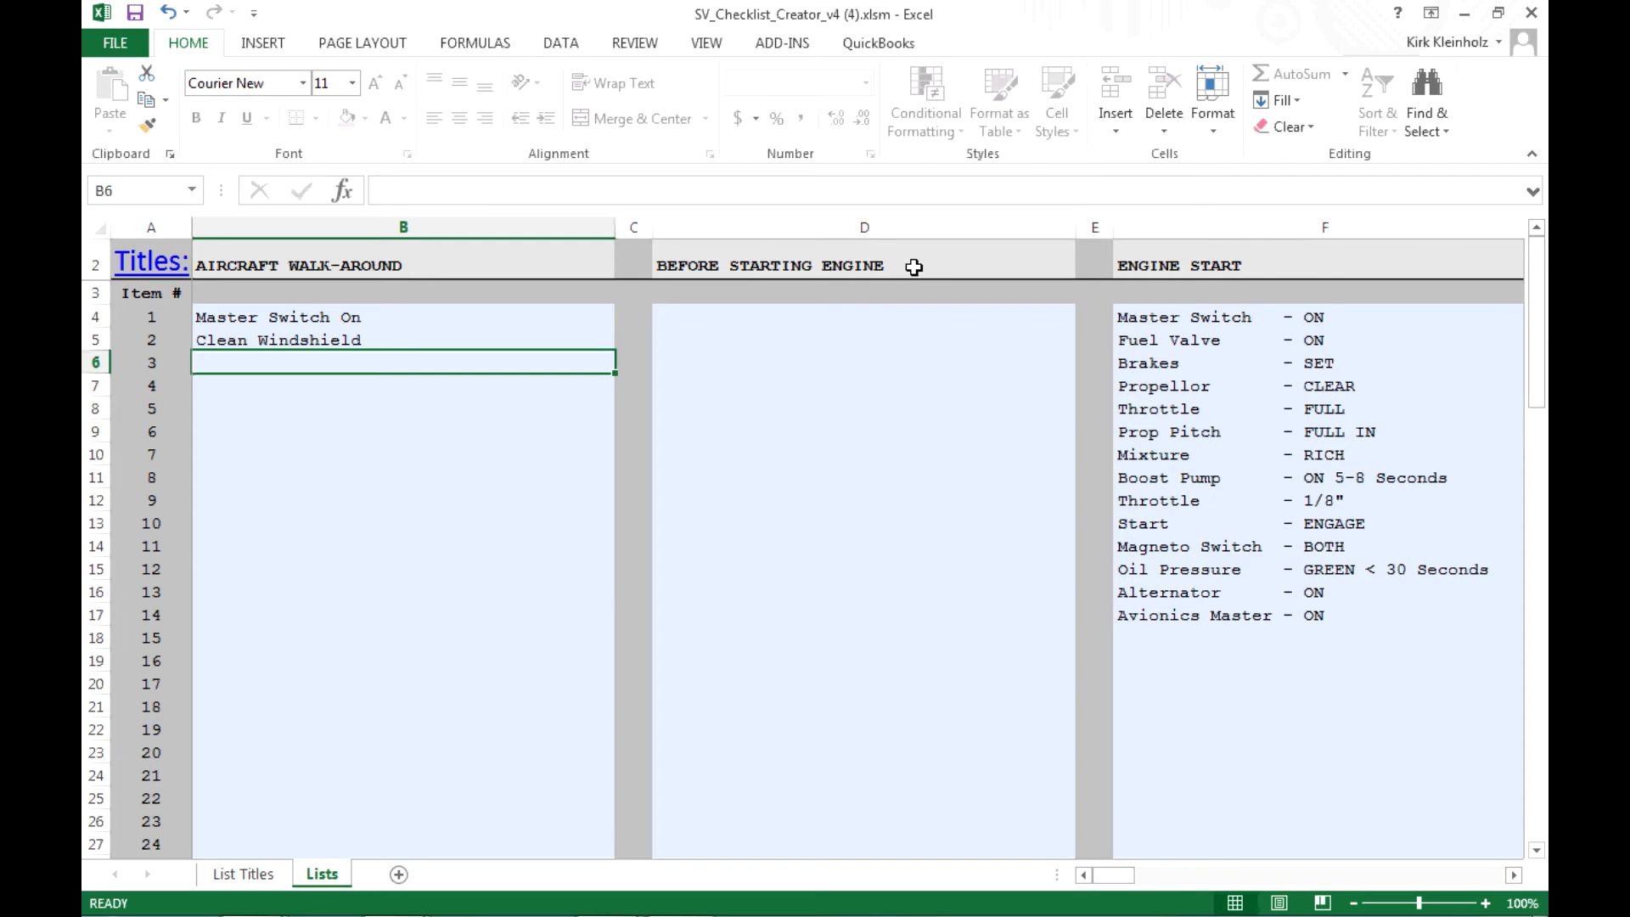
{"action": "left_click", "coordinate": [862, 265]}
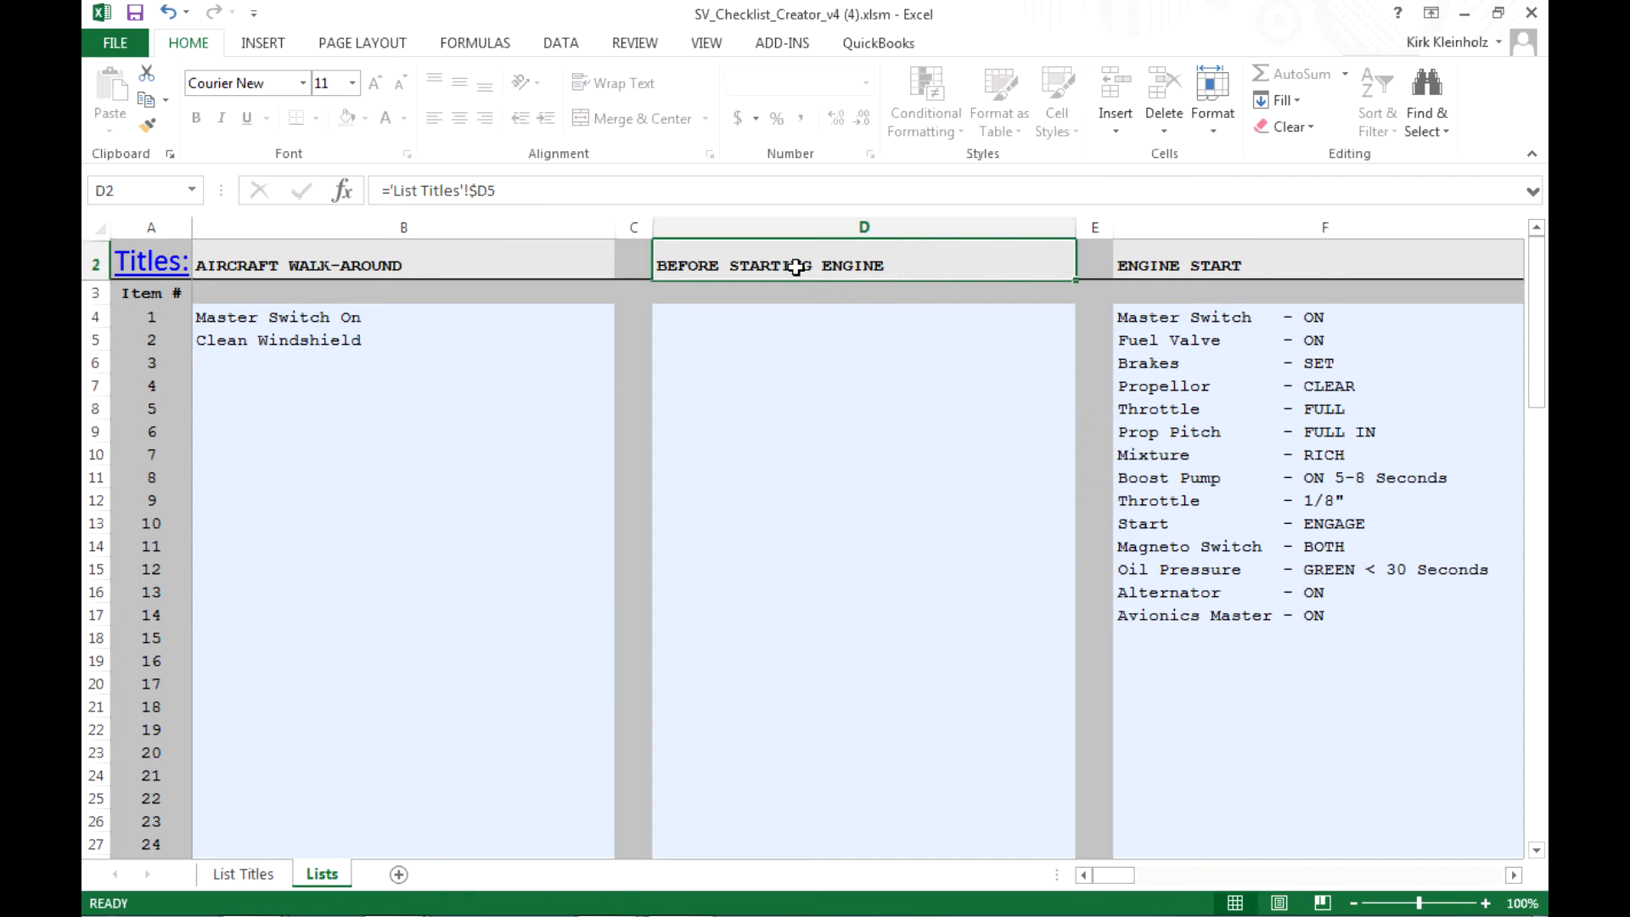
{"action": "double_click", "coordinate": [863, 265]}
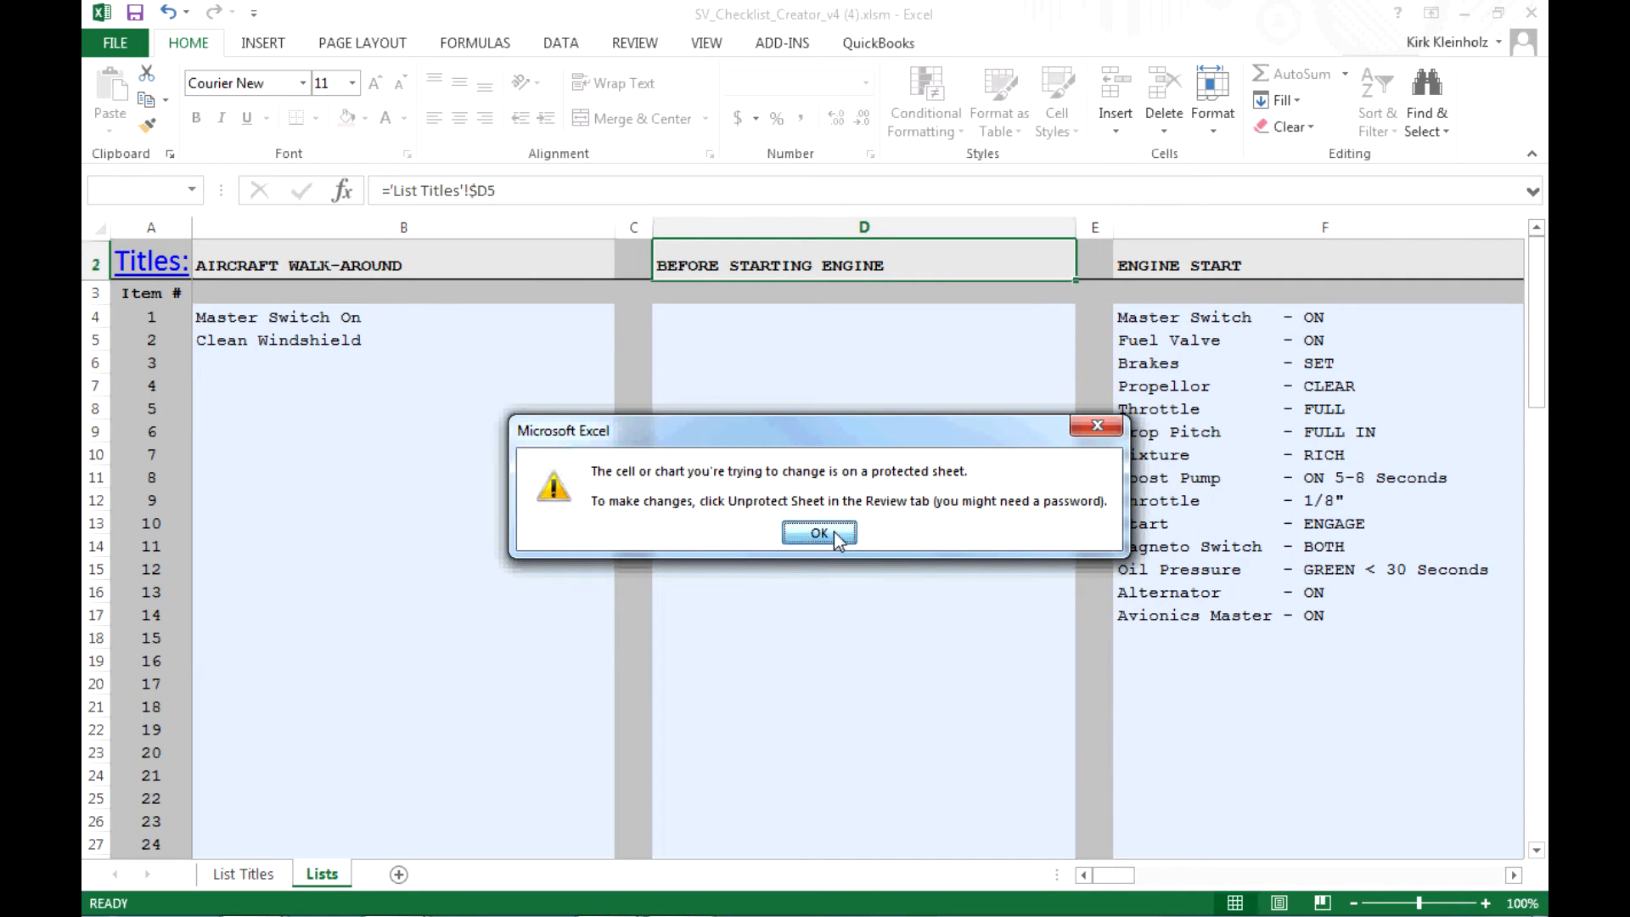
{"action": "left_click", "coordinate": [818, 532]}
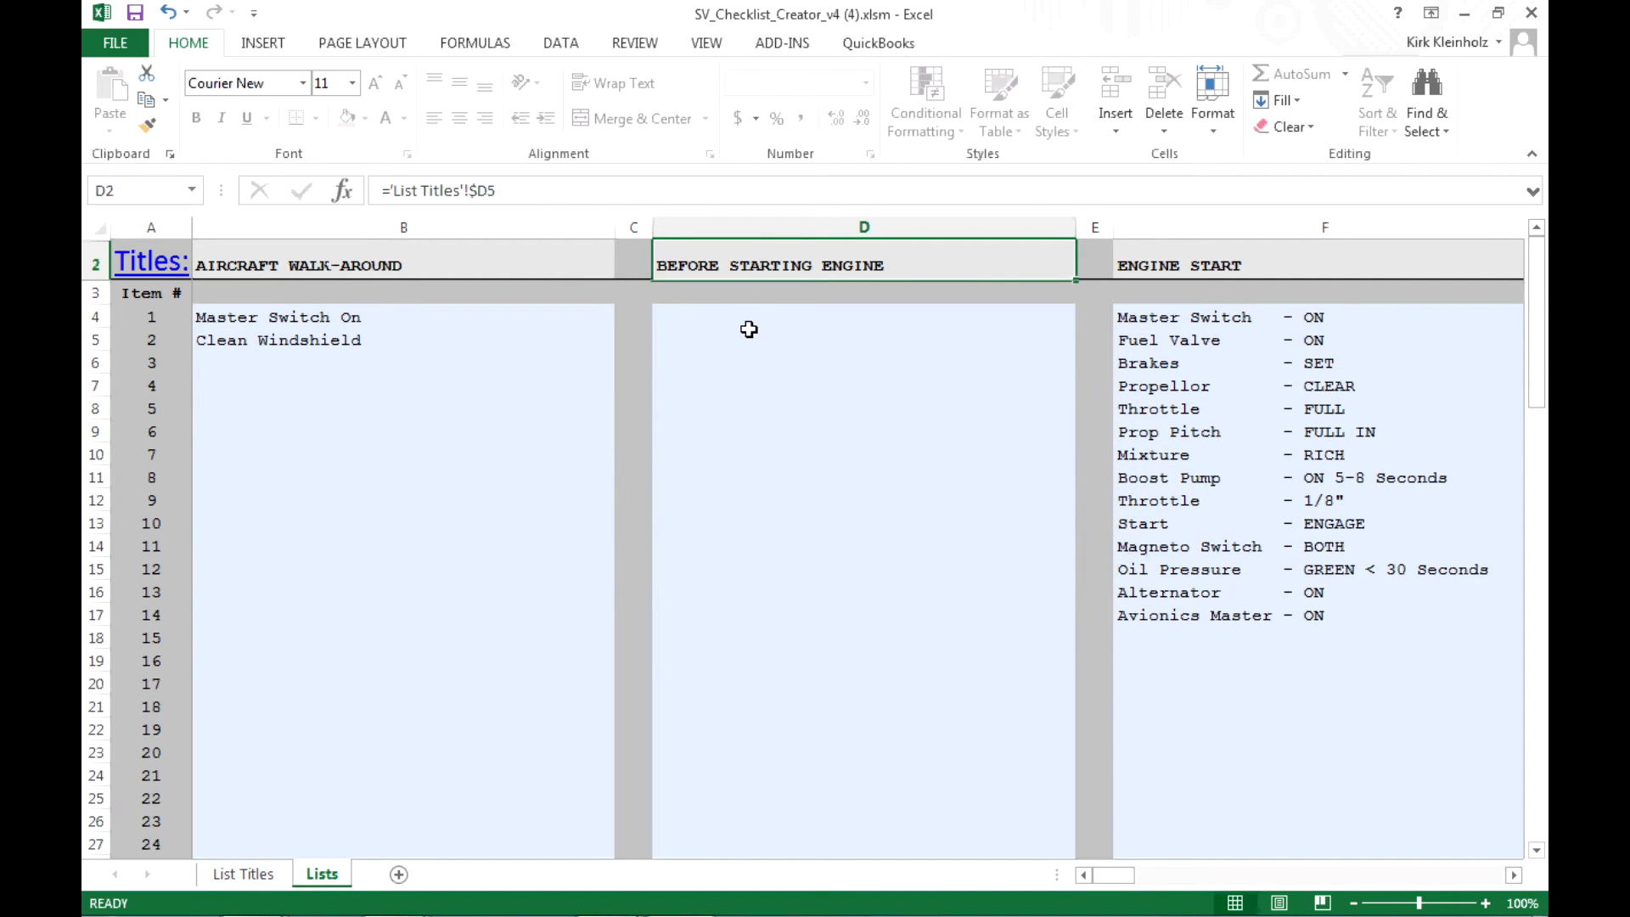
{"action": "left_click", "coordinate": [863, 316]}
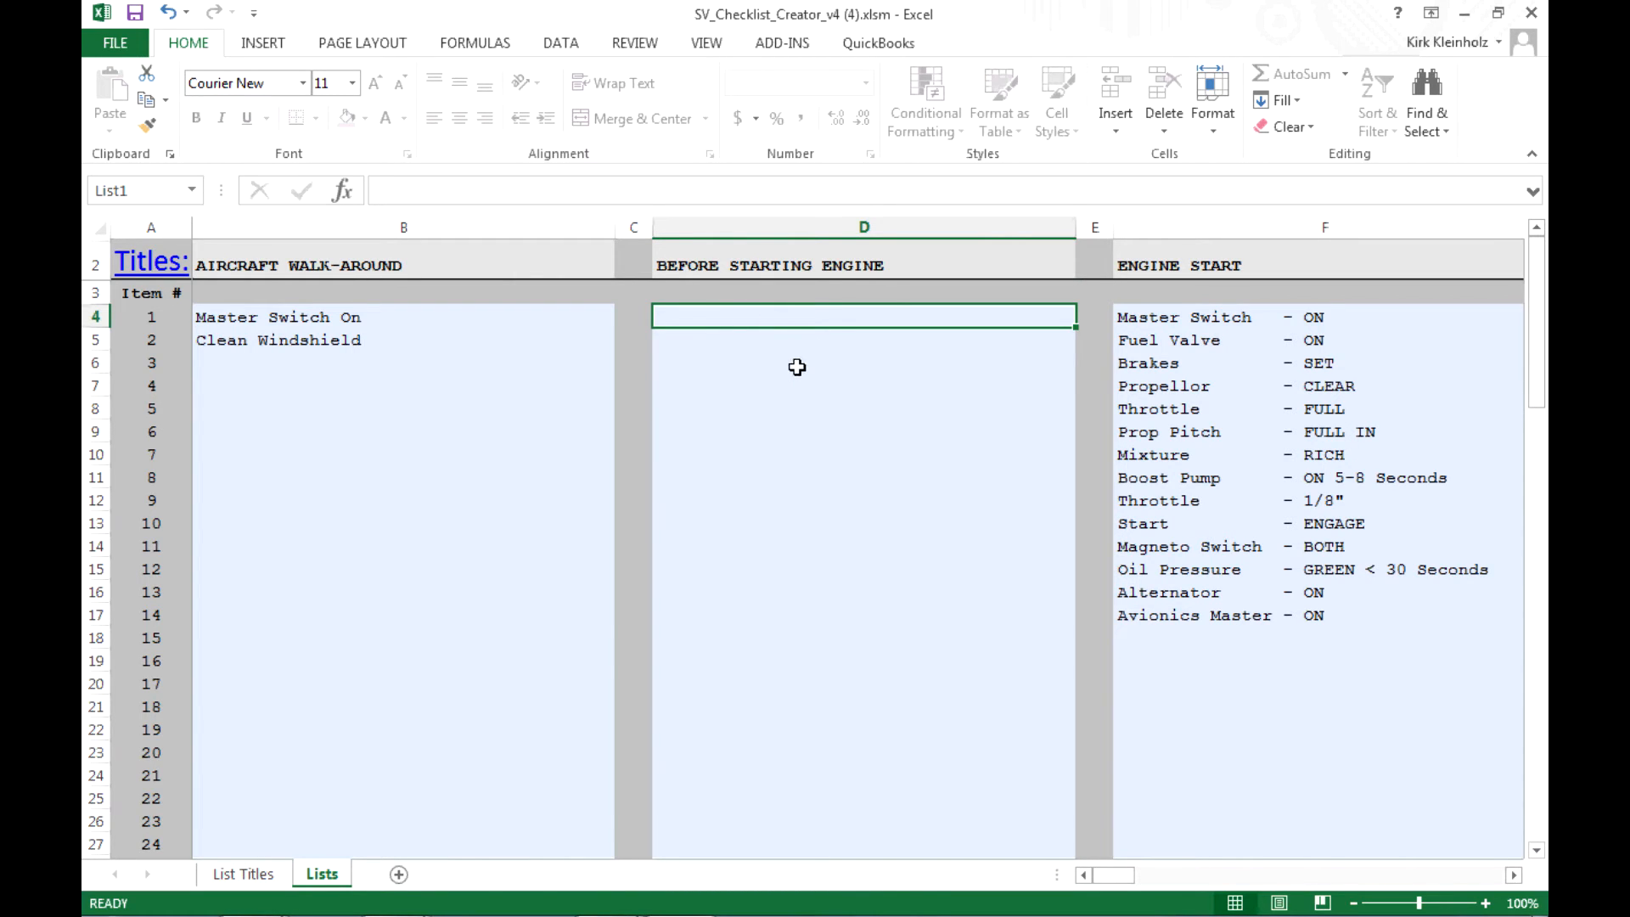
{"action": "mouse_move", "coordinate": [798, 375]}
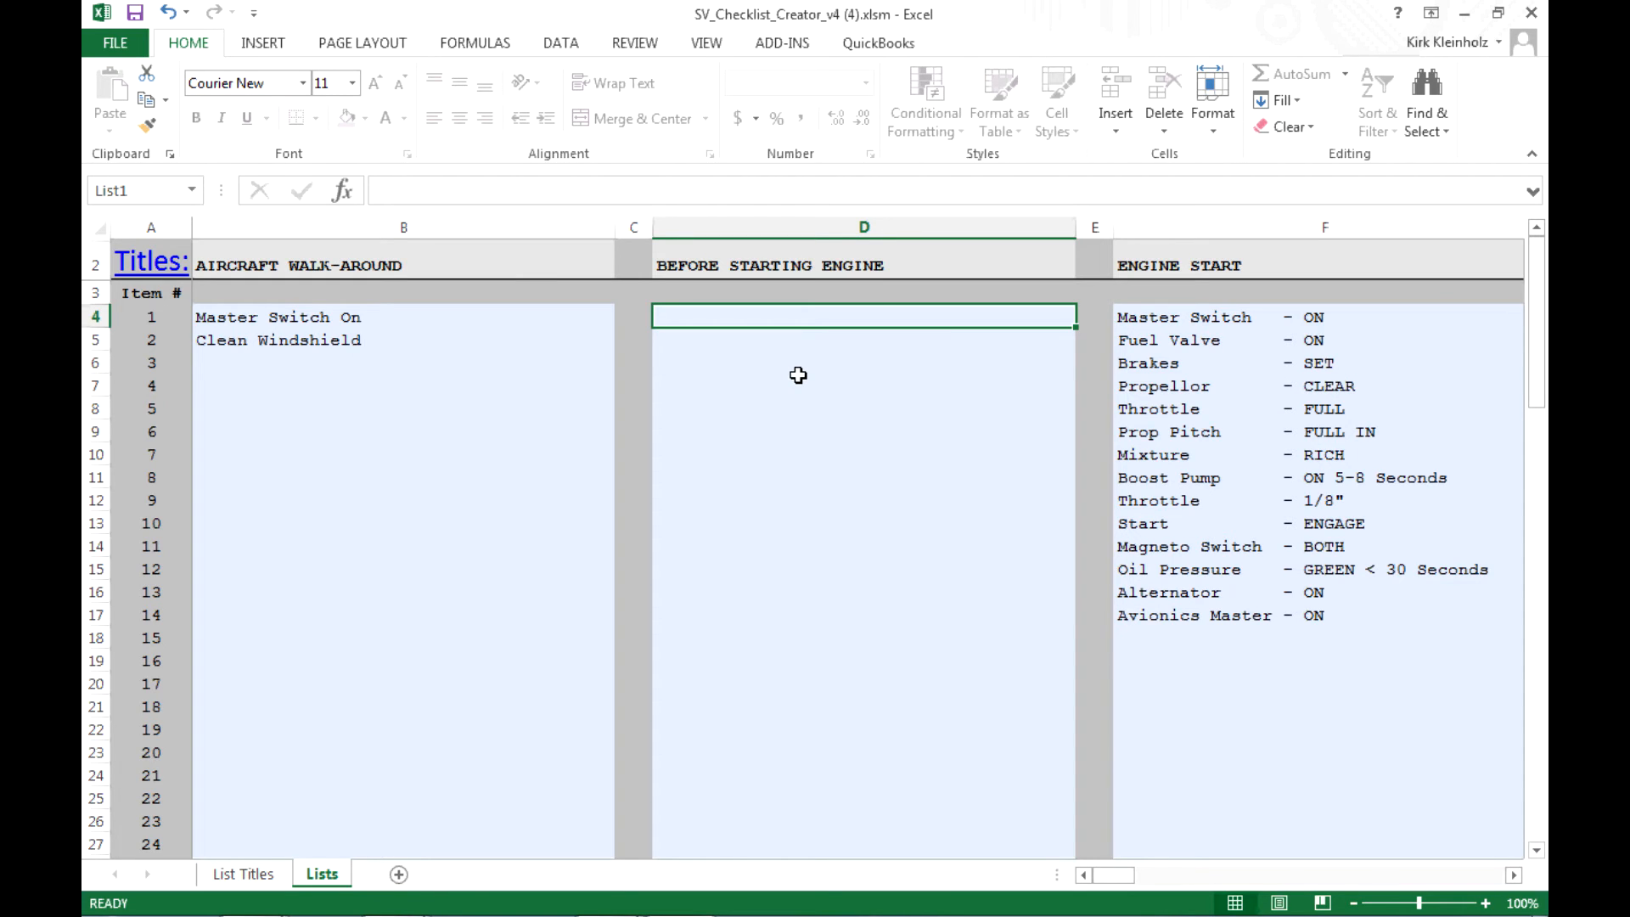
{"action": "mouse_move", "coordinate": [732, 612]}
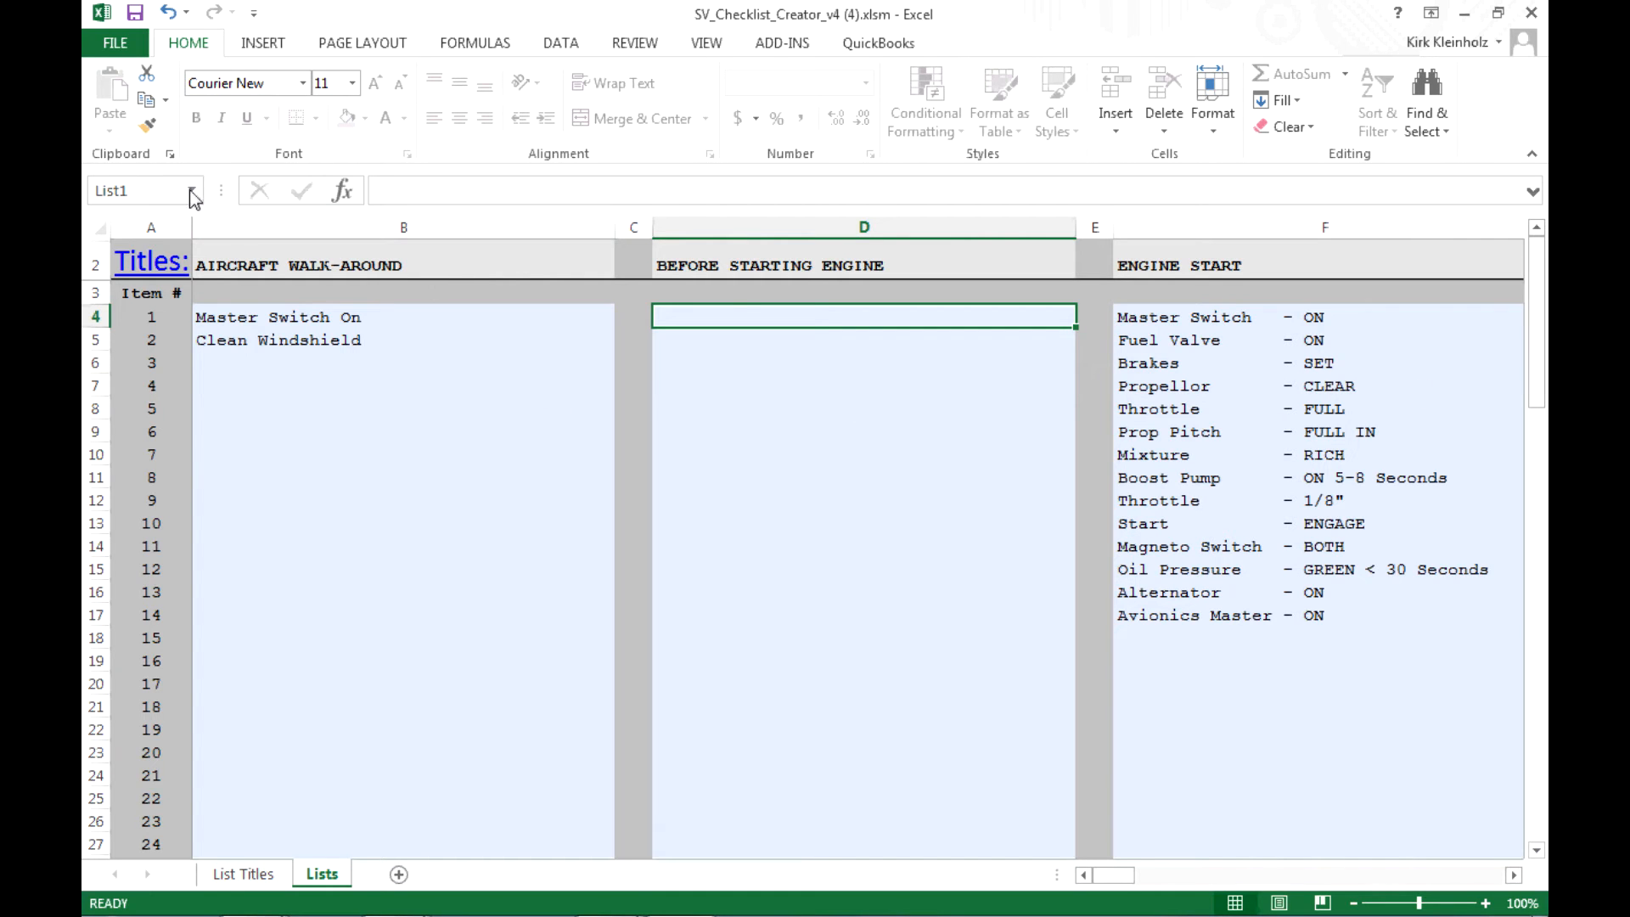
{"action": "mouse_move", "coordinate": [161, 292]}
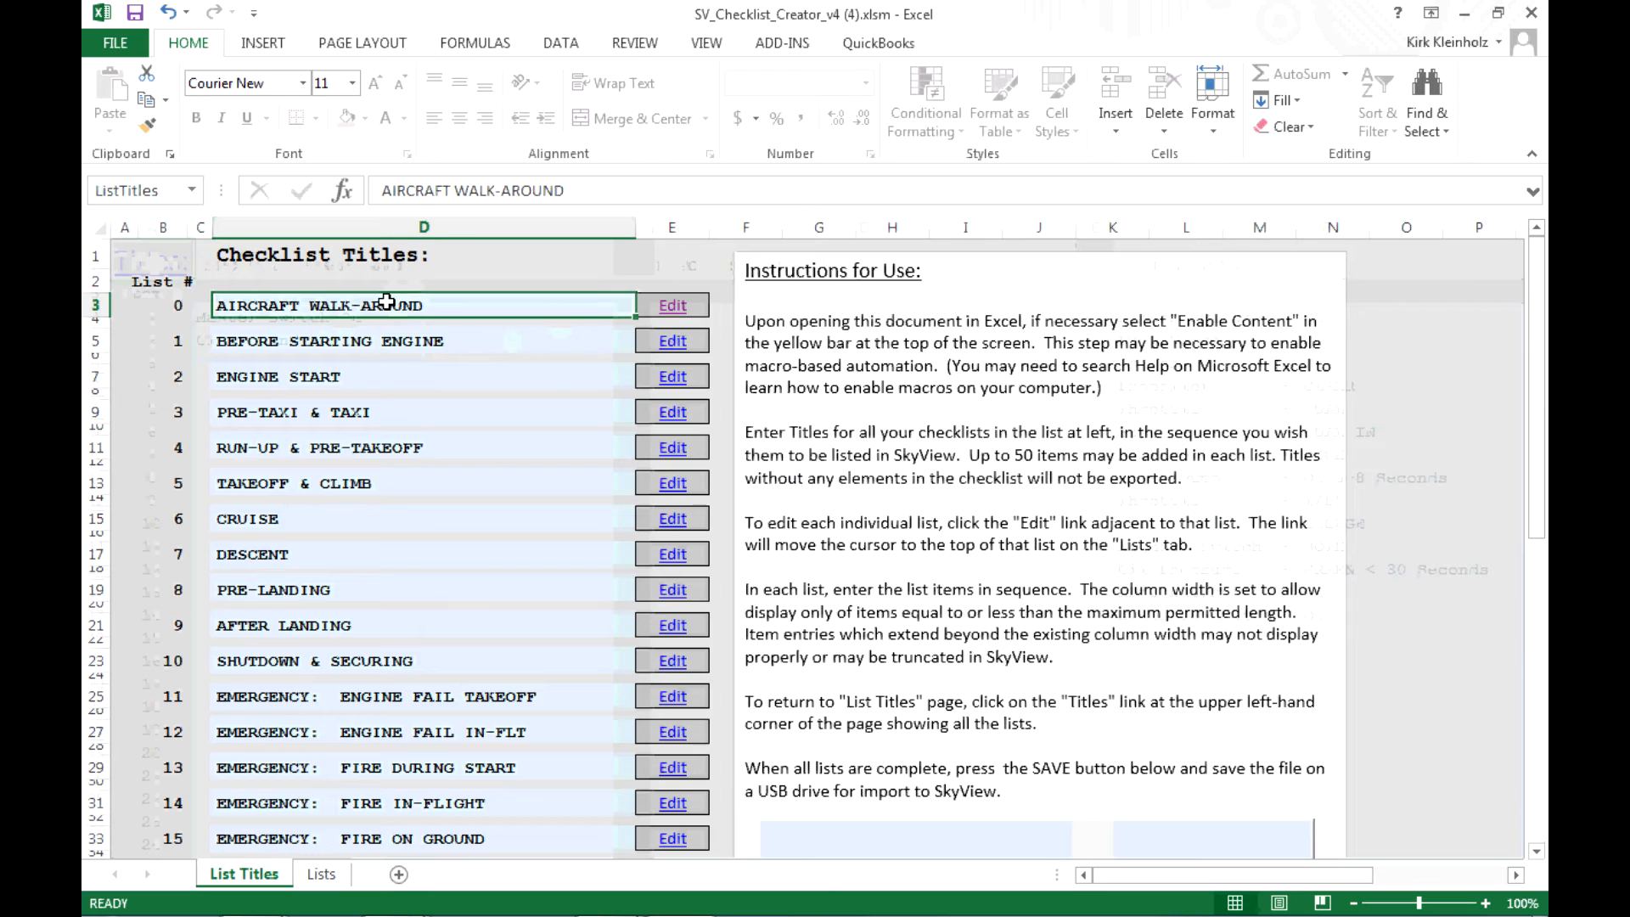
{"action": "mouse_move", "coordinate": [292, 519]}
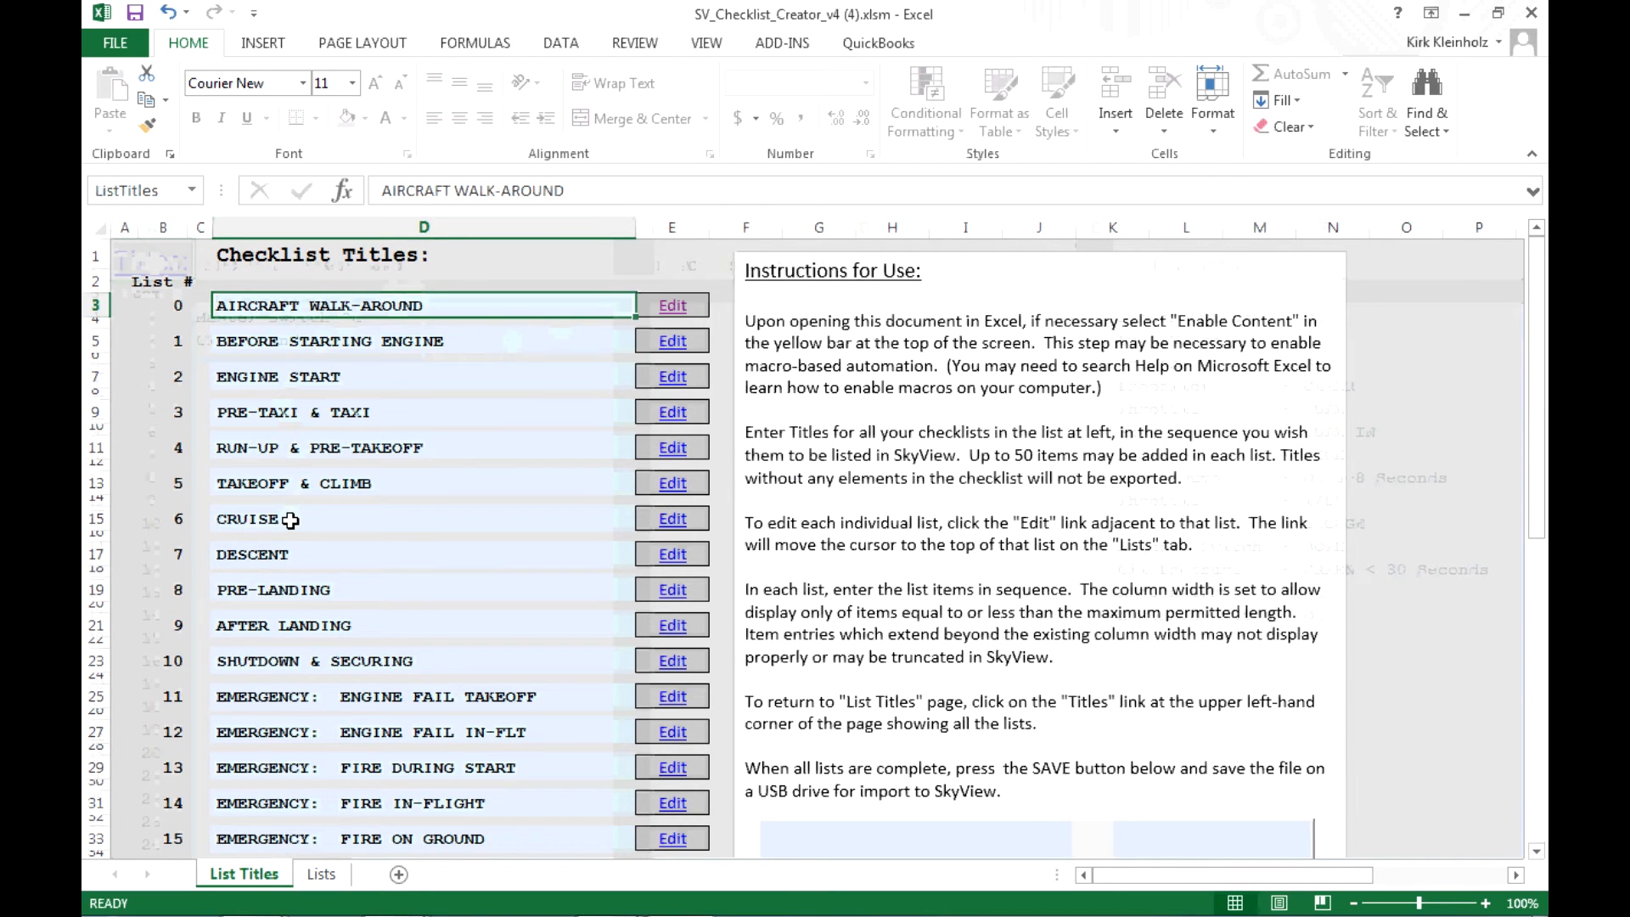
Select the CRUISE checklist title on the List Titles sheet.
{"action": "left_click", "coordinate": [421, 518]}
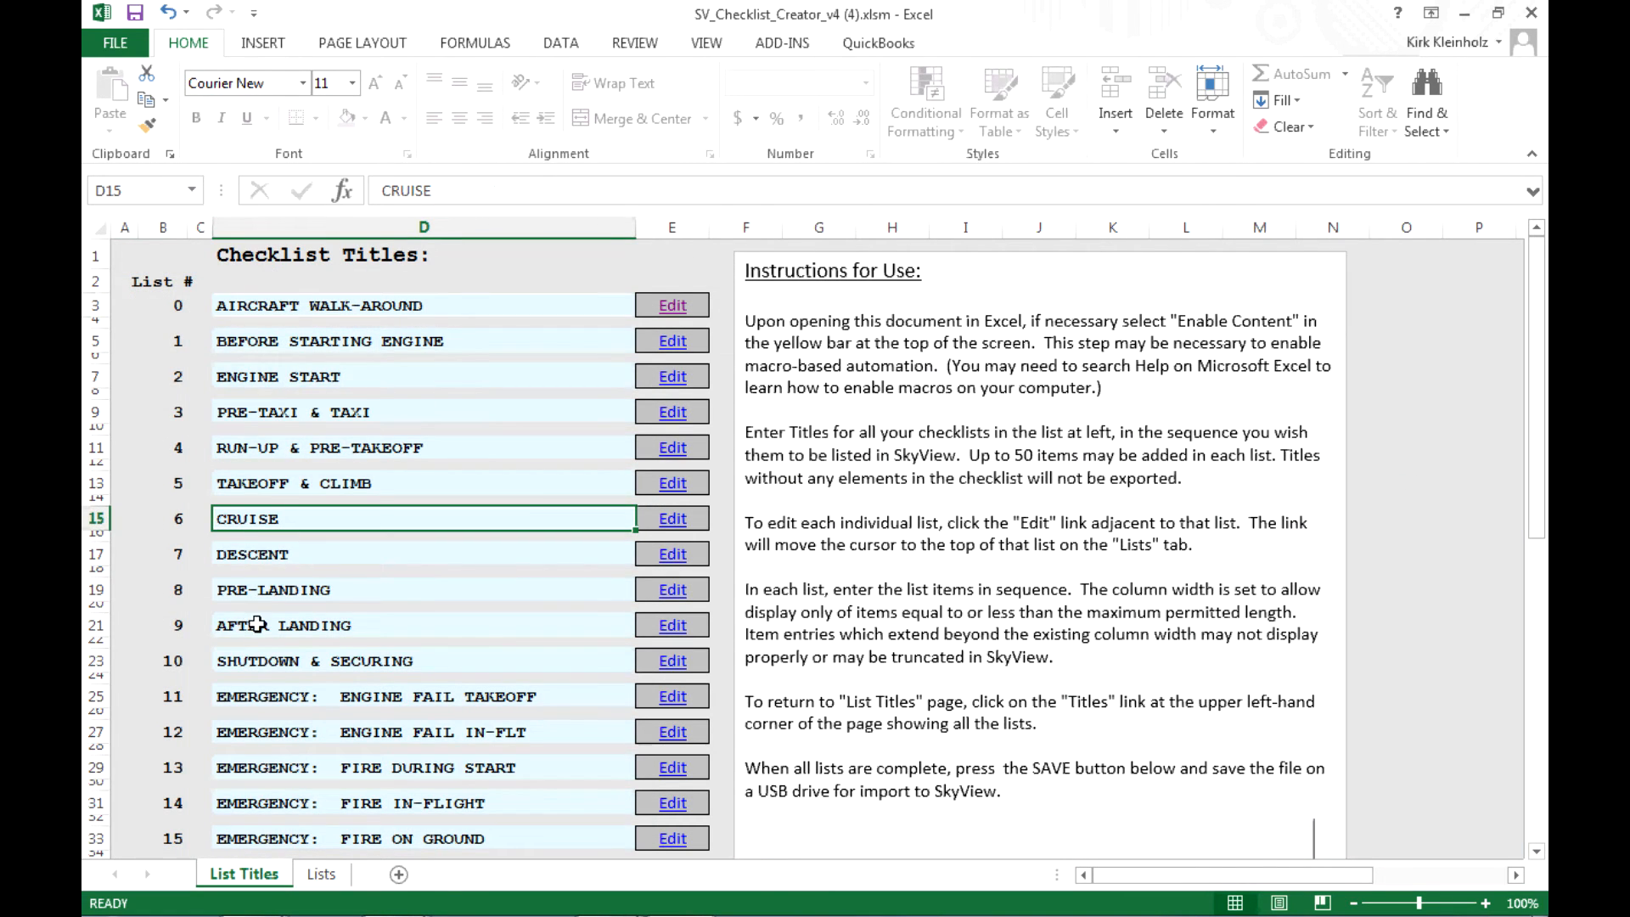
{"action": "mouse_move", "coordinate": [258, 625]}
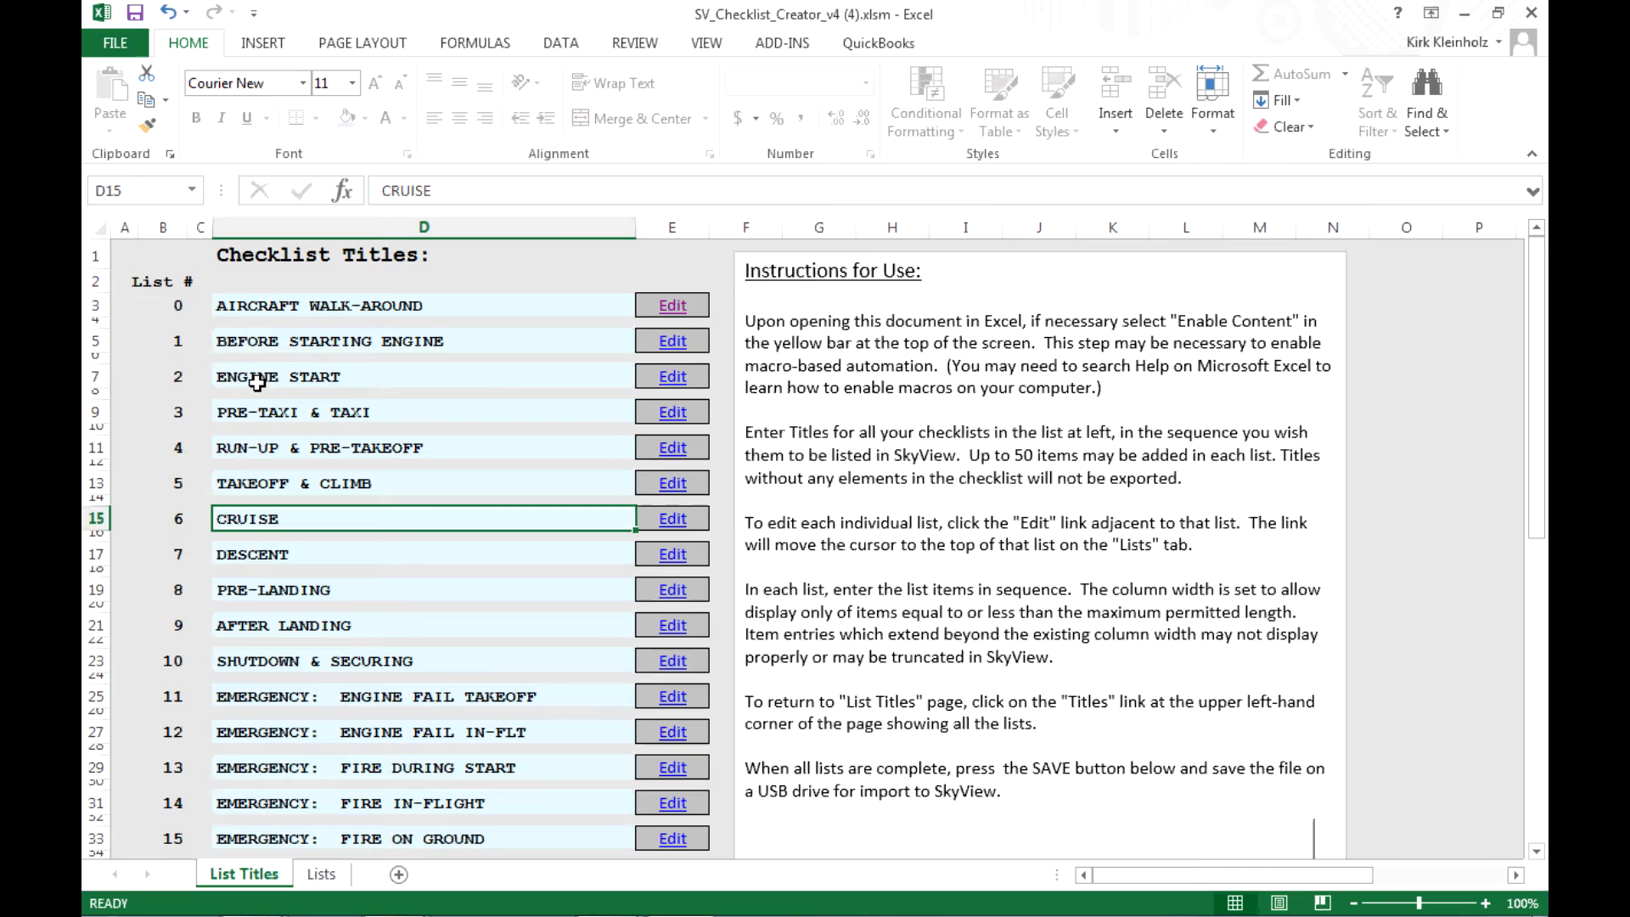
{"action": "mouse_move", "coordinate": [323, 374]}
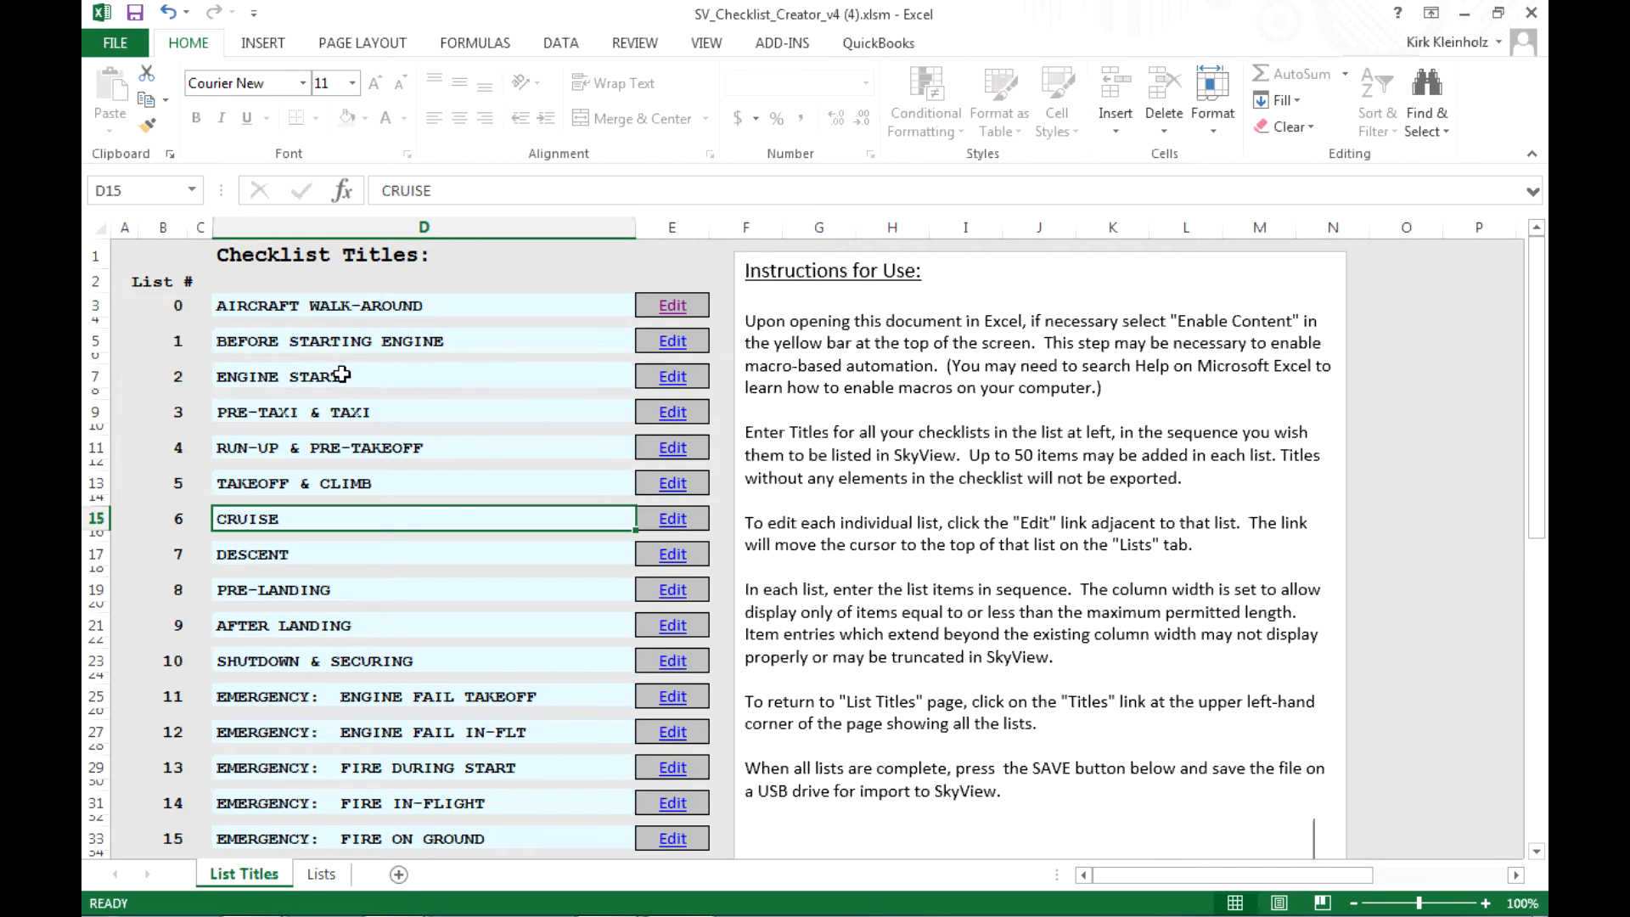
{"action": "mouse_move", "coordinate": [606, 393]}
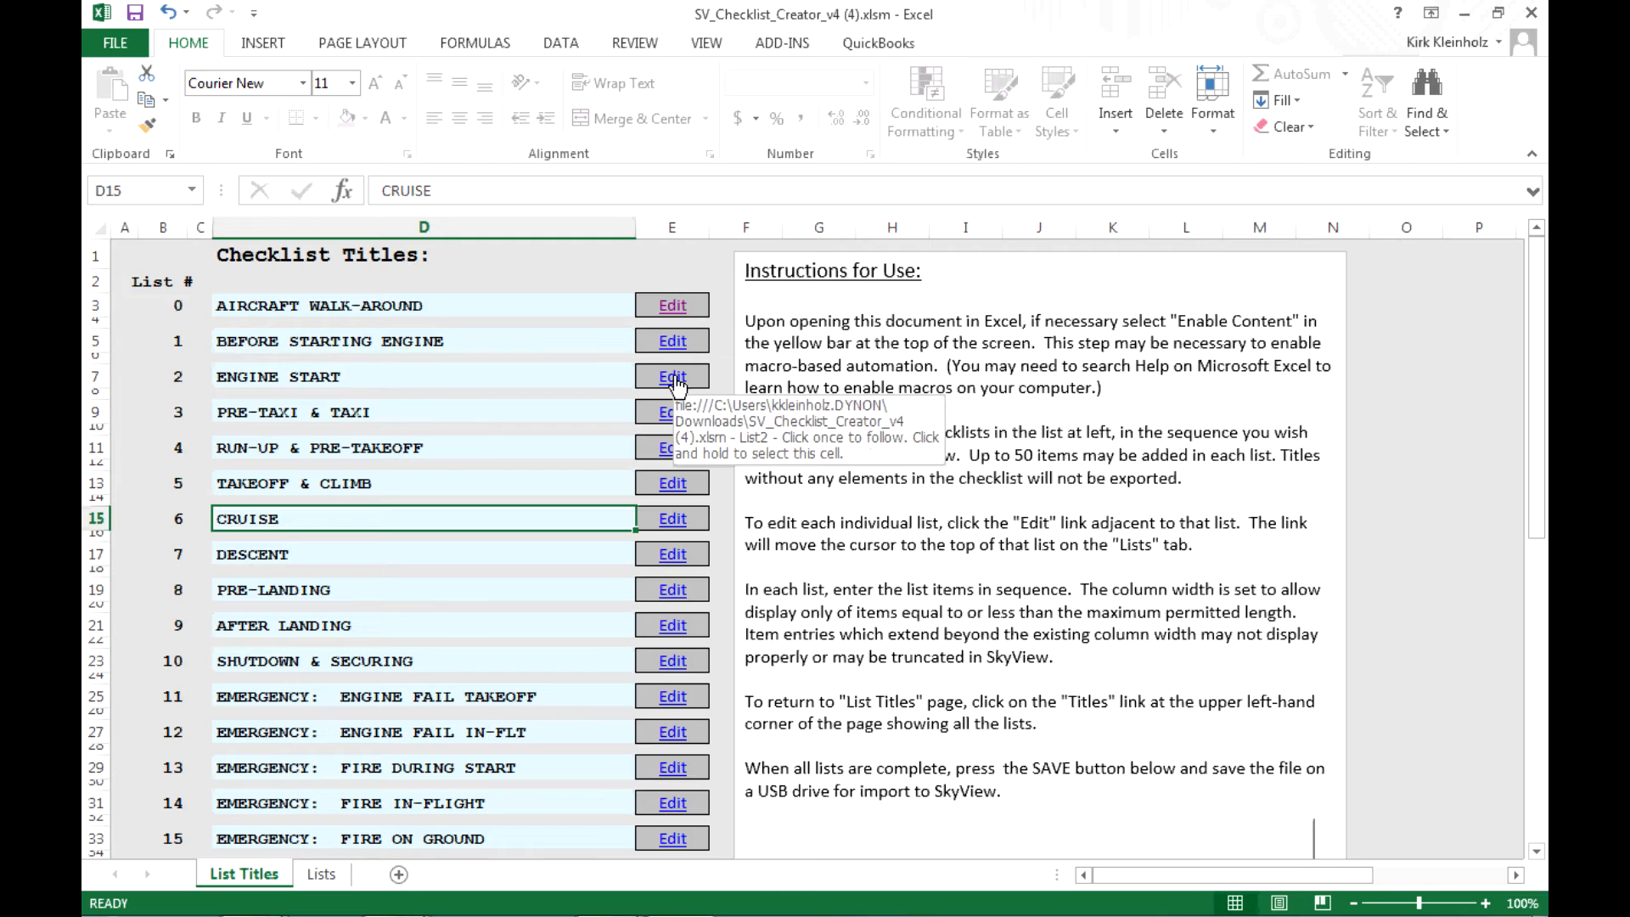
{"action": "left_click", "coordinate": [673, 375]}
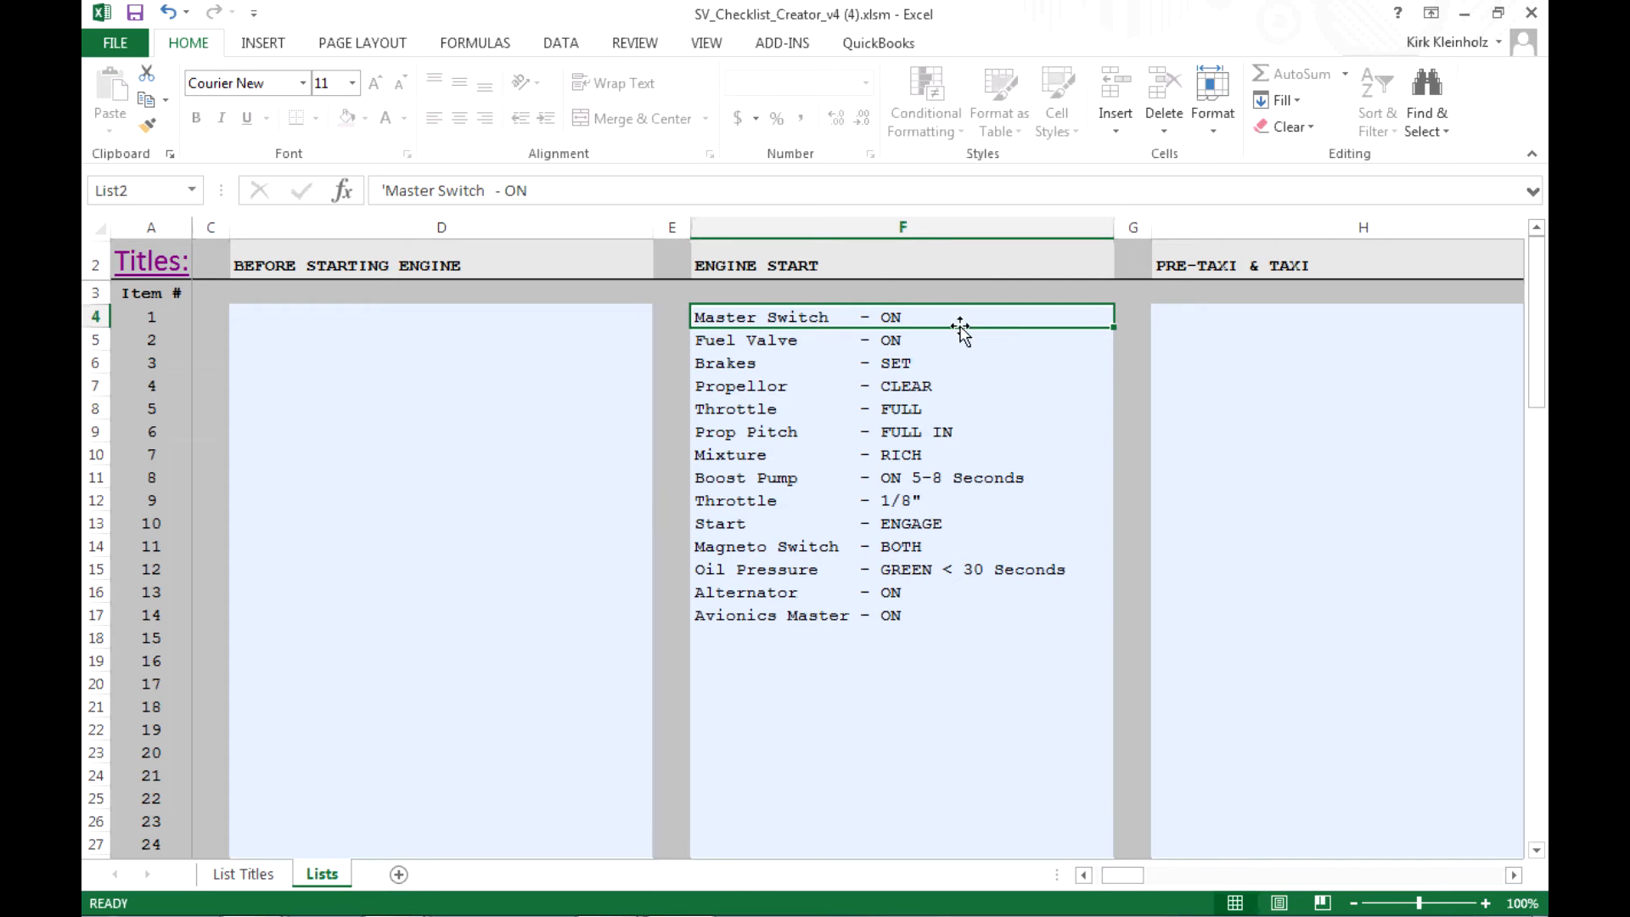
{"action": "mouse_move", "coordinate": [966, 316]}
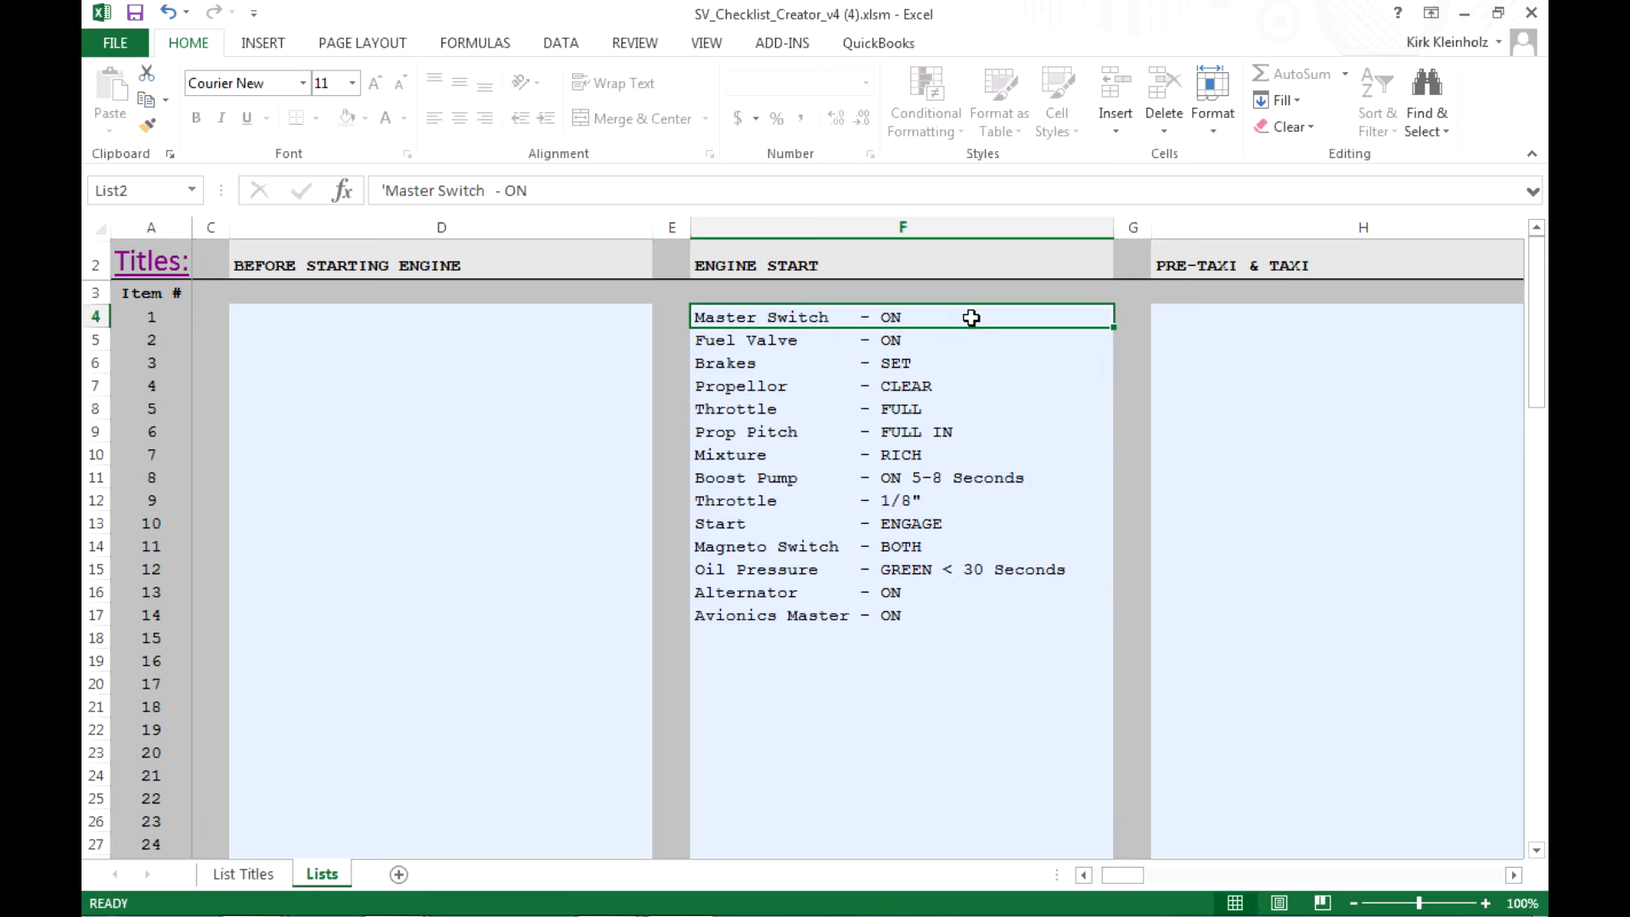
{"action": "mouse_move", "coordinate": [909, 289]}
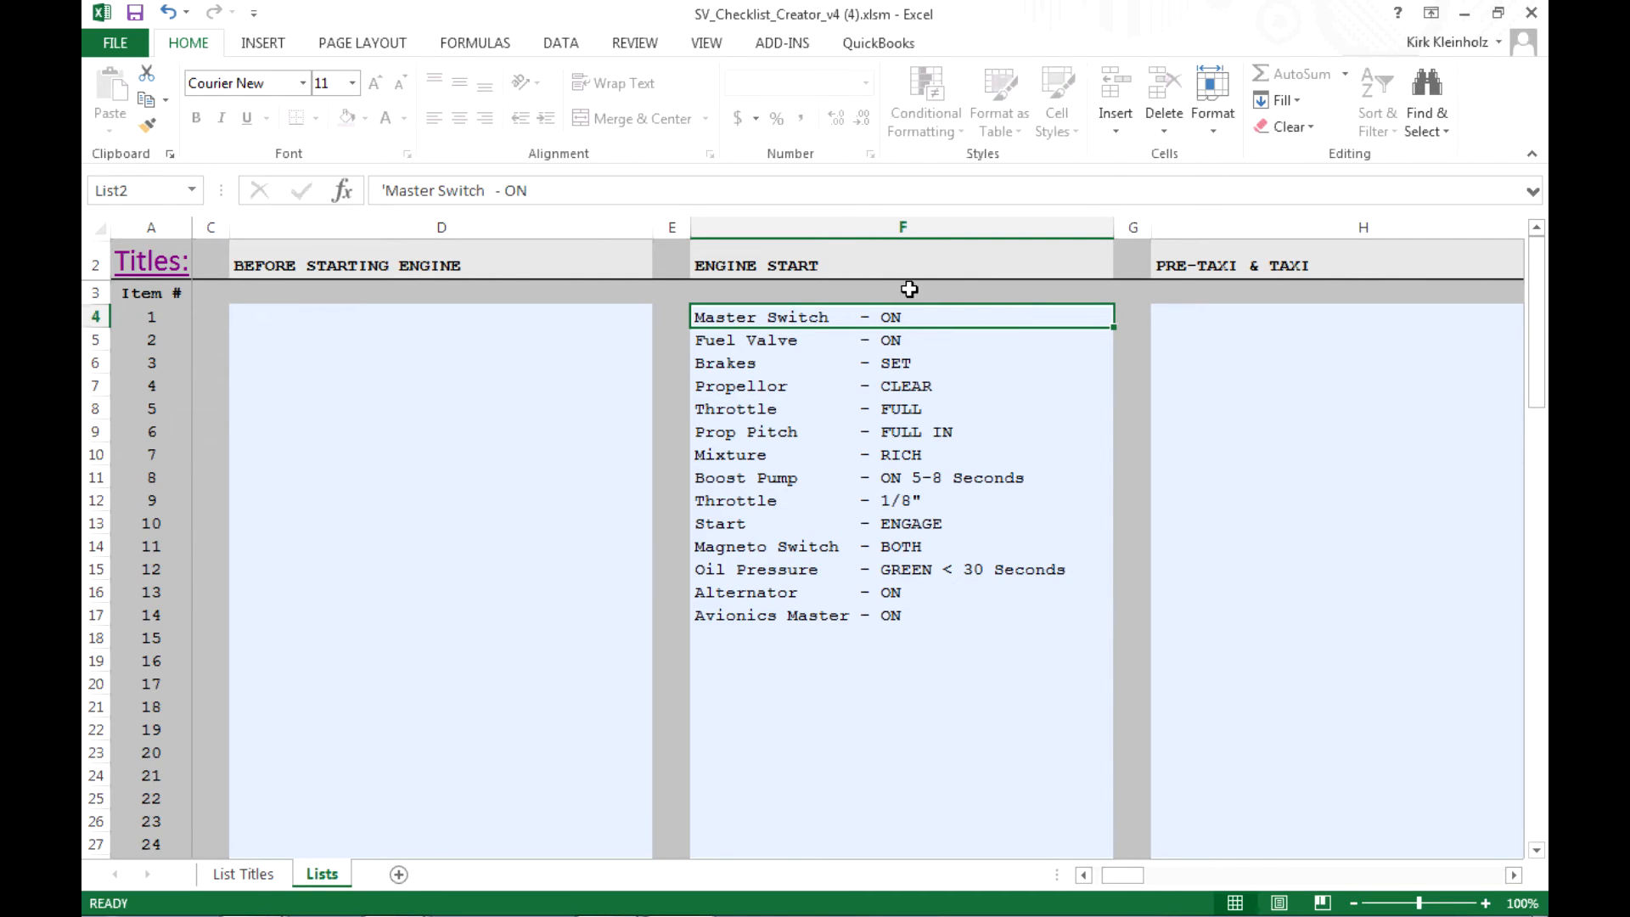
{"action": "mouse_move", "coordinate": [854, 270]}
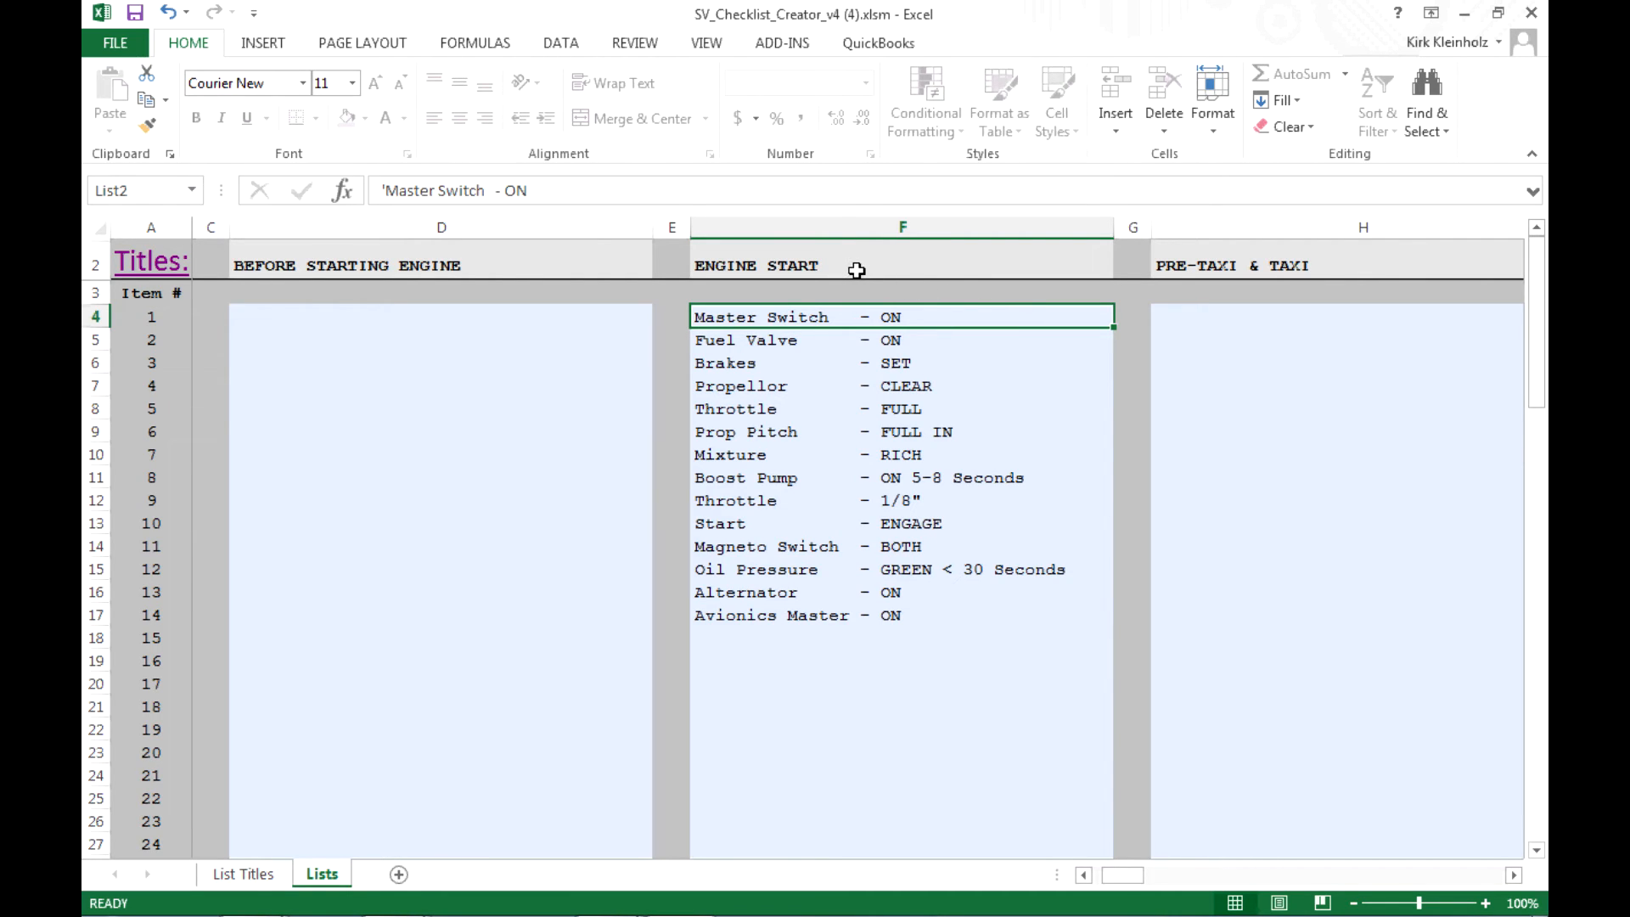
{"action": "mouse_move", "coordinate": [820, 334]}
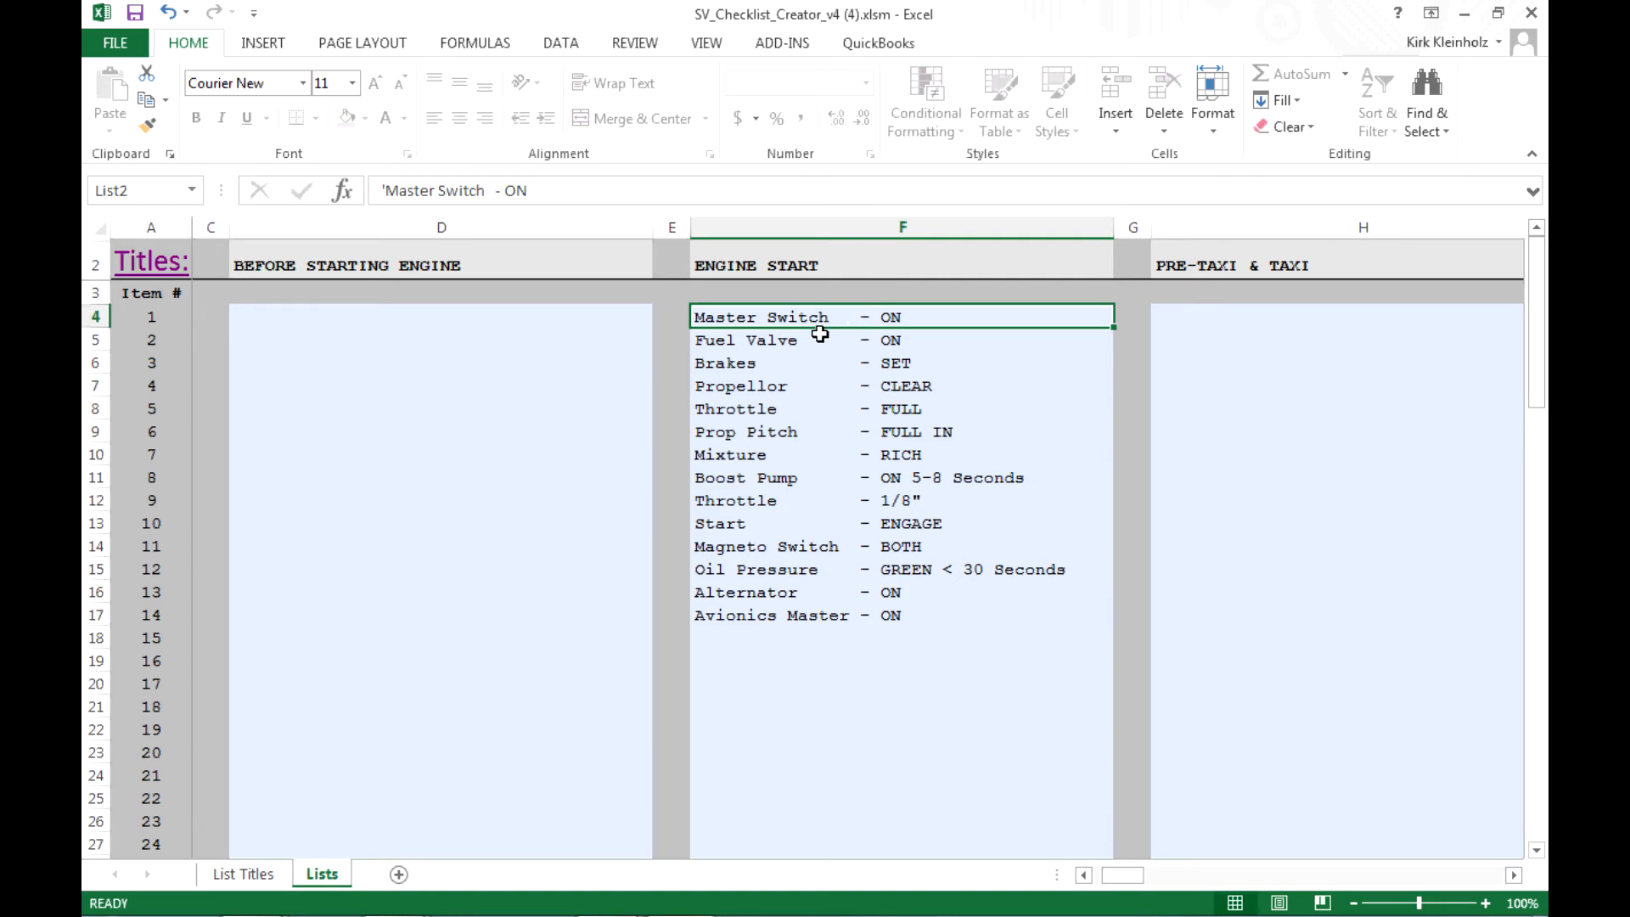
{"action": "mouse_move", "coordinate": [868, 341]}
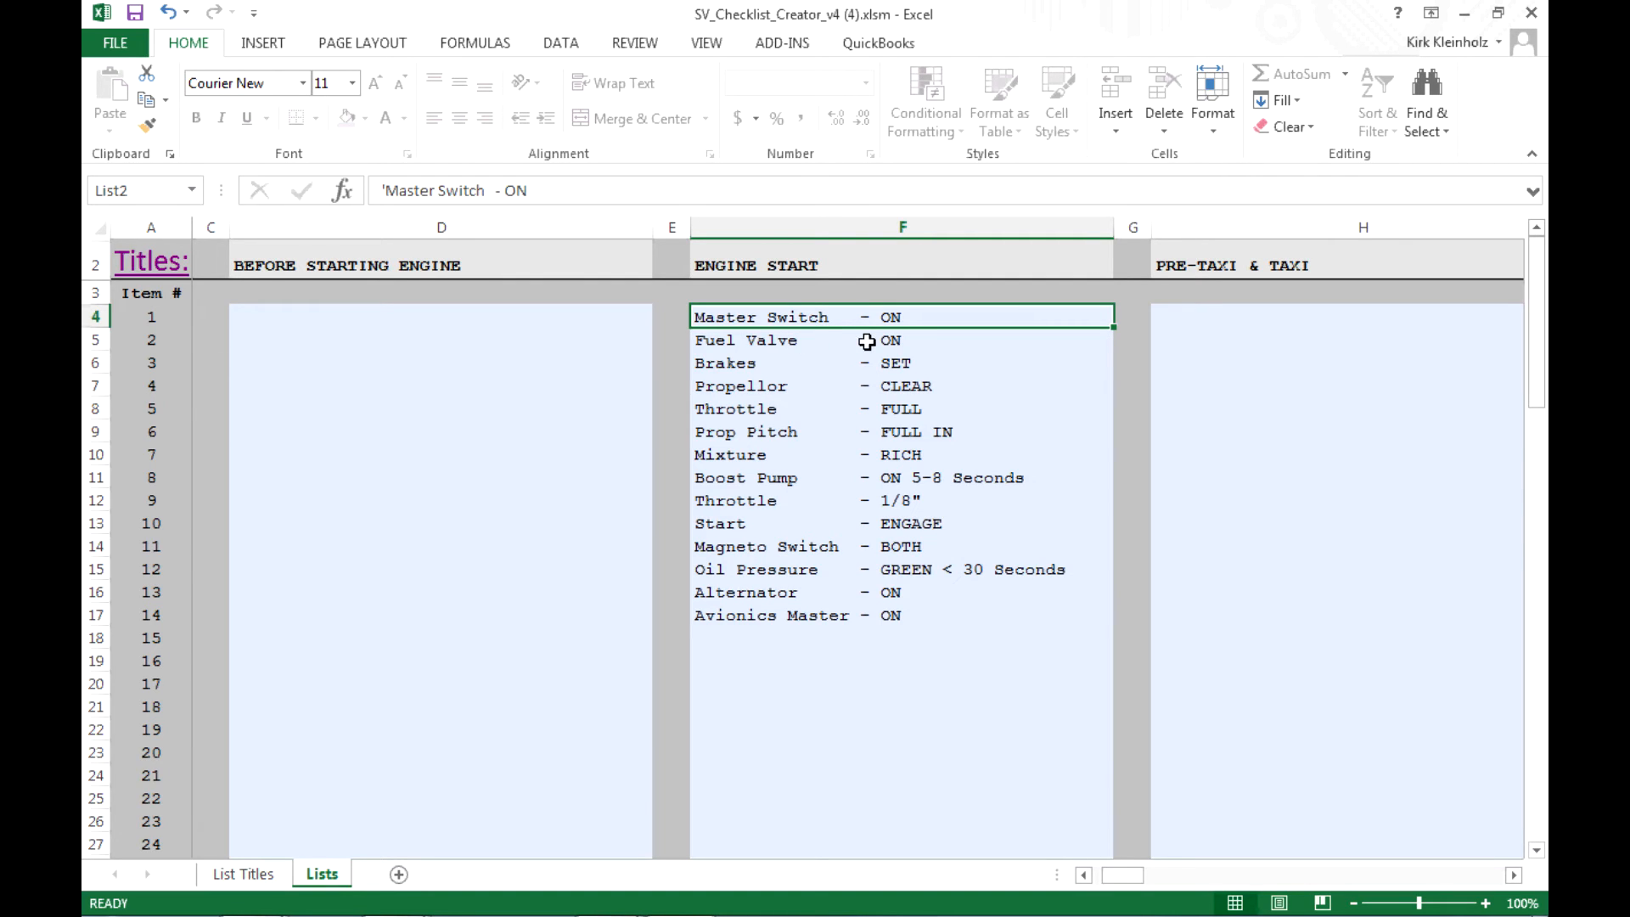
{"action": "mouse_move", "coordinate": [874, 562]}
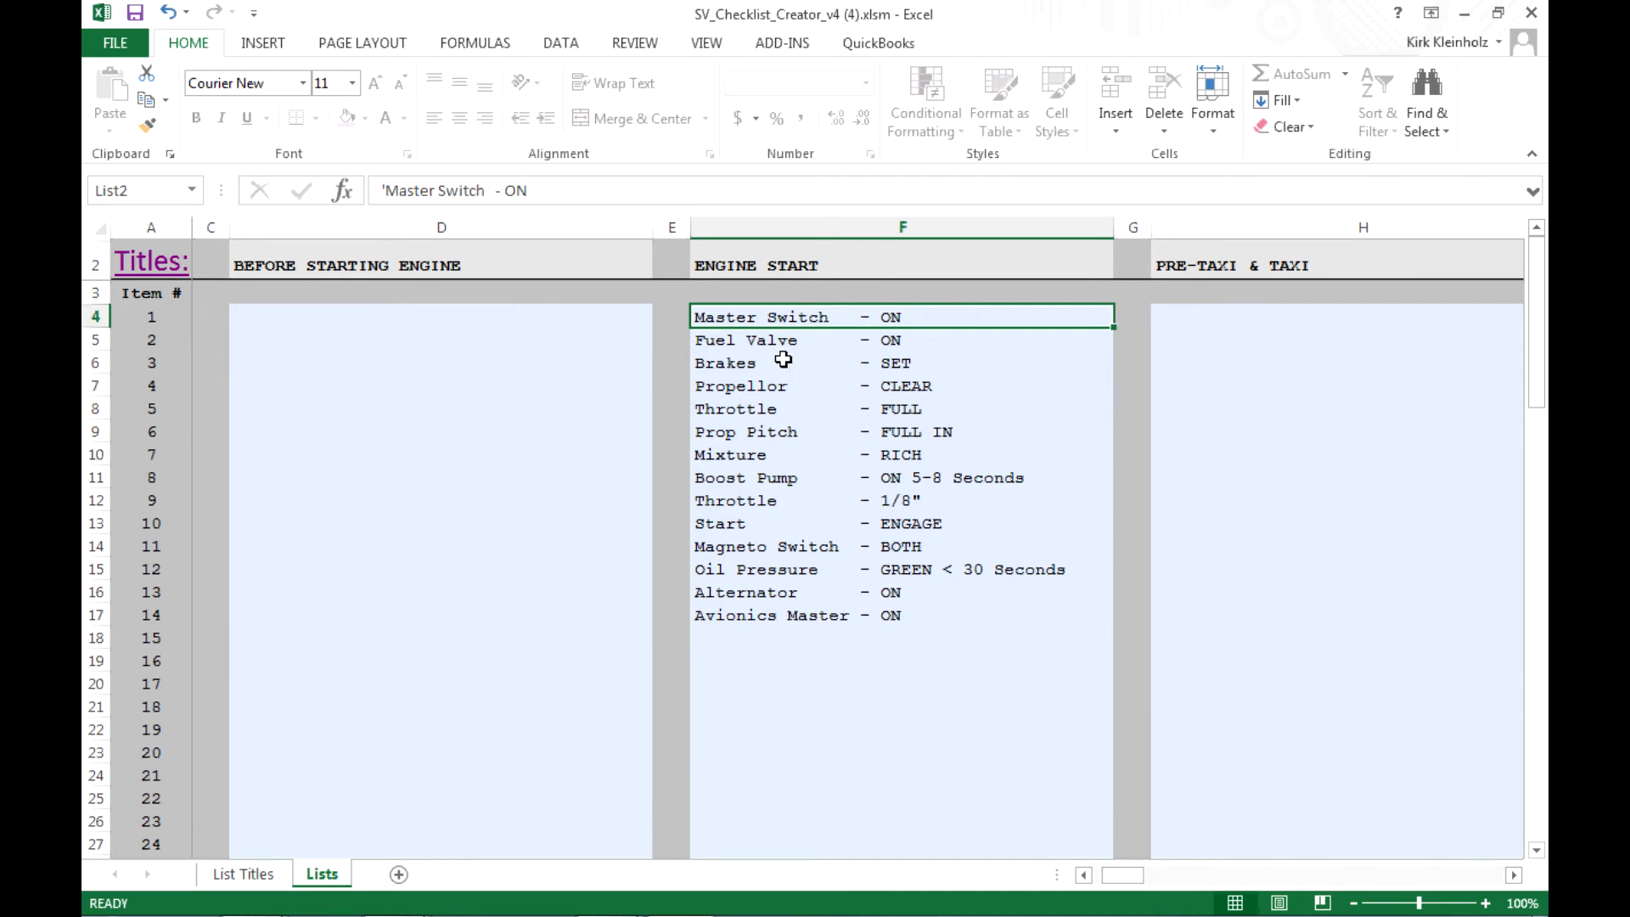
{"action": "mouse_move", "coordinate": [911, 337]}
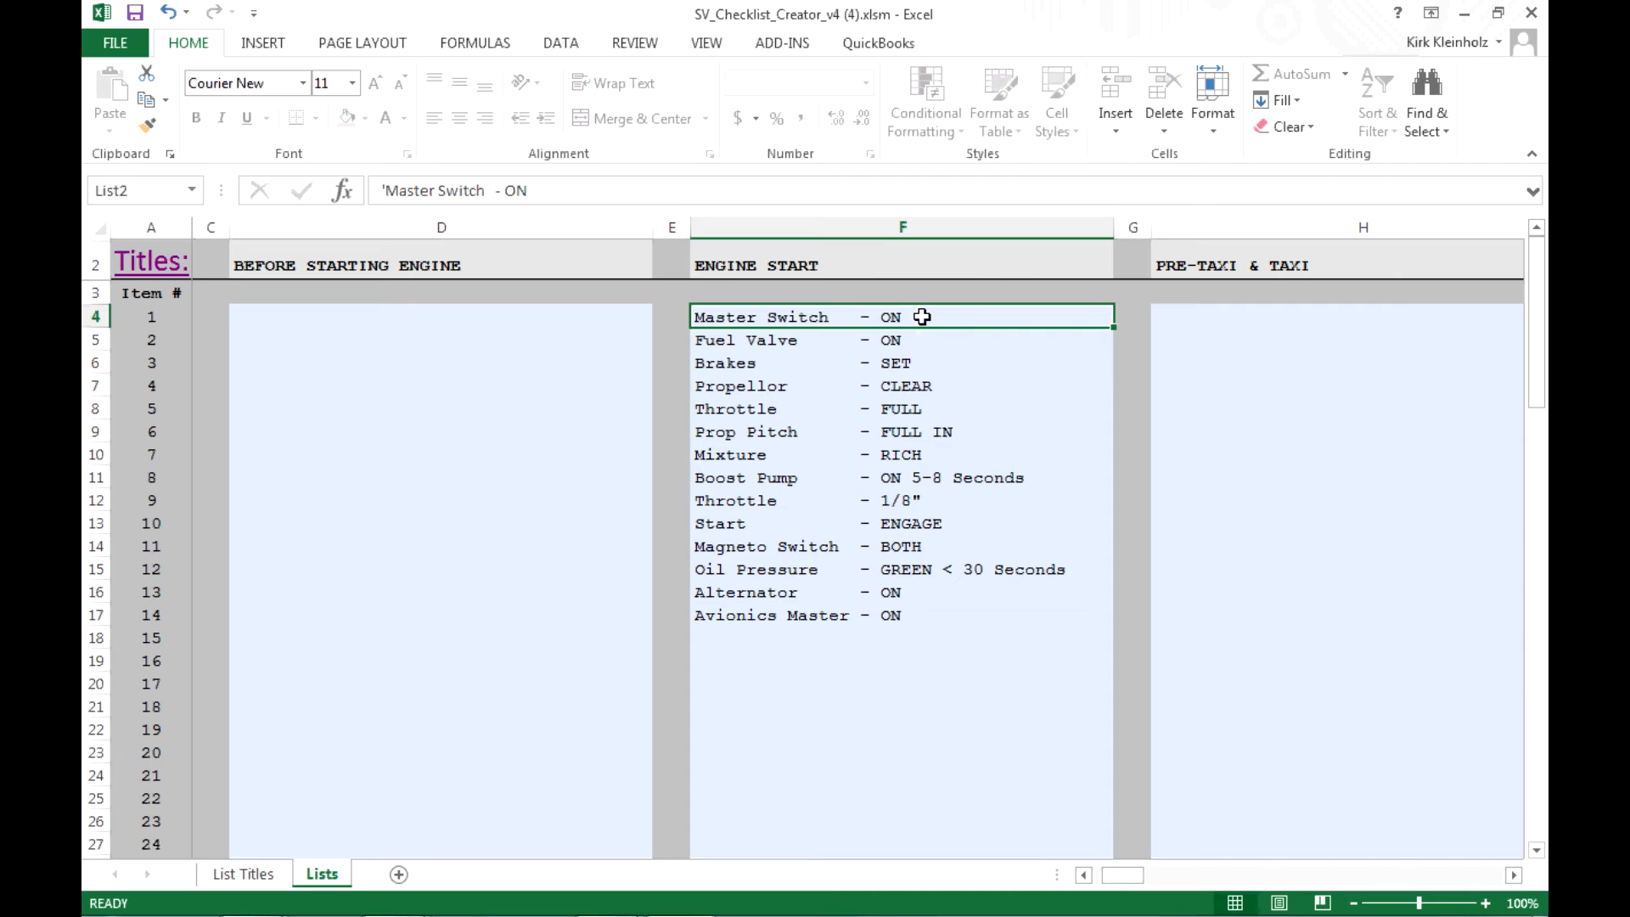
{"action": "mouse_move", "coordinate": [941, 682]}
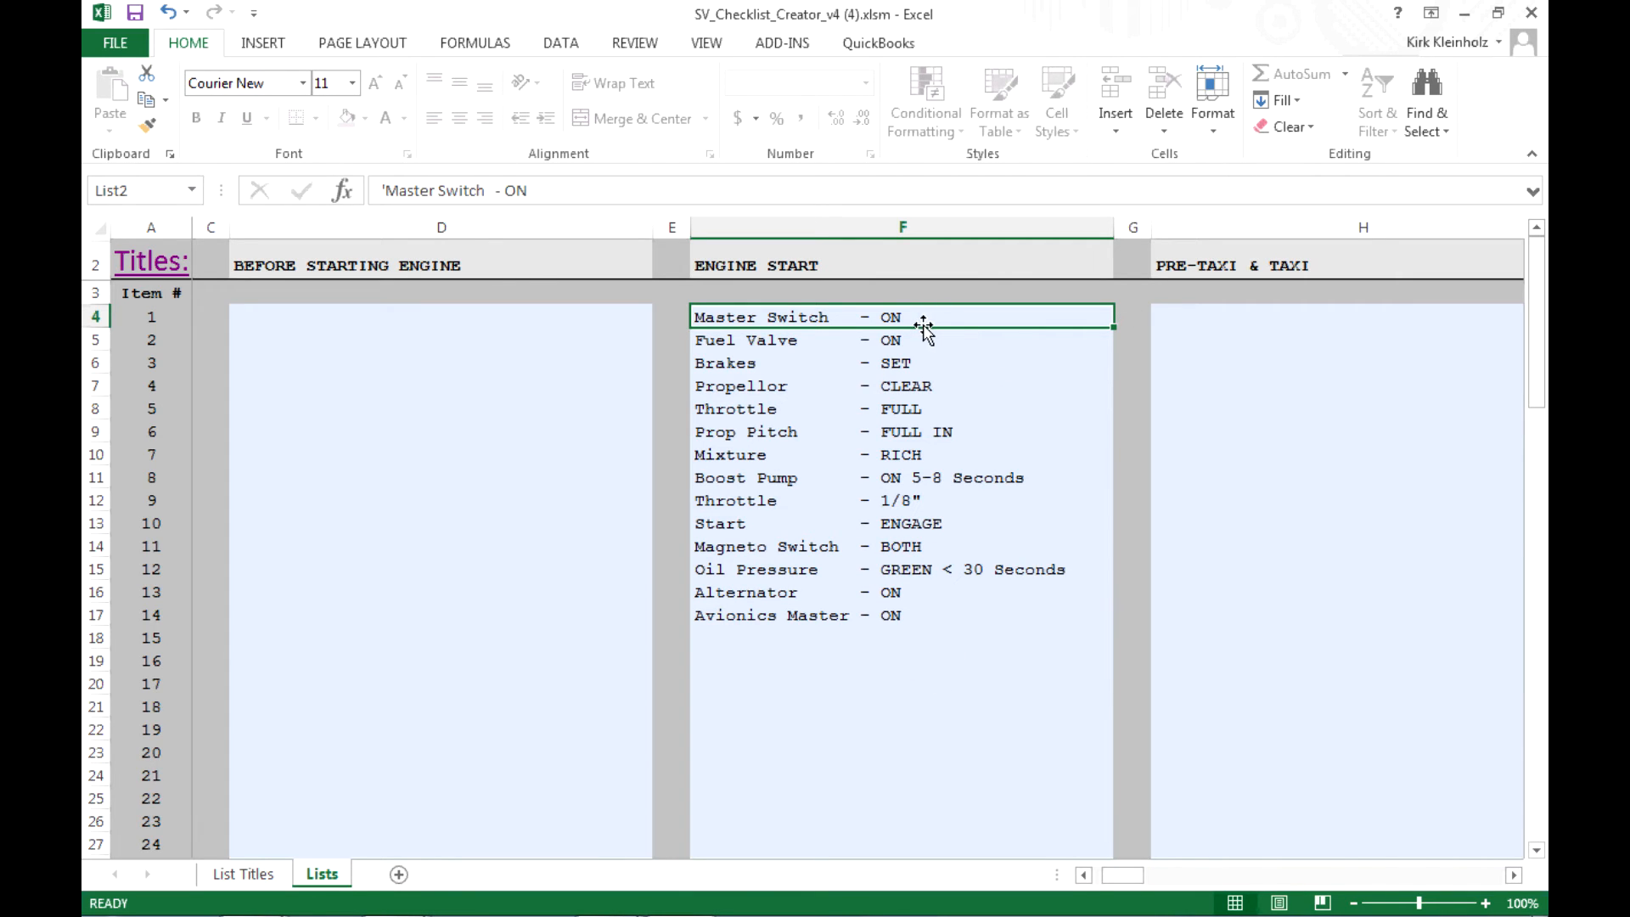
{"action": "mouse_move", "coordinate": [929, 341]}
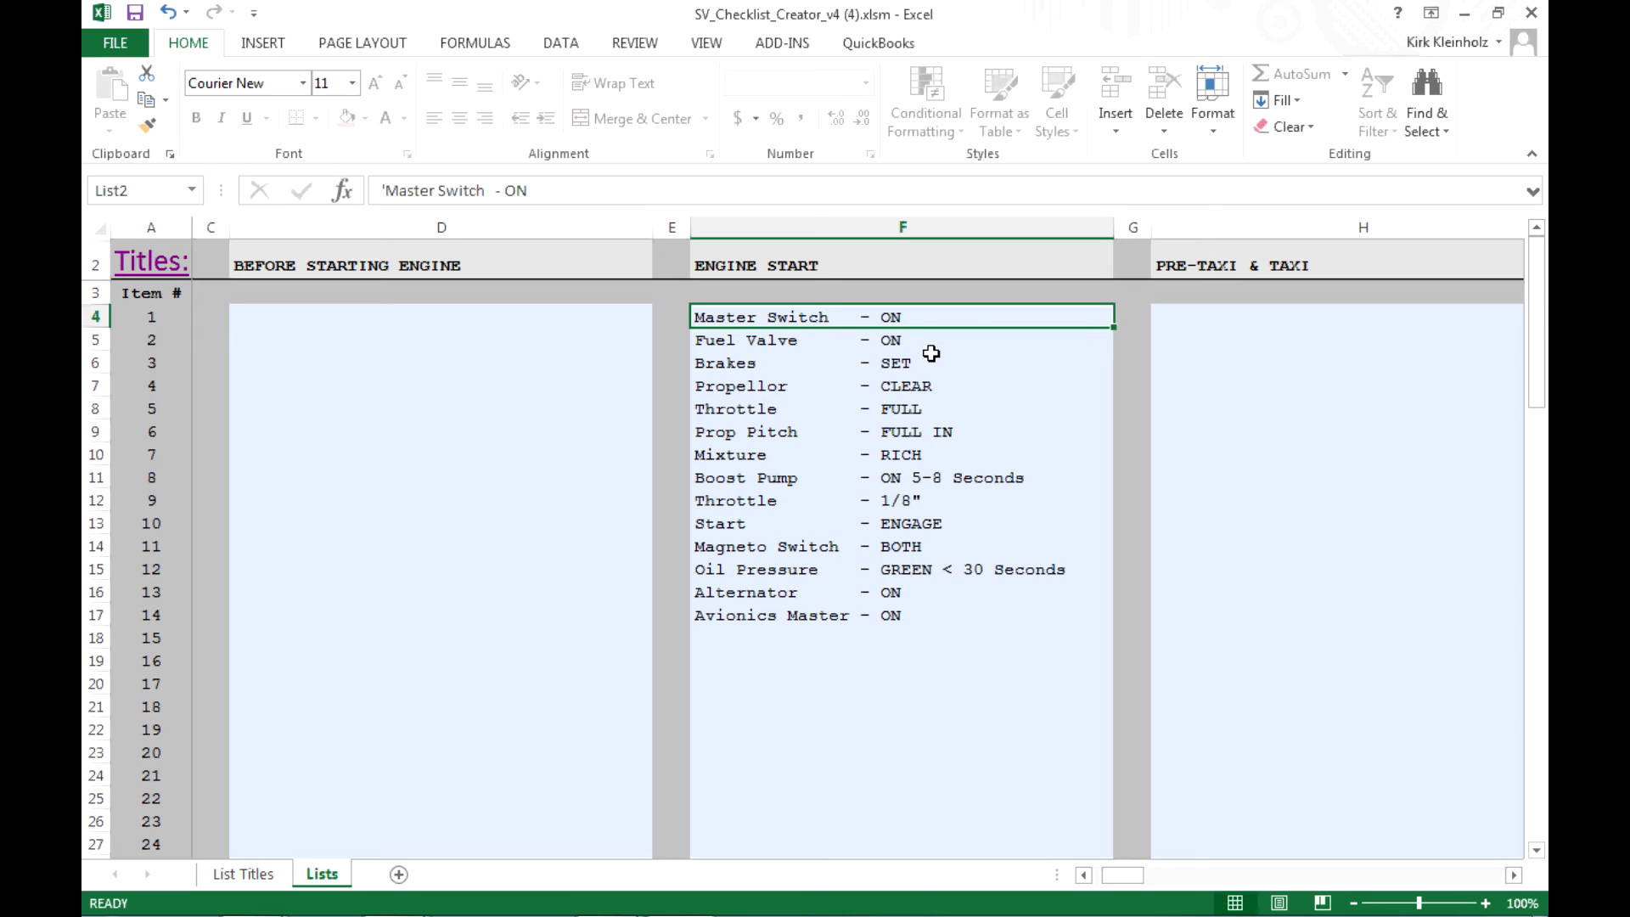
{"action": "mouse_move", "coordinate": [941, 334]}
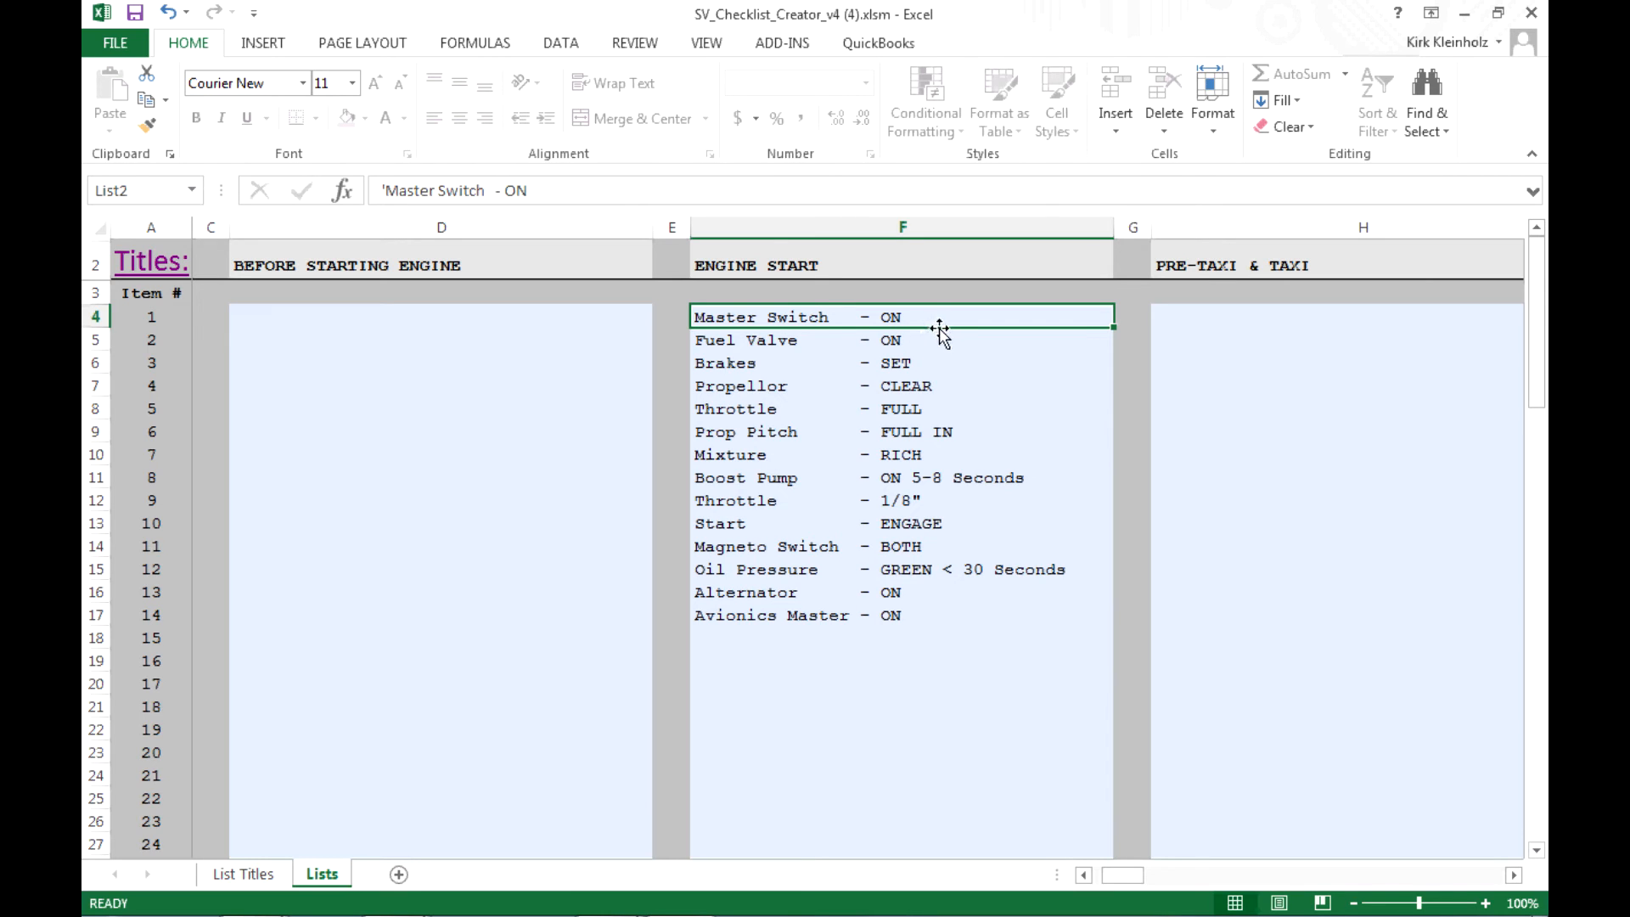
{"action": "mouse_move", "coordinate": [946, 320]}
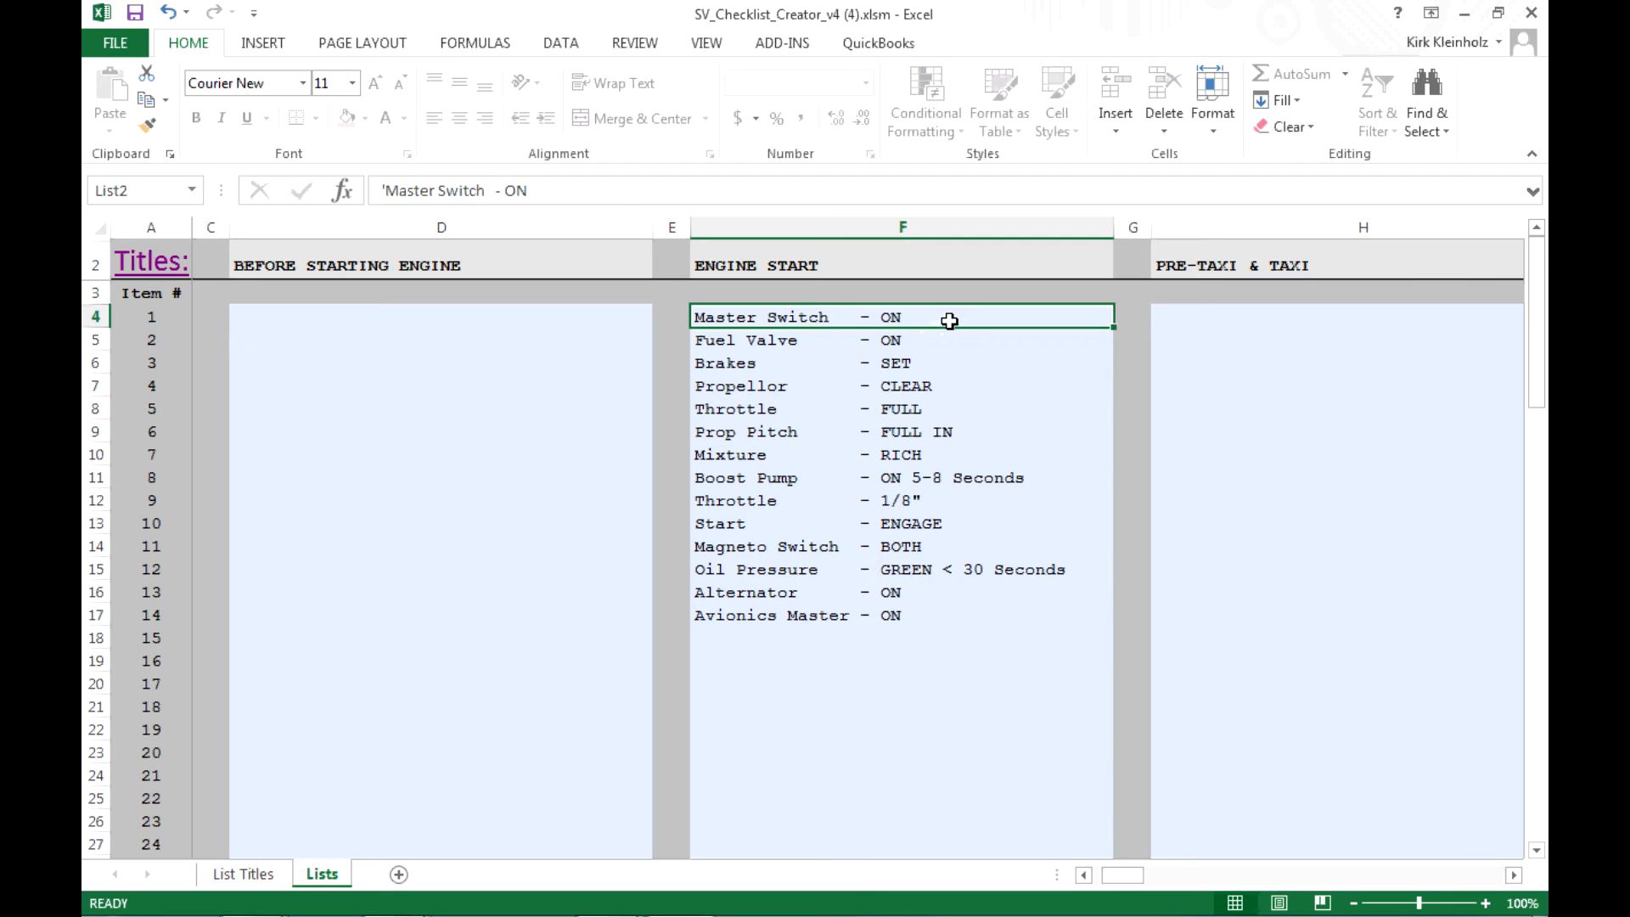
{"action": "mouse_move", "coordinate": [1008, 336]}
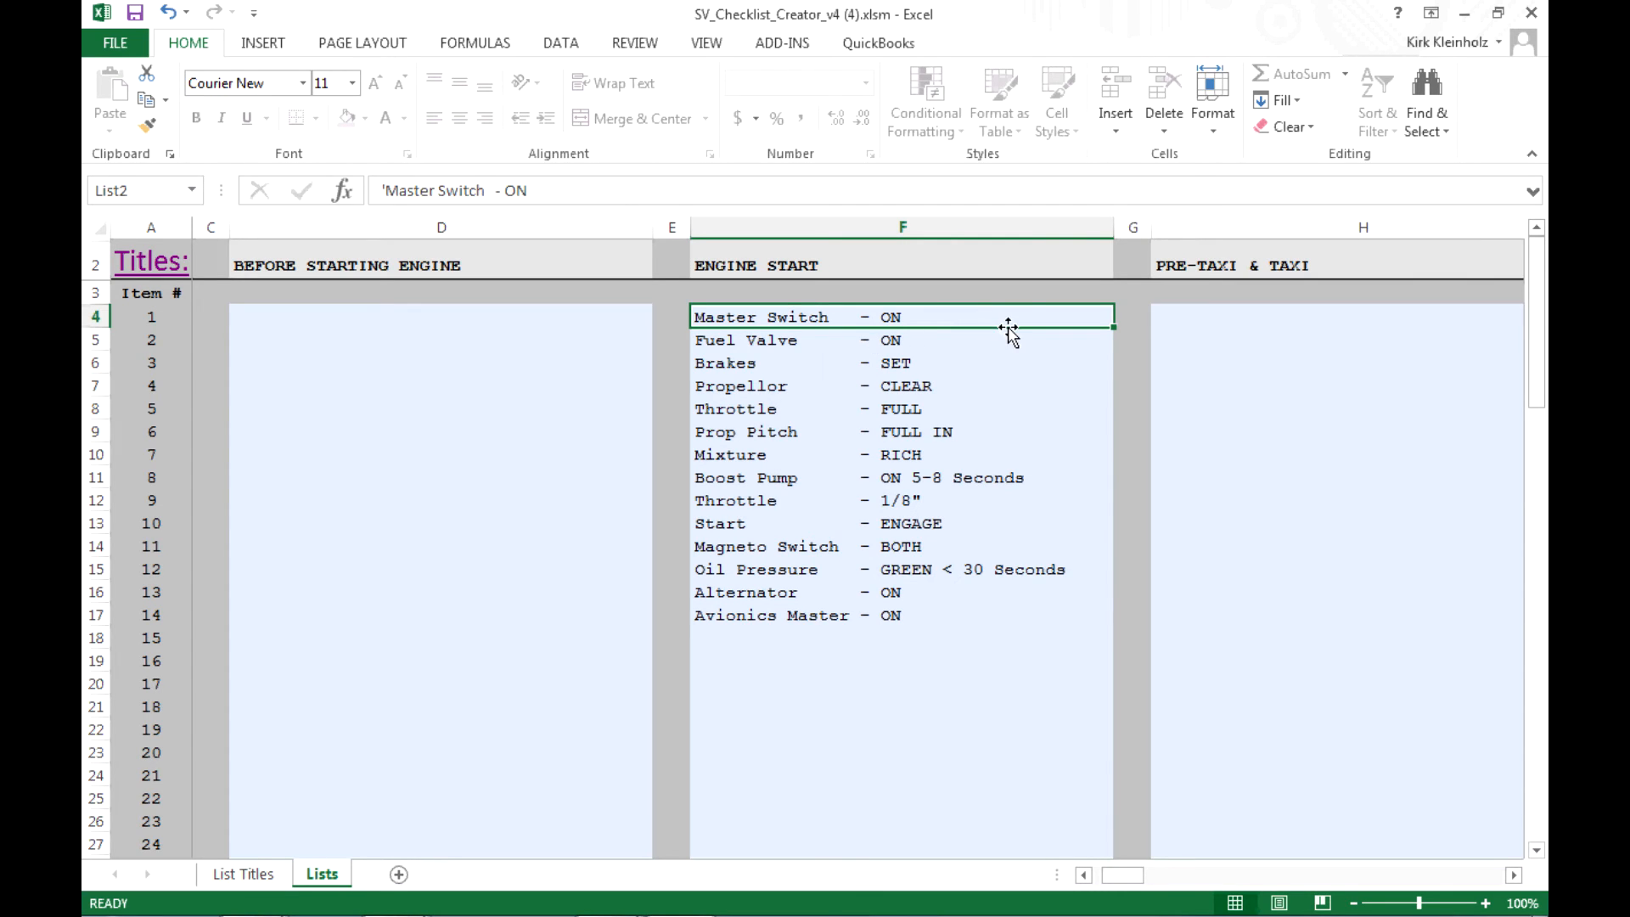
{"action": "mouse_move", "coordinate": [291, 377]}
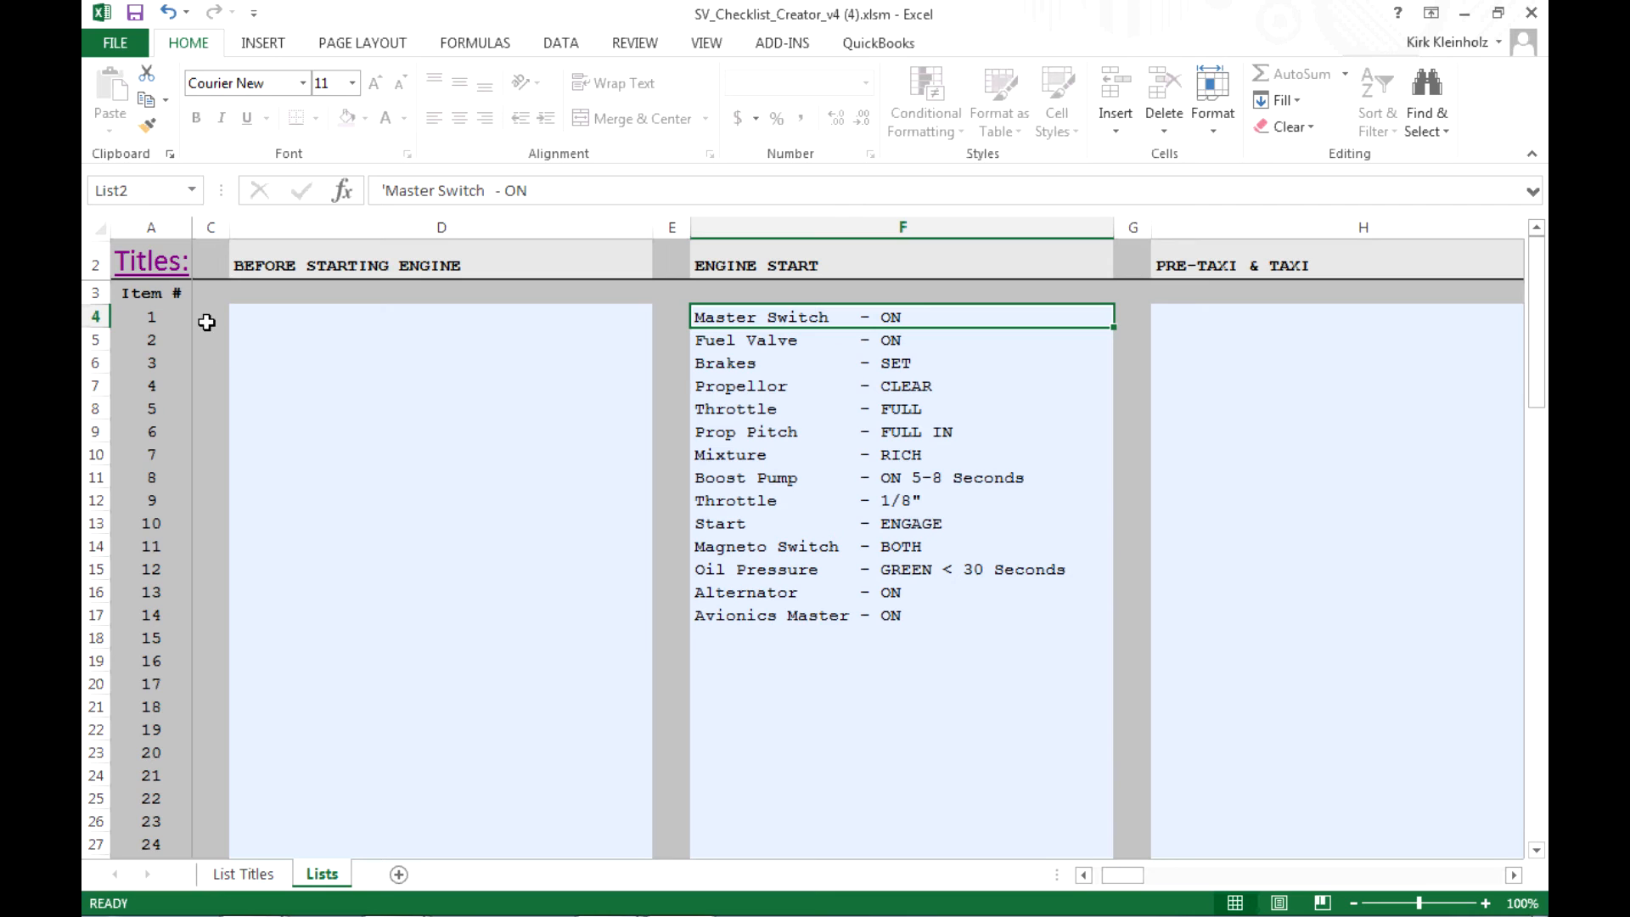
{"action": "mouse_move", "coordinate": [229, 307]}
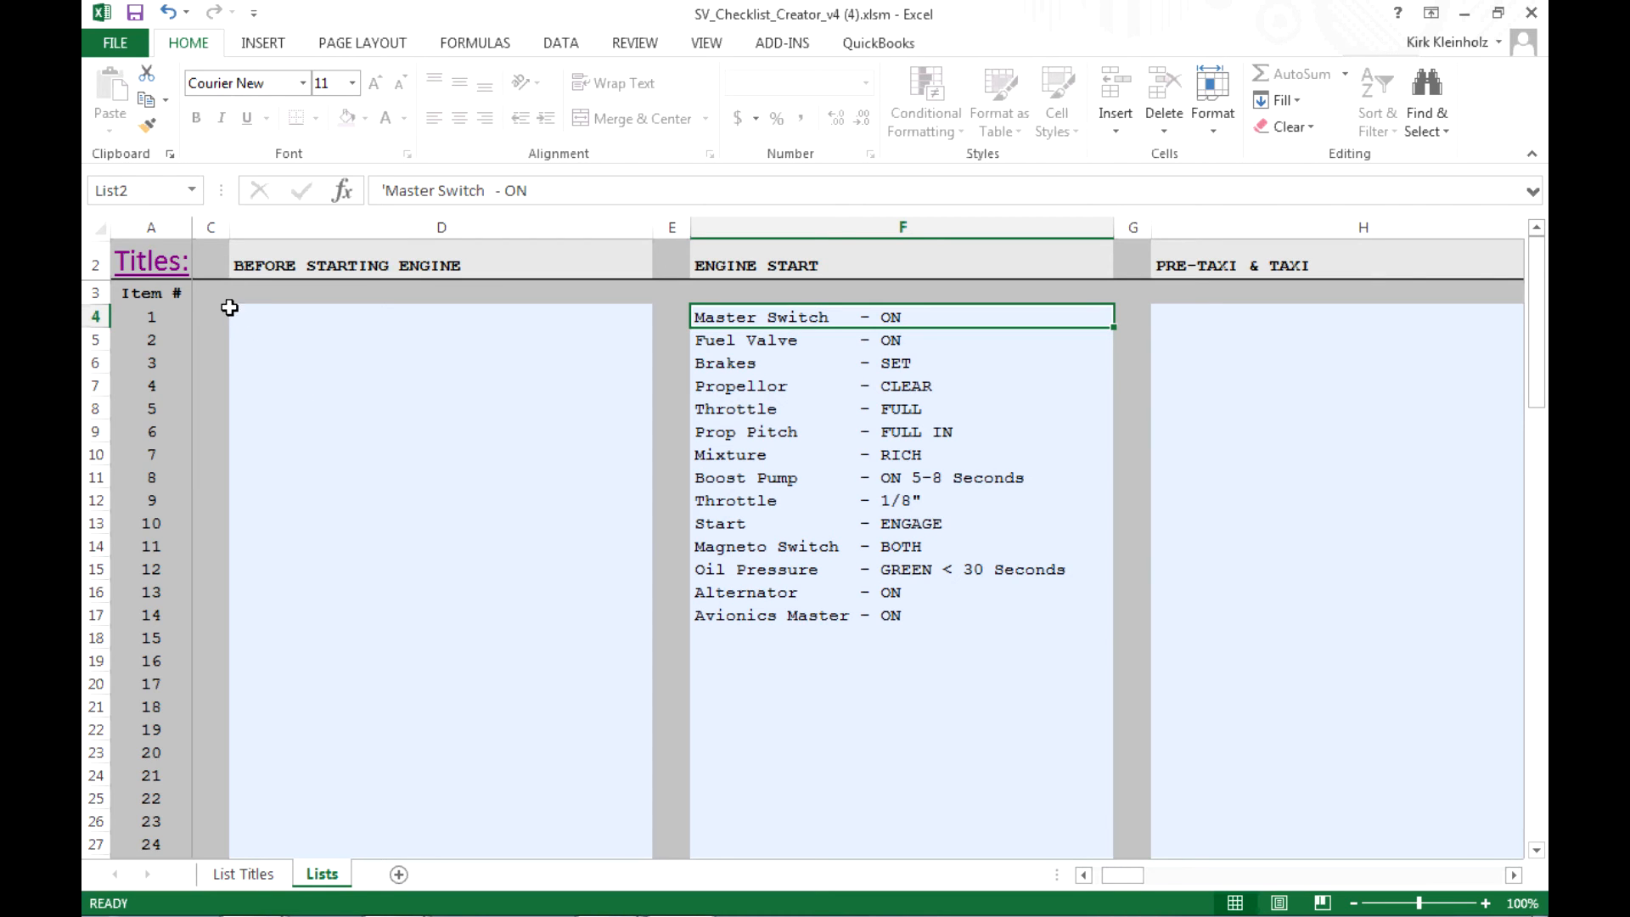
{"action": "mouse_move", "coordinate": [158, 265]}
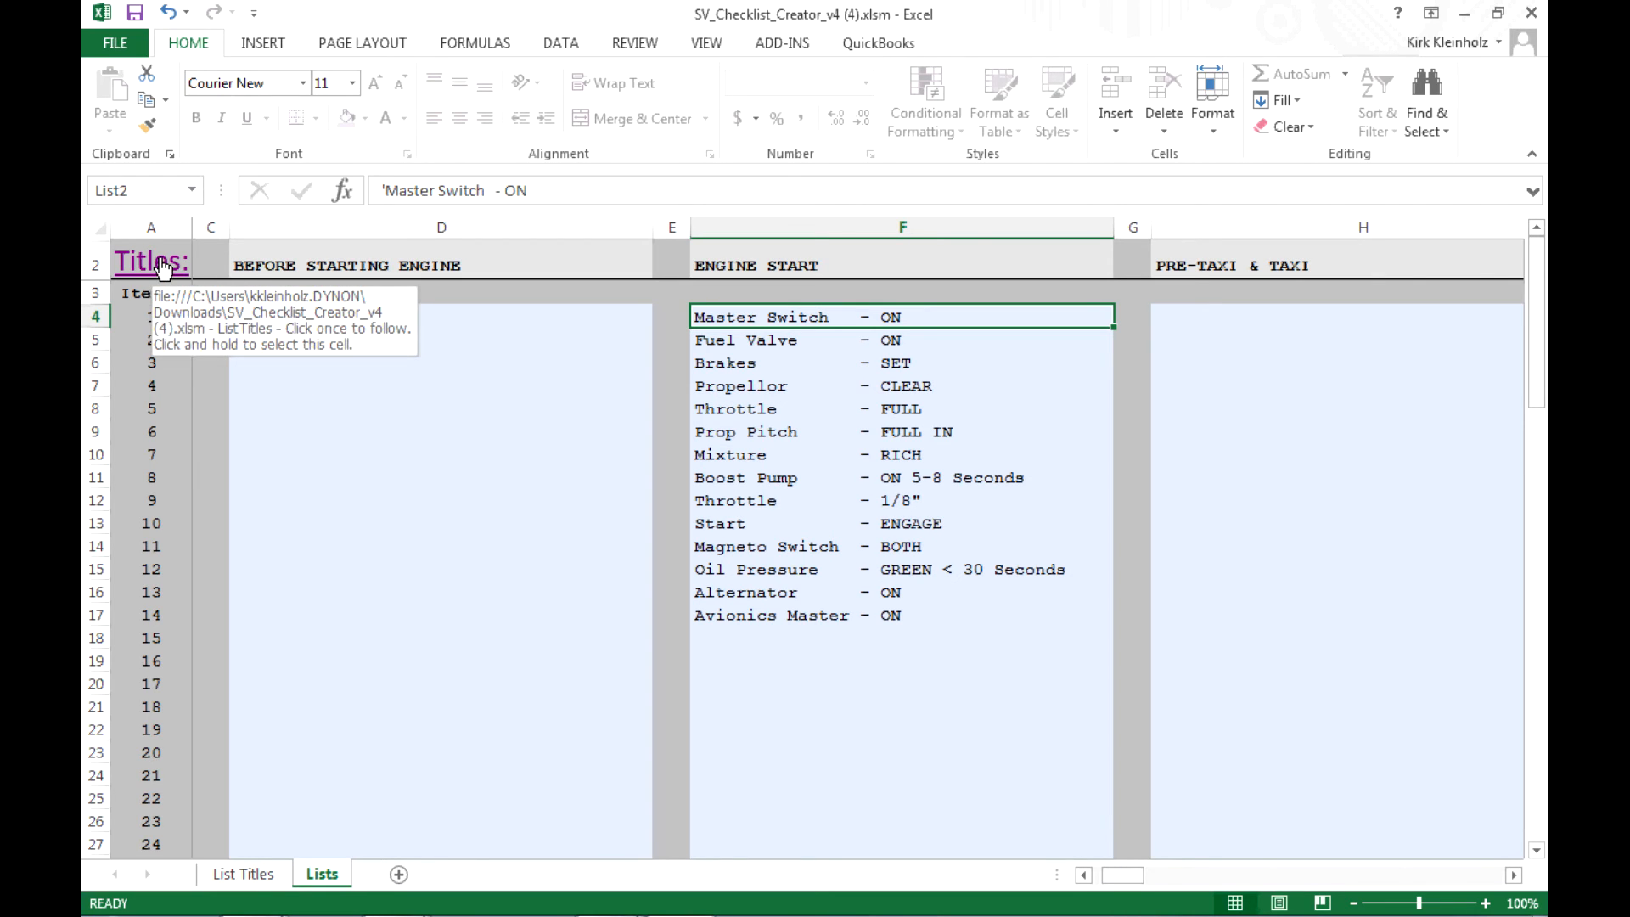
Return to the List Titles sheet and bring the SAVE button into view.
{"action": "left_click", "coordinate": [152, 261]}
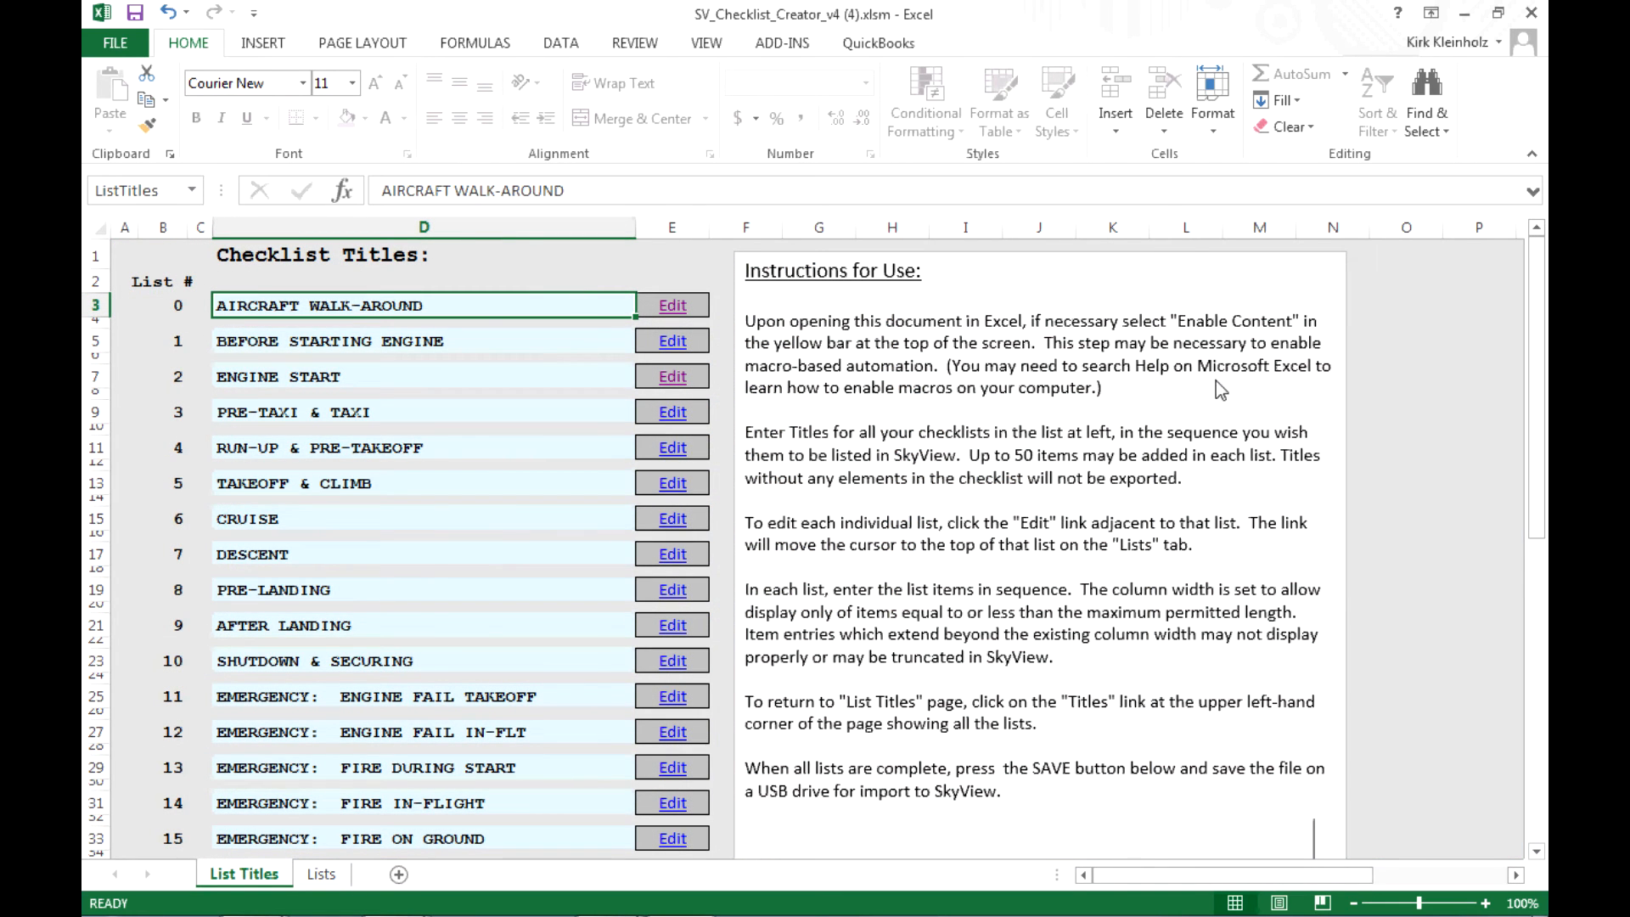
{"action": "mouse_move", "coordinate": [1267, 578]}
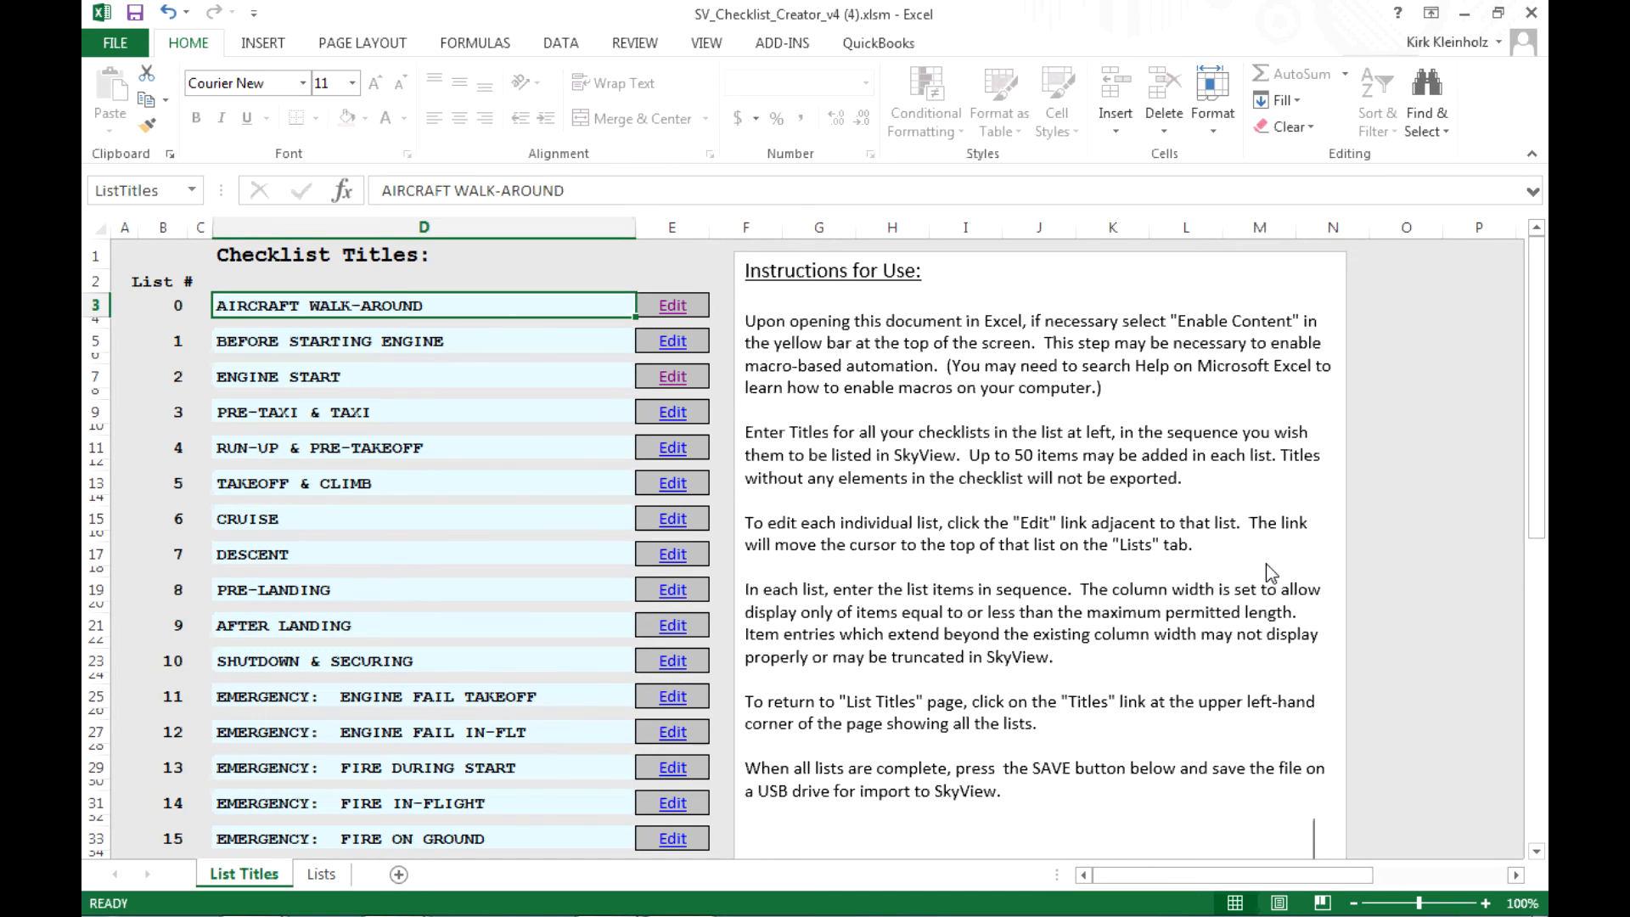
{"action": "scroll", "scroll_direction": "down", "scroll_amount": 3}
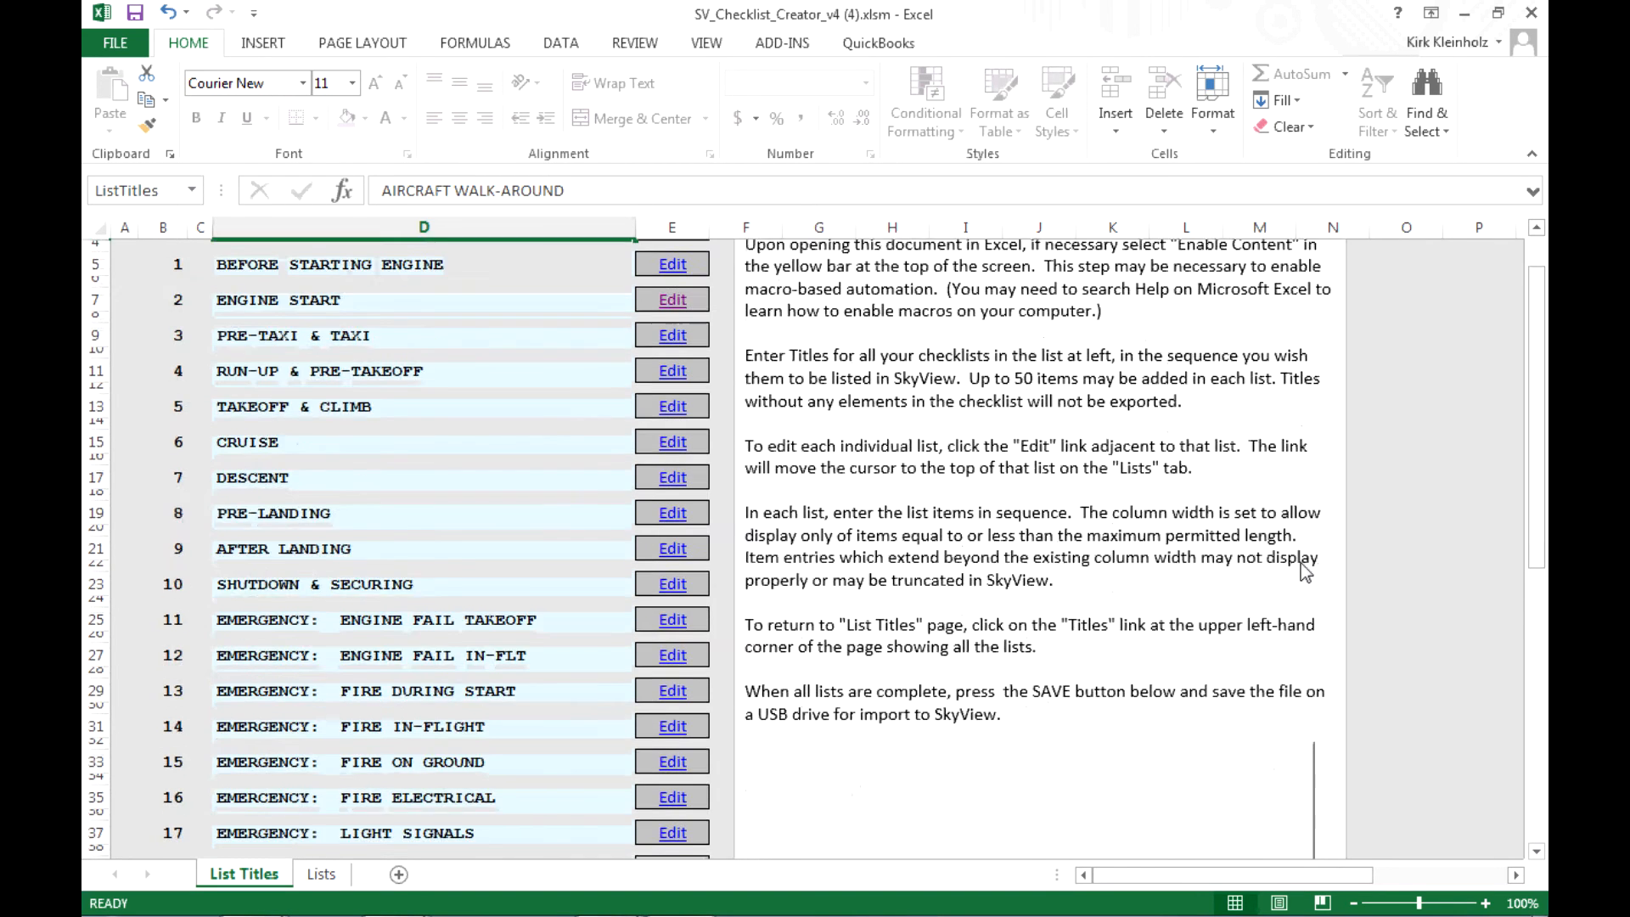
{"action": "scroll", "scroll_direction": "down", "scroll_amount": 3}
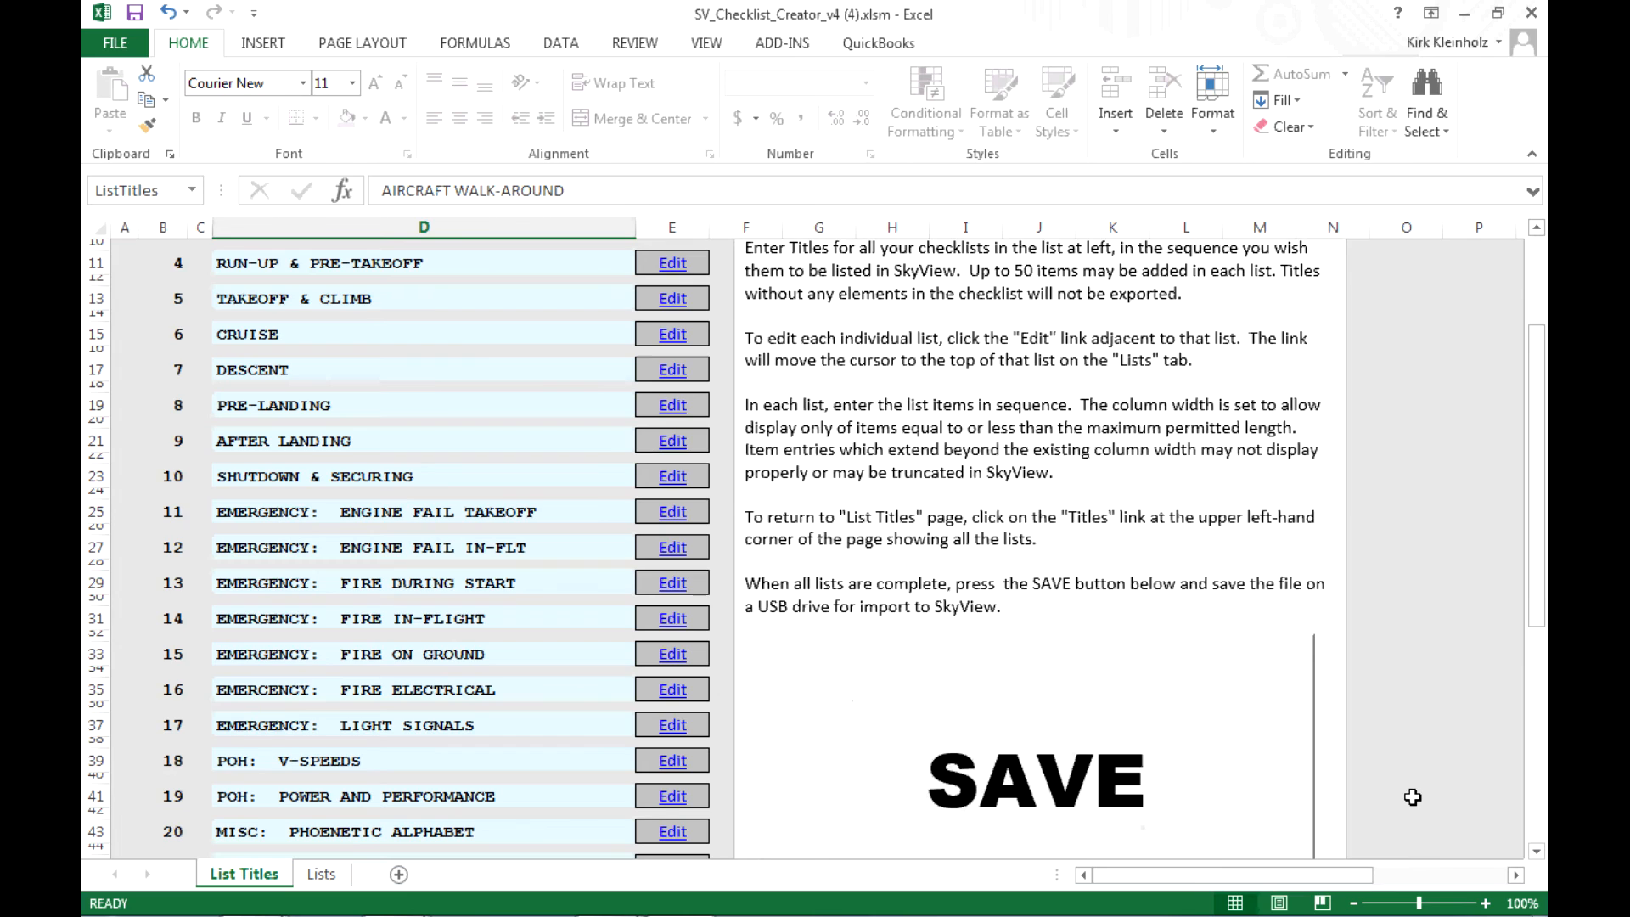
{"action": "mouse_move", "coordinate": [978, 528]}
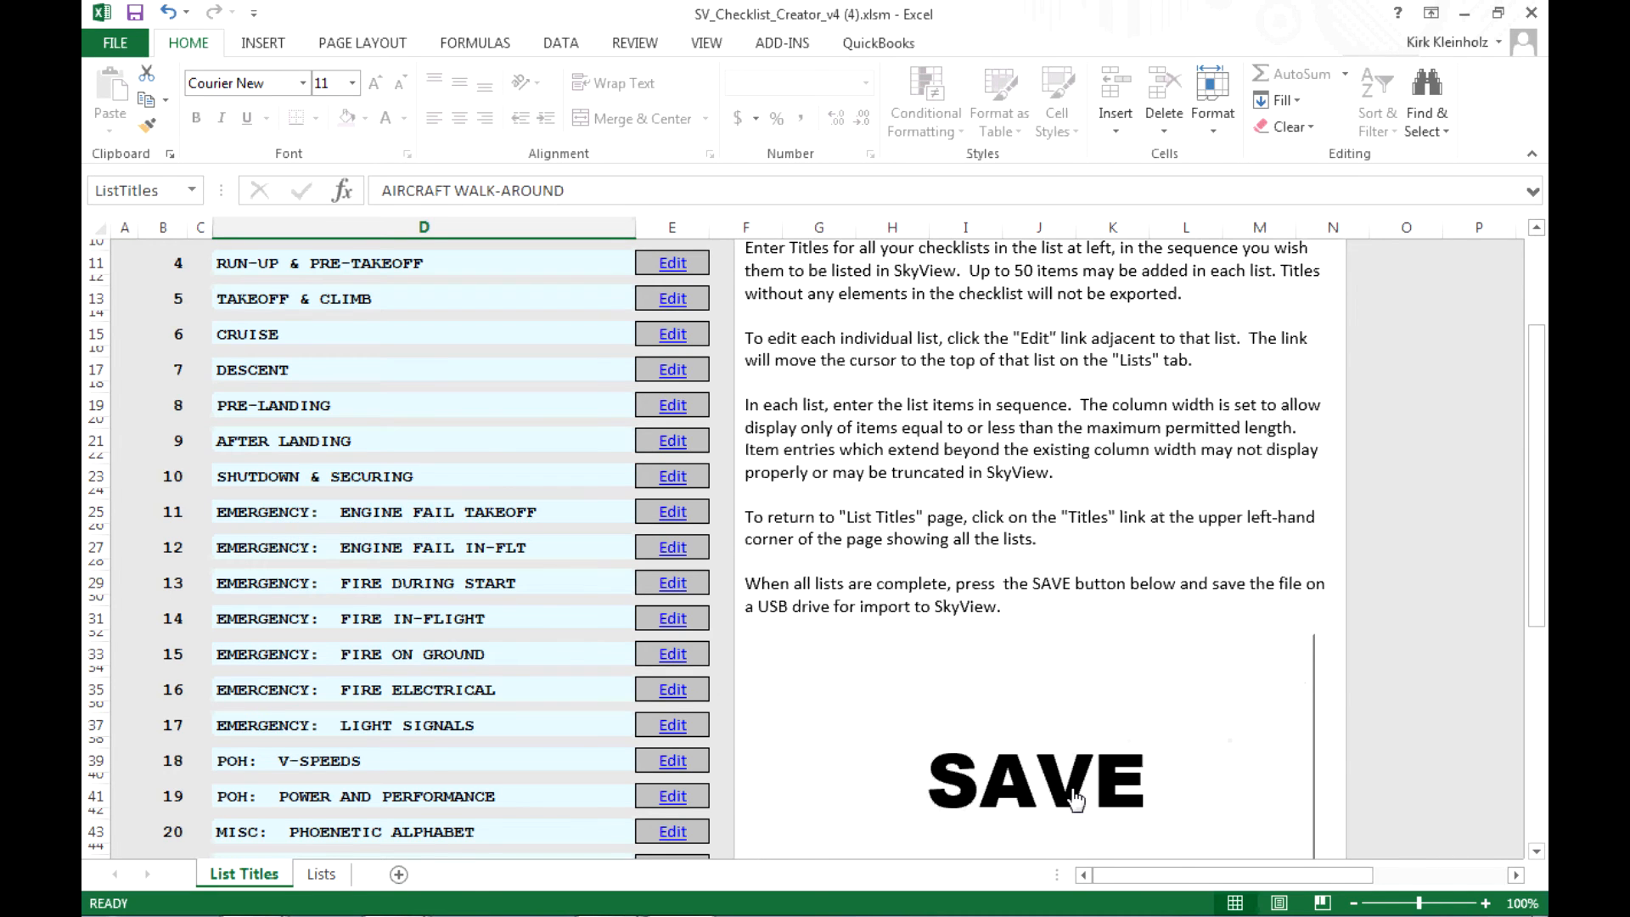
Start the SAVE export and name the file Checklist-No-1 as Text Files (*.txt) in Documents.
{"action": "left_click", "coordinate": [1036, 782]}
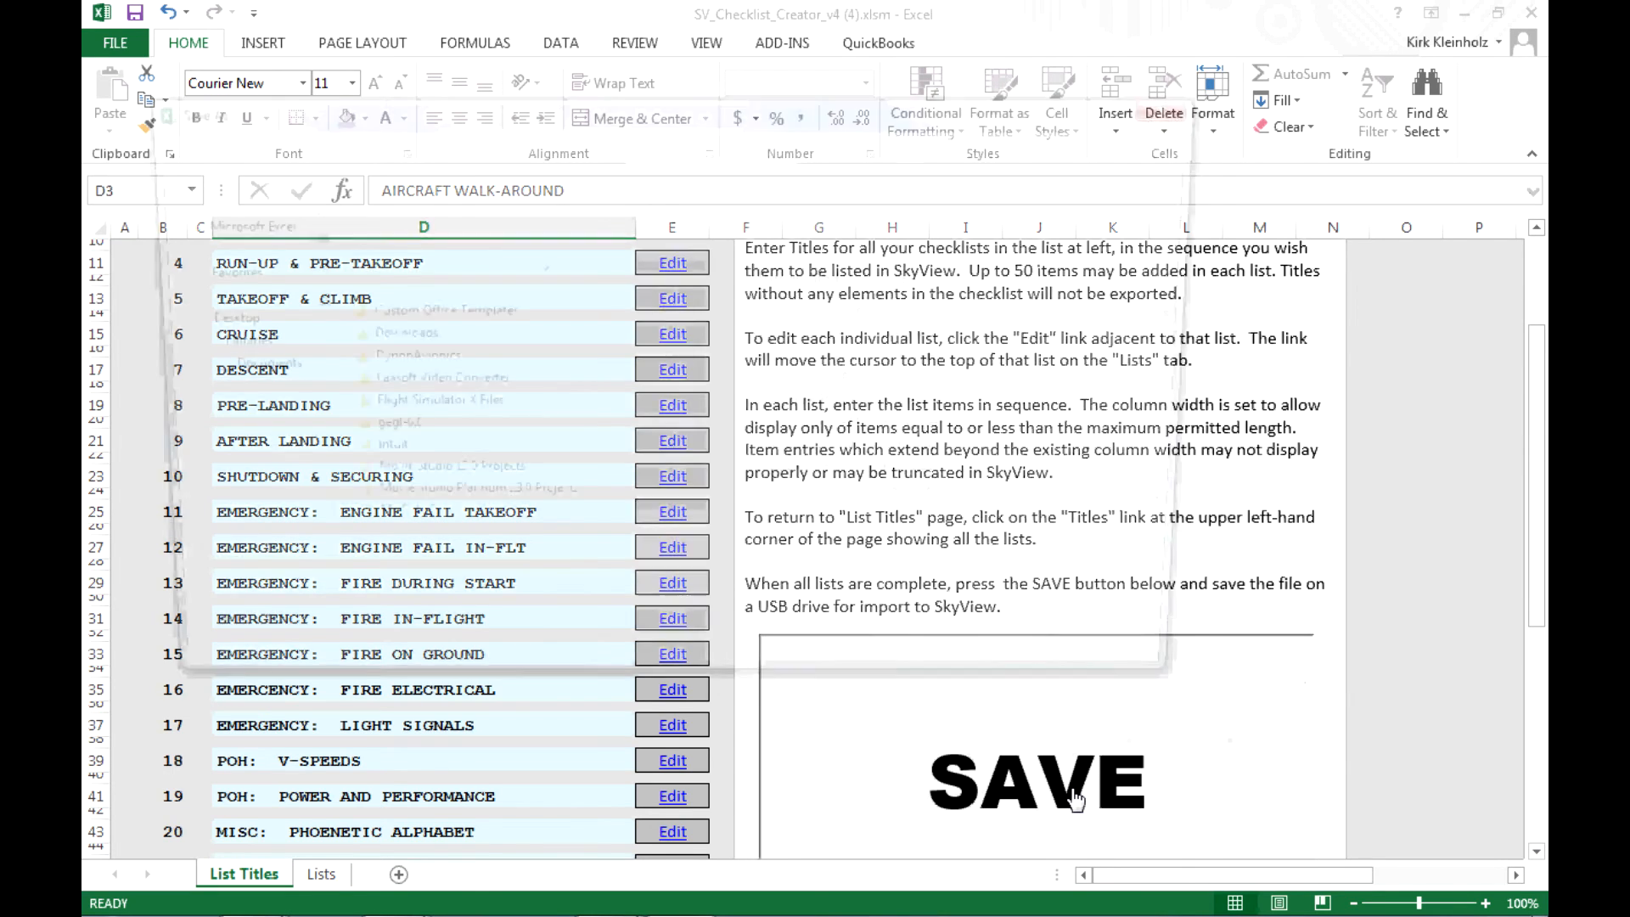
{"action": "left_click", "coordinate": [1036, 783]}
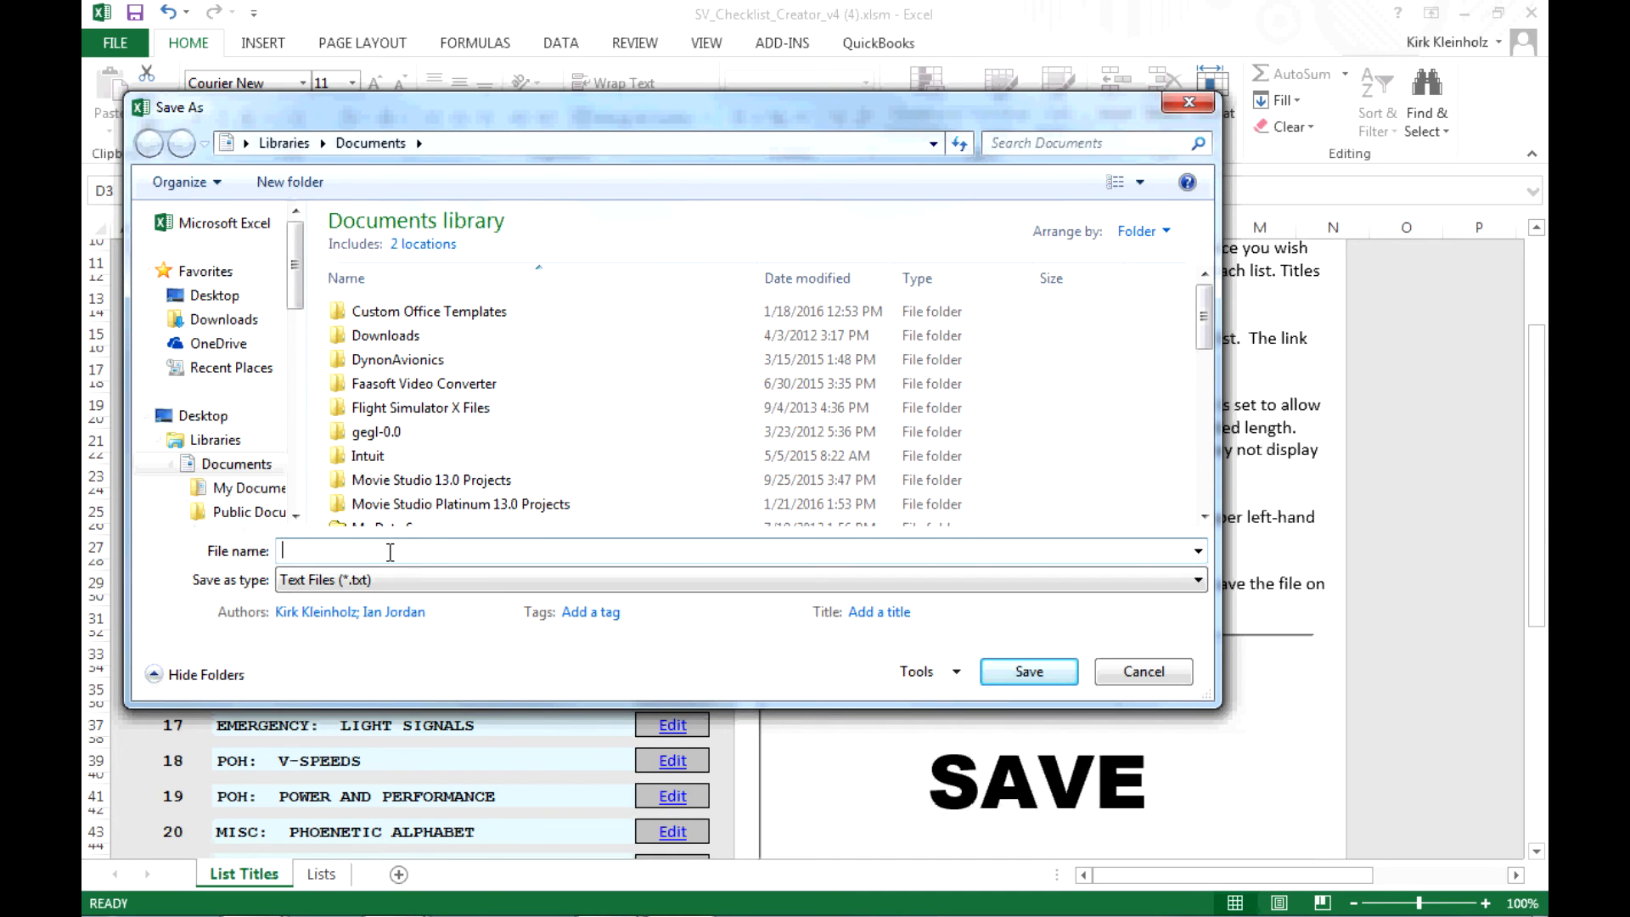
{"action": "type", "text": "Checklist-No"}
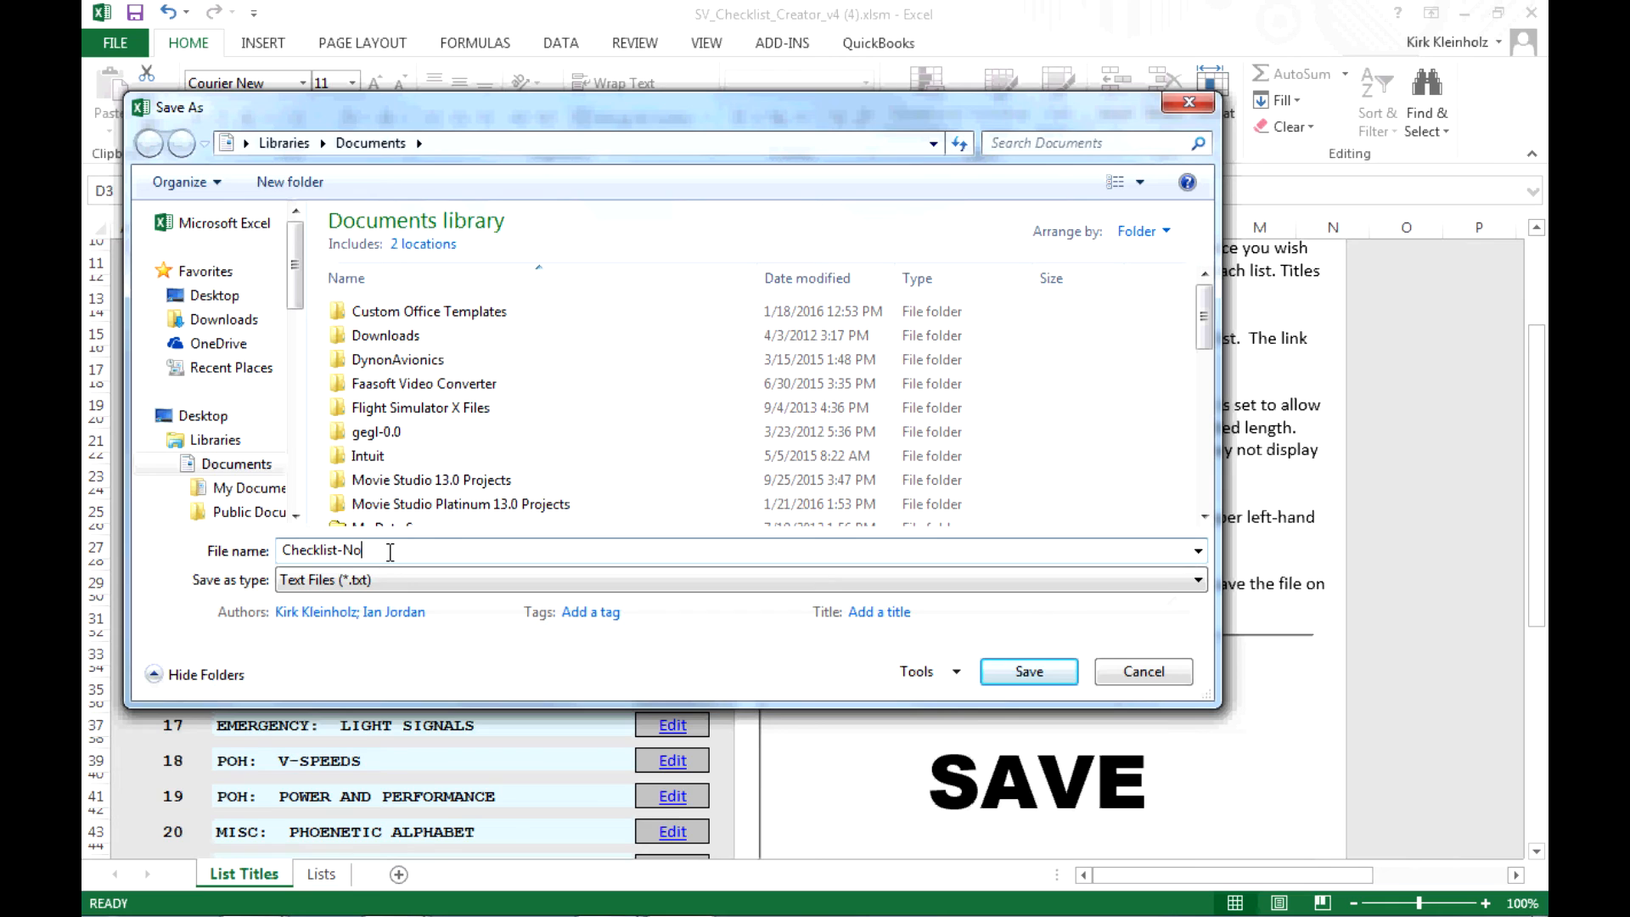
{"action": "type", "text": "-1"}
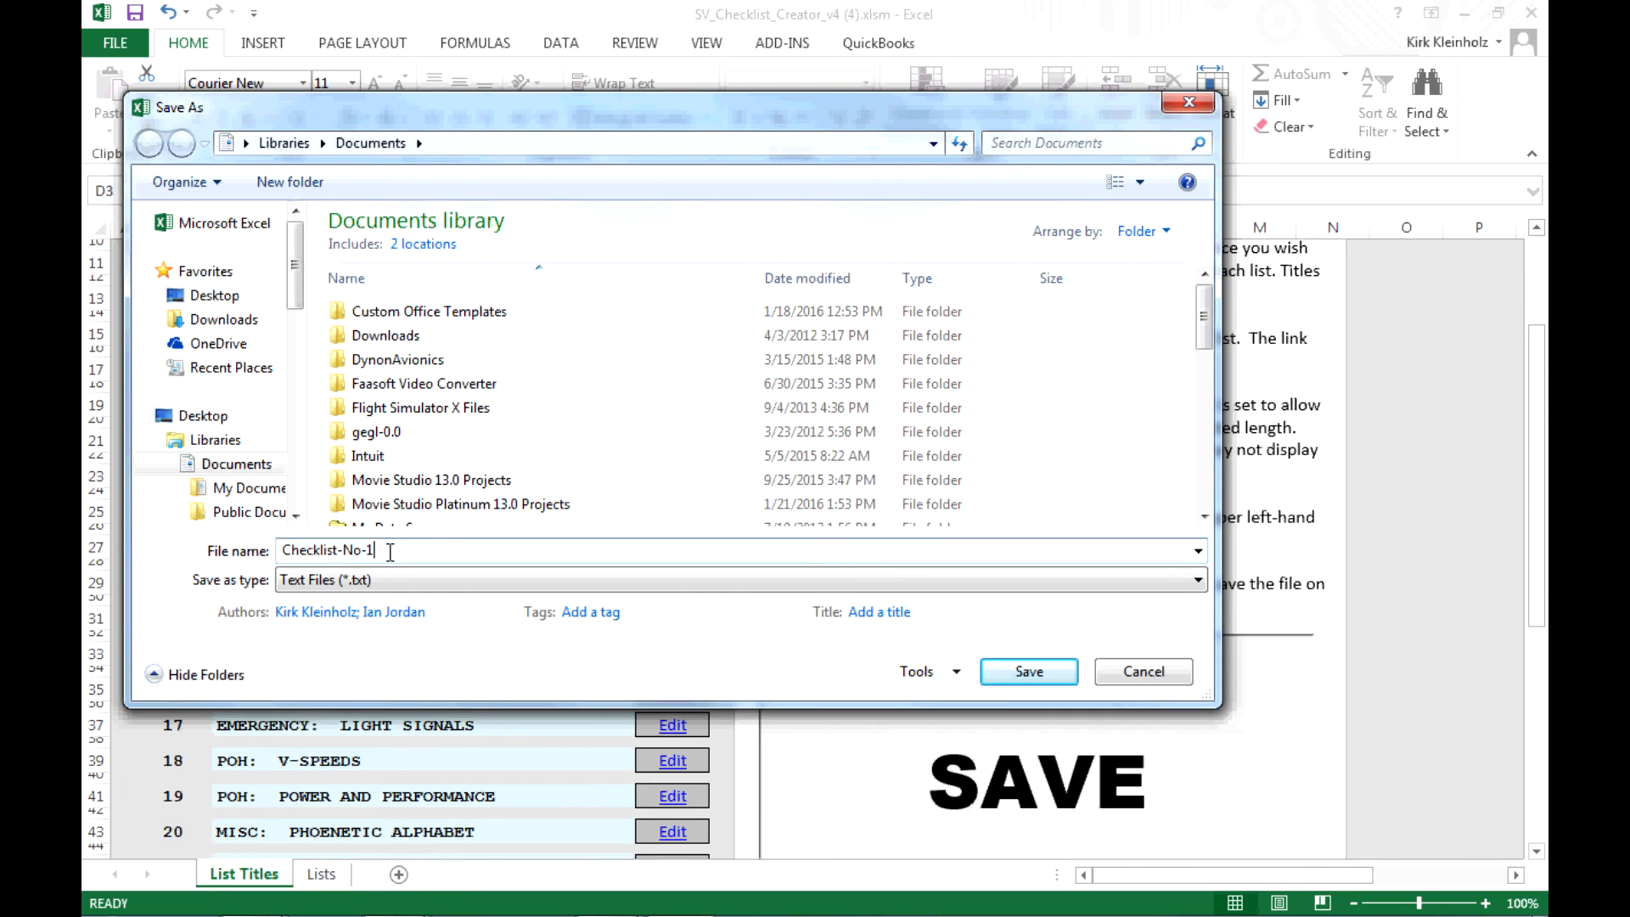
{"action": "left_click", "coordinate": [238, 464]}
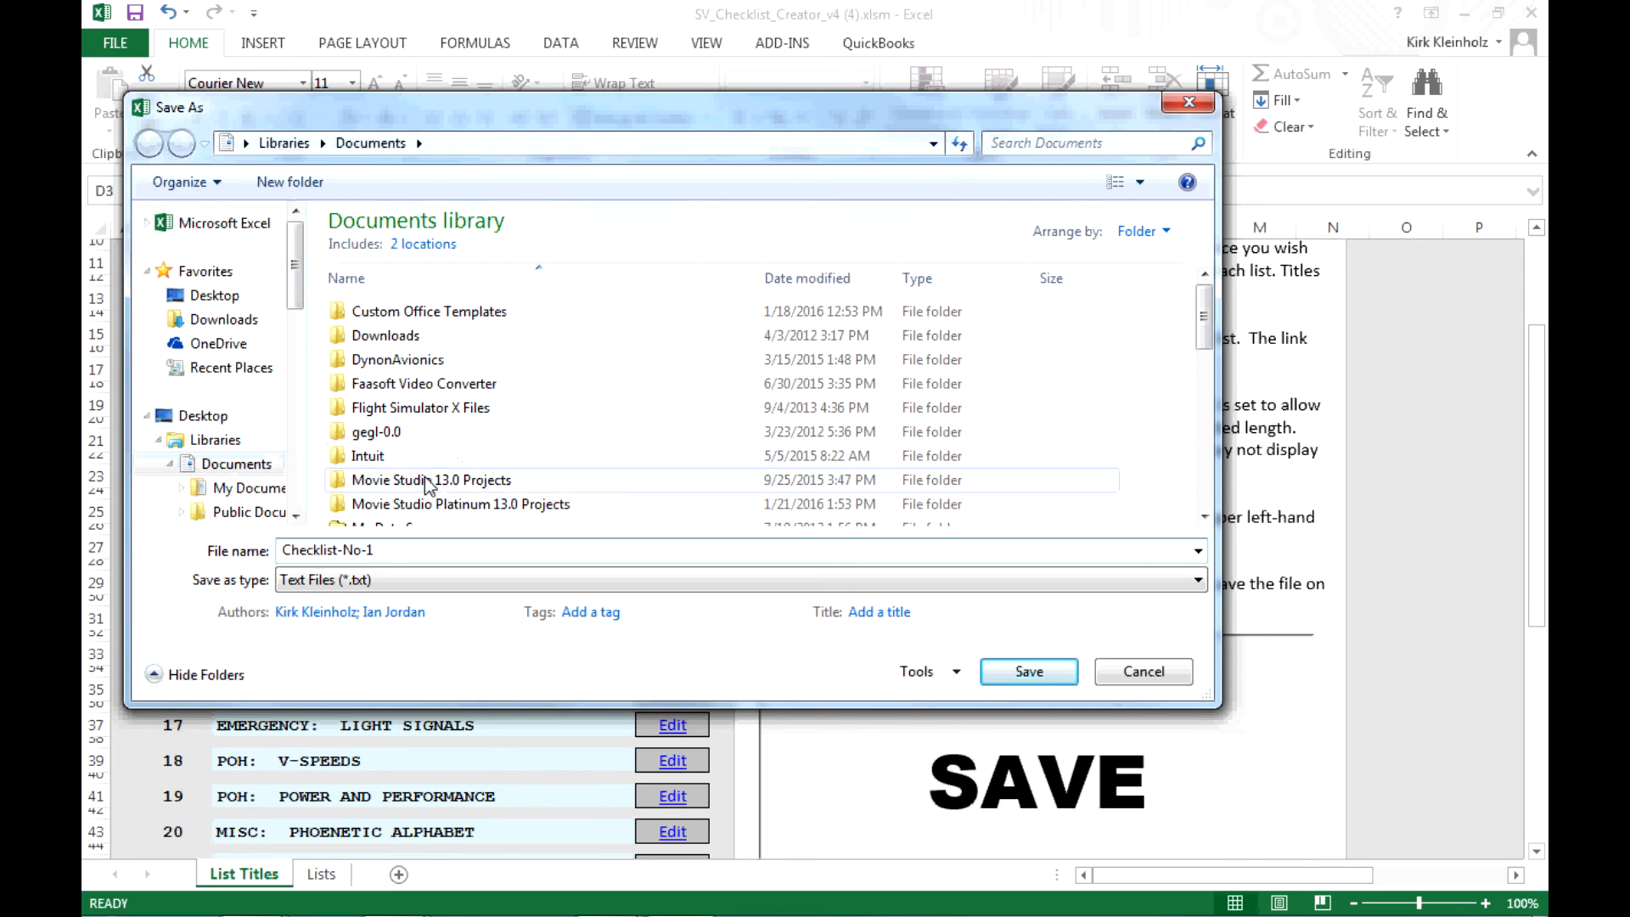
{"action": "mouse_move", "coordinate": [522, 462]}
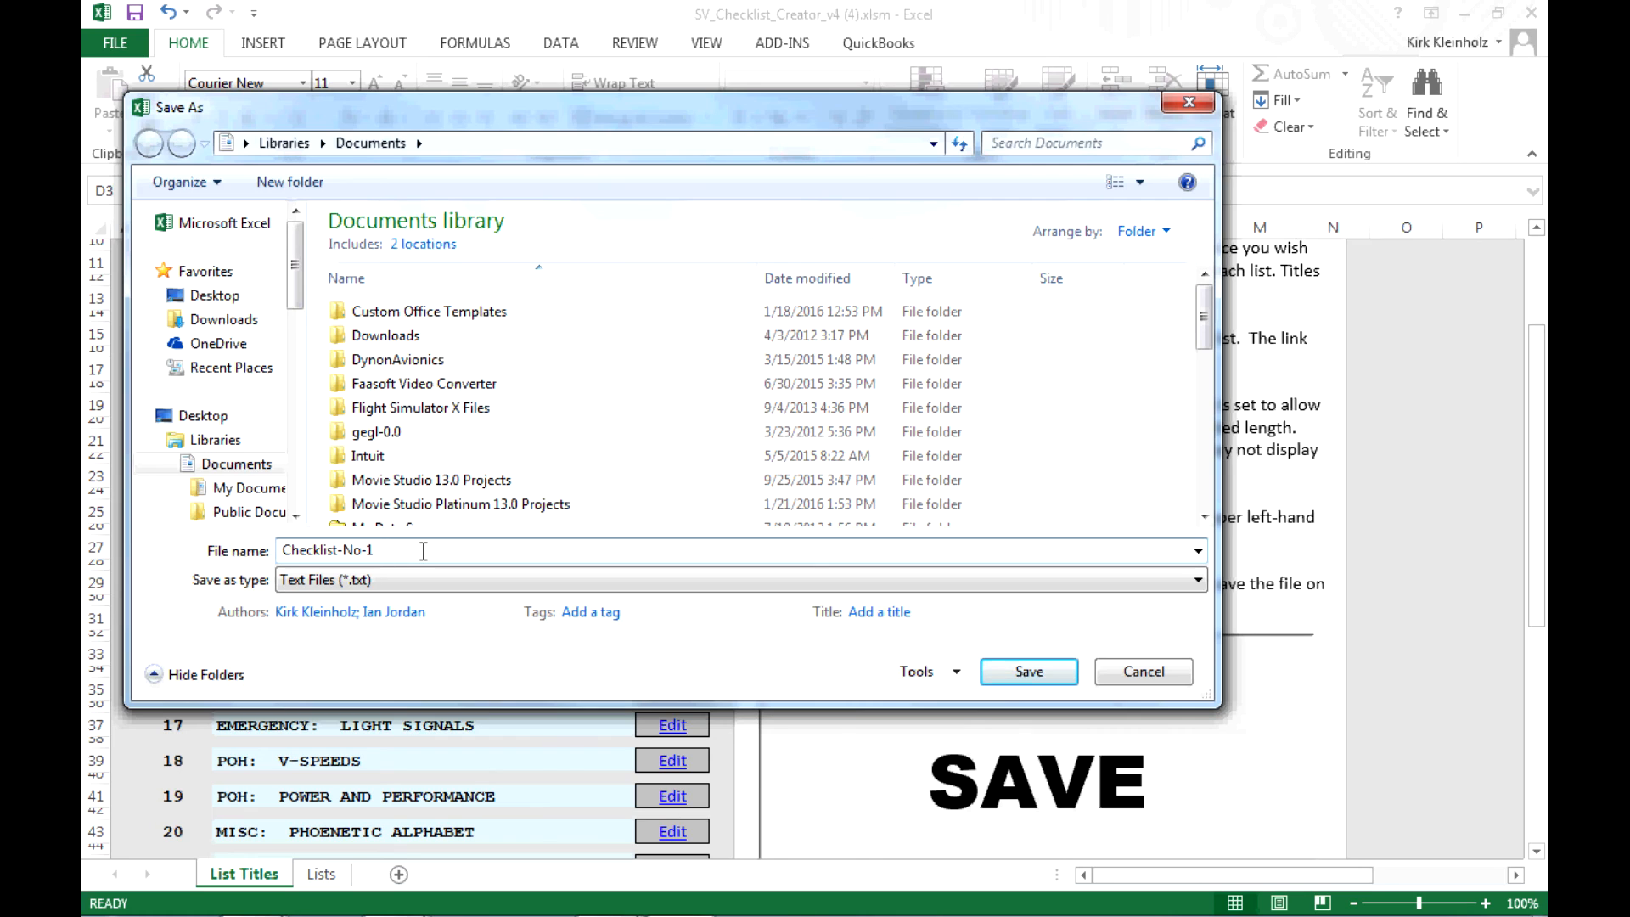
{"action": "mouse_move", "coordinate": [409, 551]}
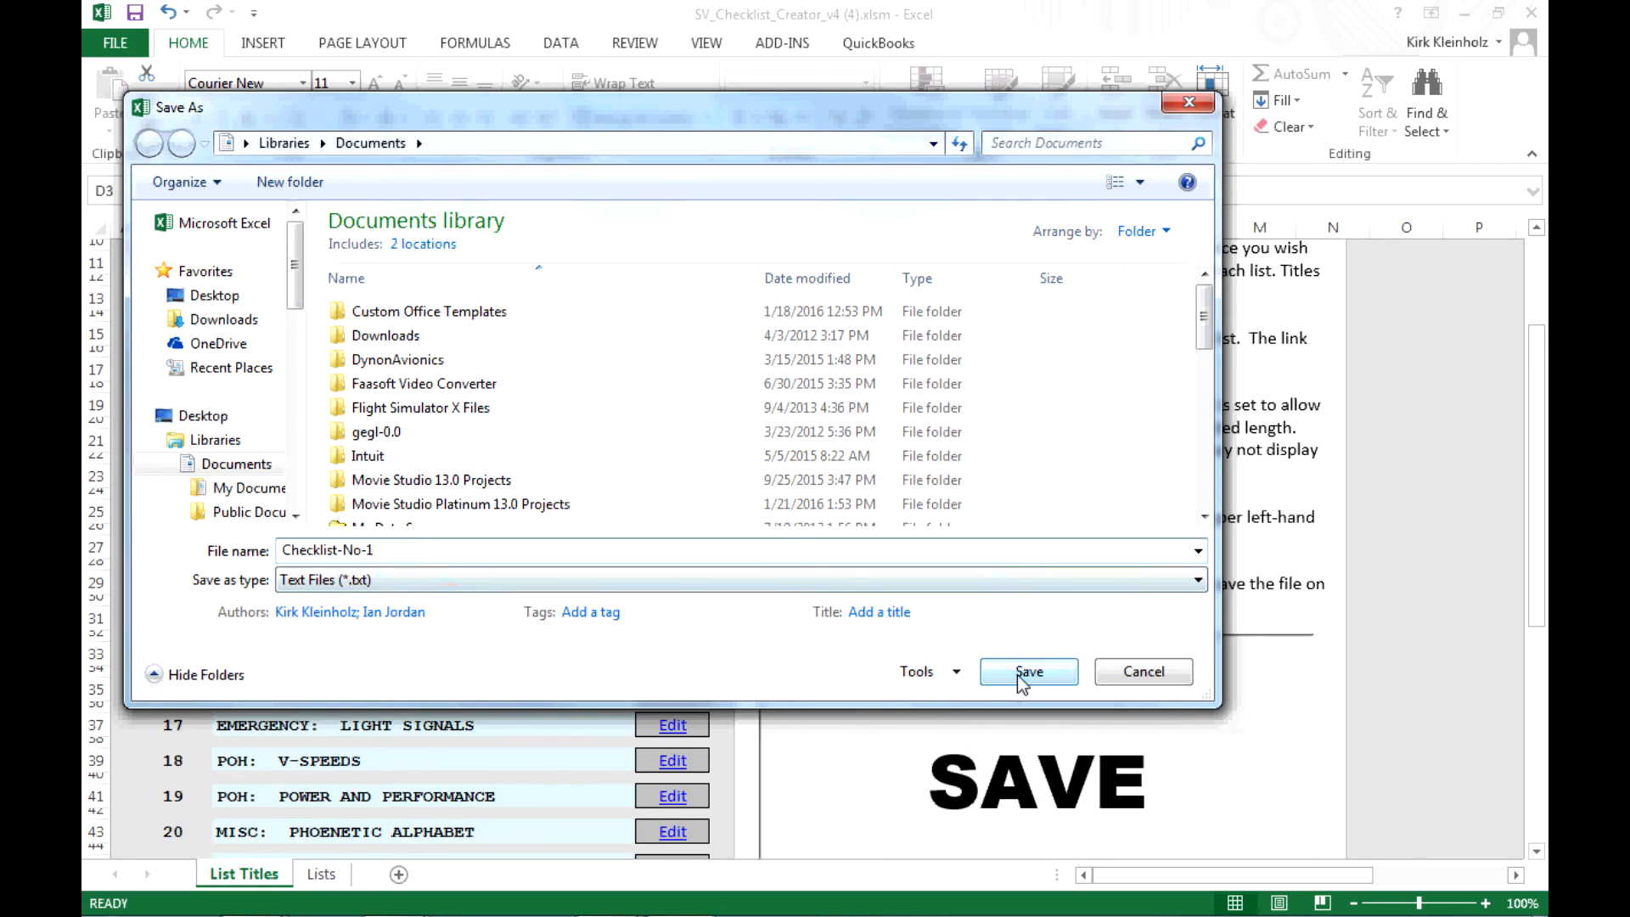
Save the checklist export as the Checklist-No-1 text file and return to List Titles.
{"action": "left_click", "coordinate": [1027, 671]}
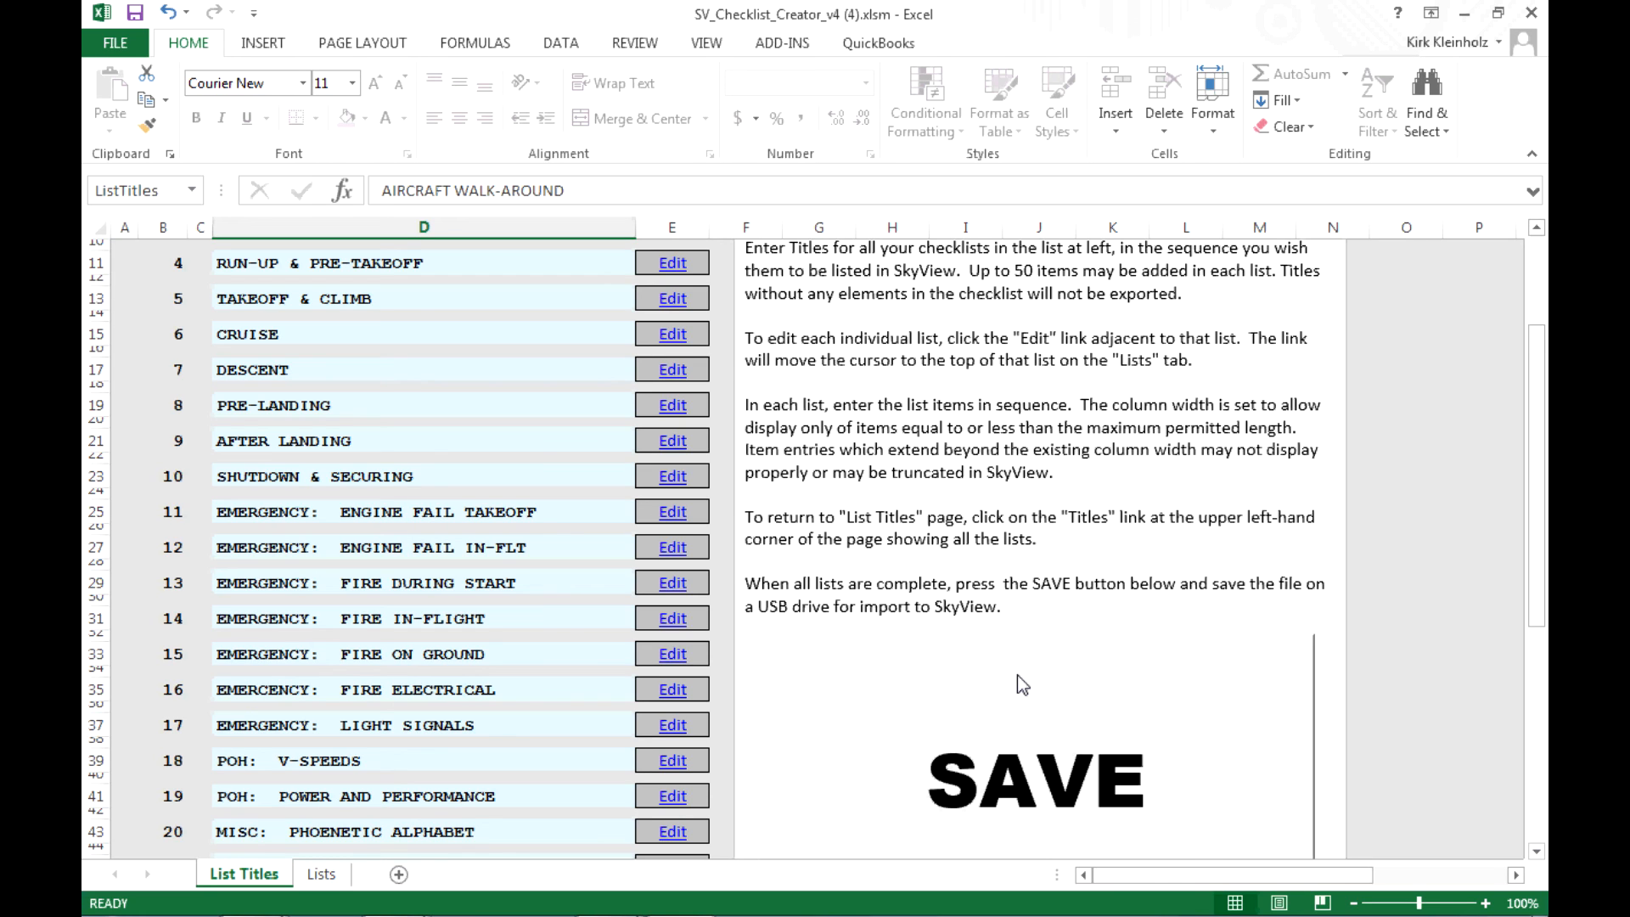
{"action": "mouse_move", "coordinate": [978, 438]}
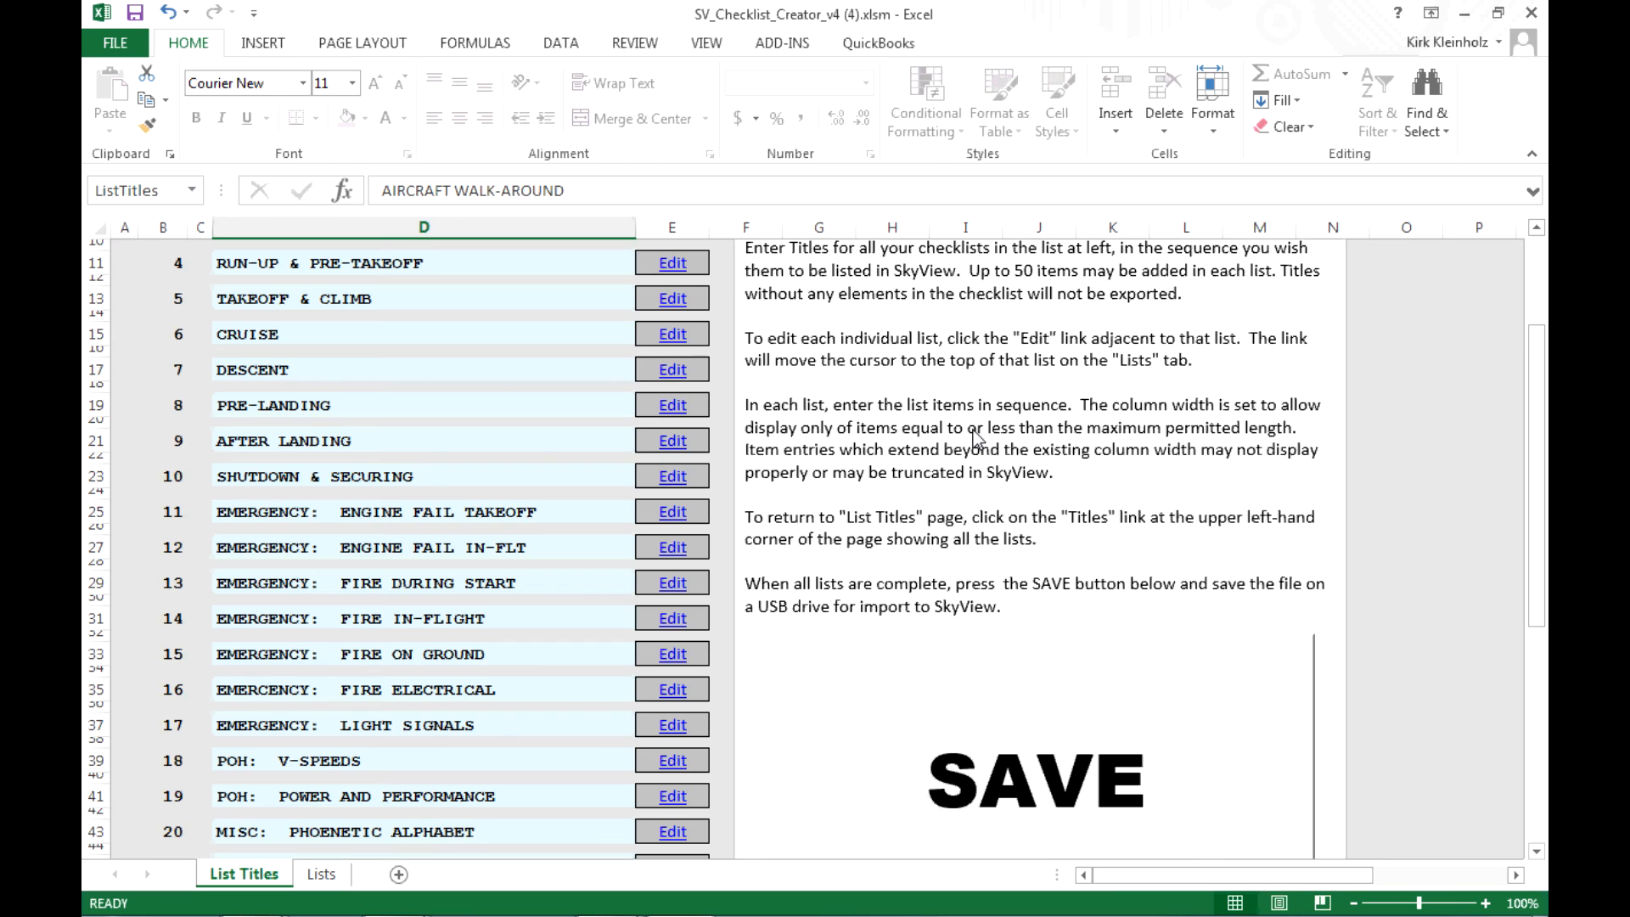